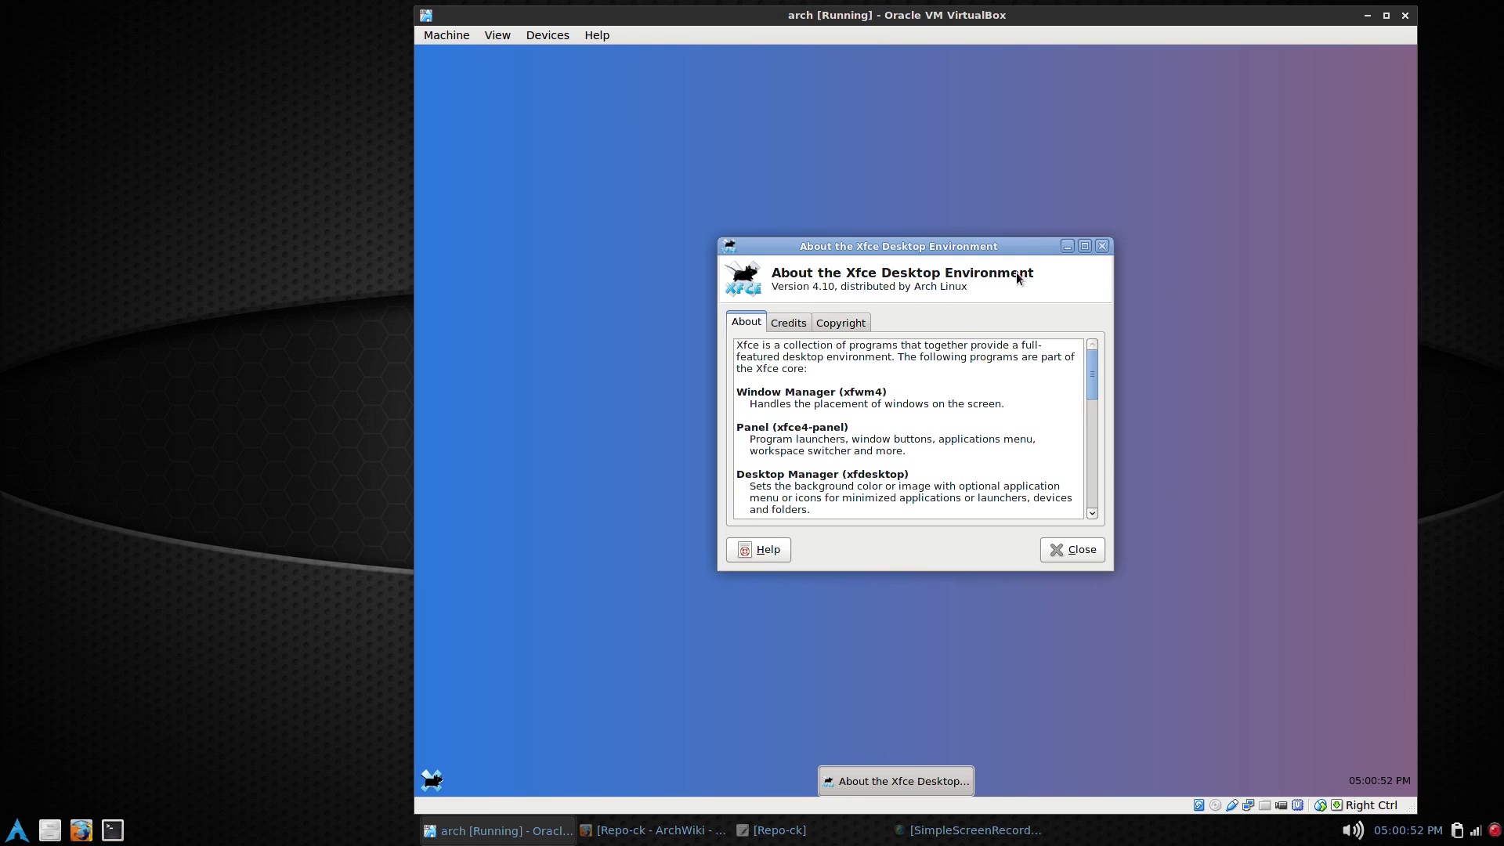
{"action": "mouse_move", "coordinate": [938, 287]}
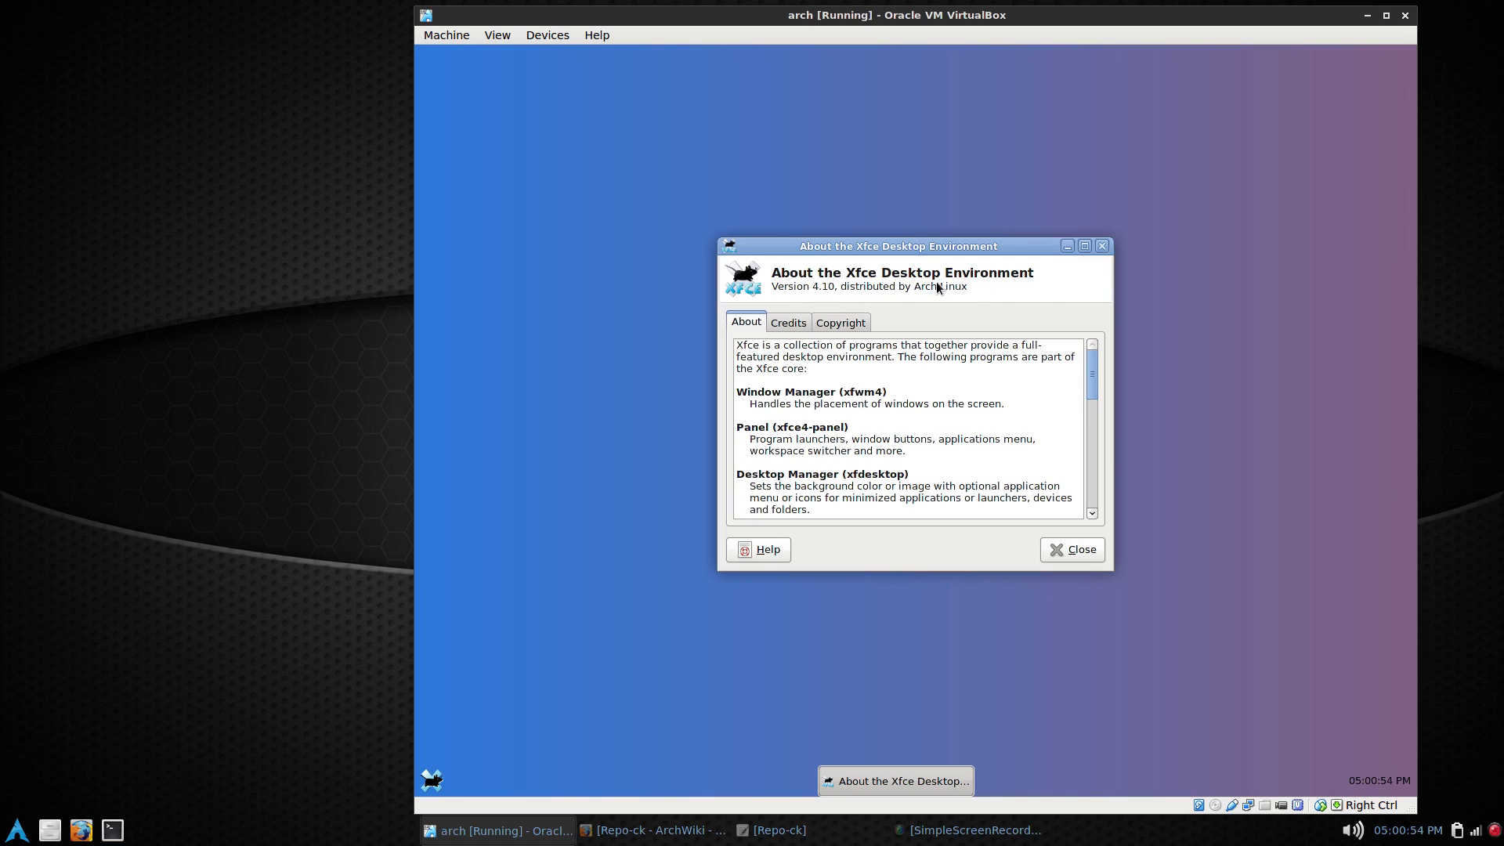
Step: Close the About Xfce dialog
{"action": "left_click", "coordinate": [1071, 548]}
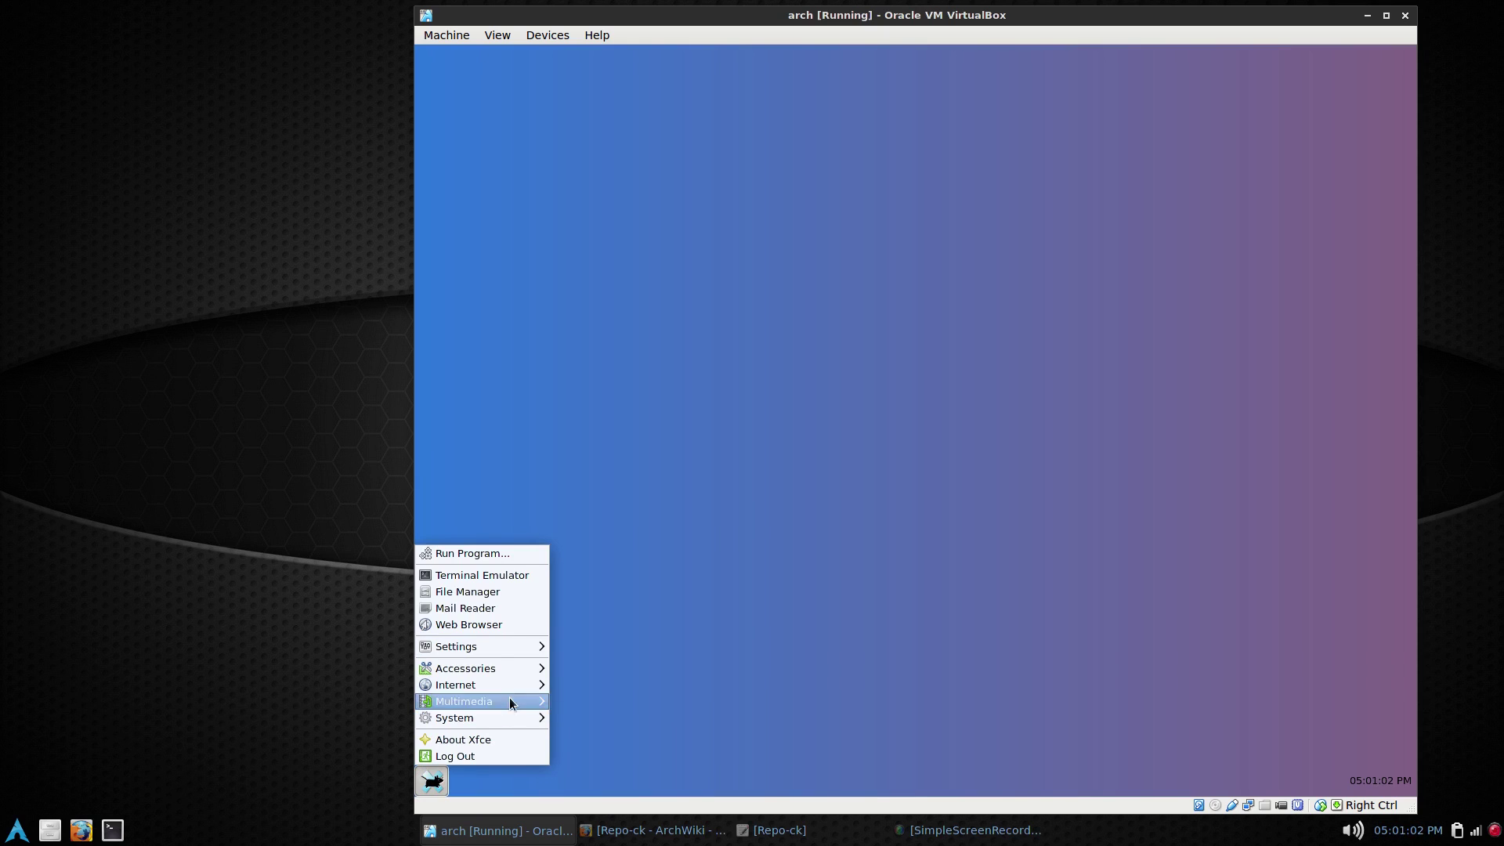
Step: Launch a terminal and run uname -r, reporting kernel 3.17.6-1-ARCH
{"action": "left_click", "coordinate": [882, 413]}
{"action": "type", "text": "uan"}
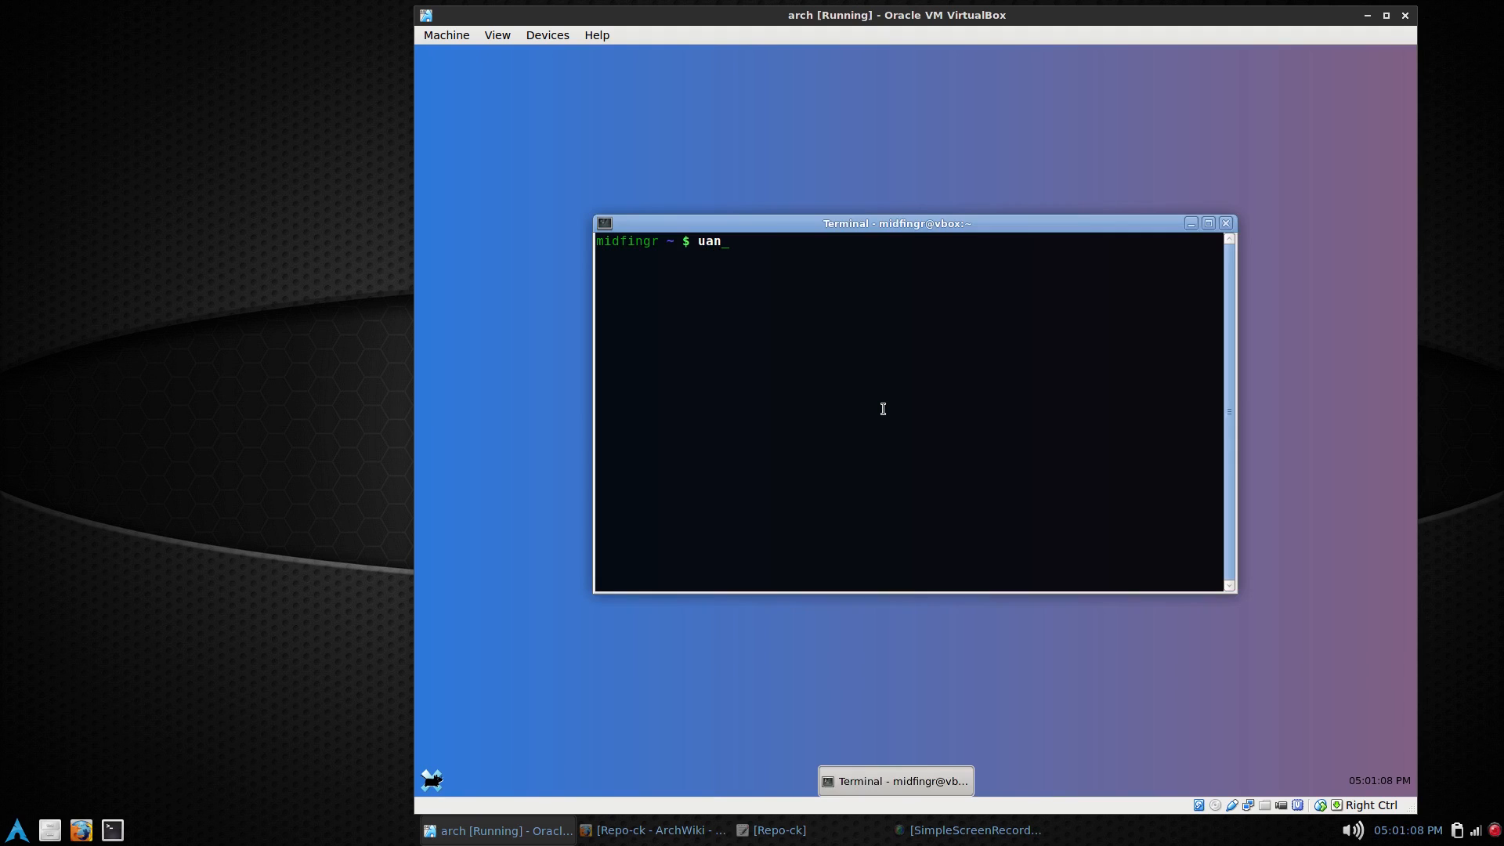
{"action": "key", "text": "ctrl+u"}
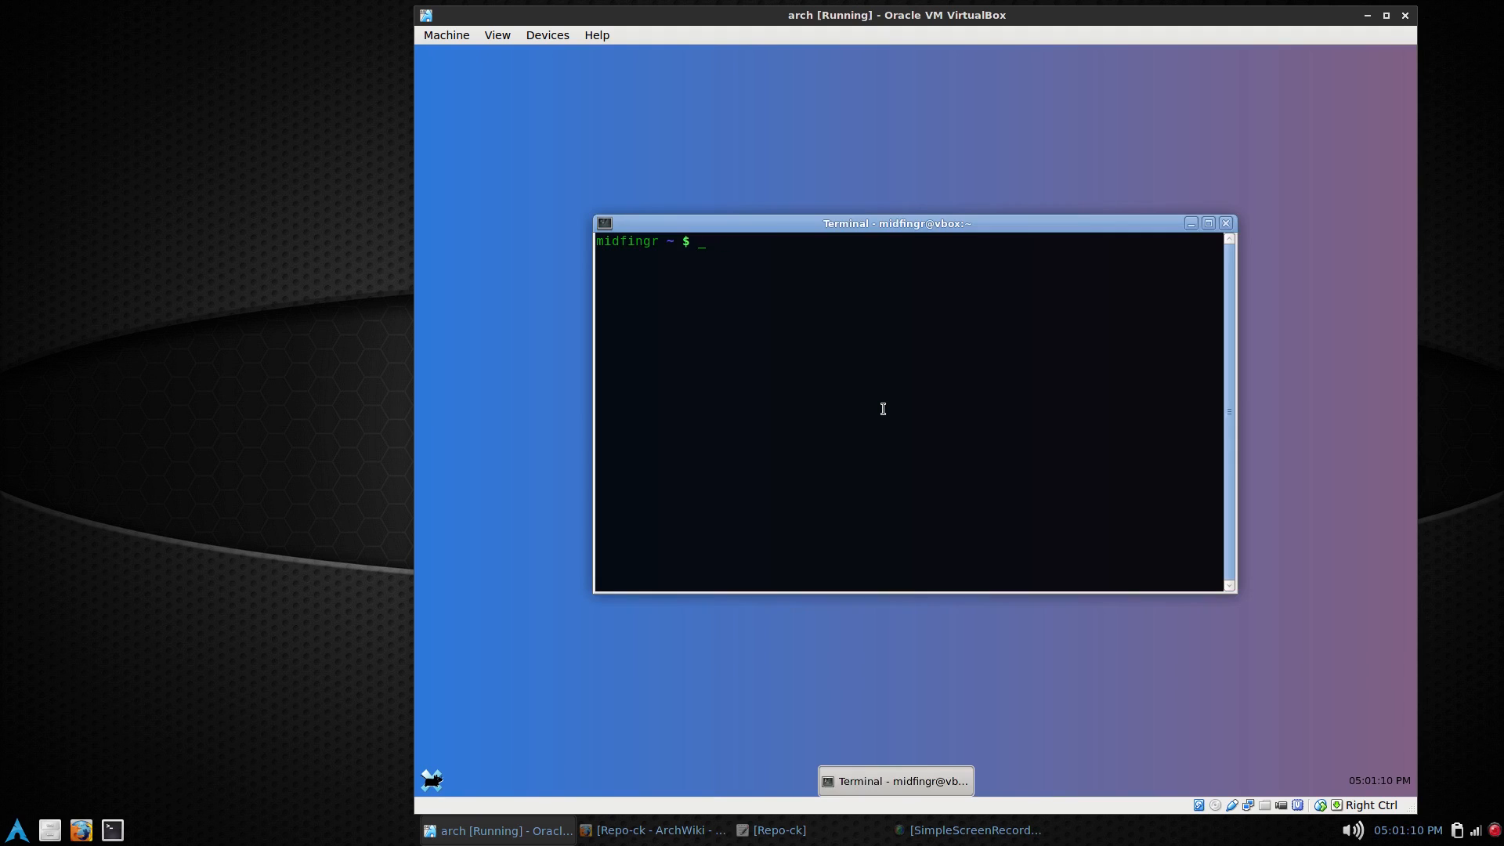
{"action": "type", "text": "uname -r"}
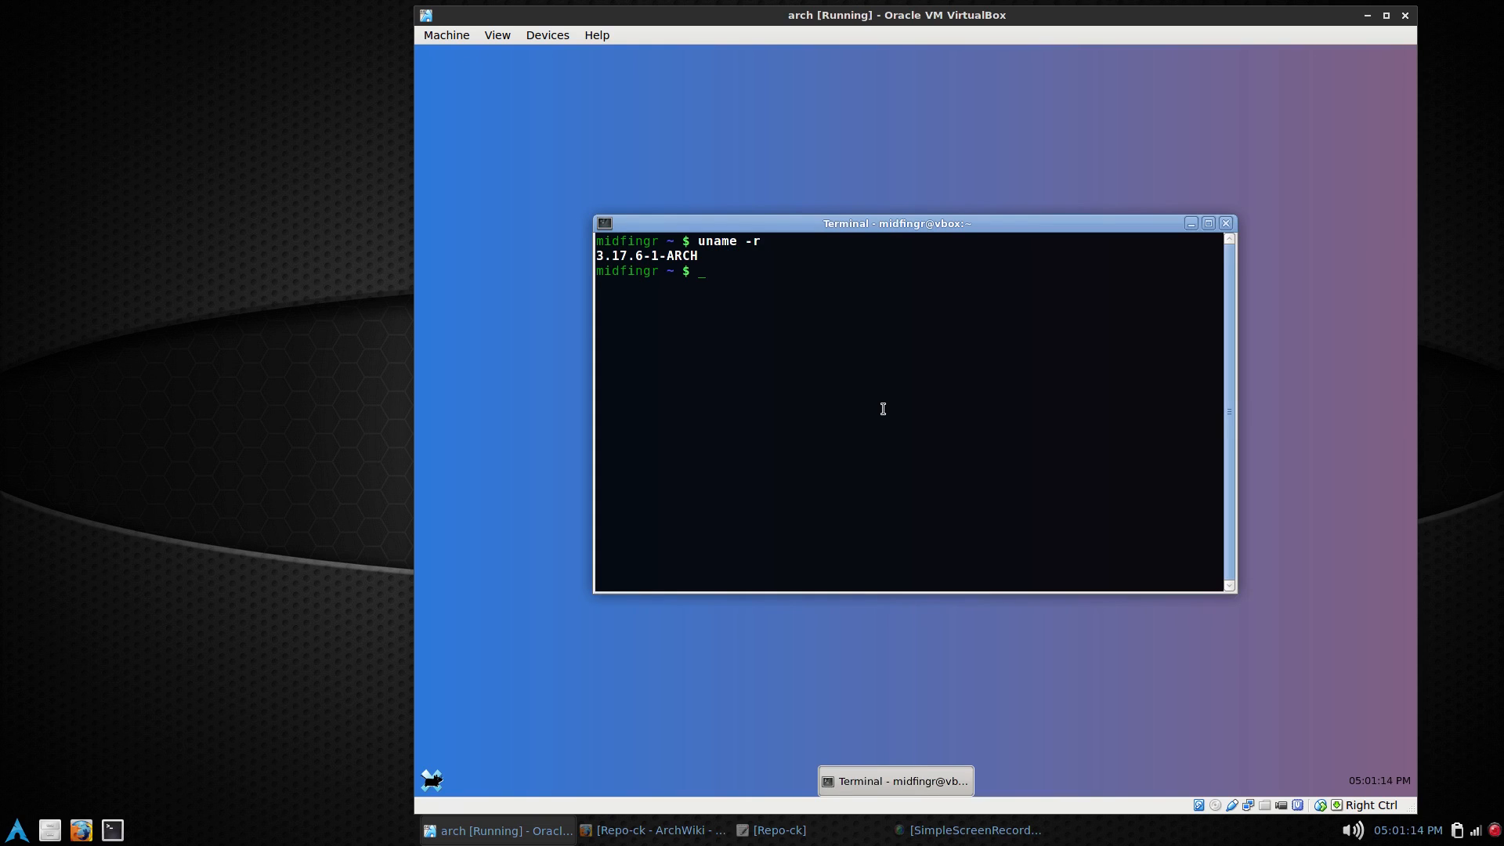
{"action": "mouse_move", "coordinate": [735, 291]}
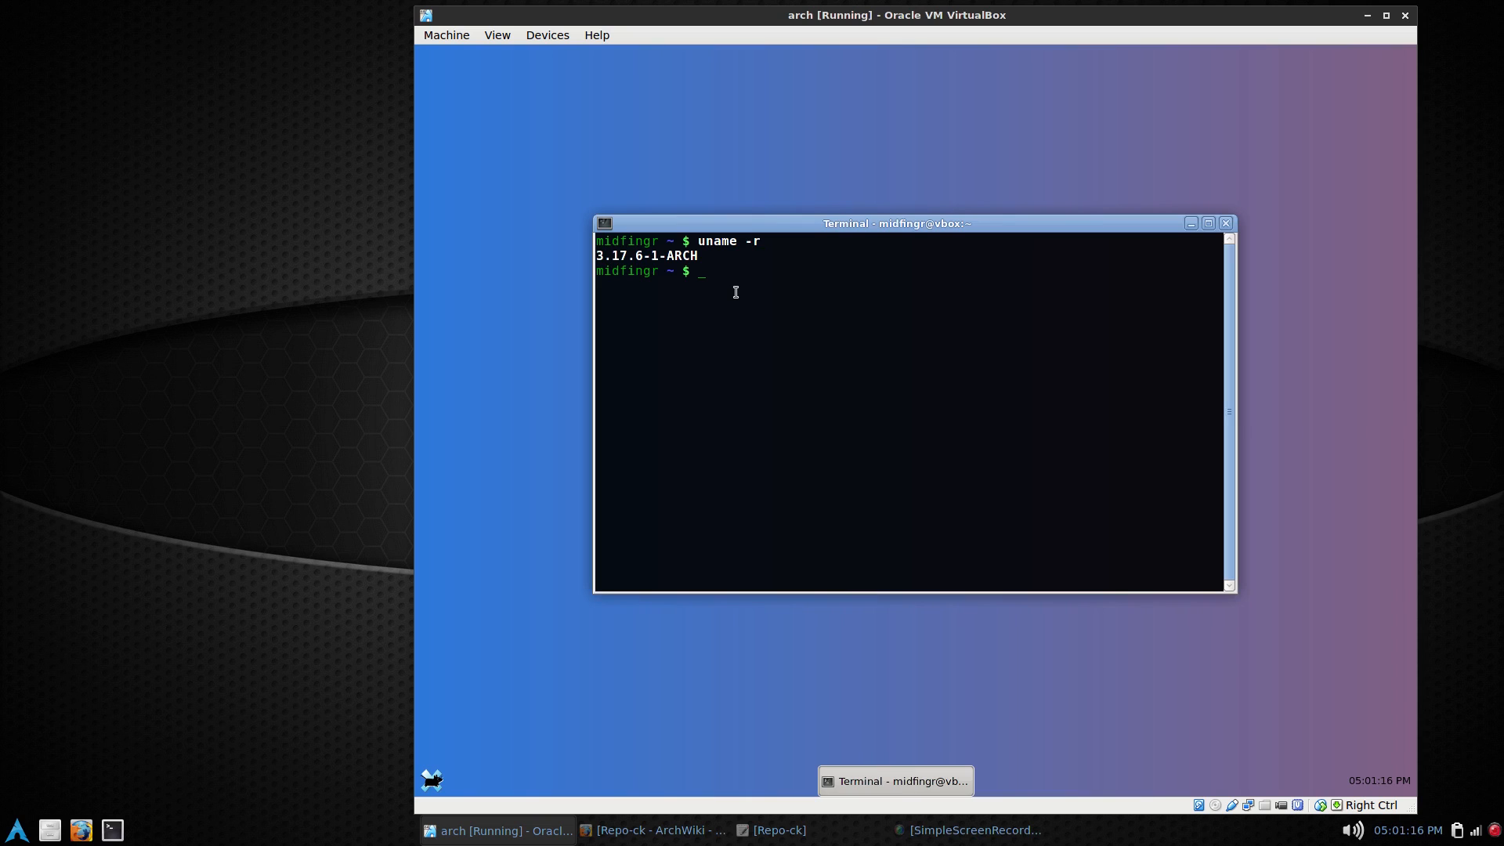
{"action": "mouse_move", "coordinate": [729, 288]}
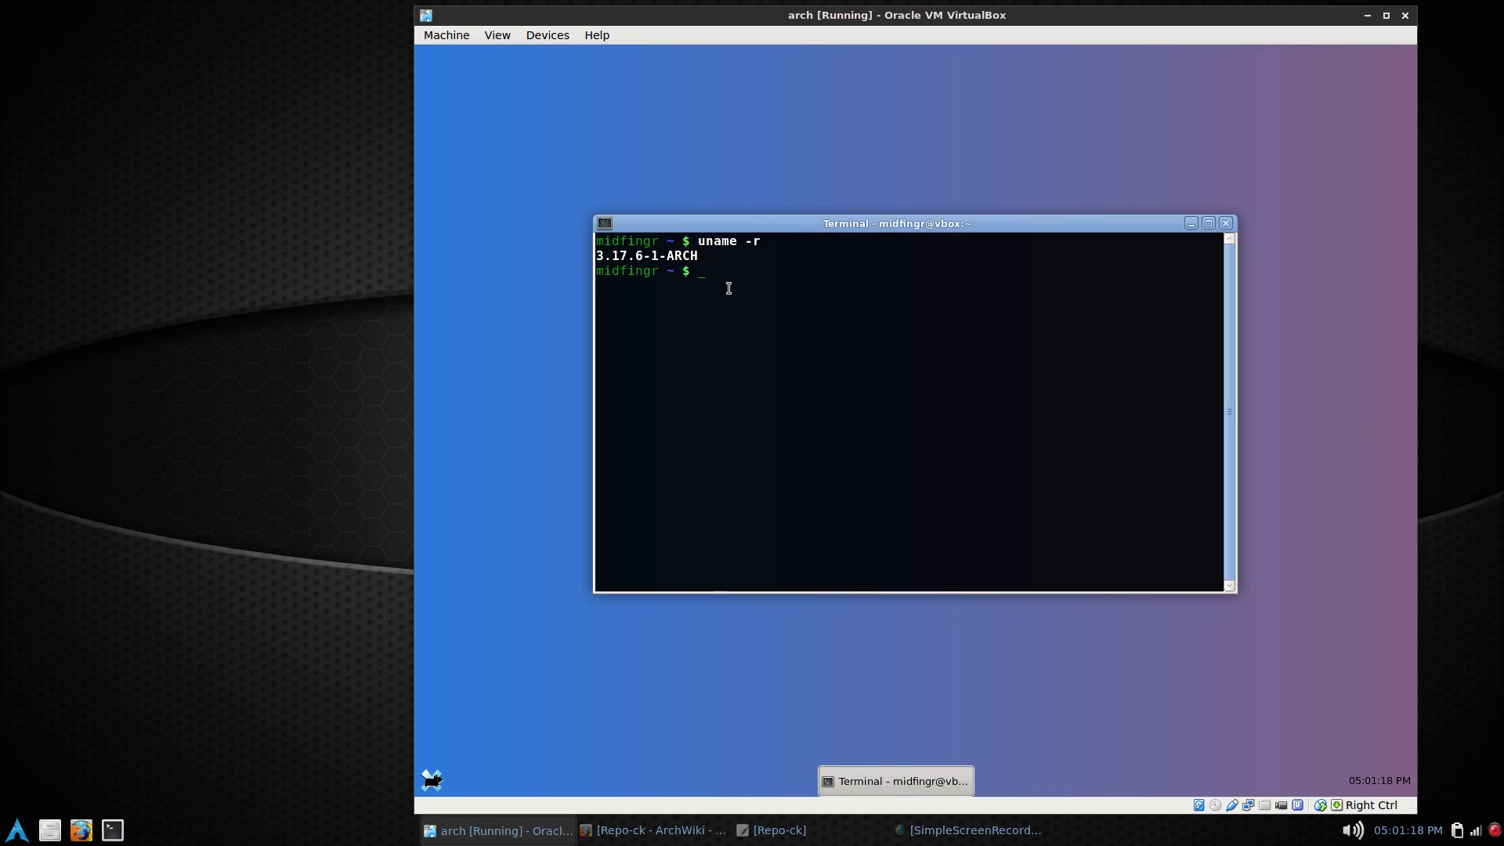
Step: Bring Firefox's Repo-ck ArchWiki tab forward and review the CPU-optimized kernel packages table
{"action": "left_click", "coordinate": [656, 830]}
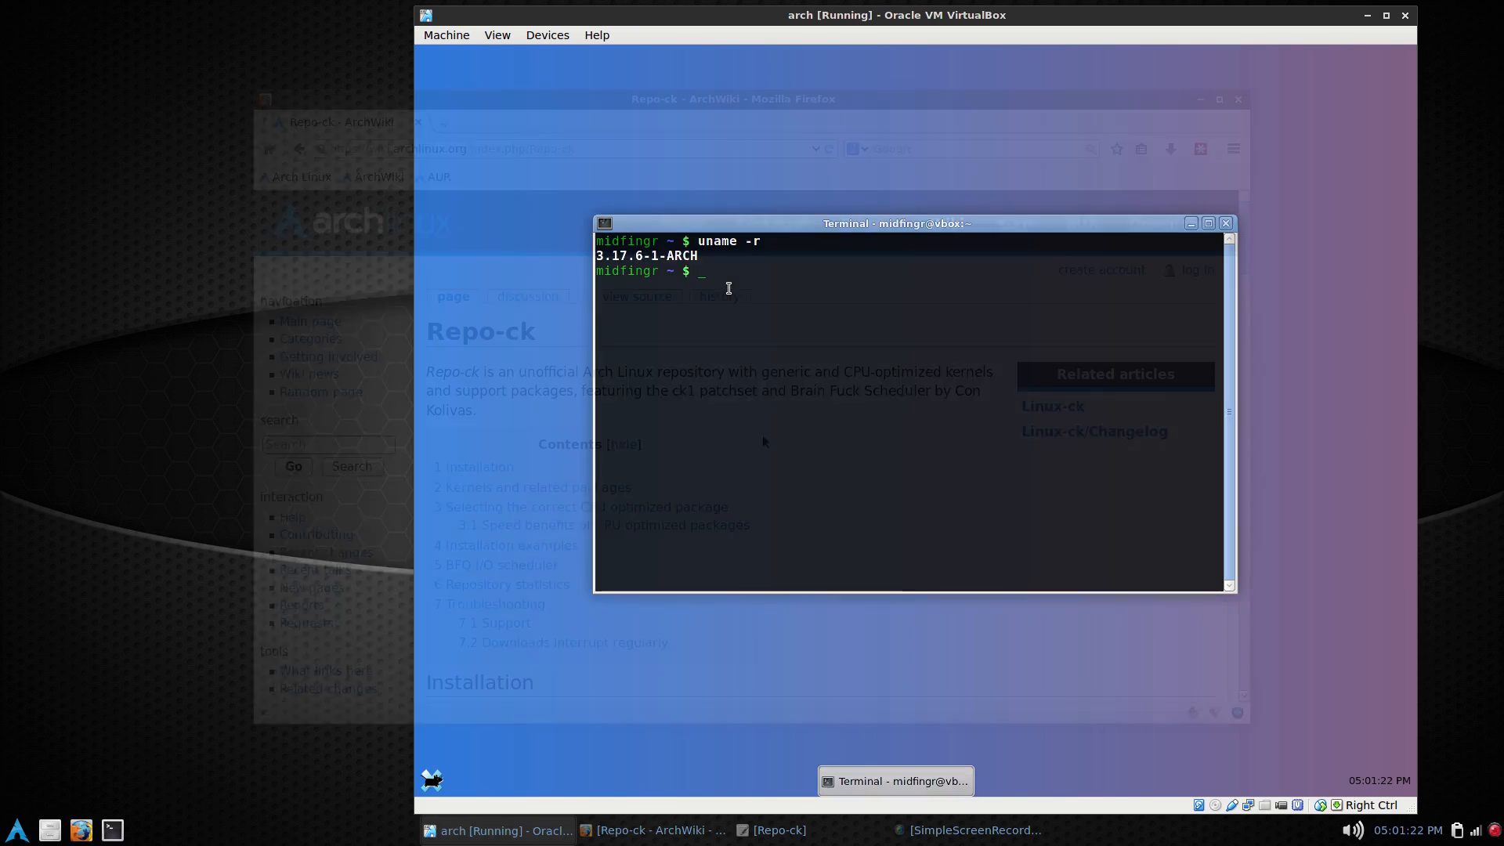
{"action": "left_click", "coordinate": [651, 831]}
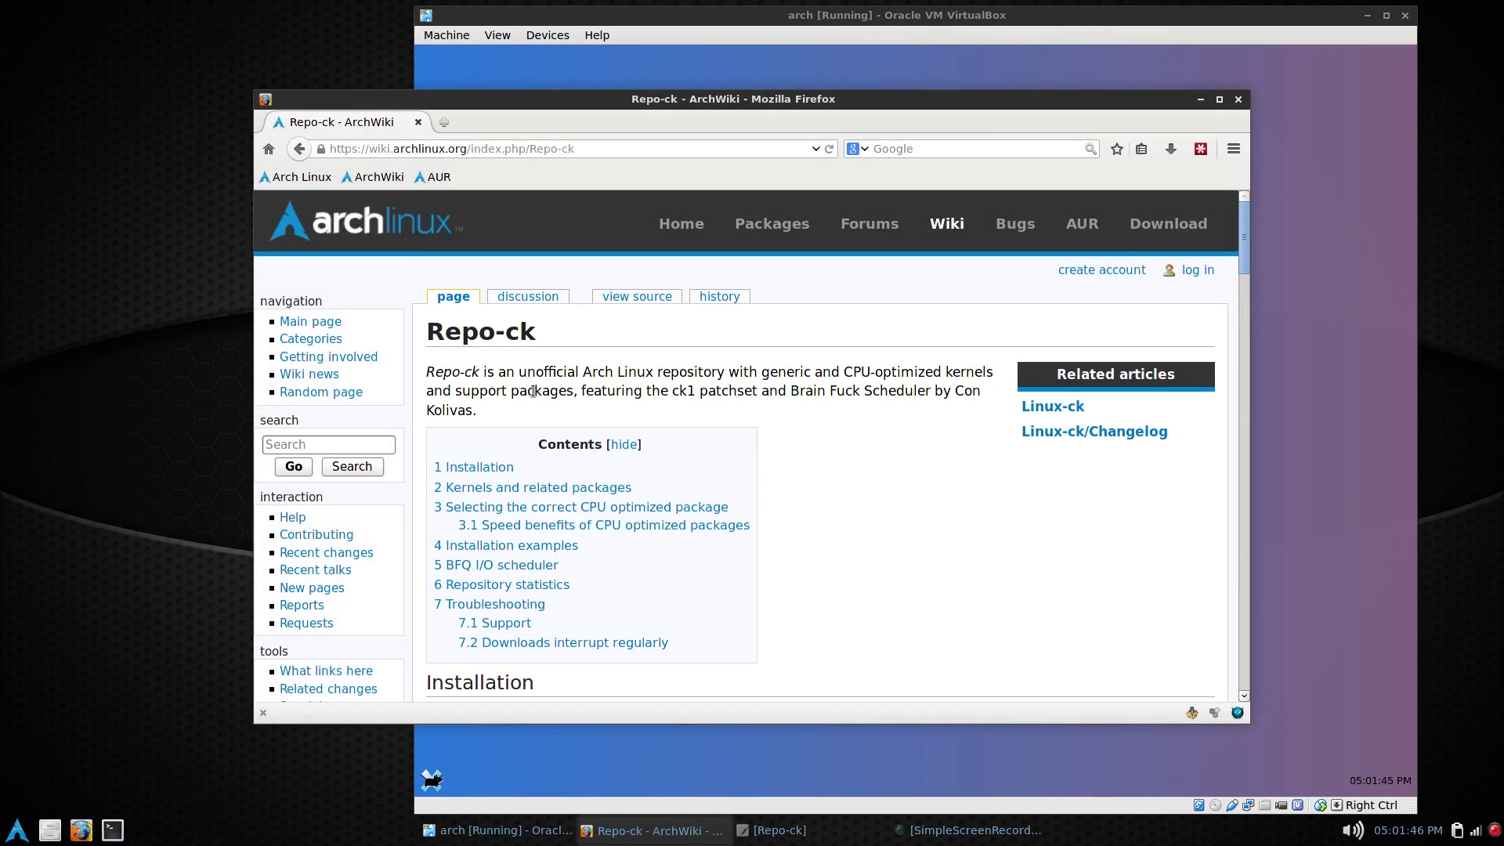
{"action": "mouse_move", "coordinate": [493, 132]}
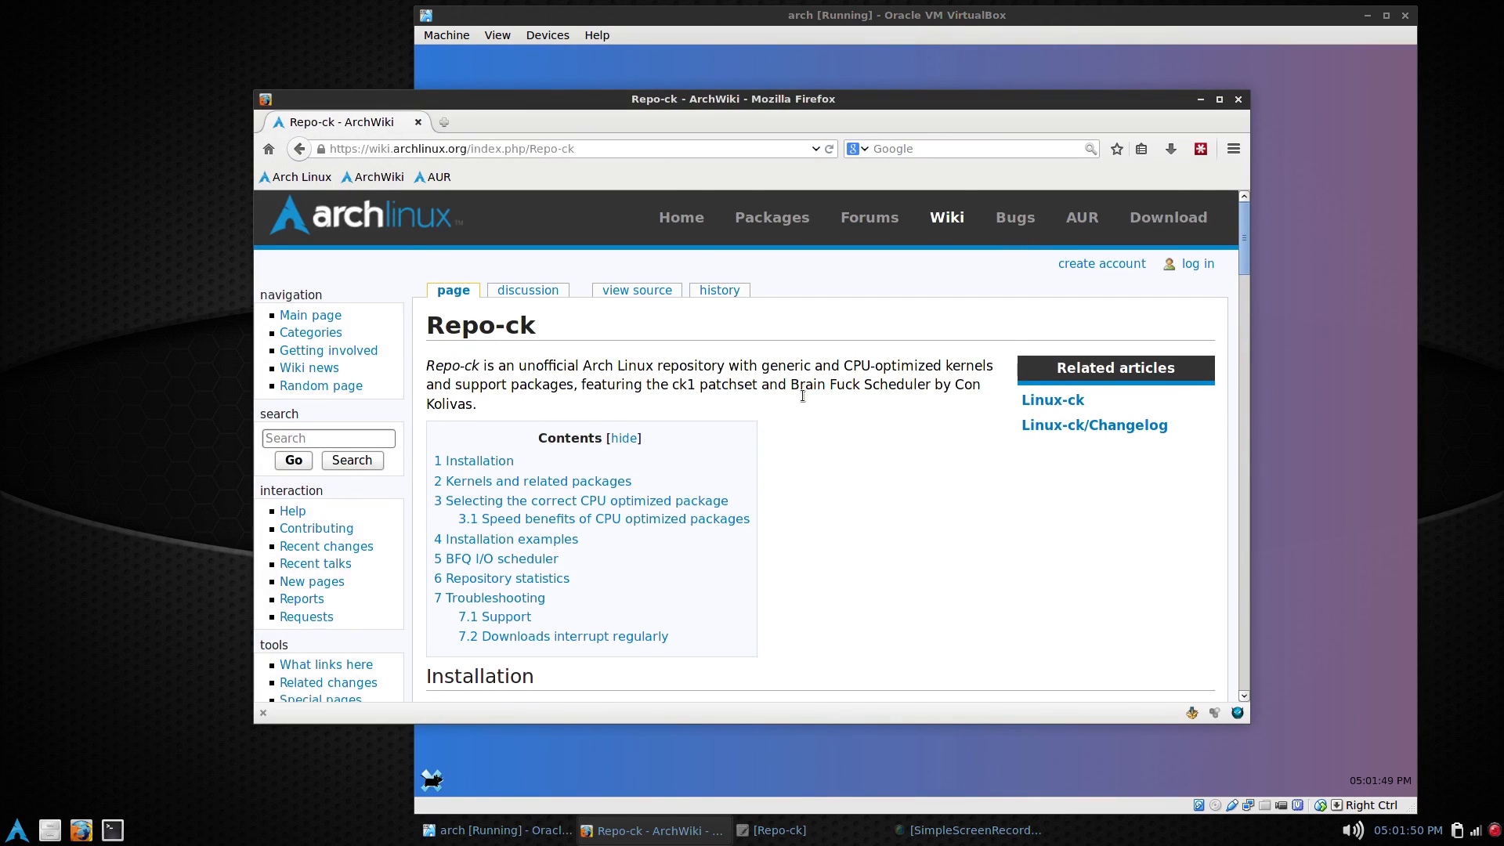
{"action": "scroll", "scroll_direction": "down", "scroll_amount": 3}
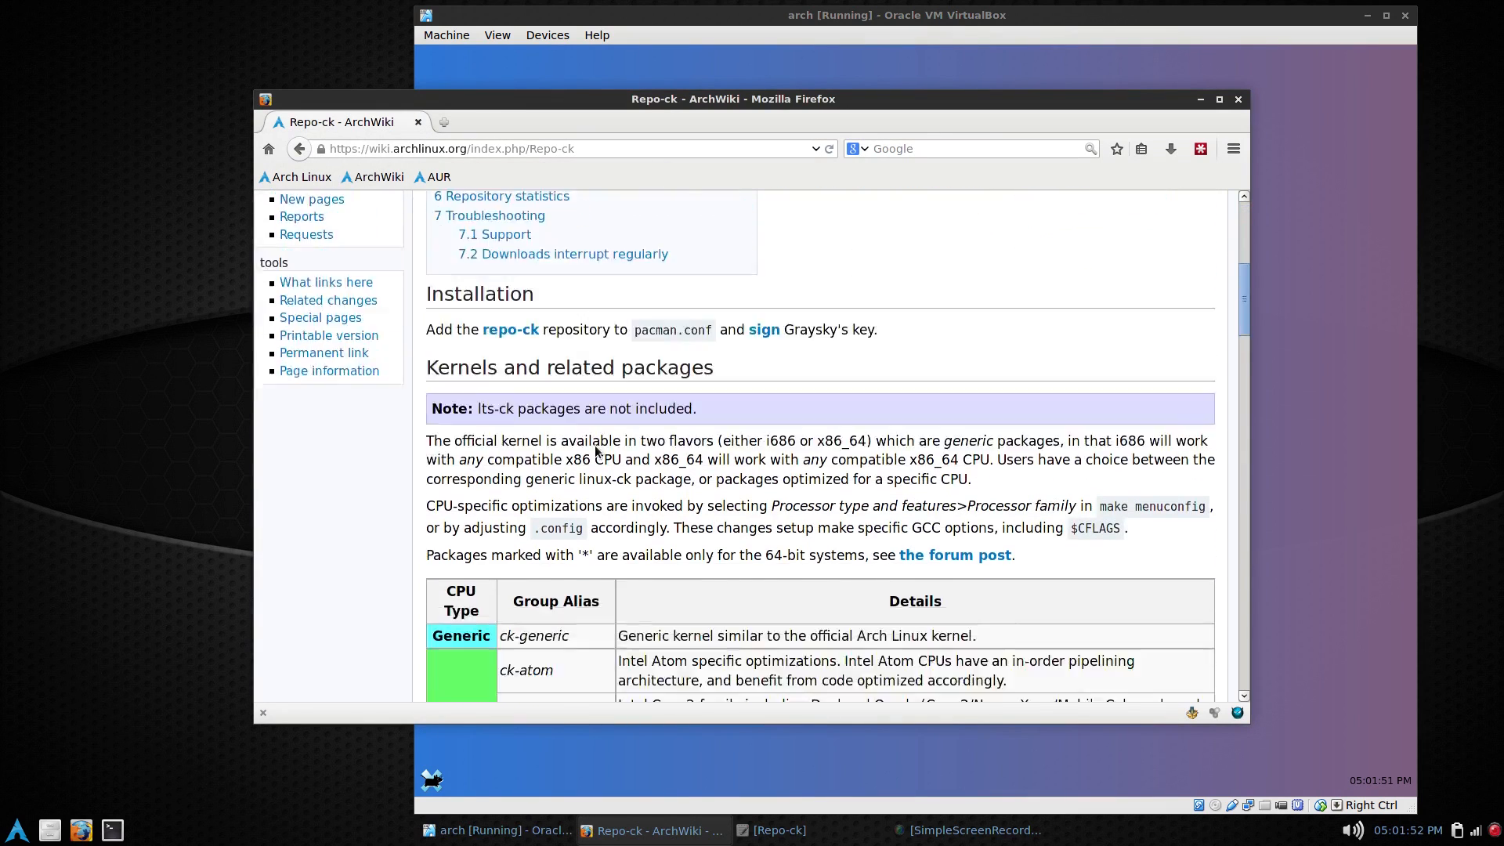
{"action": "scroll", "scroll_direction": "down", "scroll_amount": 3}
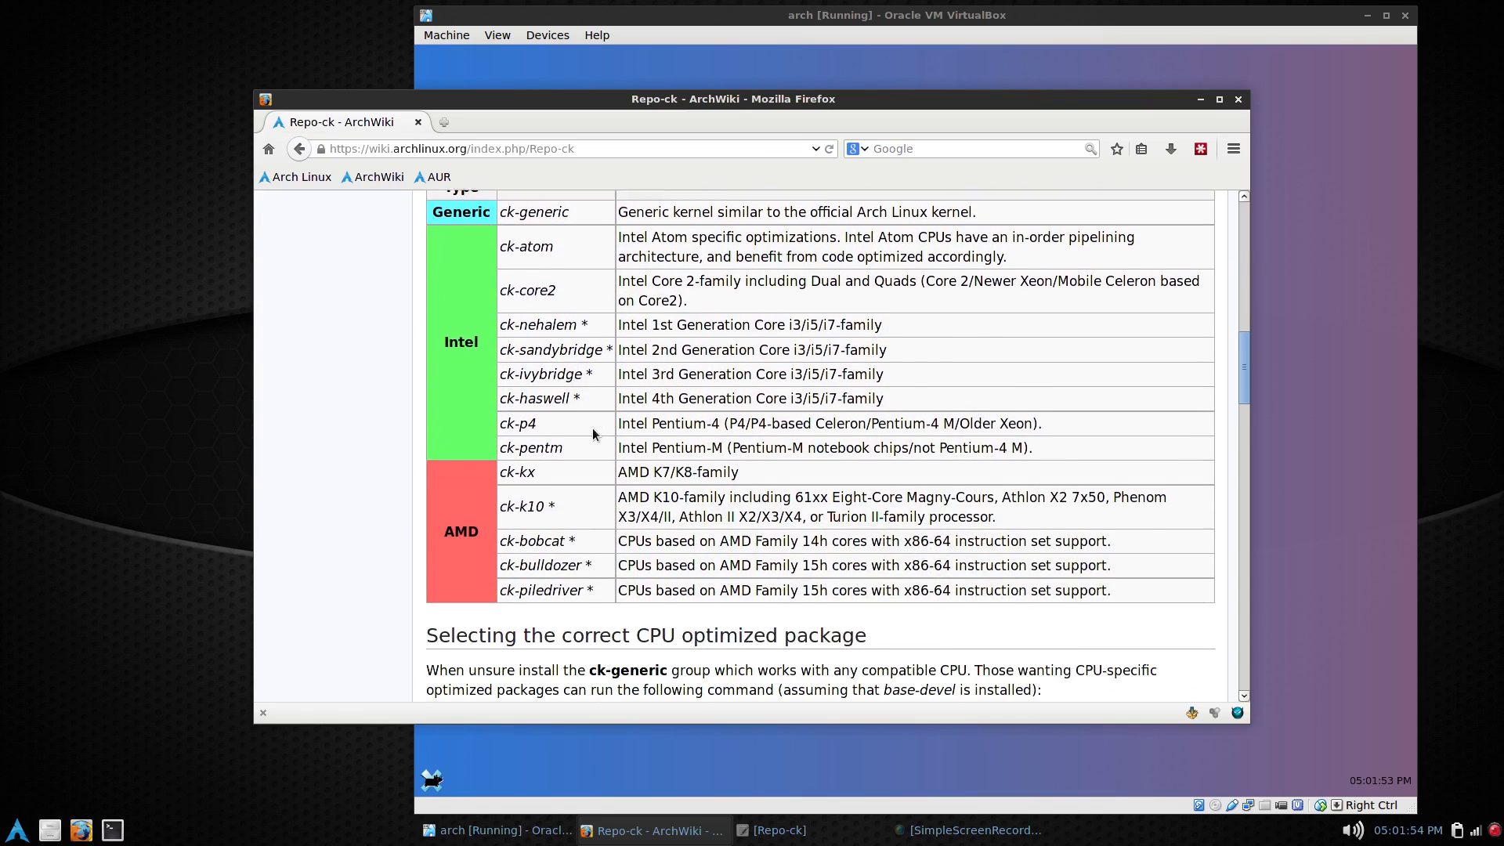
{"action": "scroll", "scroll_direction": "up", "scroll_amount": 3}
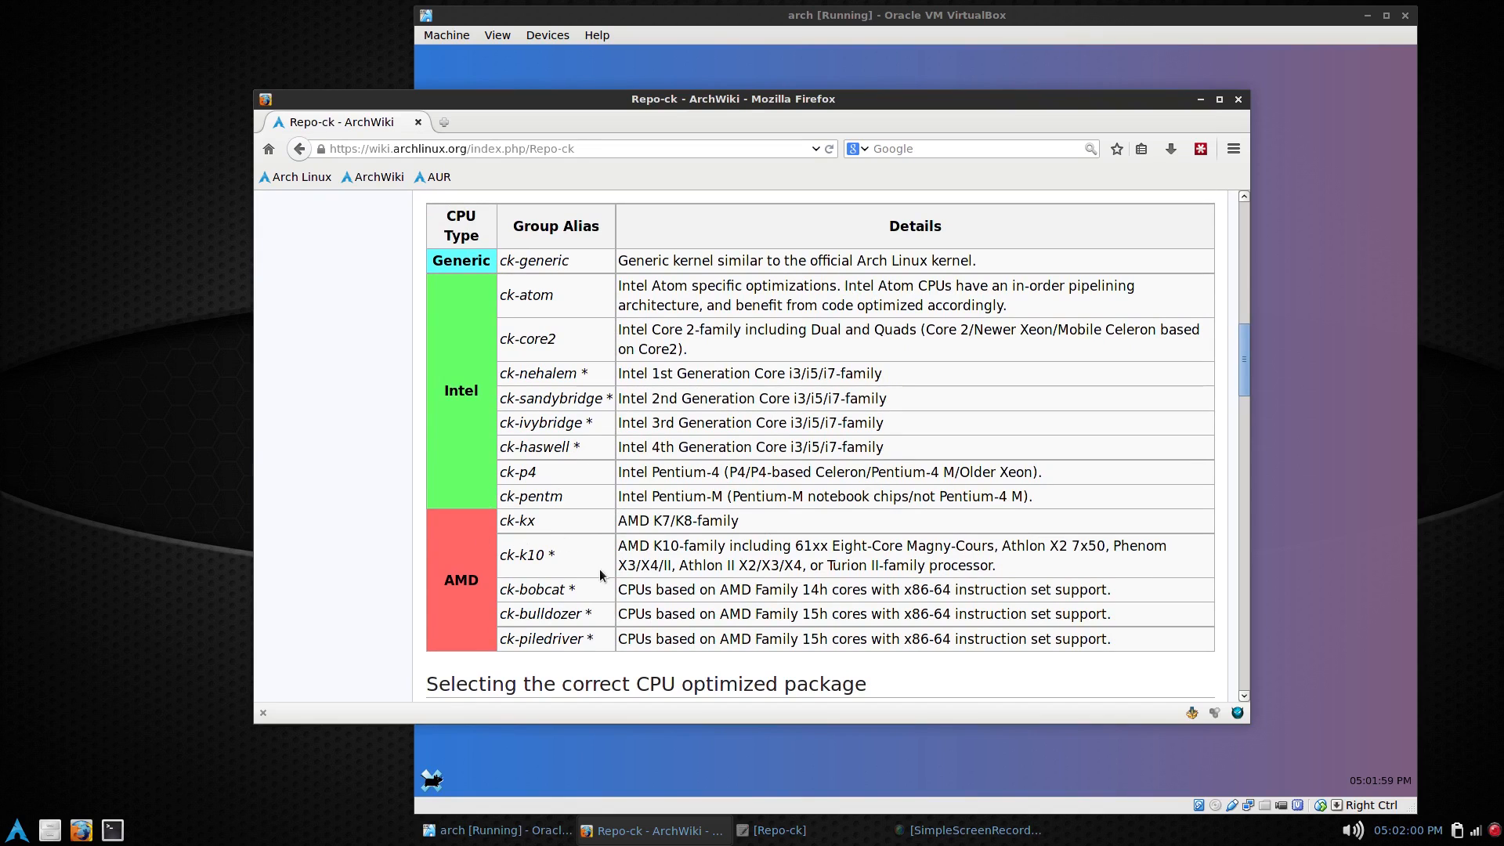
{"action": "mouse_move", "coordinate": [570, 591]}
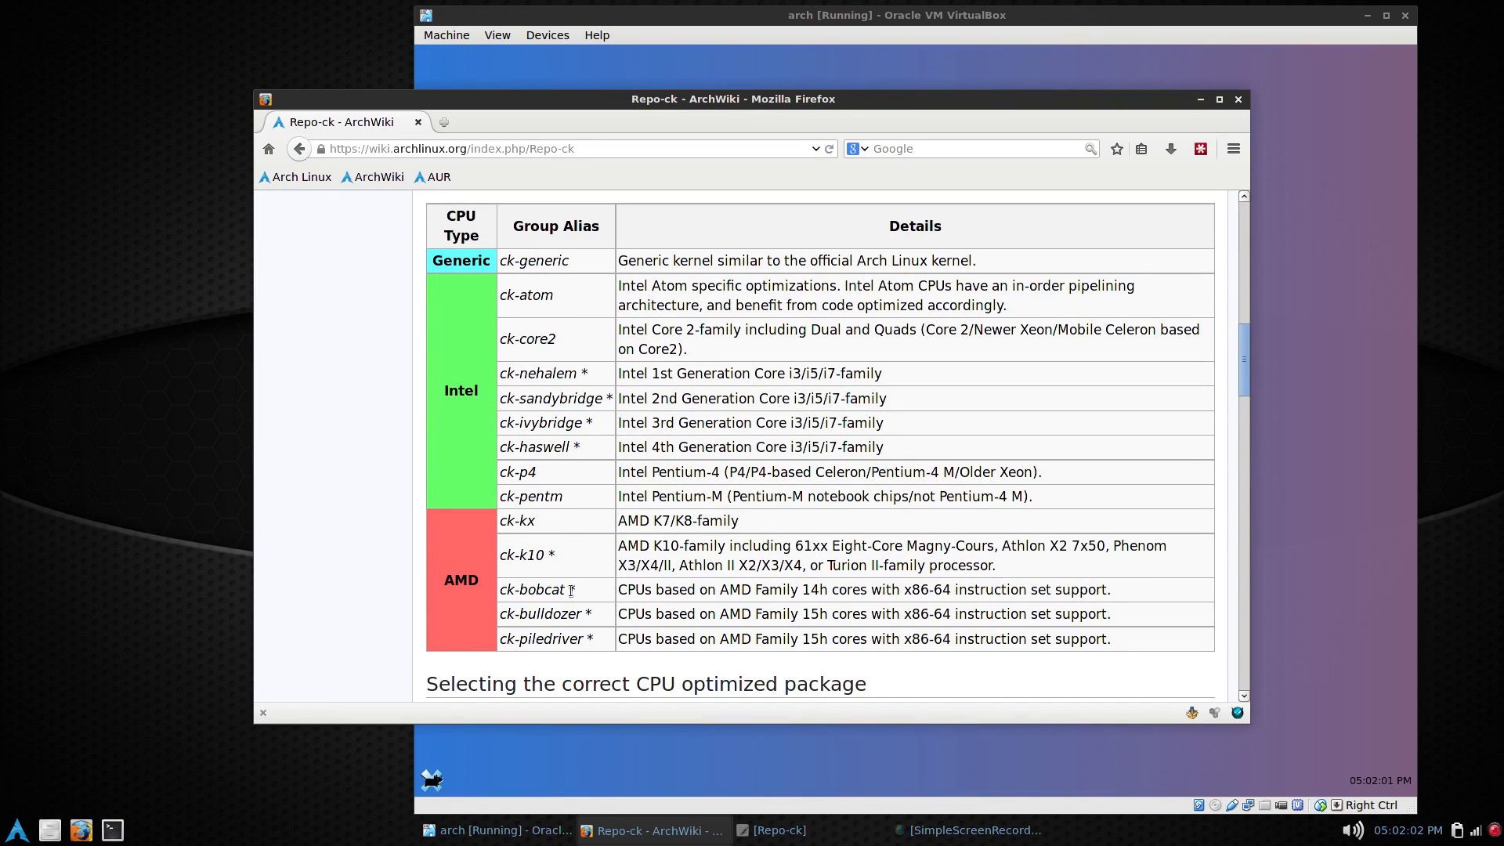
{"action": "scroll", "scroll_direction": "down", "scroll_amount": 3}
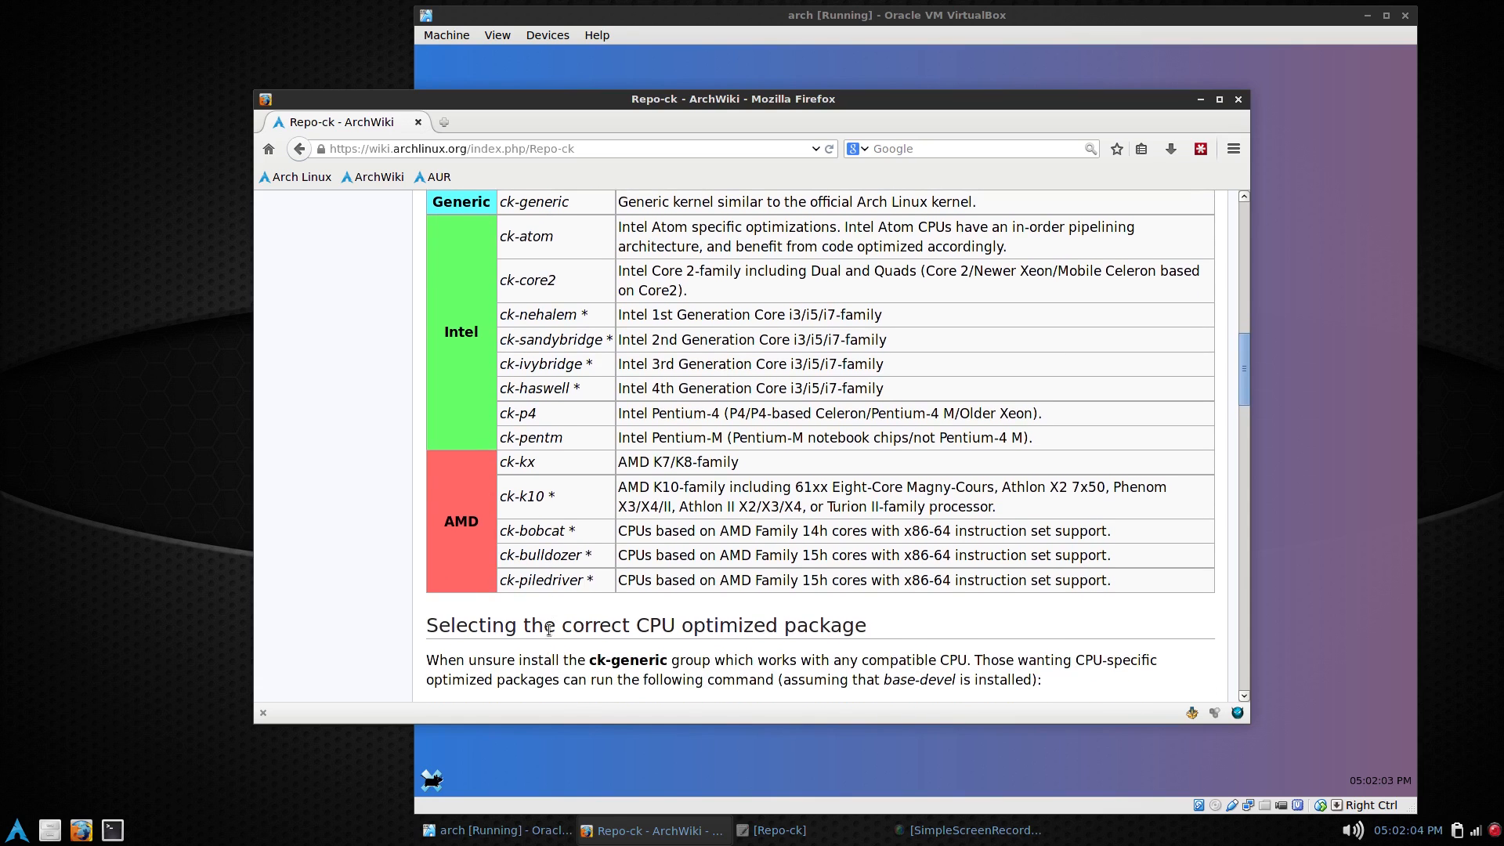
{"action": "scroll", "scroll_direction": "up", "scroll_amount": 3}
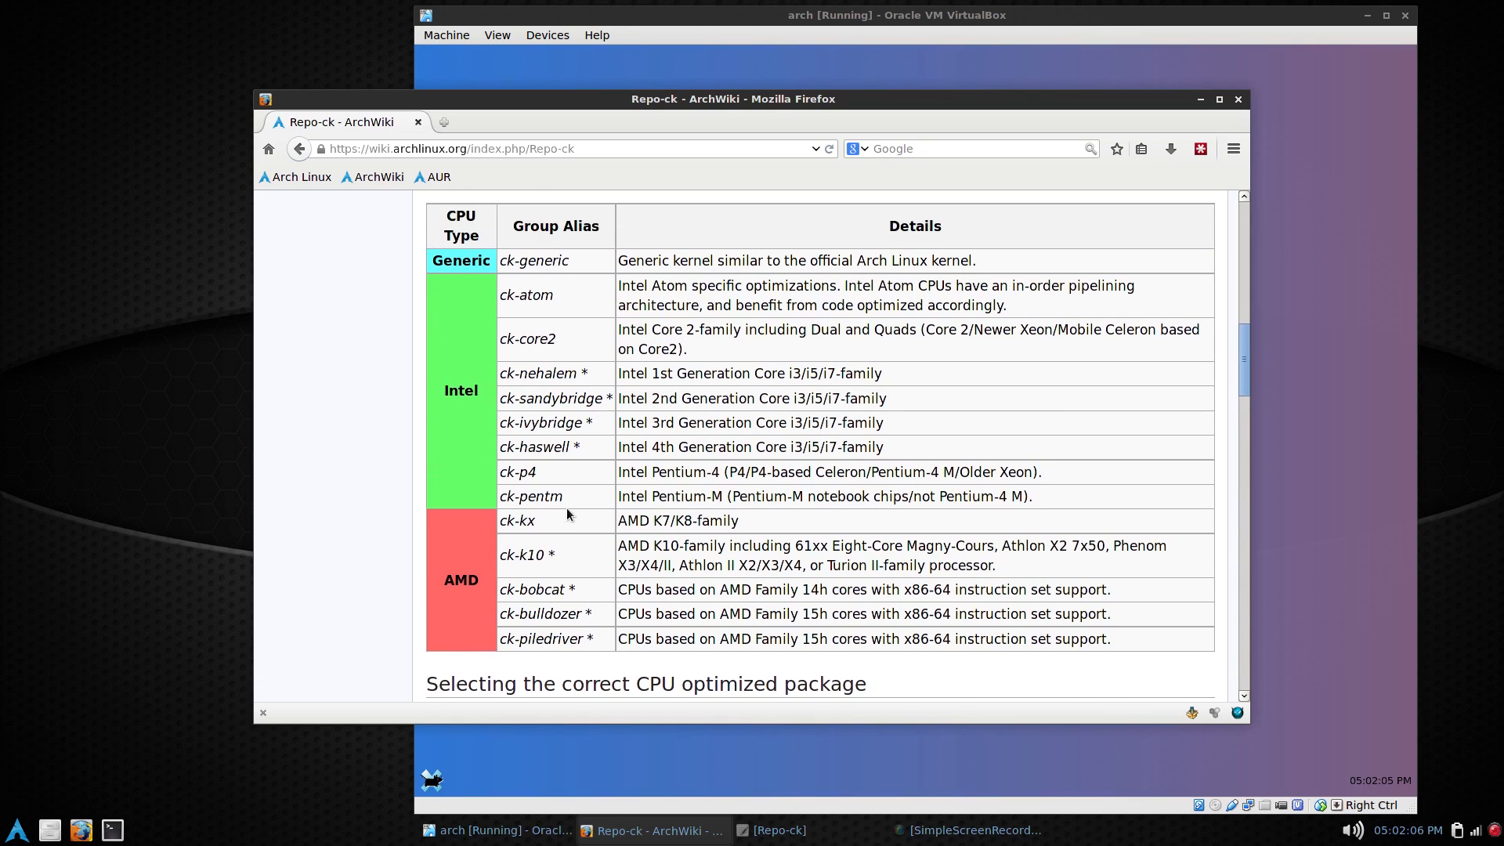
{"action": "mouse_move", "coordinate": [893, 389]}
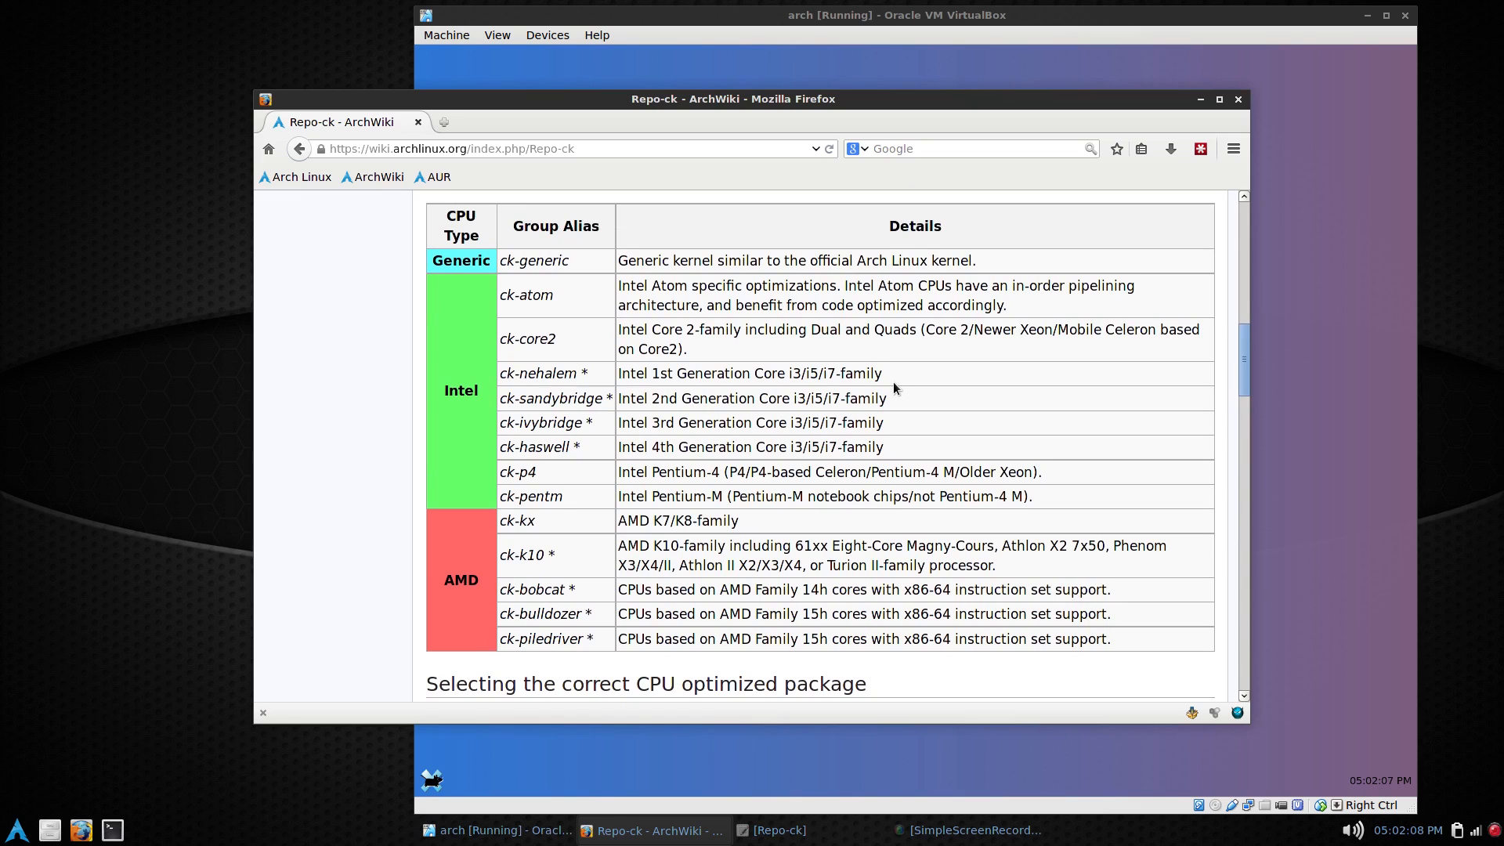
Step: Bring the Repo-ck Leafpad notes forward and read the server lines, keyring commands and ck-k10 packages
{"action": "left_click", "coordinate": [777, 831]}
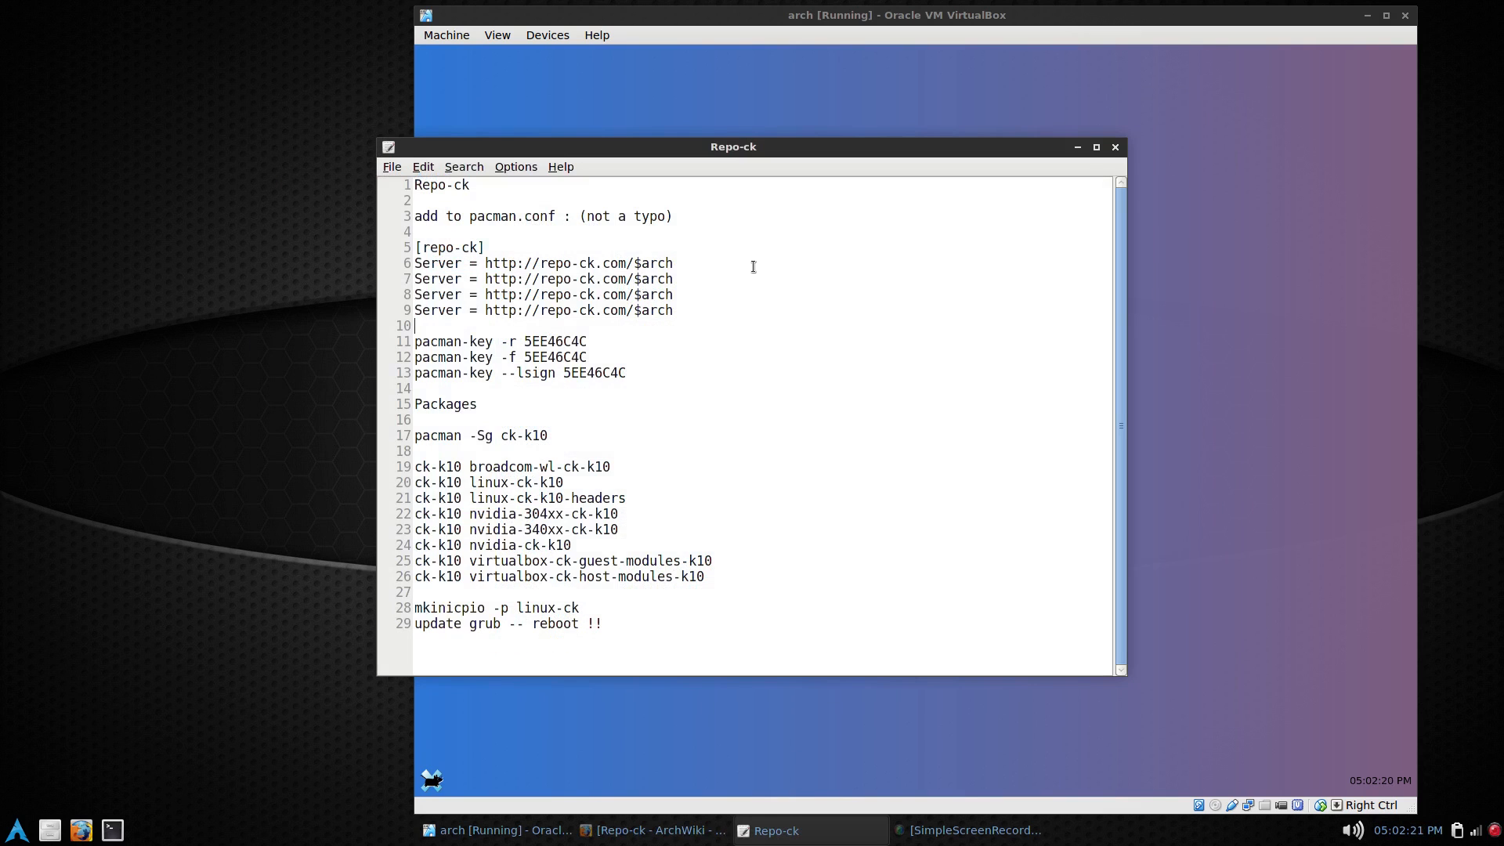
{"action": "mouse_move", "coordinate": [595, 317]}
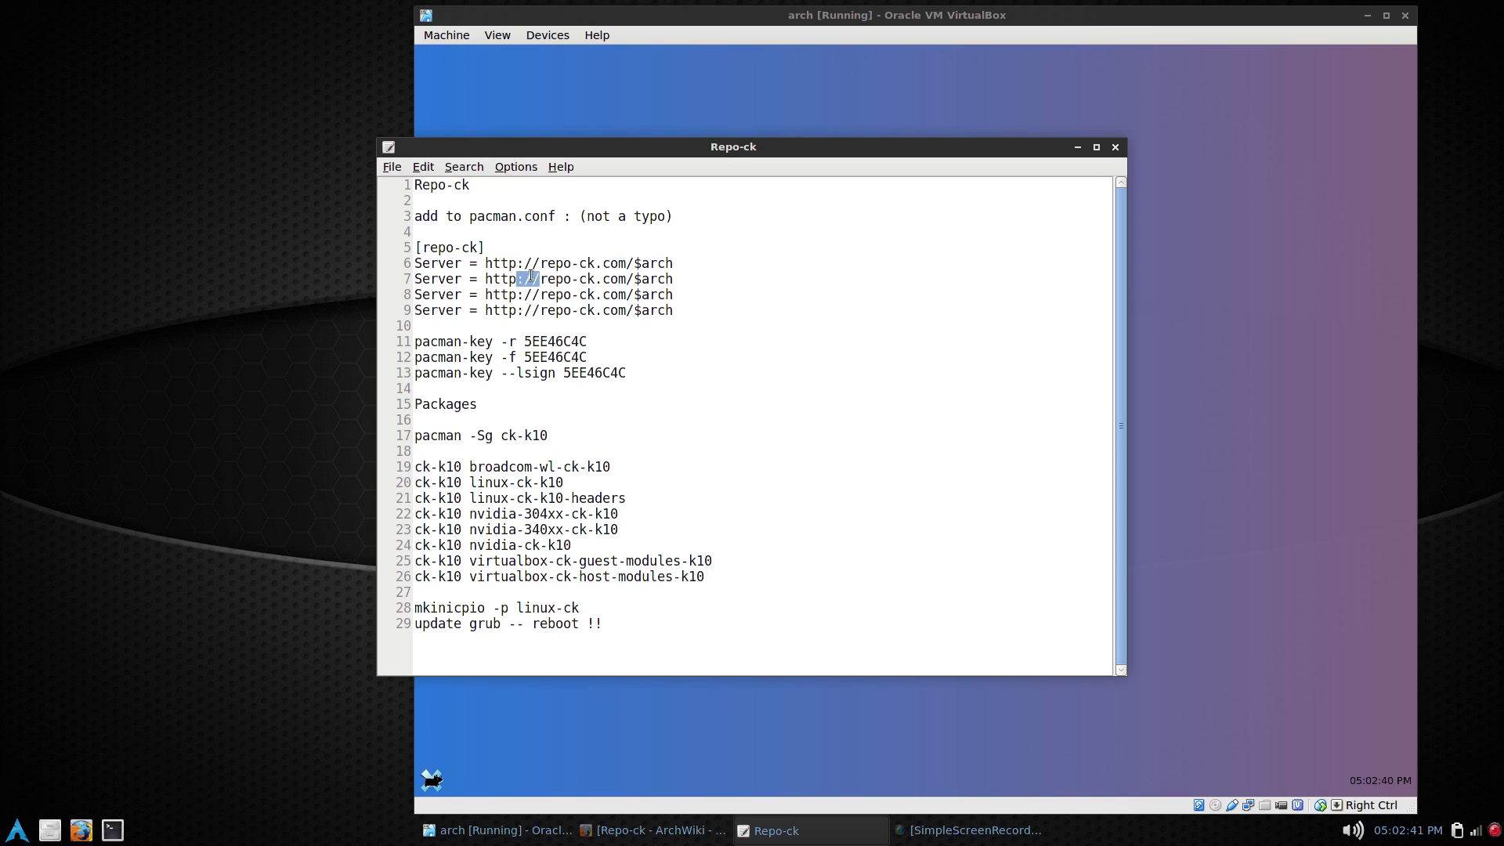
{"action": "left_click", "coordinate": [517, 297]}
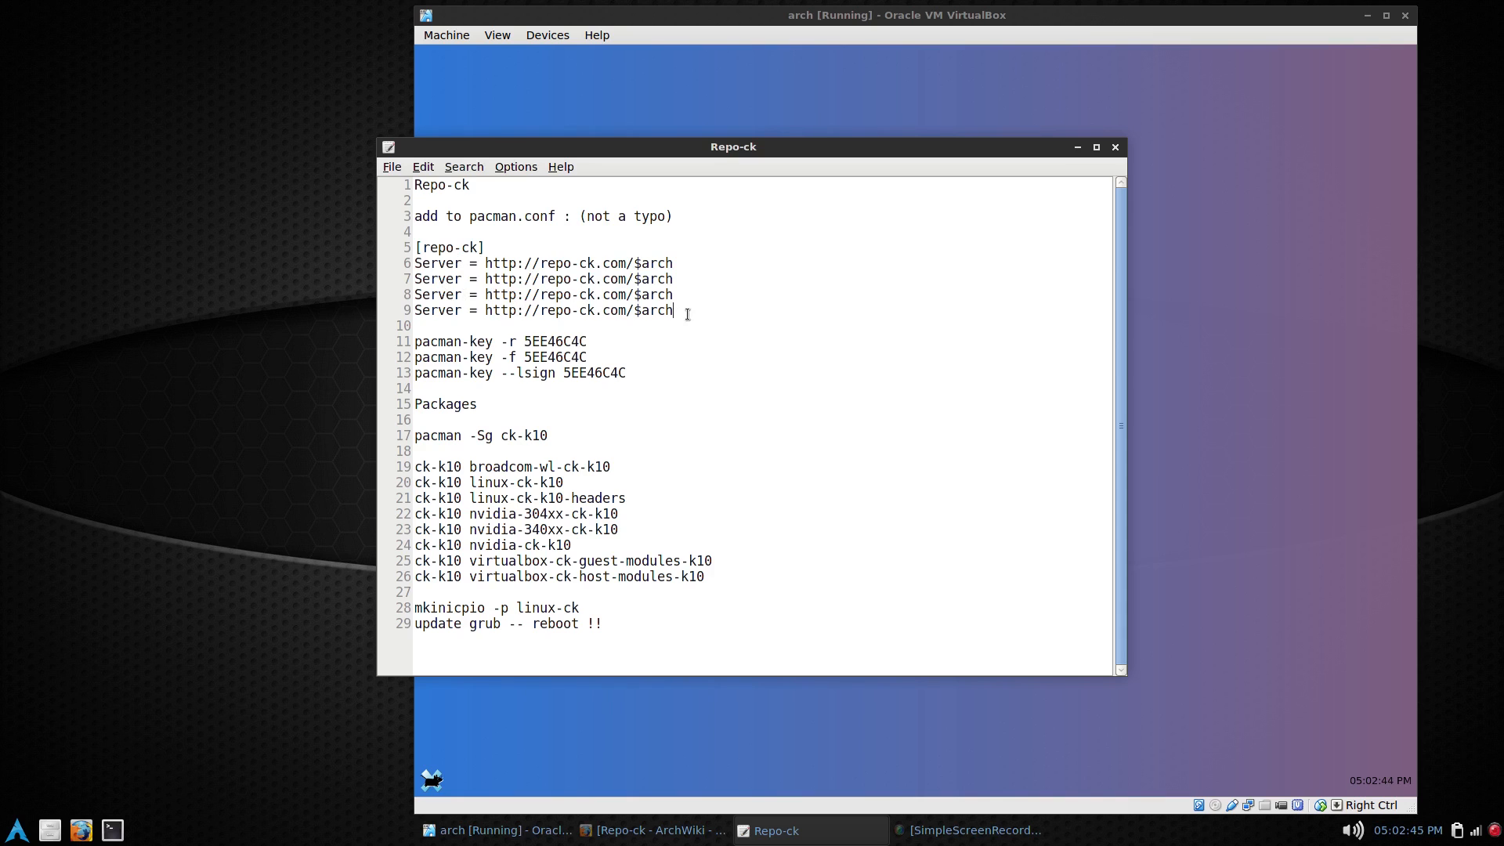
{"action": "mouse_move", "coordinate": [526, 313]}
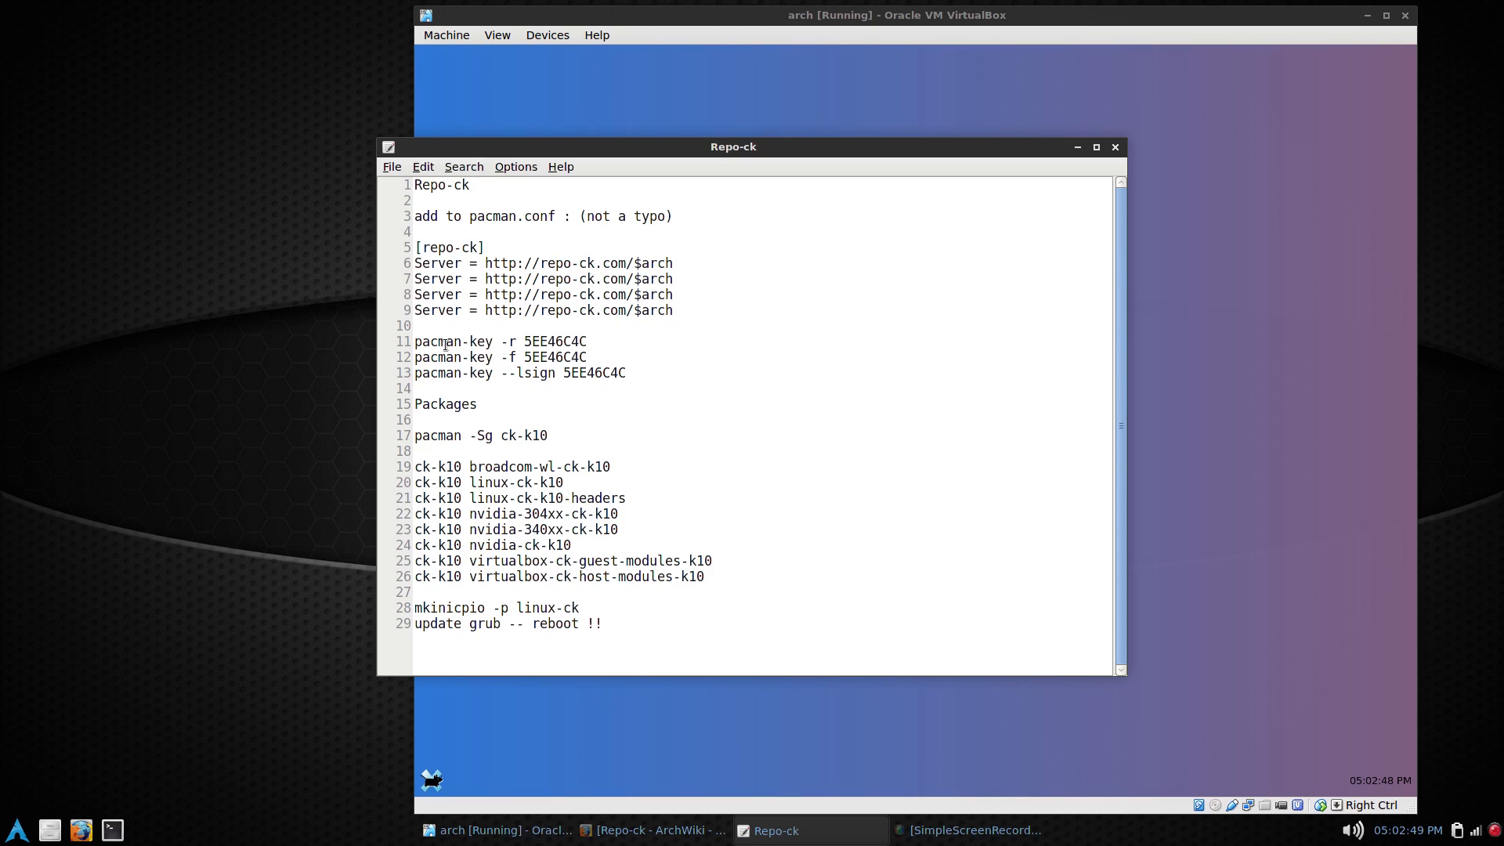
{"action": "left_click", "coordinate": [673, 310]}
{"action": "type", "text": "sudo leafpad /etc/pacman.conf"}
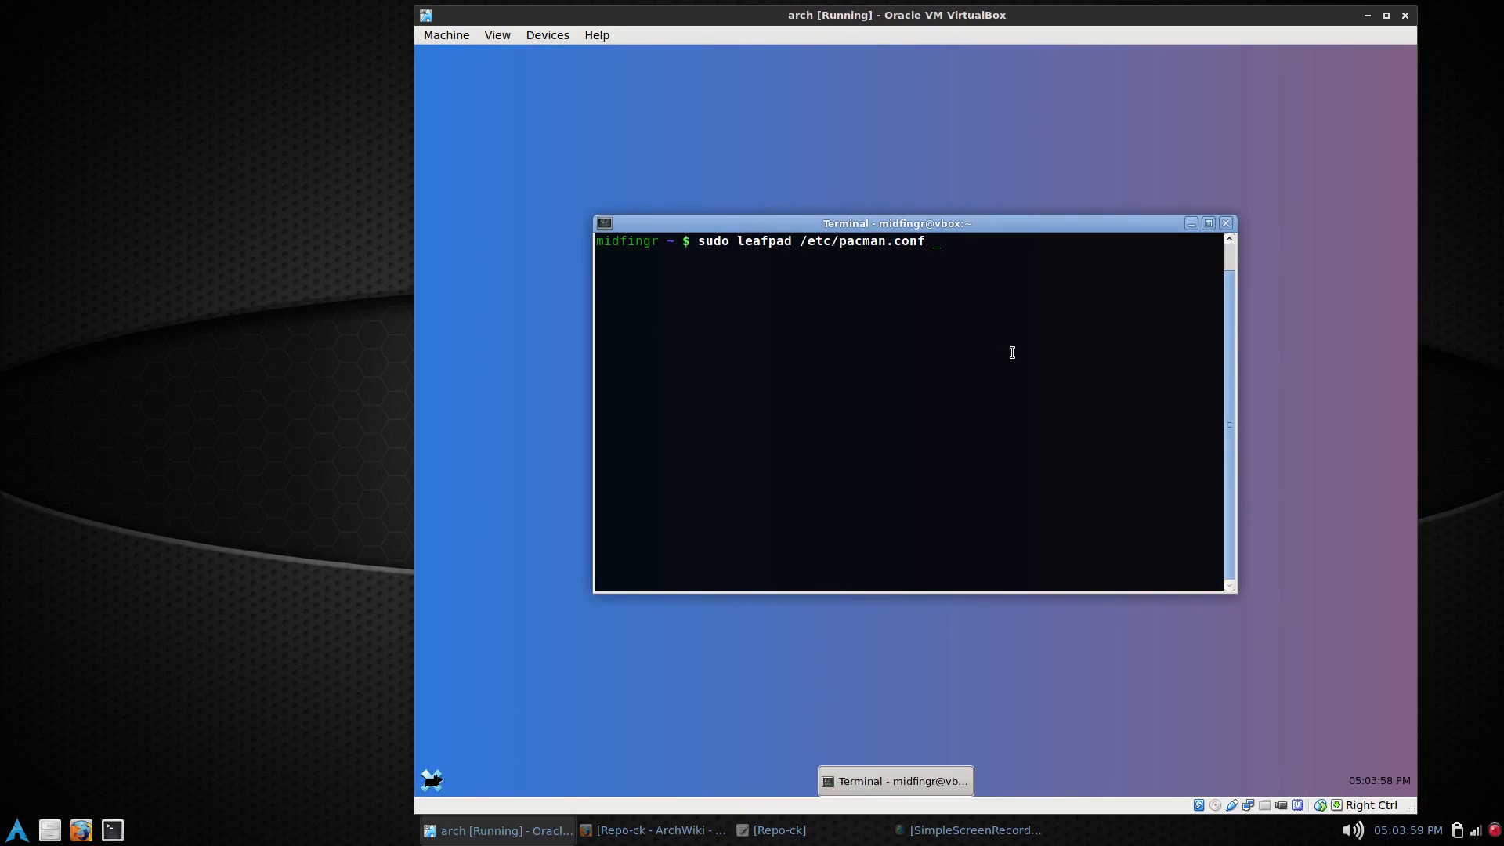
Step: Open /etc/pacman.conf as root with sudo leafpad and scroll to the REPOSITORIES section
{"action": "key", "text": "Return"}
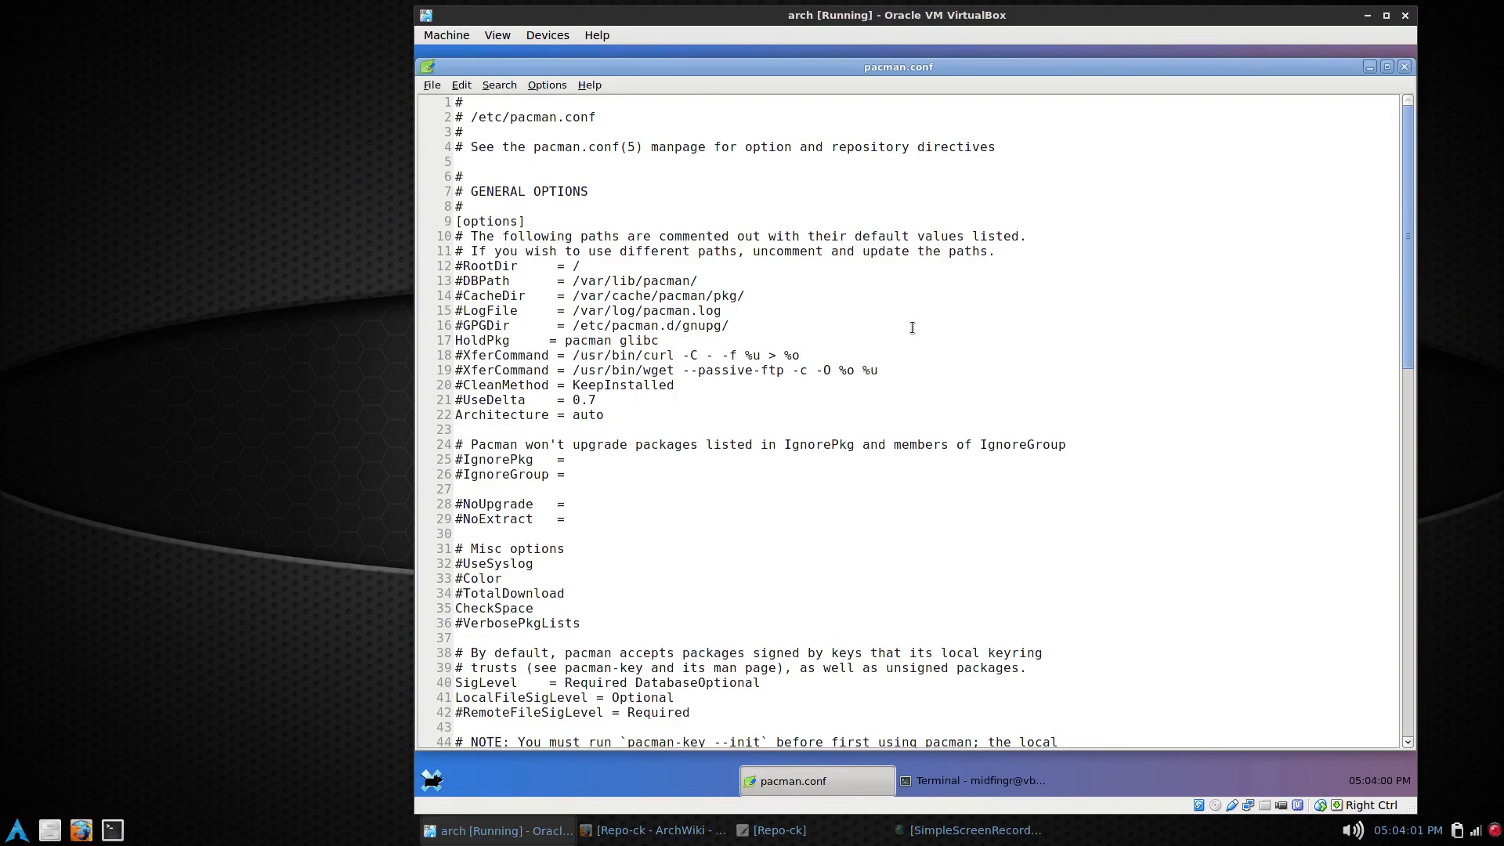
{"action": "scroll", "scroll_direction": "down", "scroll_amount": 3}
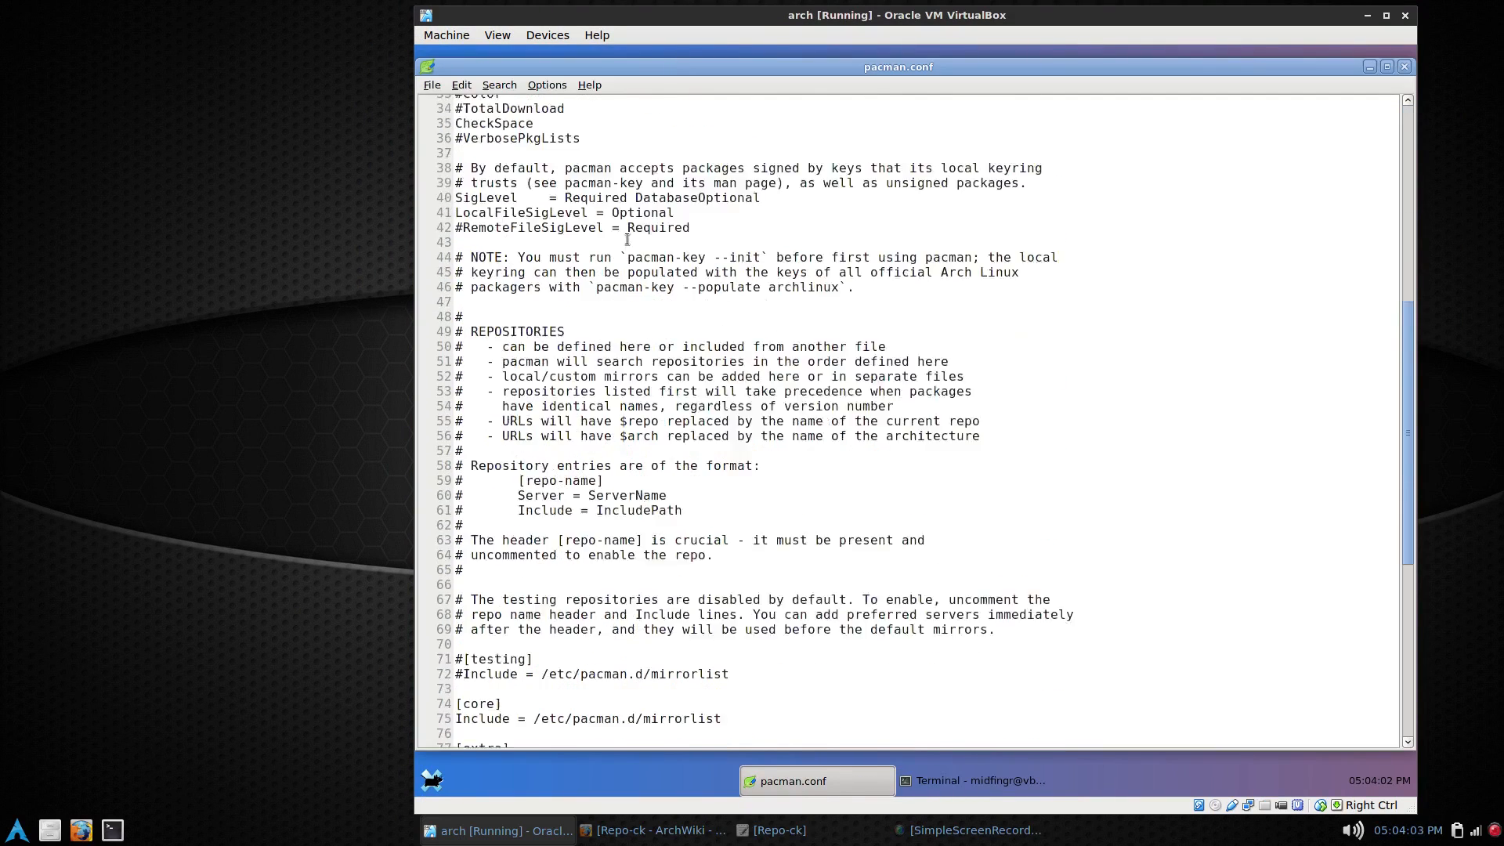
{"action": "scroll", "scroll_direction": "down", "scroll_amount": 3}
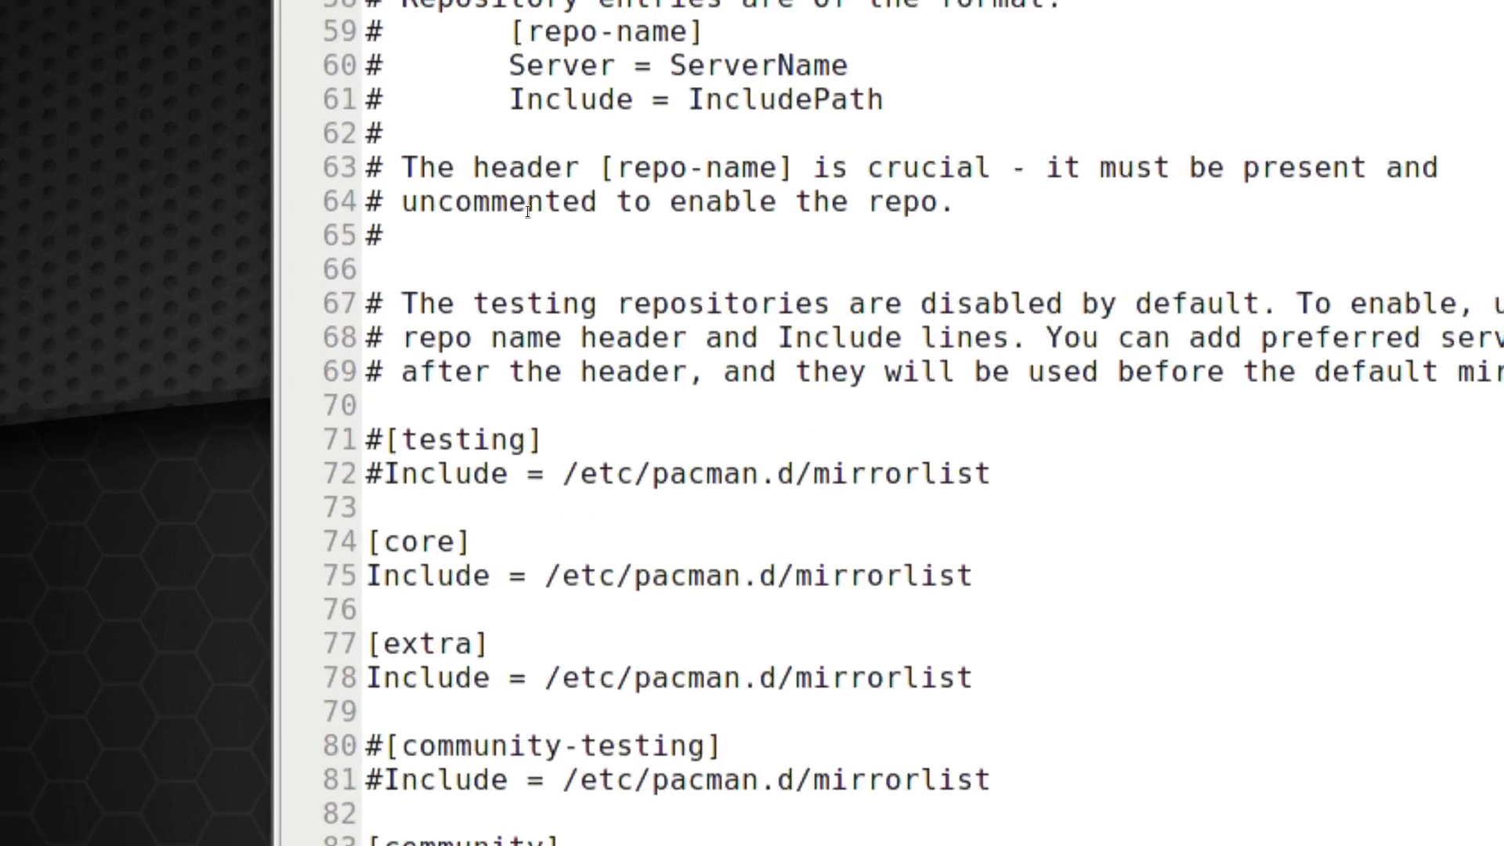
{"action": "scroll", "scroll_direction": "down", "scroll_amount": 3}
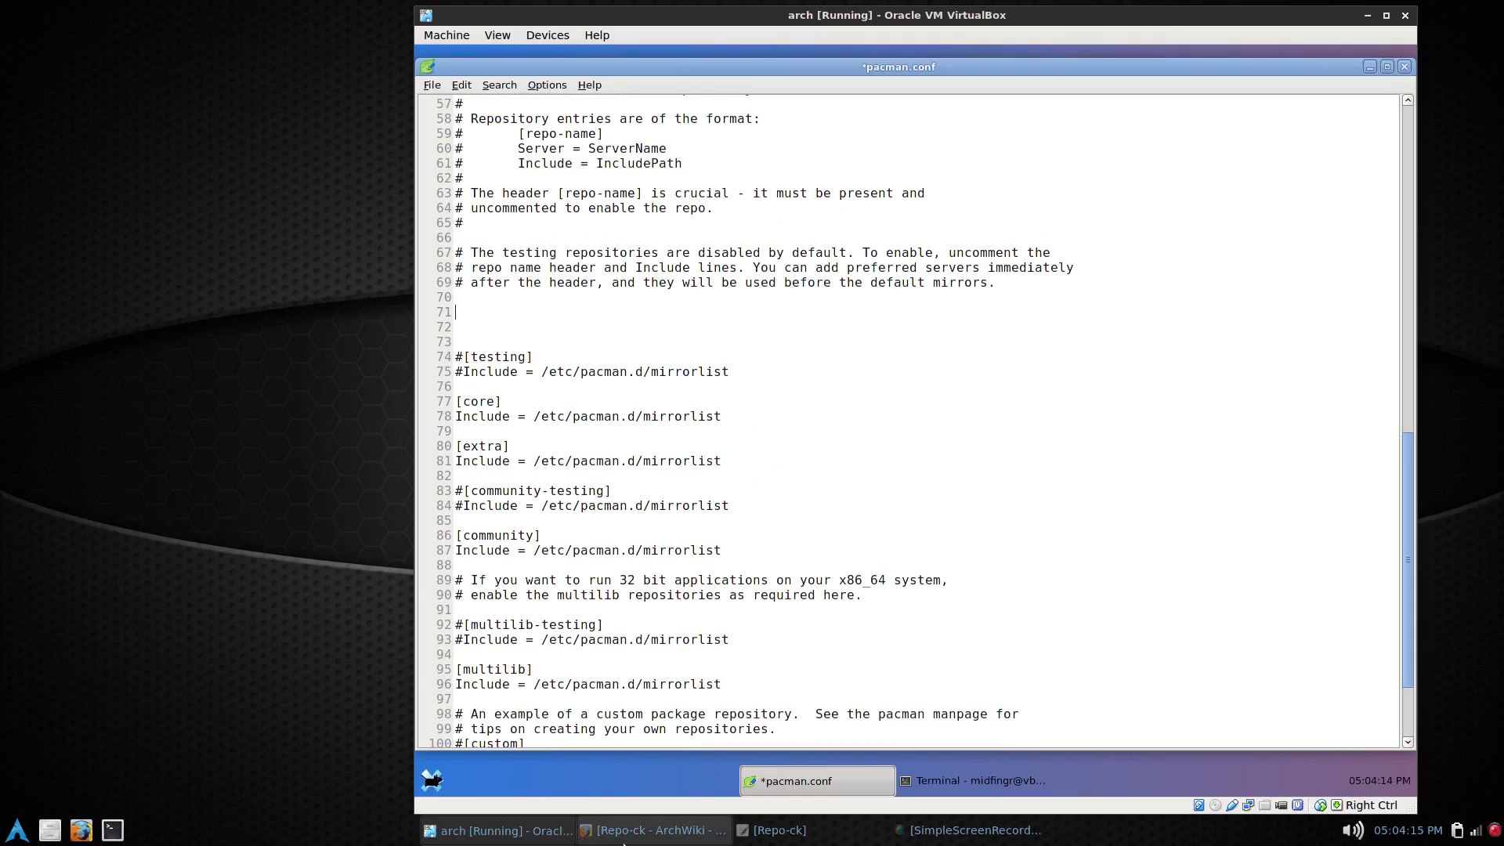
Step: Paste the [repo-ck] block with its four Server lines above #[testing] in pacman.conf and save
{"action": "left_click", "coordinate": [772, 830]}
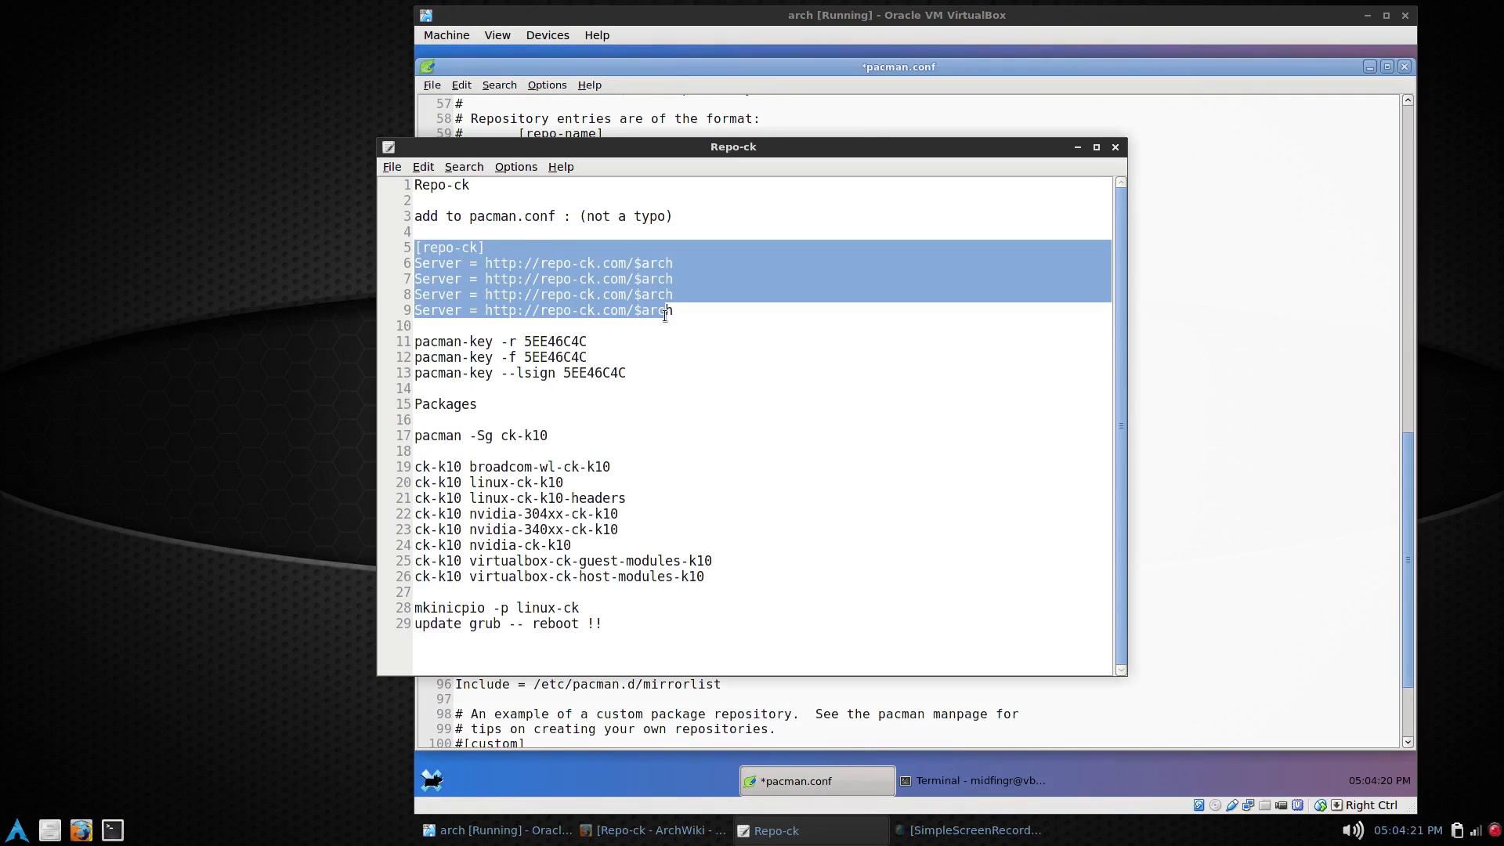
{"action": "right_click", "coordinate": [665, 310]}
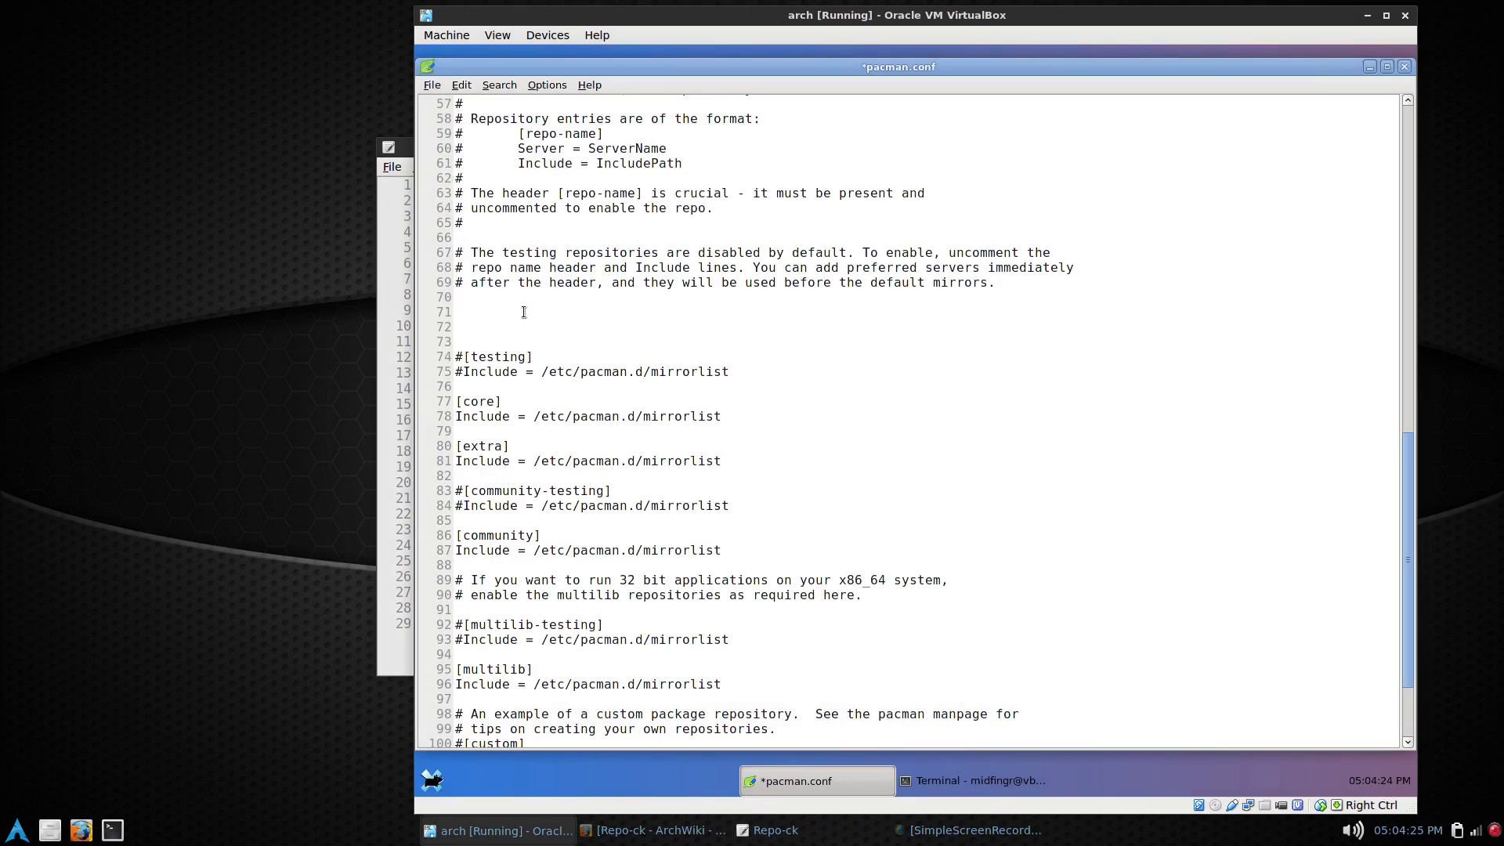
{"action": "left_click", "coordinate": [458, 312]}
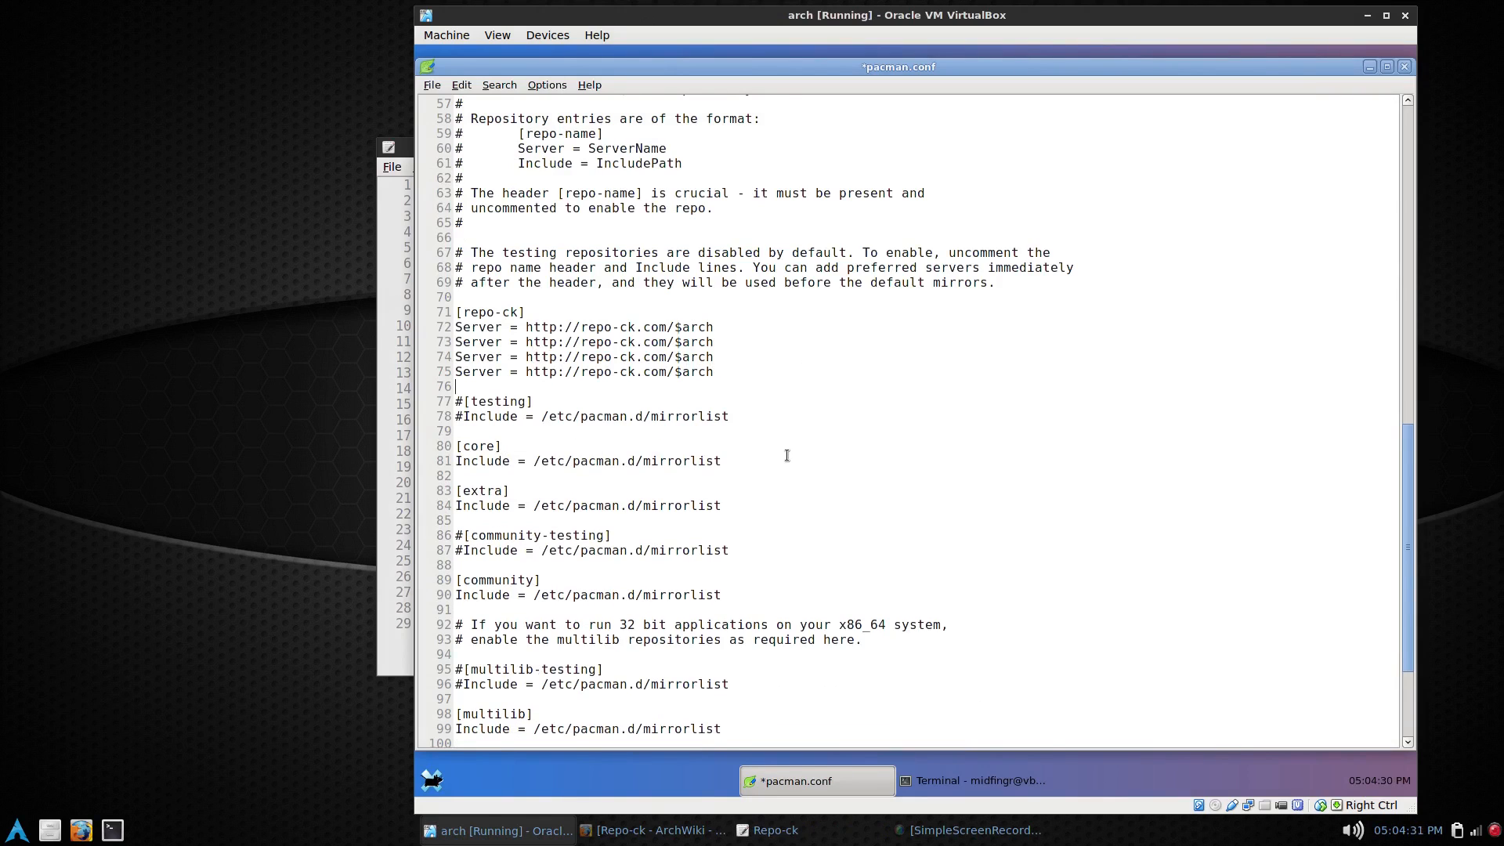
{"action": "mouse_move", "coordinate": [555, 177]}
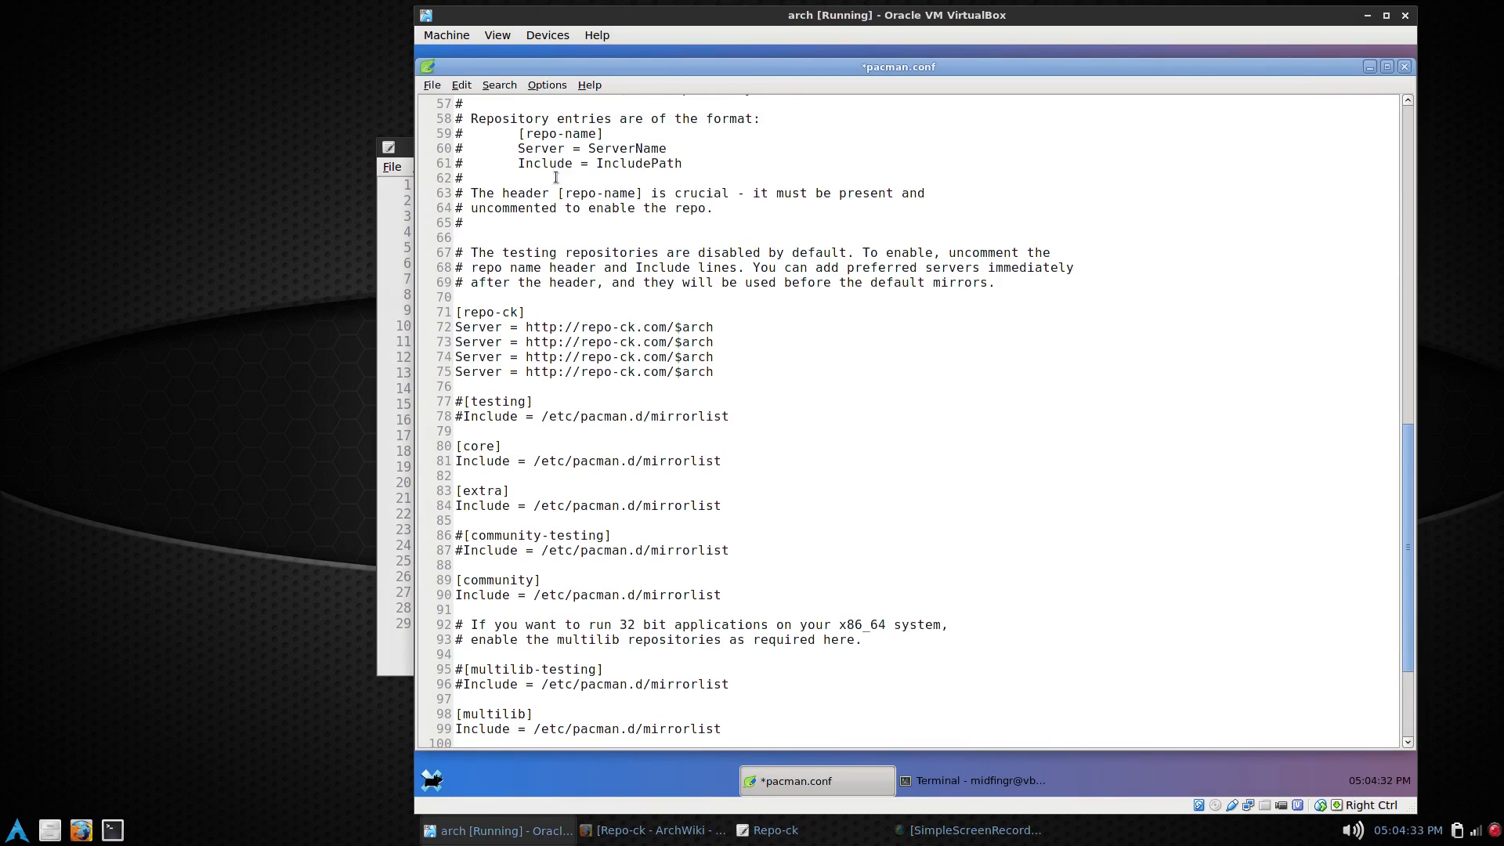
{"action": "left_click", "coordinate": [433, 84]}
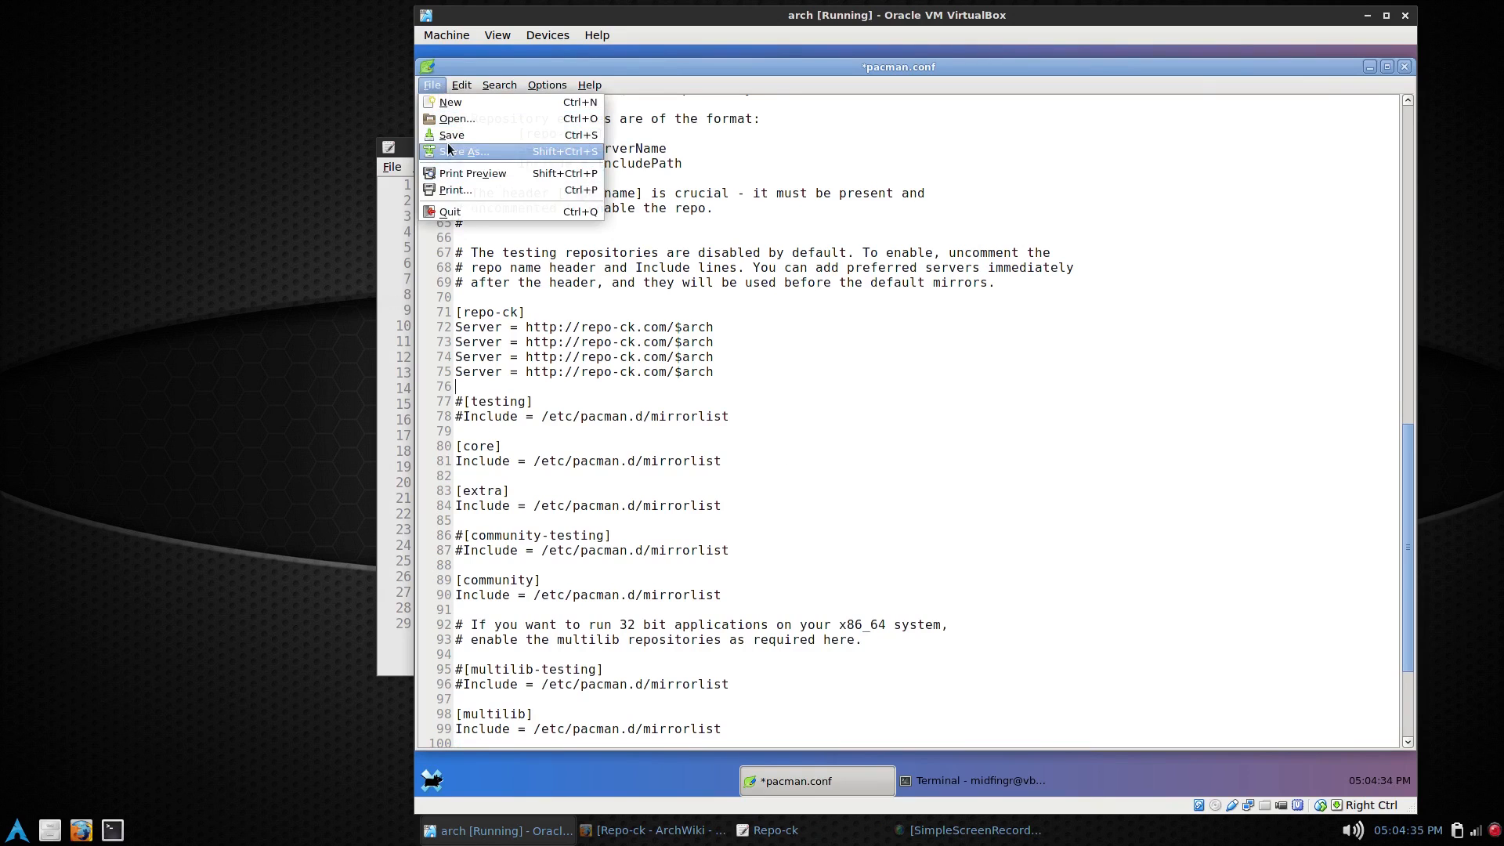
{"action": "left_click", "coordinate": [451, 135]}
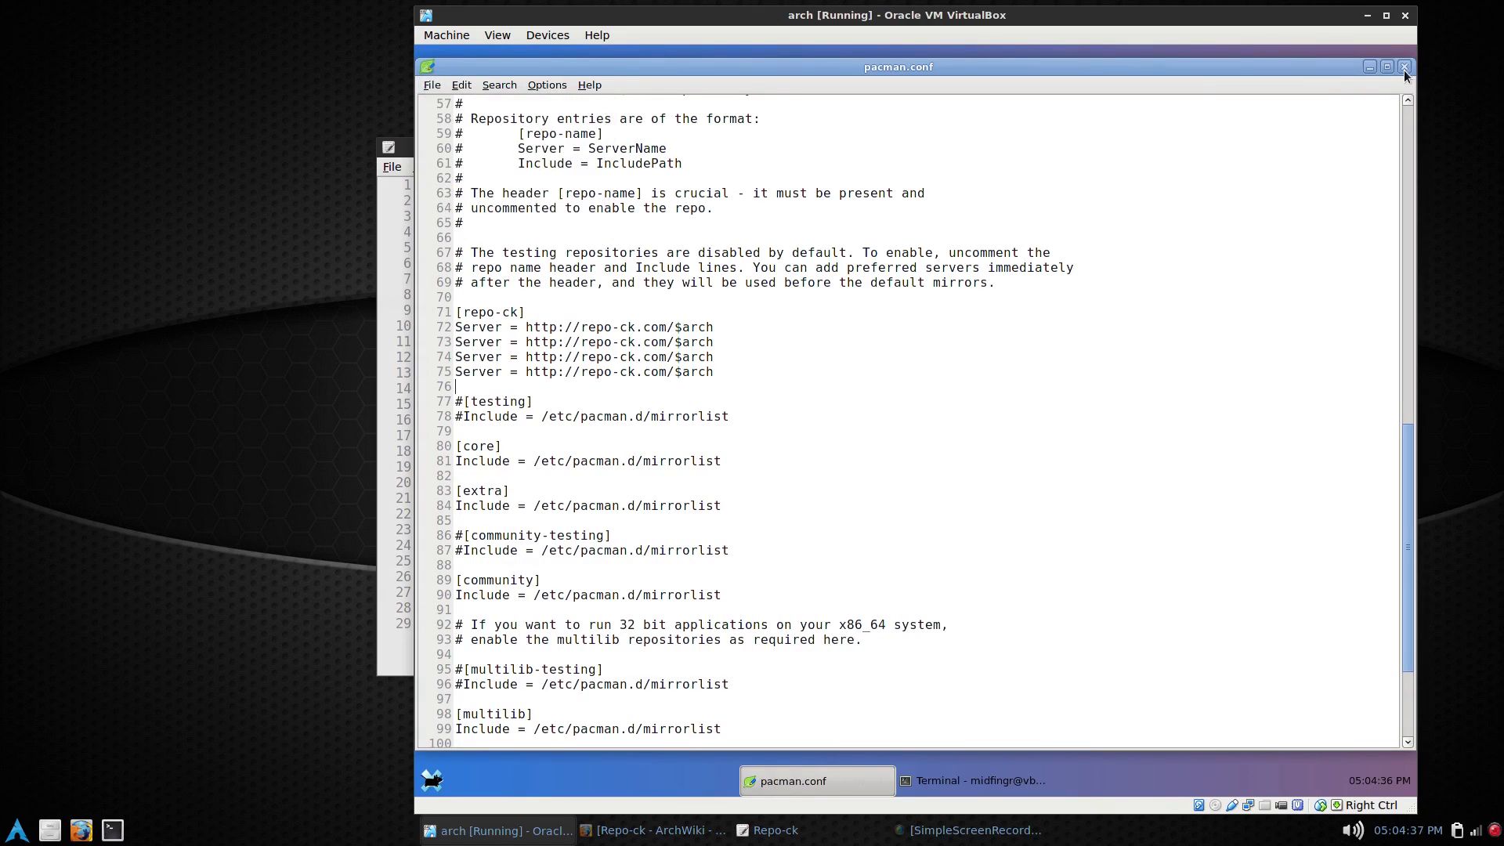
Step: Close pacman.conf and copy the pacman-key -r 5EE46C4C line from the Repo-ck notes
{"action": "left_click", "coordinate": [1404, 66]}
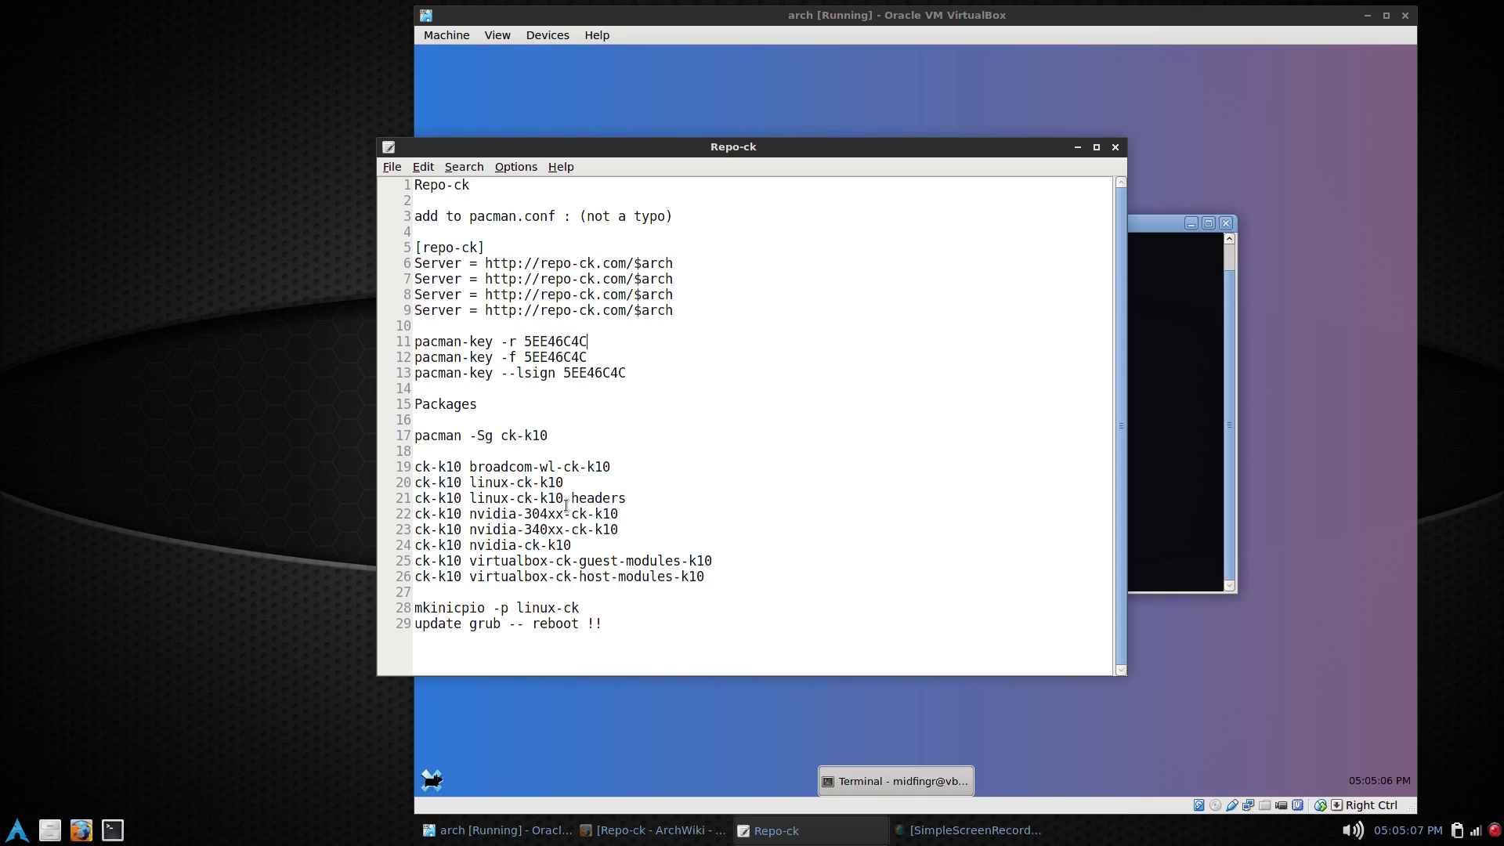
{"action": "double_click", "coordinate": [555, 341]}
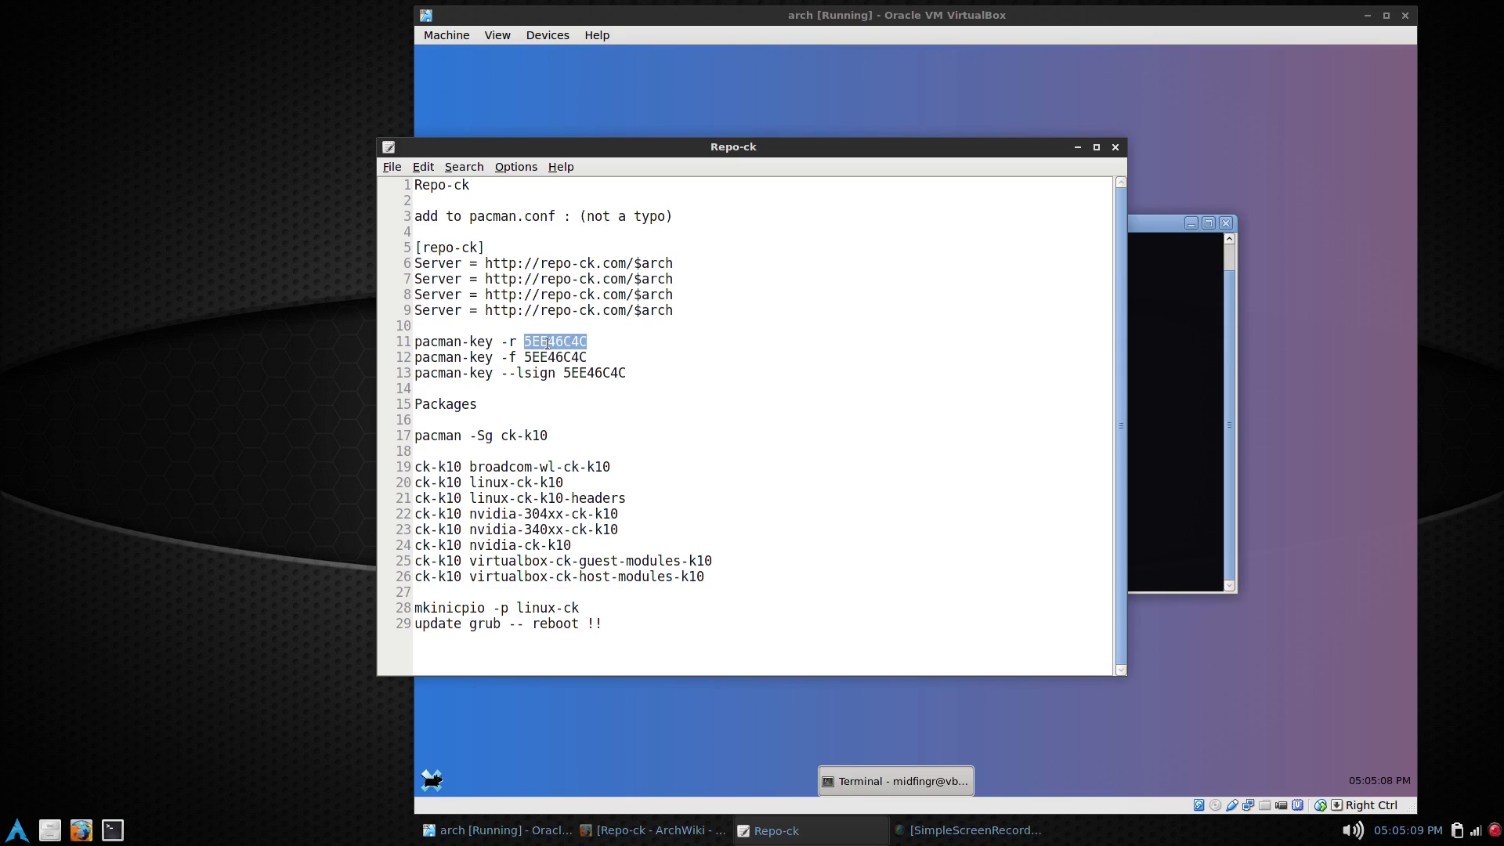
{"action": "left_click", "coordinate": [413, 342]}
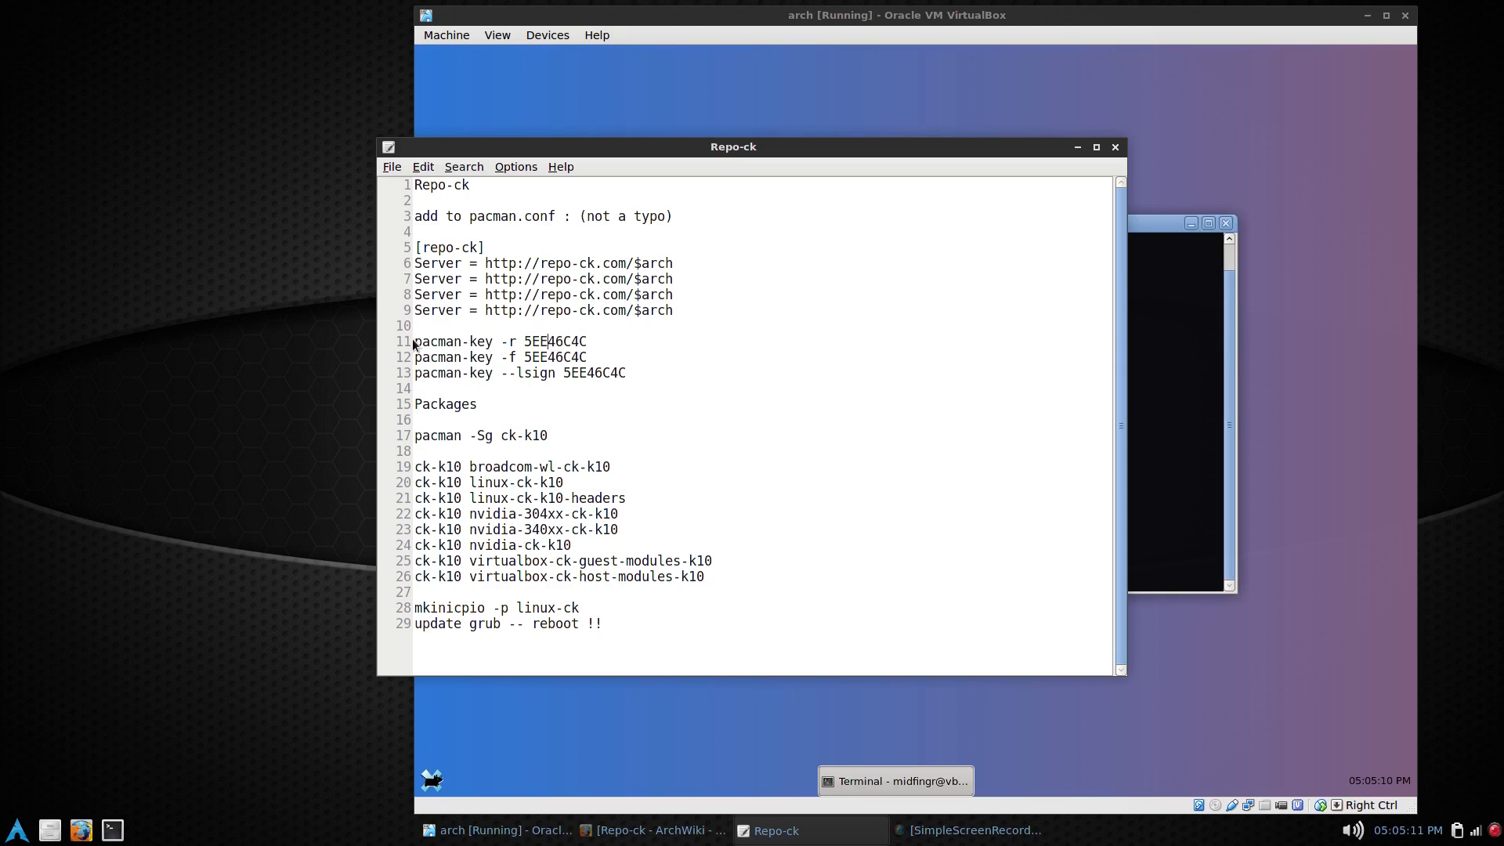
{"action": "triple_click", "coordinate": [500, 340]}
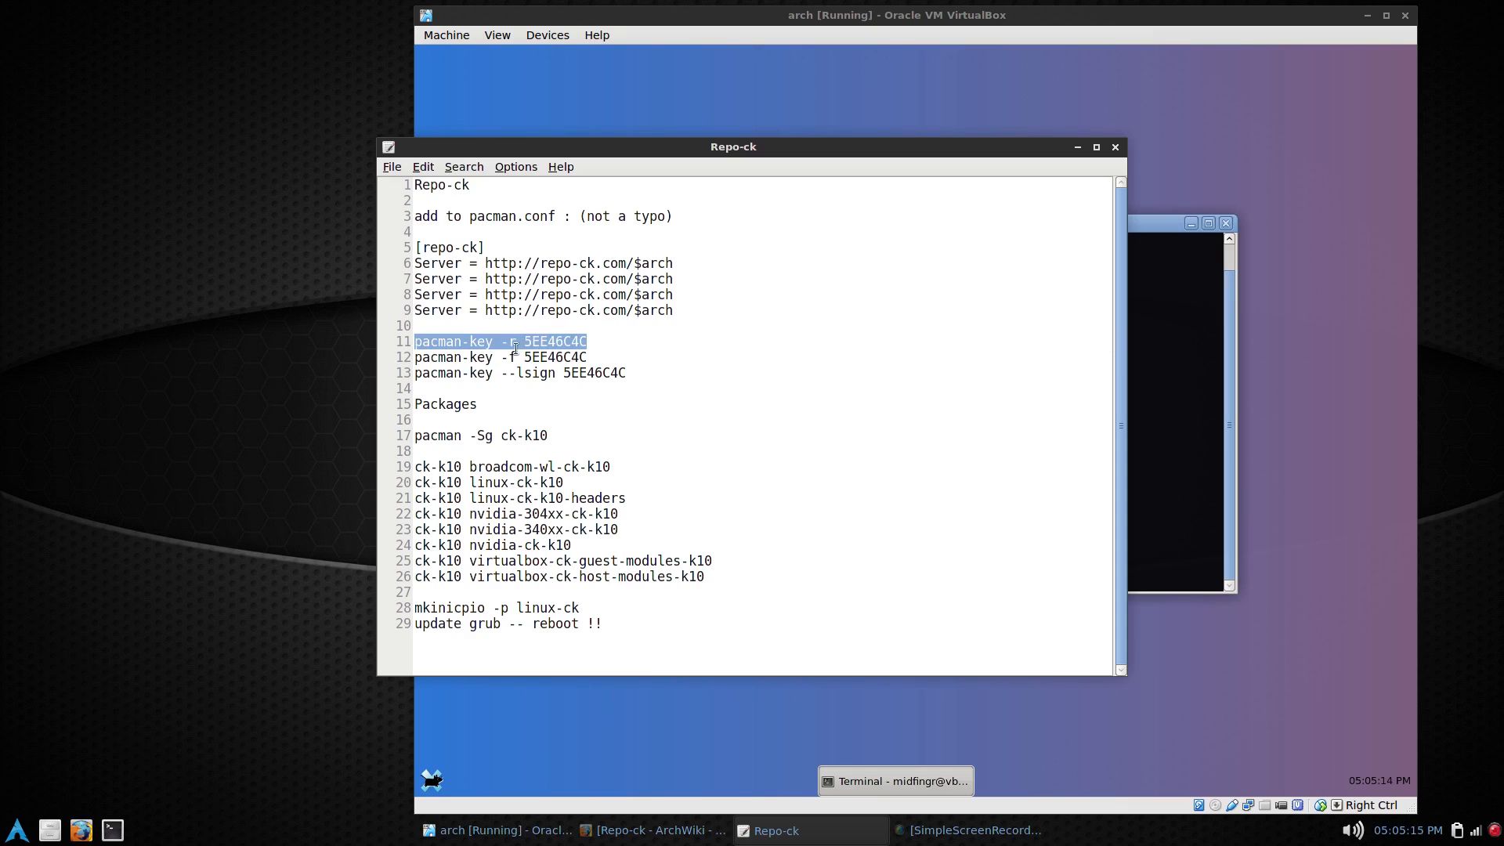
{"action": "right_click", "coordinate": [514, 342]}
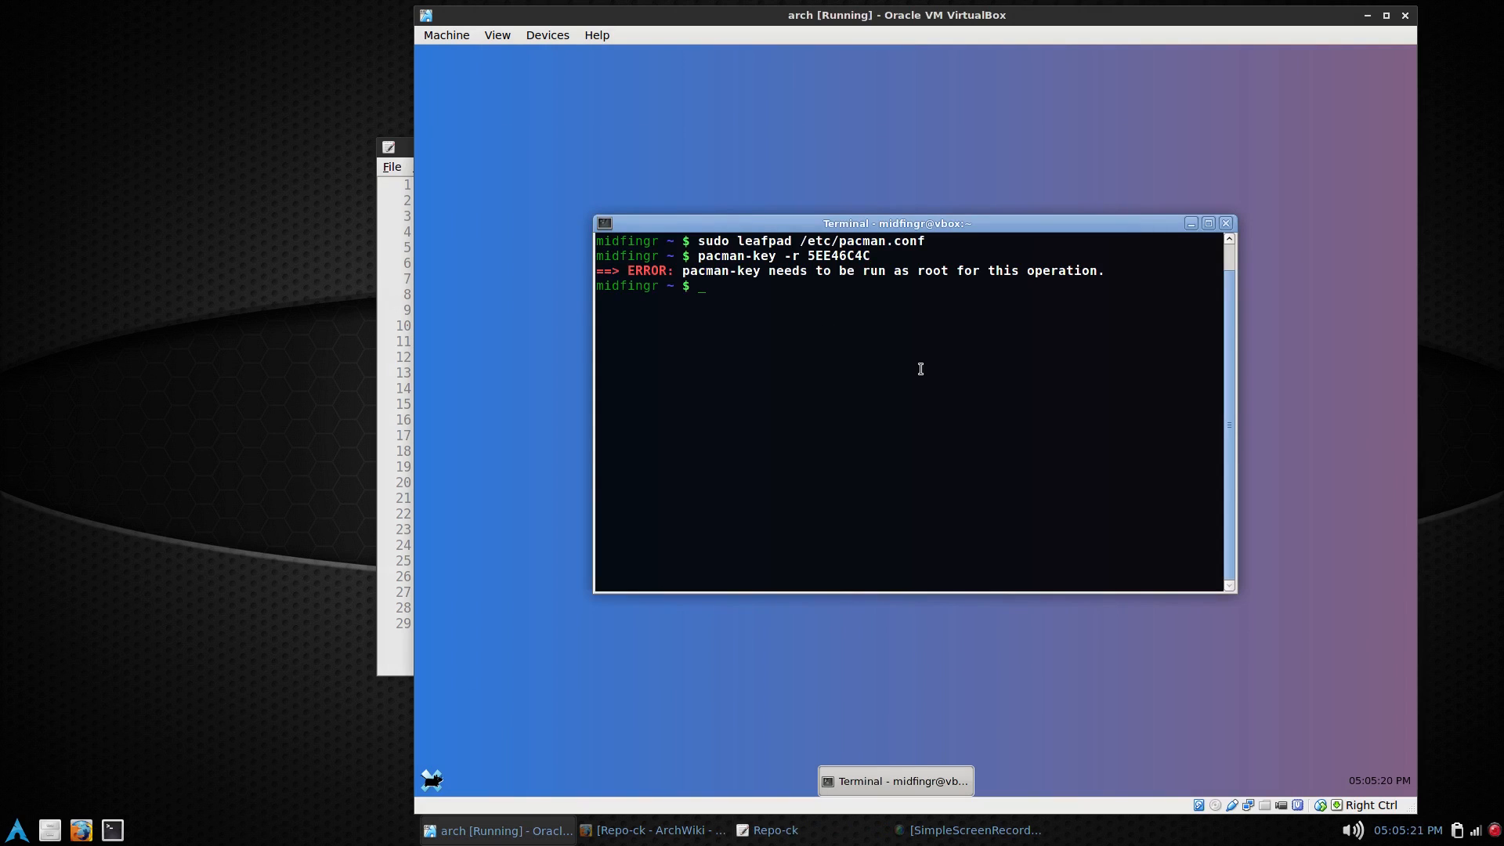
Step: Run pacman-key -r 5EE46C4C, then rerun it with sudo after the root-required error
{"action": "type", "text": "spacman-key -r 5EE46C4C"}
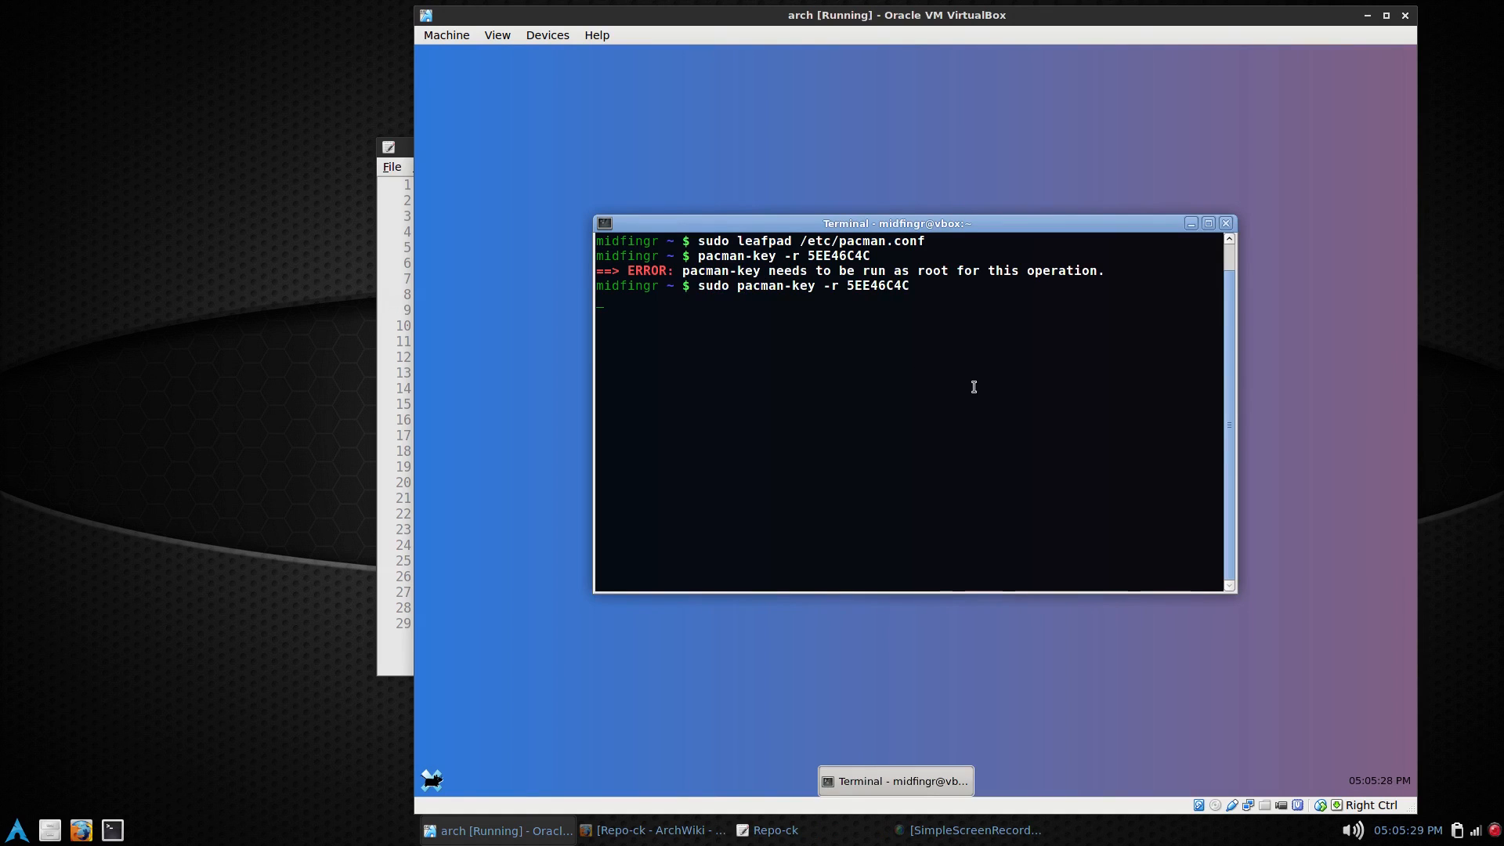
{"action": "mouse_move", "coordinate": [956, 379]}
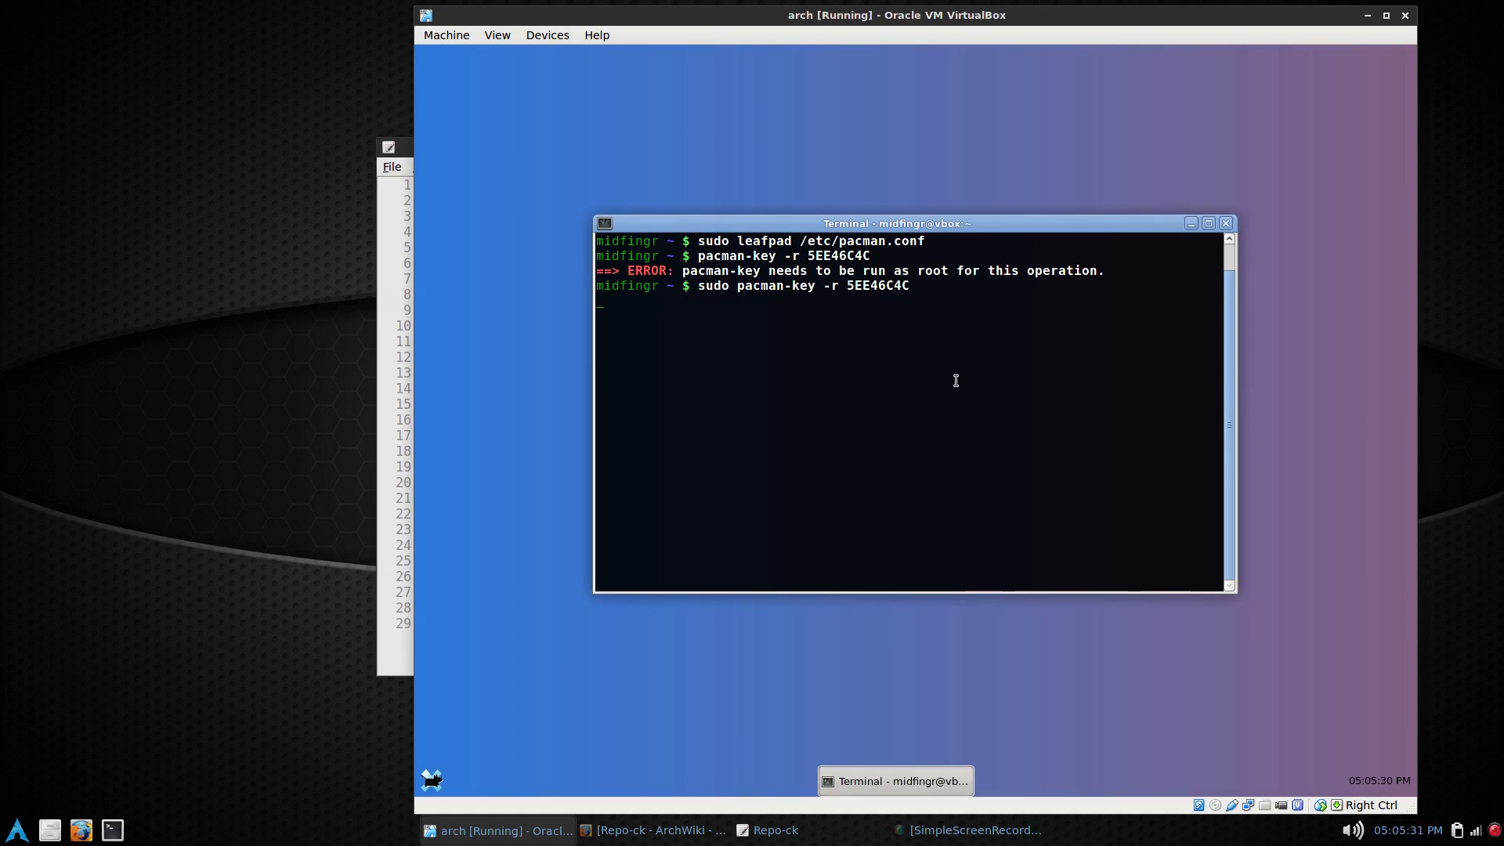
{"action": "key", "text": "Return"}
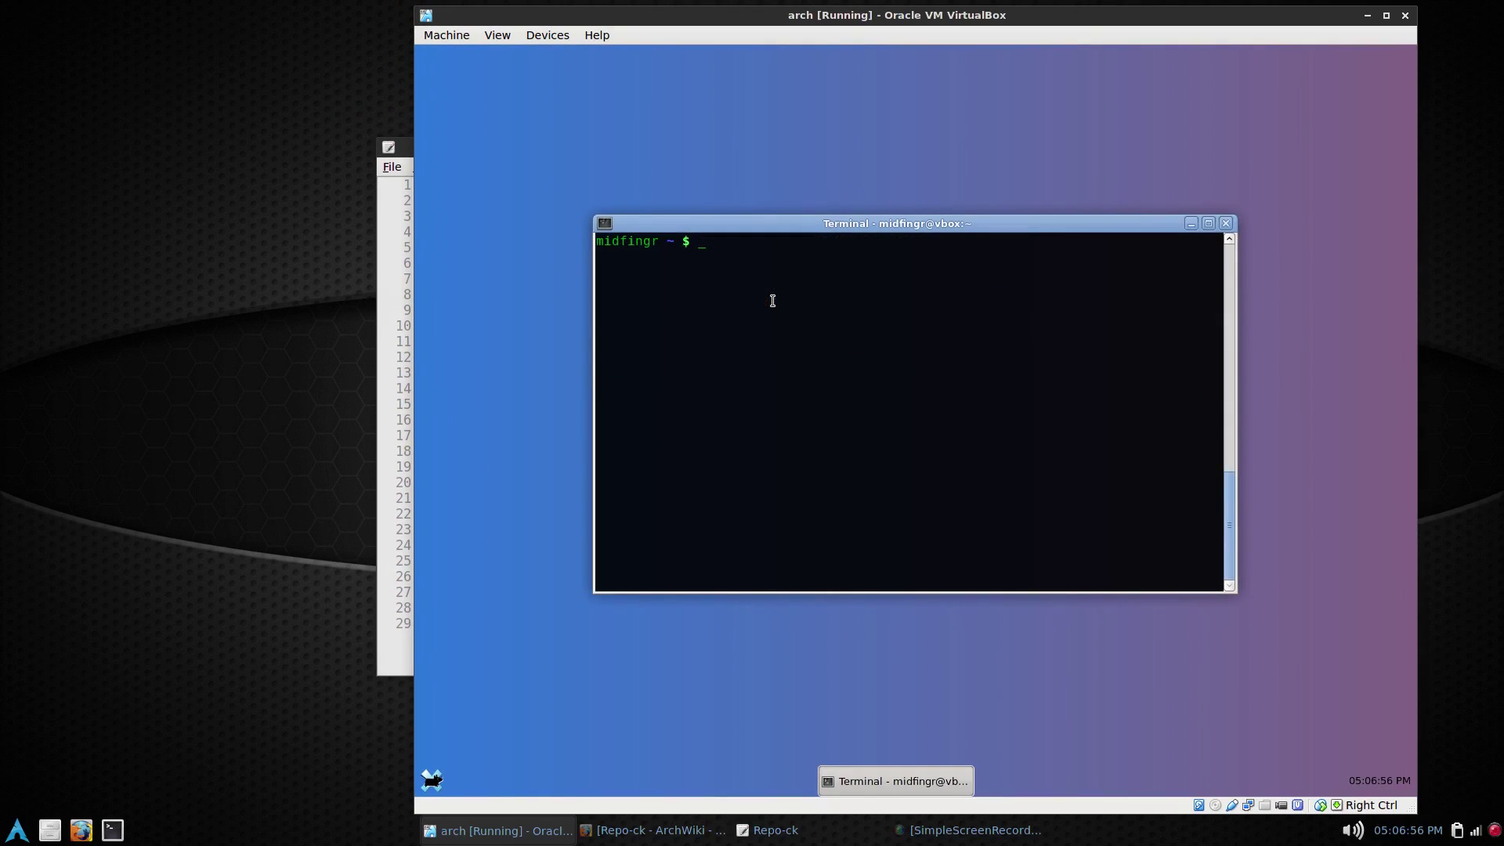
{"action": "mouse_move", "coordinate": [805, 280]}
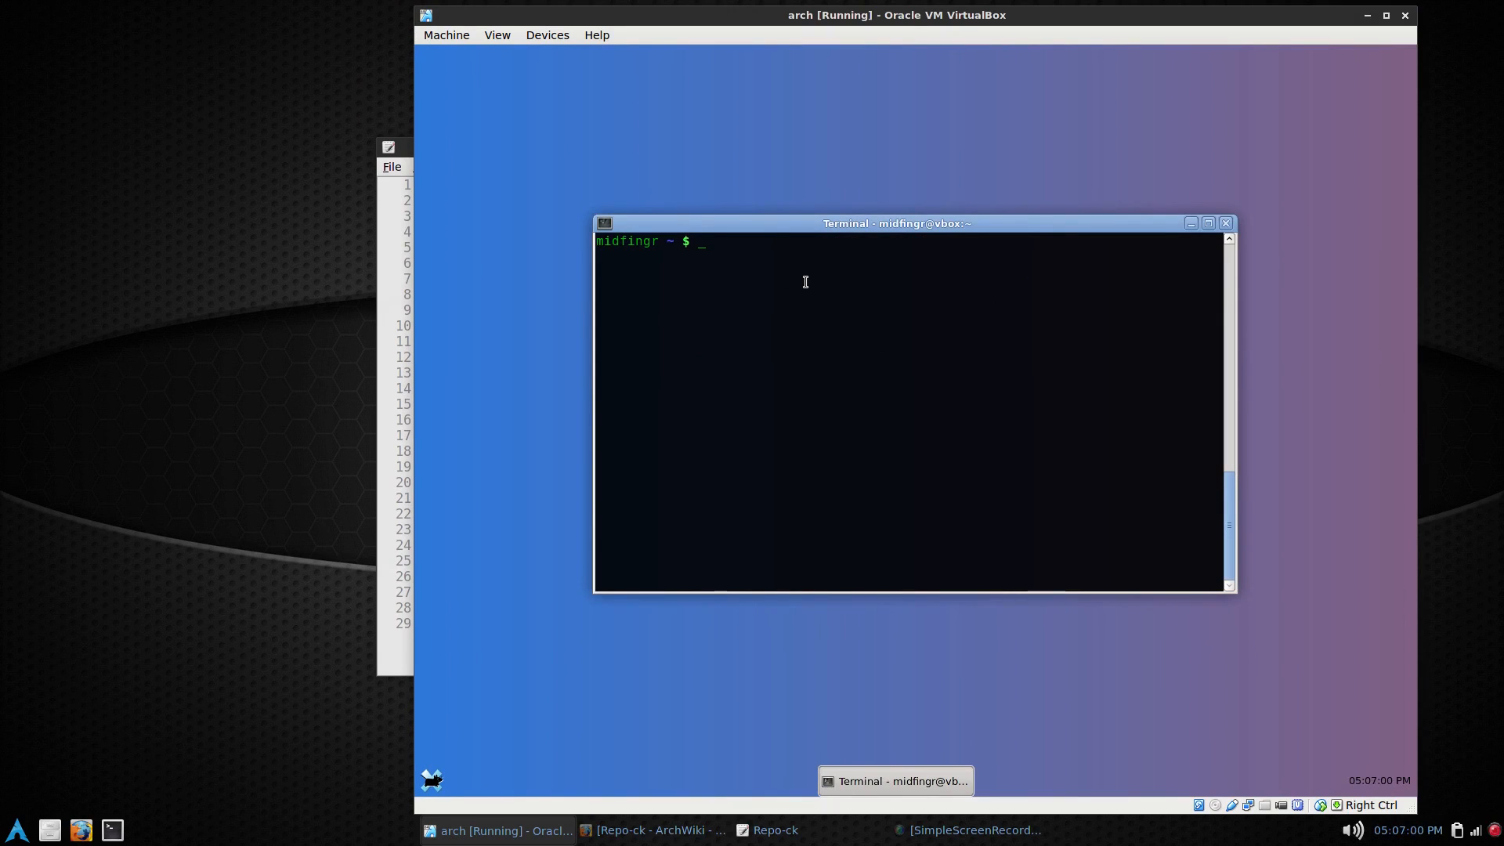
Step: List /root with sudo ls -la, finding no .gnupg folder
{"action": "type", "text": "sud"}
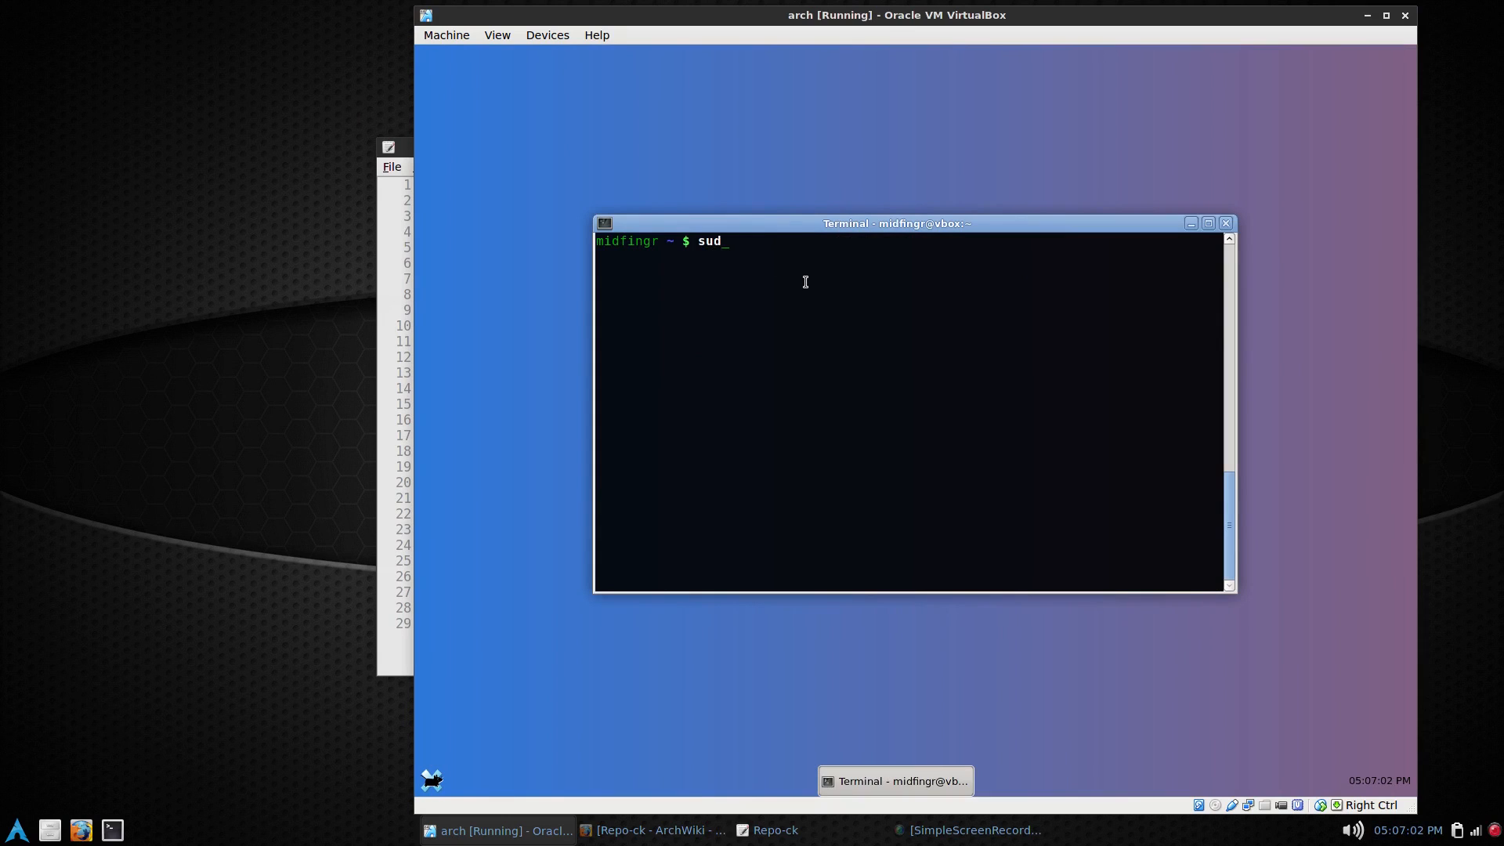
{"action": "type", "text": "o ls"}
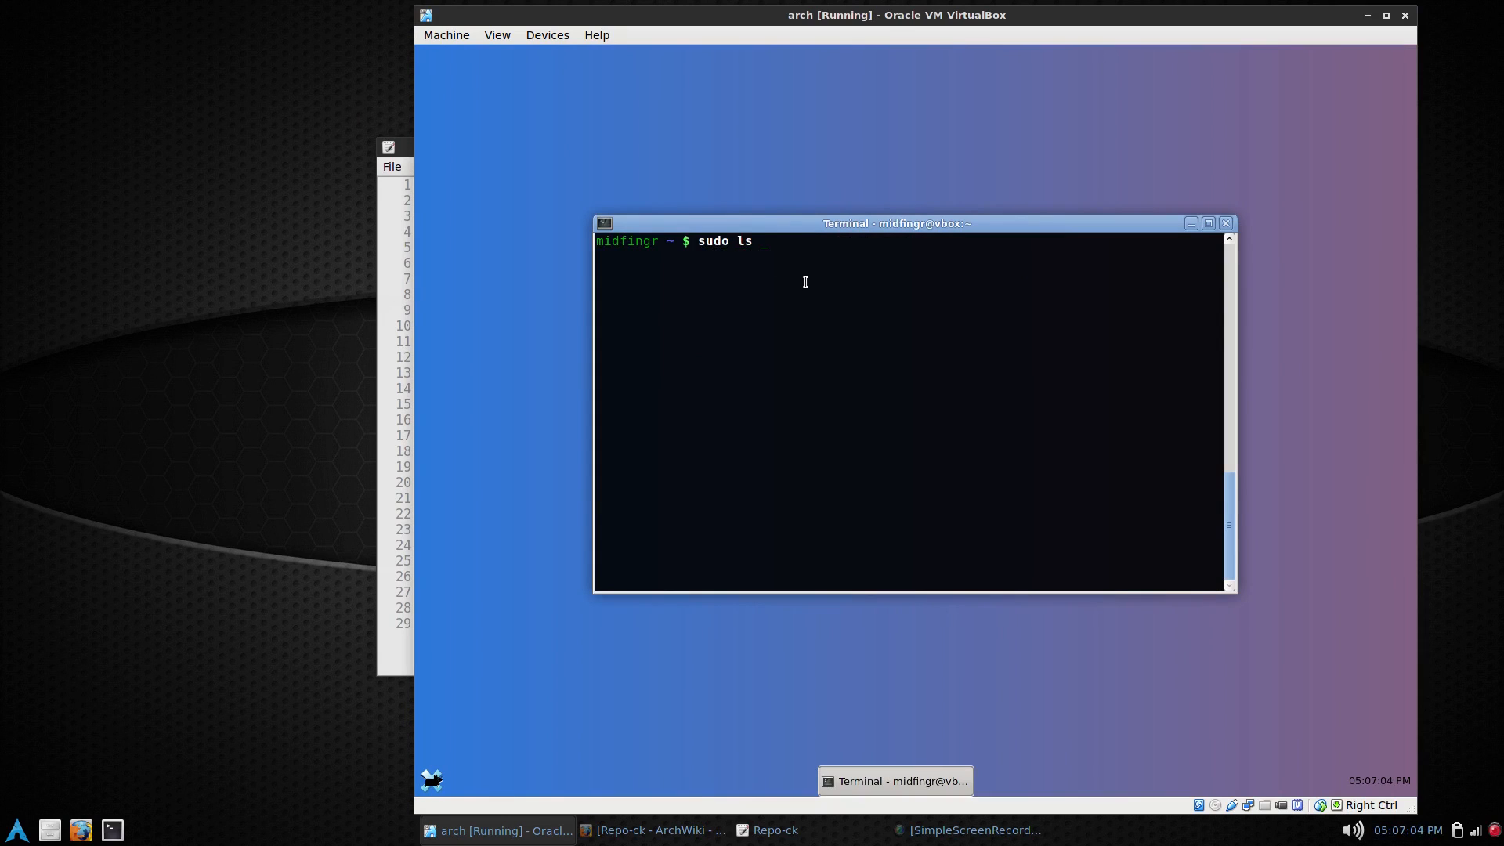
{"action": "type", "text": "-la /"}
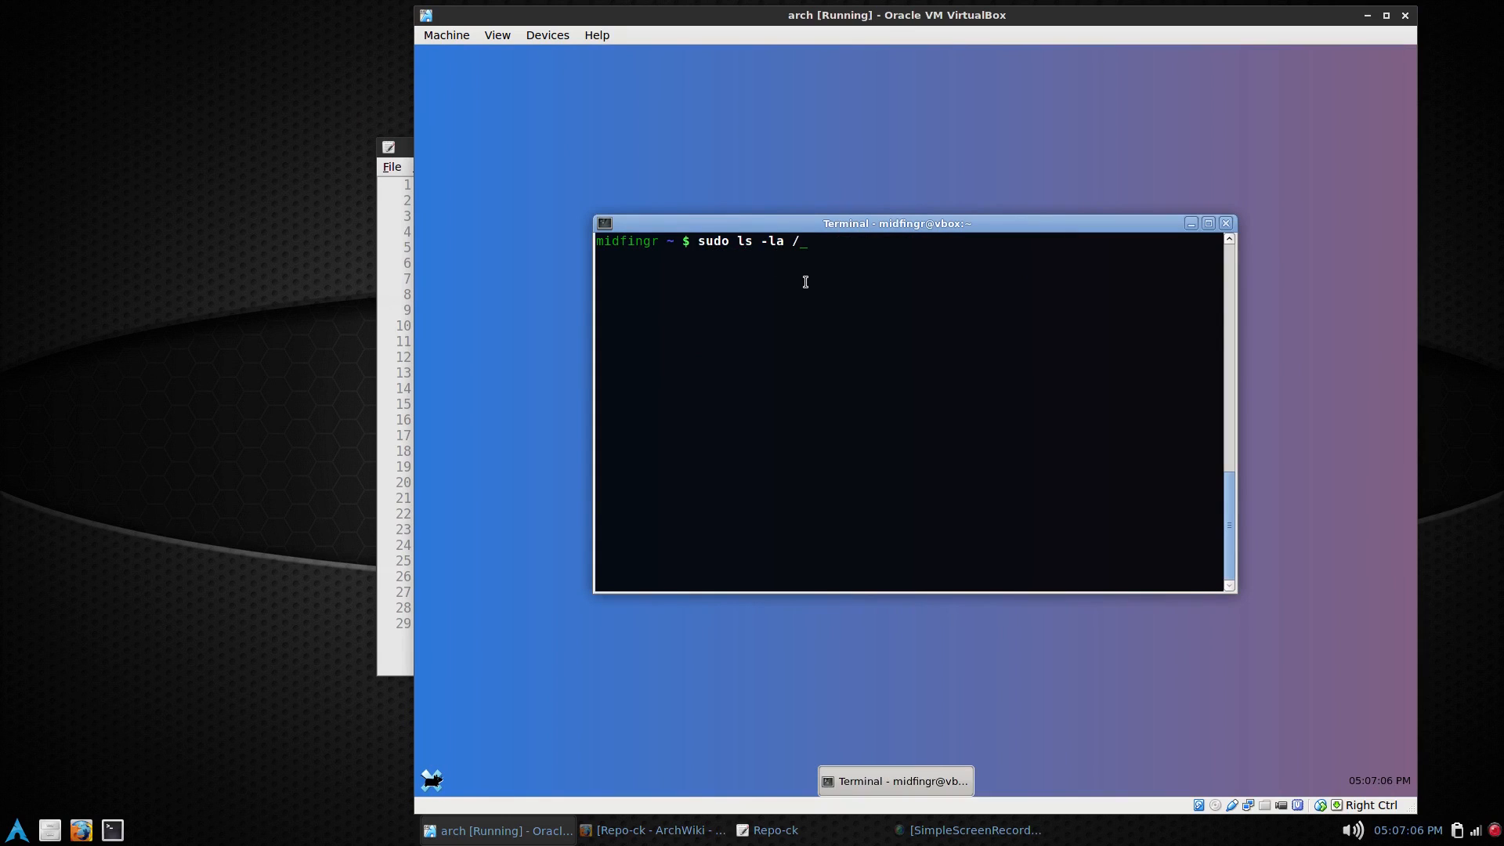
{"action": "type", "text": "roo"}
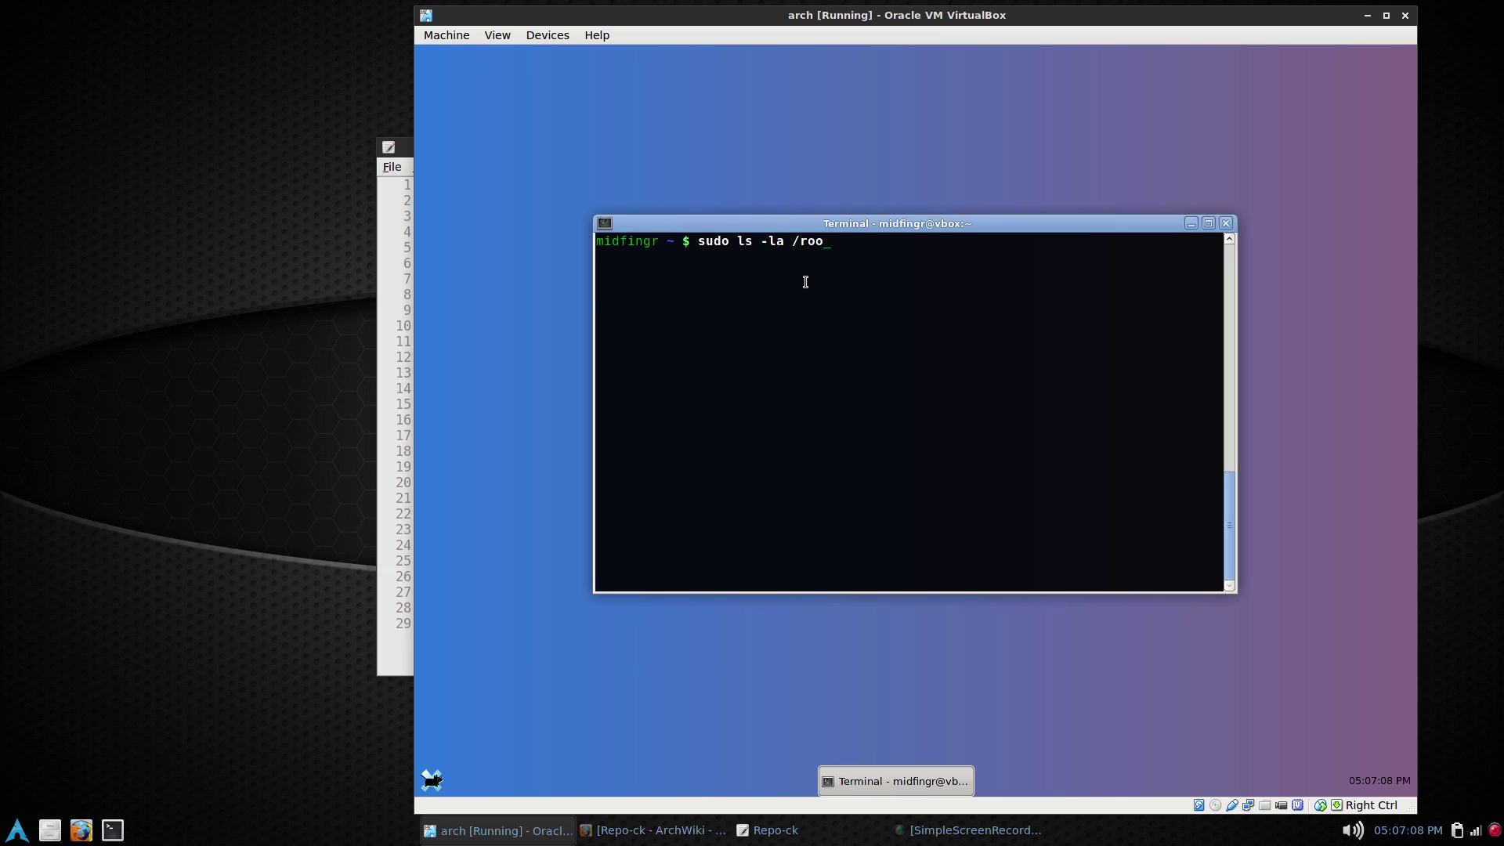
{"action": "key", "text": "Return"}
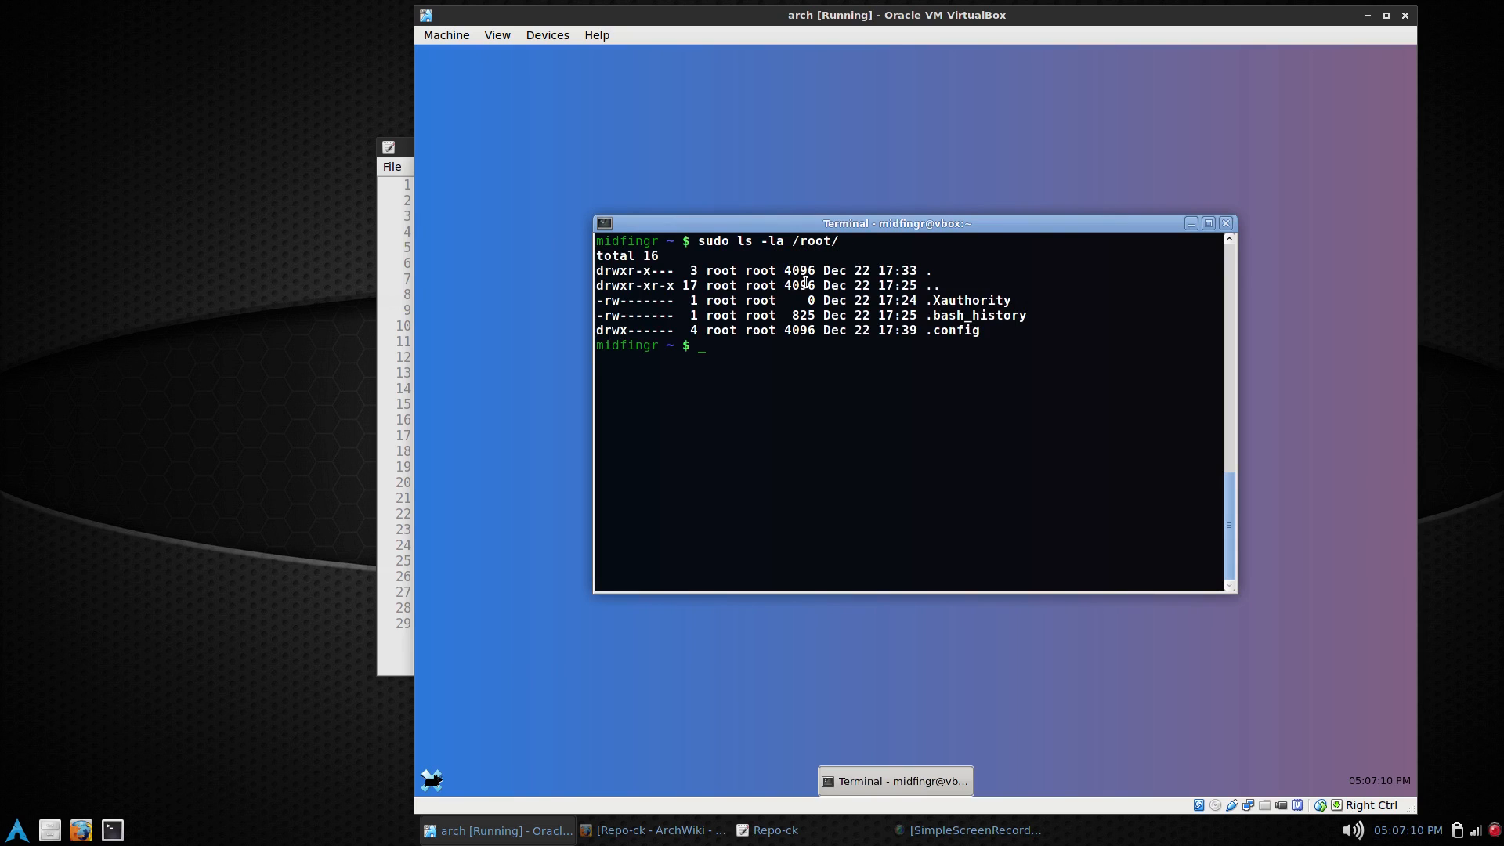
{"action": "mouse_move", "coordinate": [912, 364]}
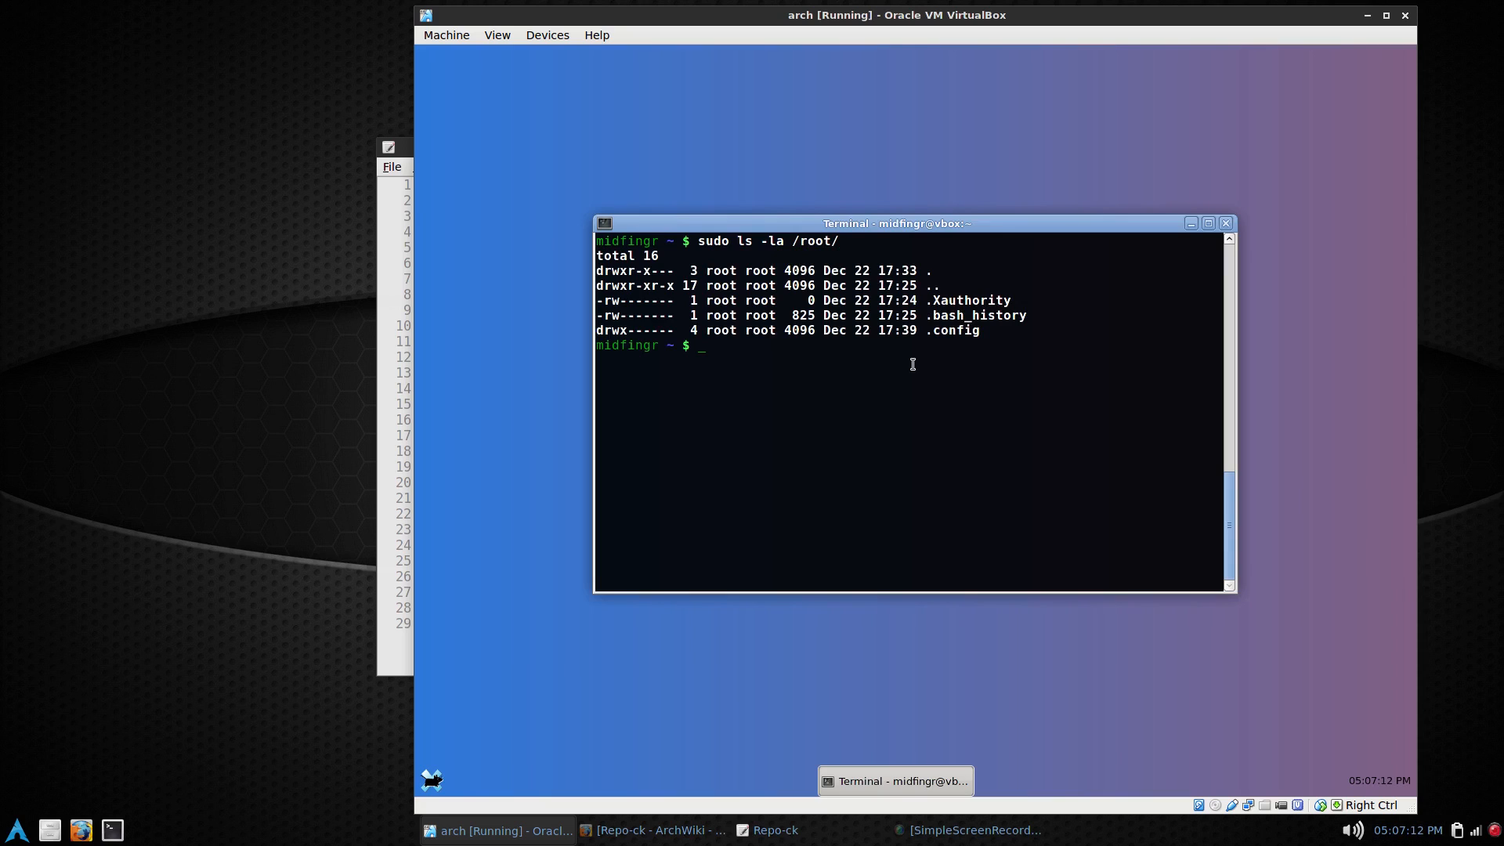
{"action": "mouse_move", "coordinate": [810, 361]}
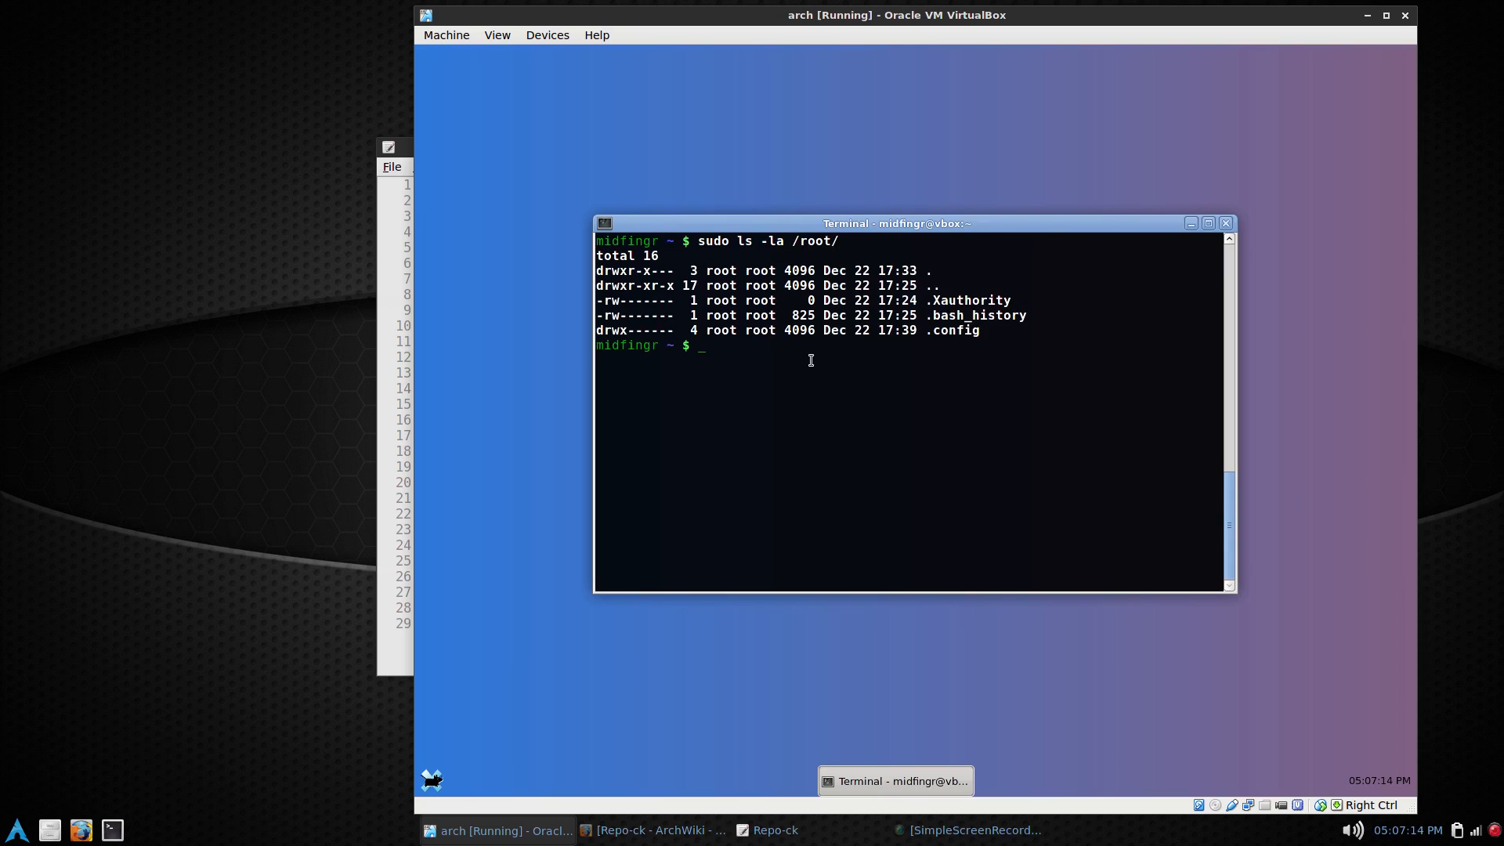
Step: Create the missing directory with sudo mkdir /root/.gnupg
{"action": "type", "text": "s"}
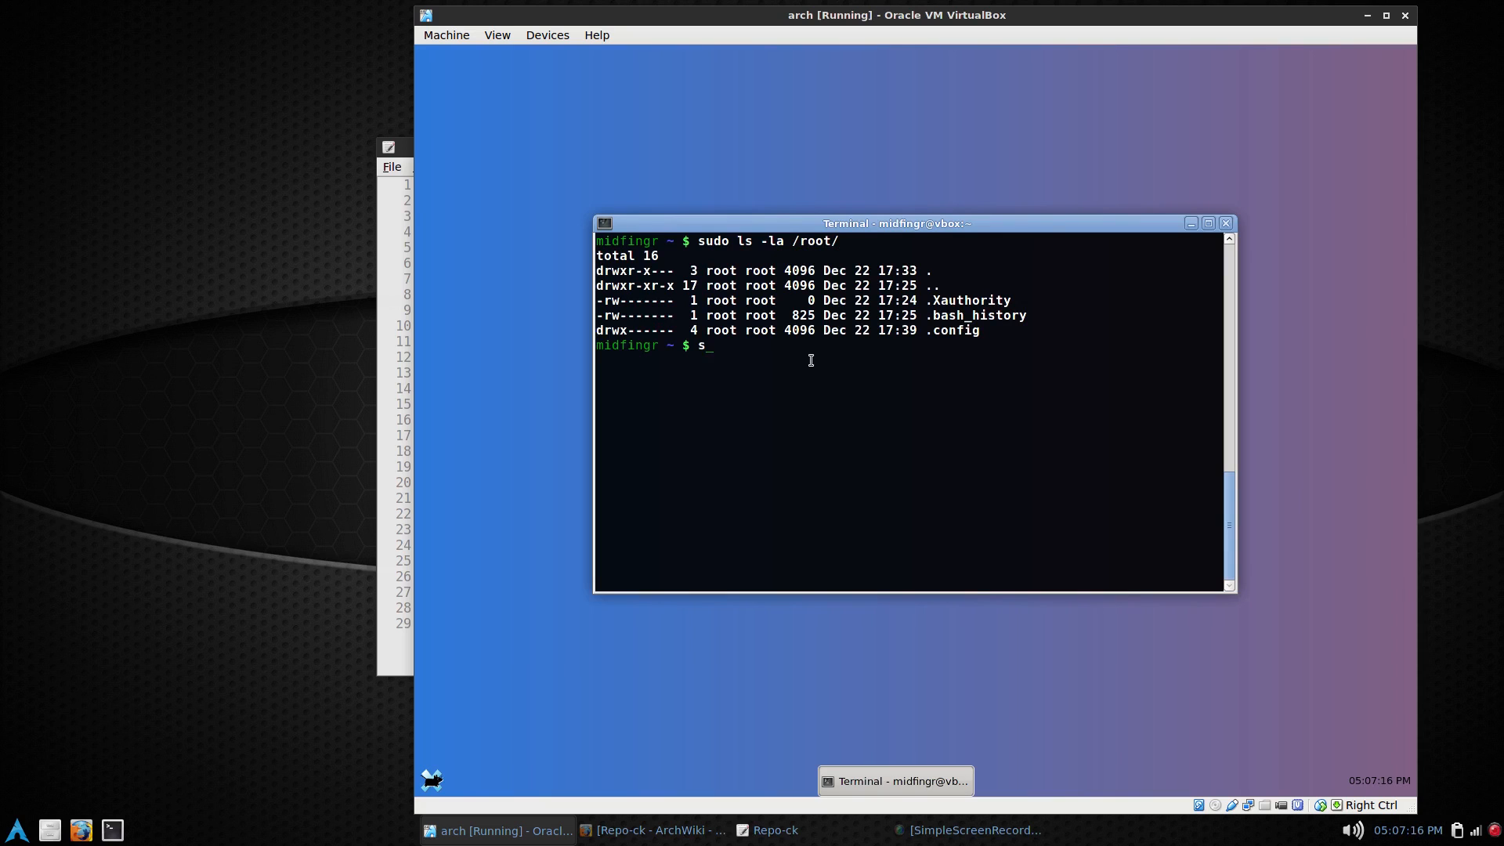
{"action": "type", "text": "udo mk"}
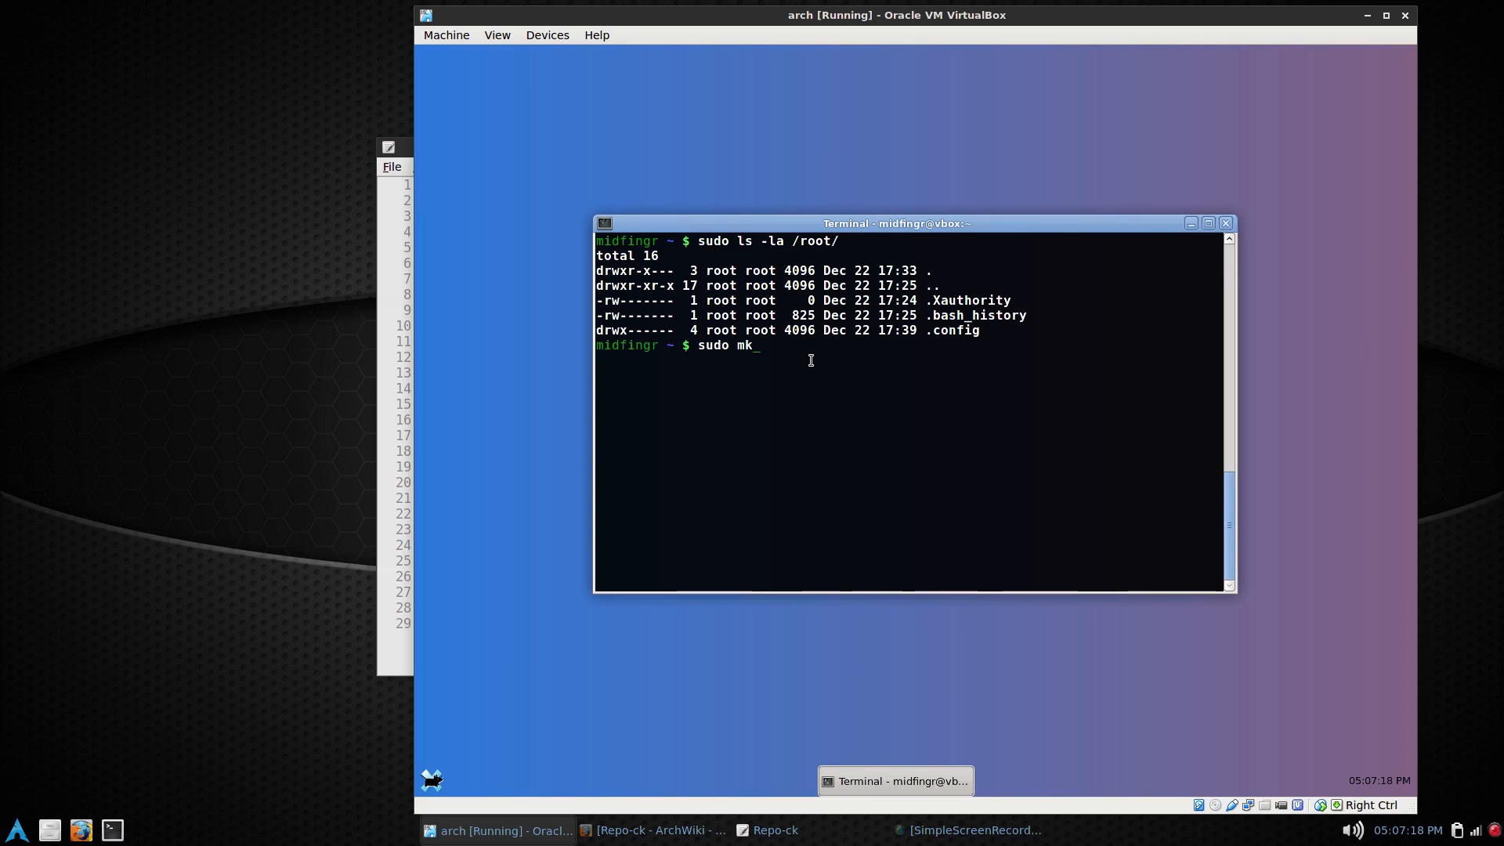
{"action": "type", "text": "dir"}
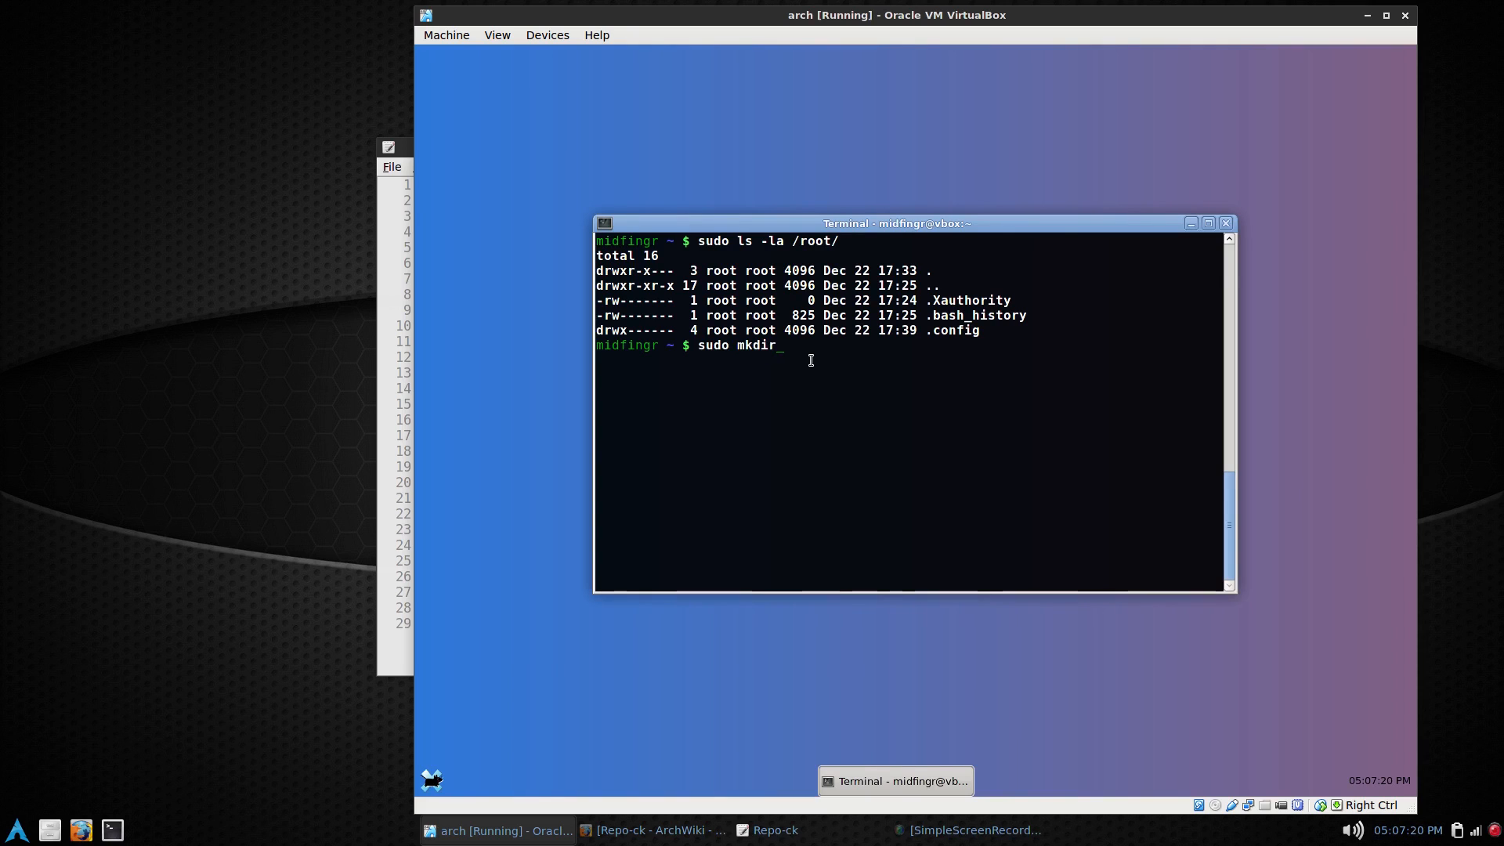
{"action": "type", "text": "/roo"}
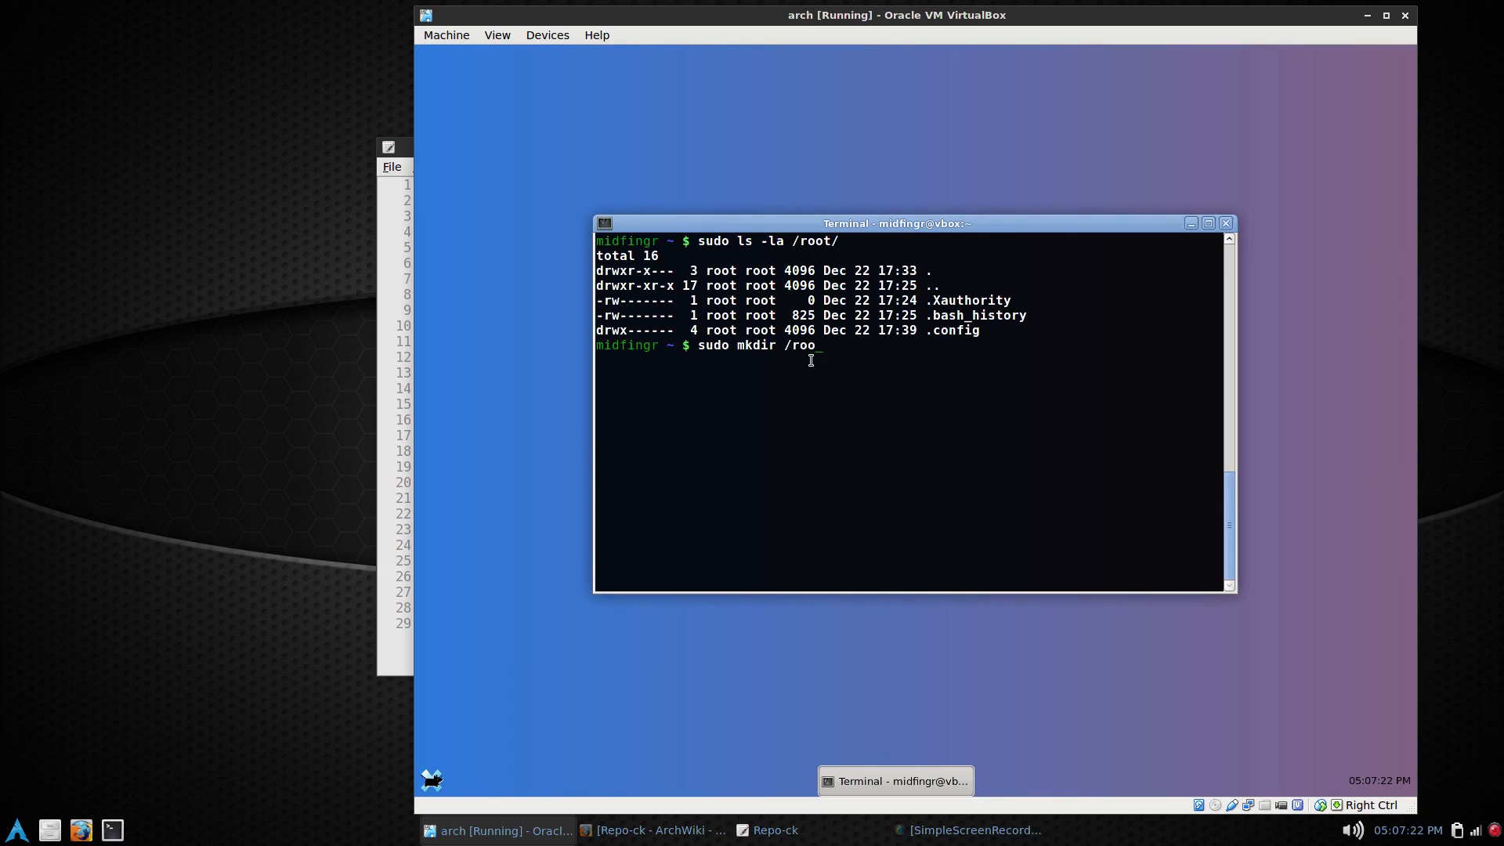
{"action": "type", "text": "t/.gnupg"}
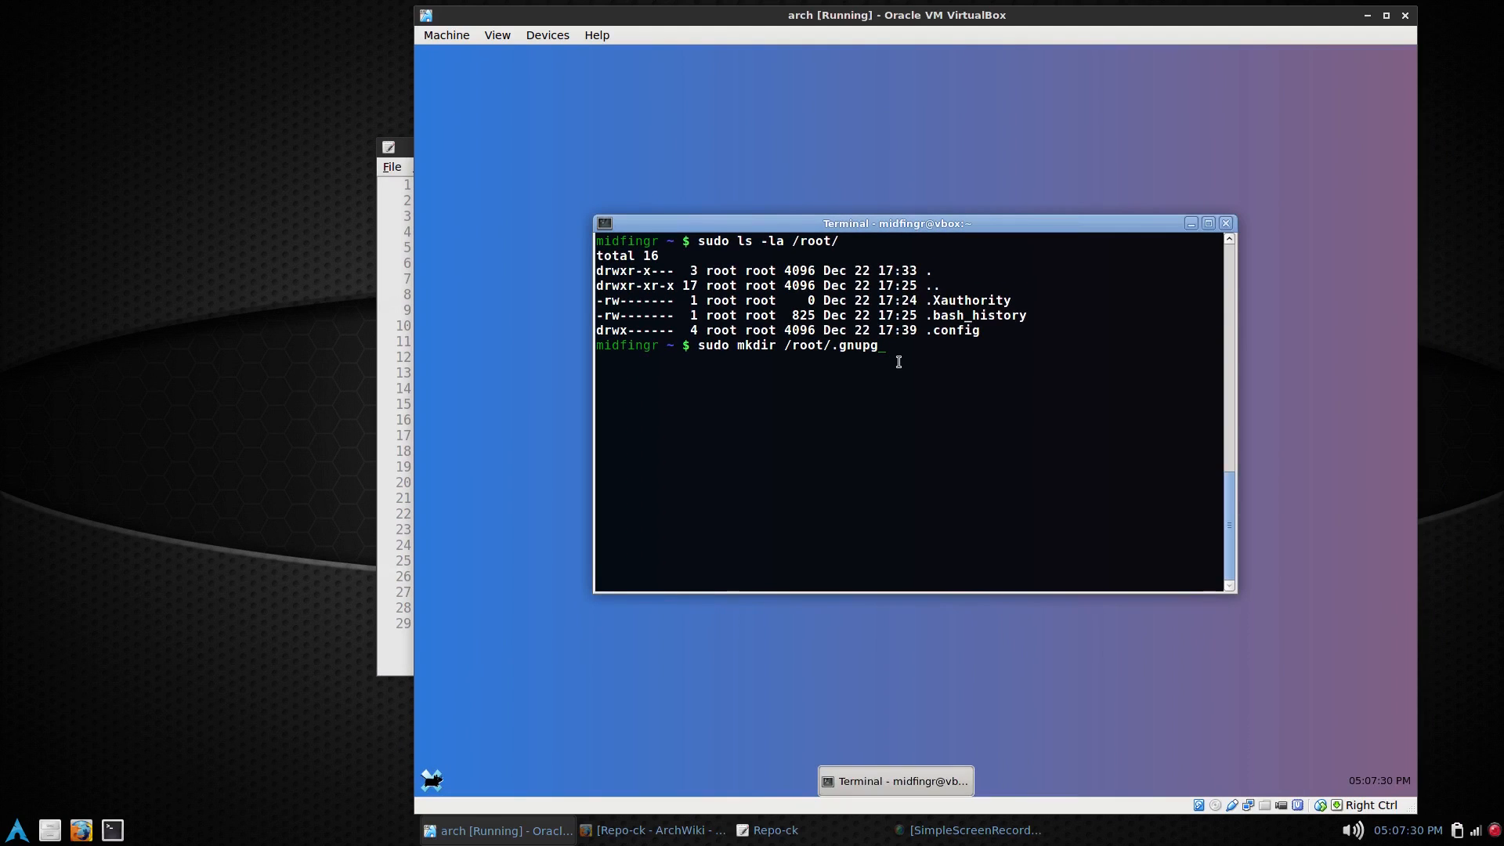
{"action": "key", "text": "Return"}
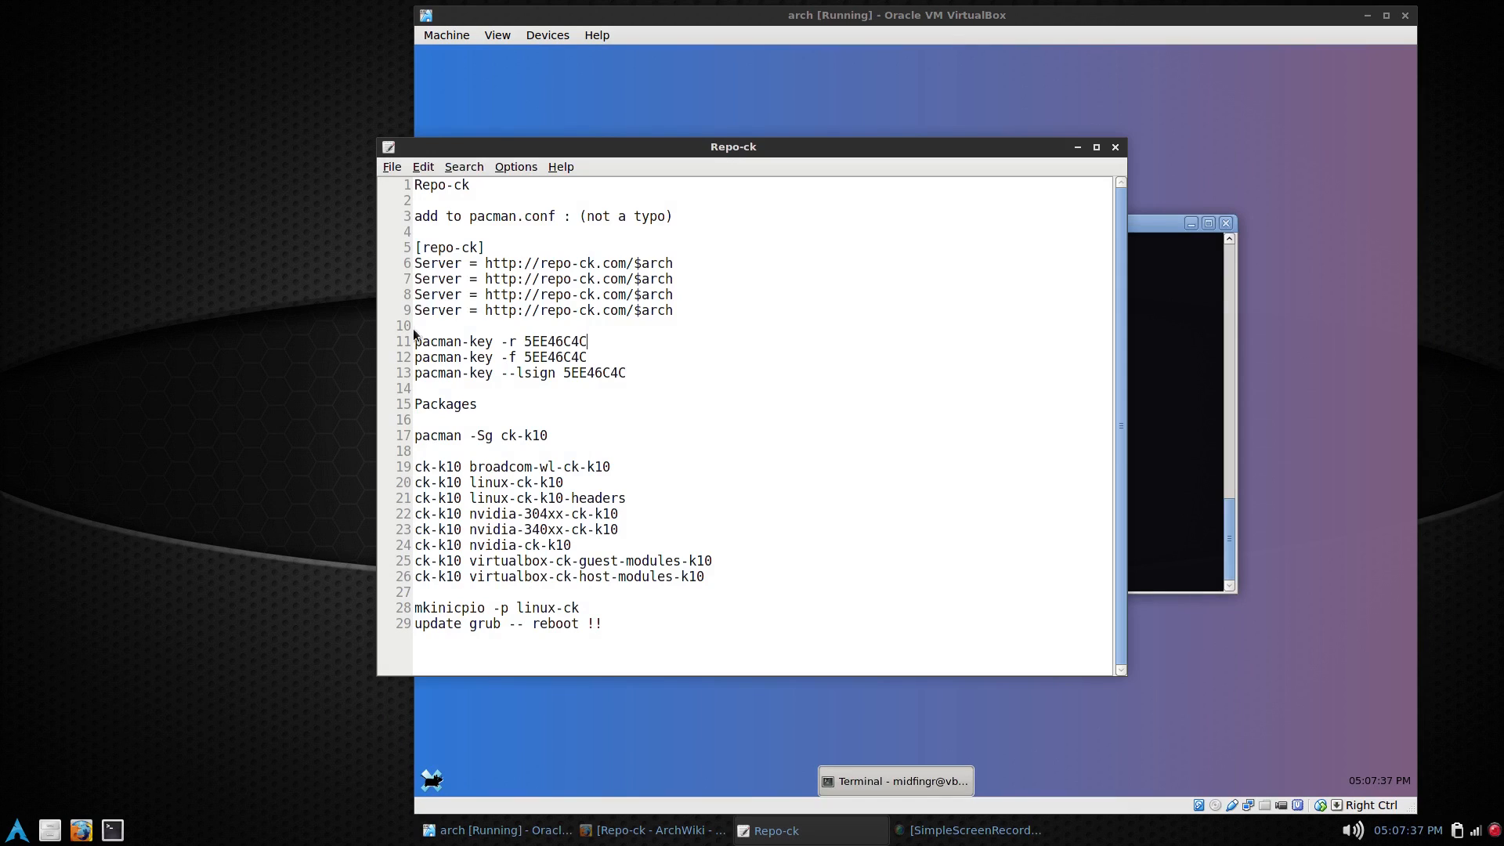
Step: Run sudo pacman-key -r 5EE46C4C, importing graysky's repo-ck signing key into pacman's keyring
{"action": "triple_click", "coordinate": [498, 340]}
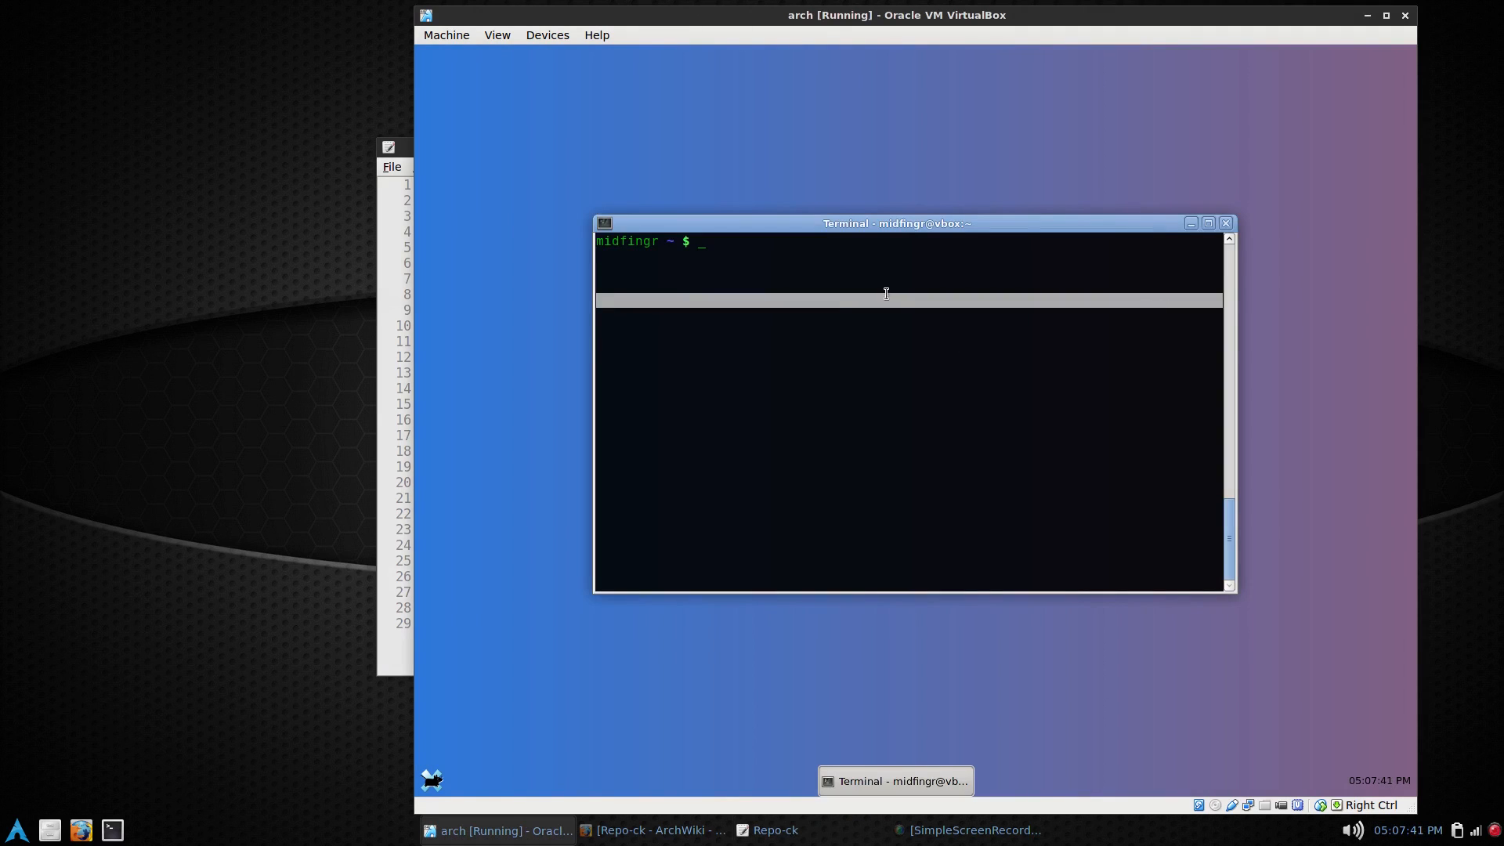
{"action": "type", "text": "sud"}
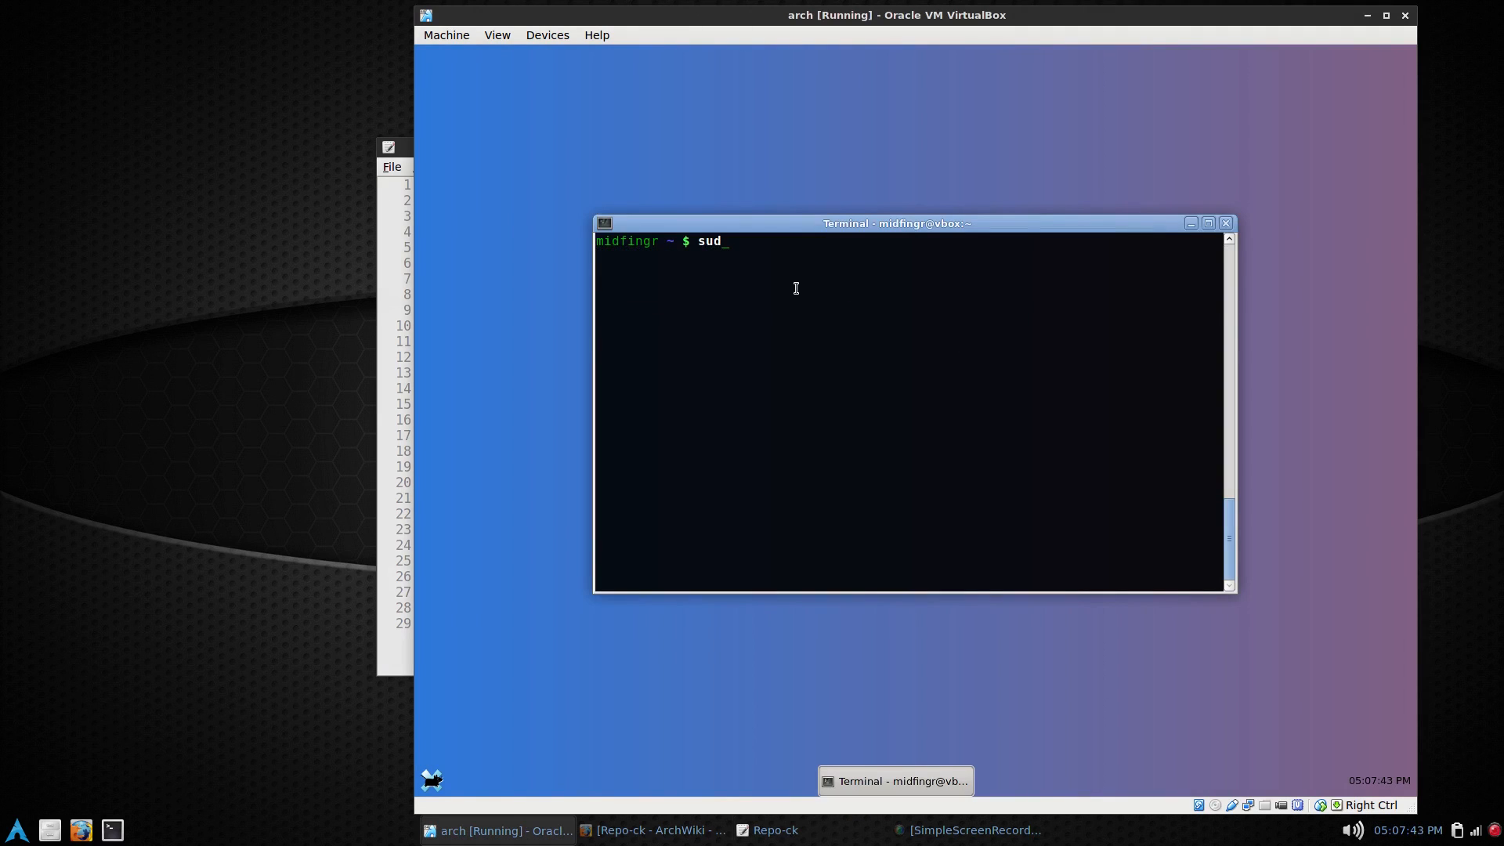
{"action": "type", "text": "o pacman-key -r 5EE46C4C"}
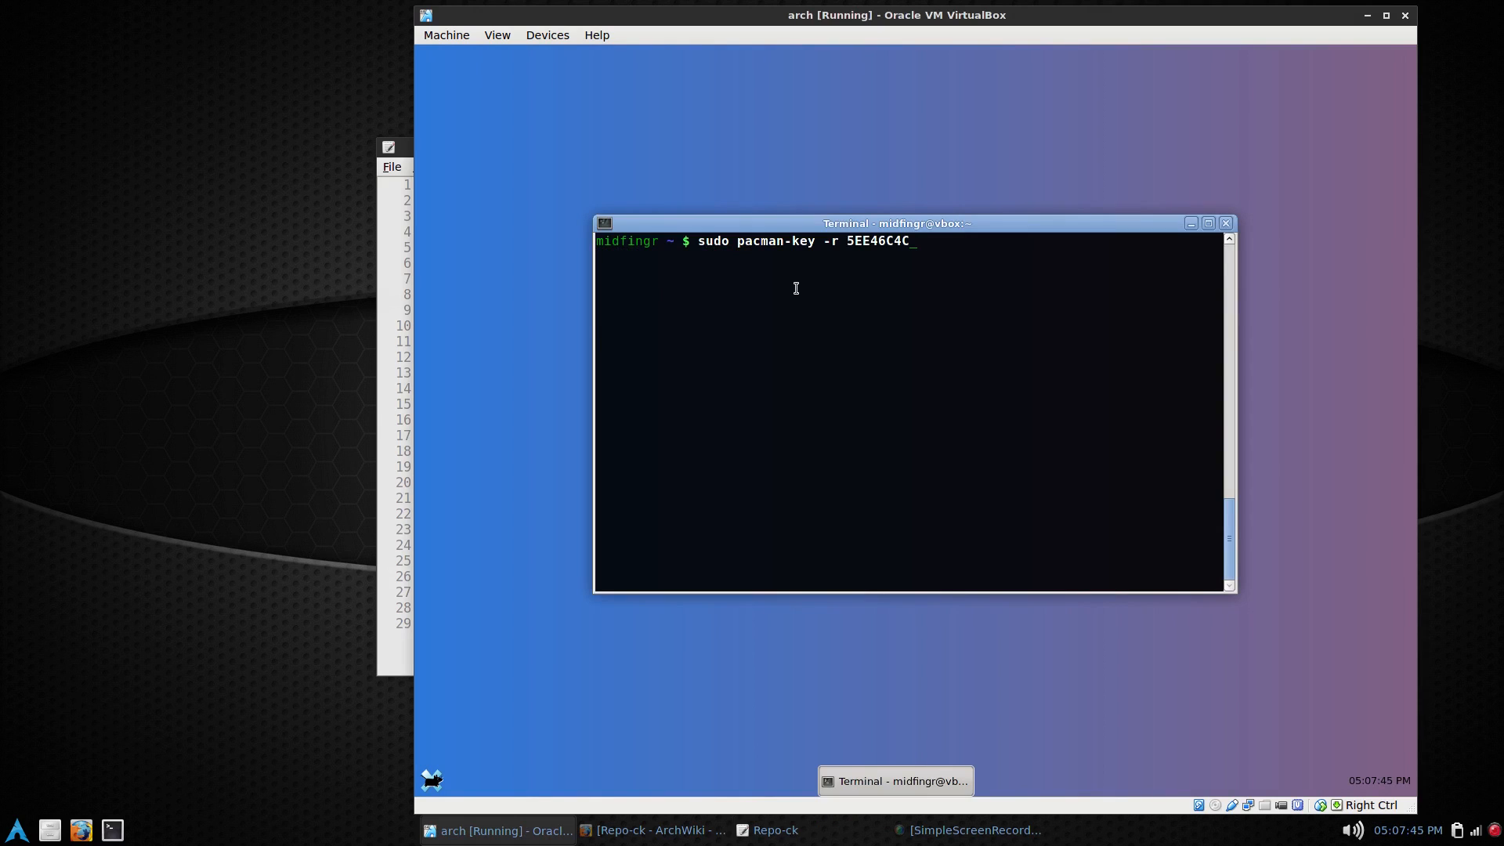
{"action": "key", "text": "Return"}
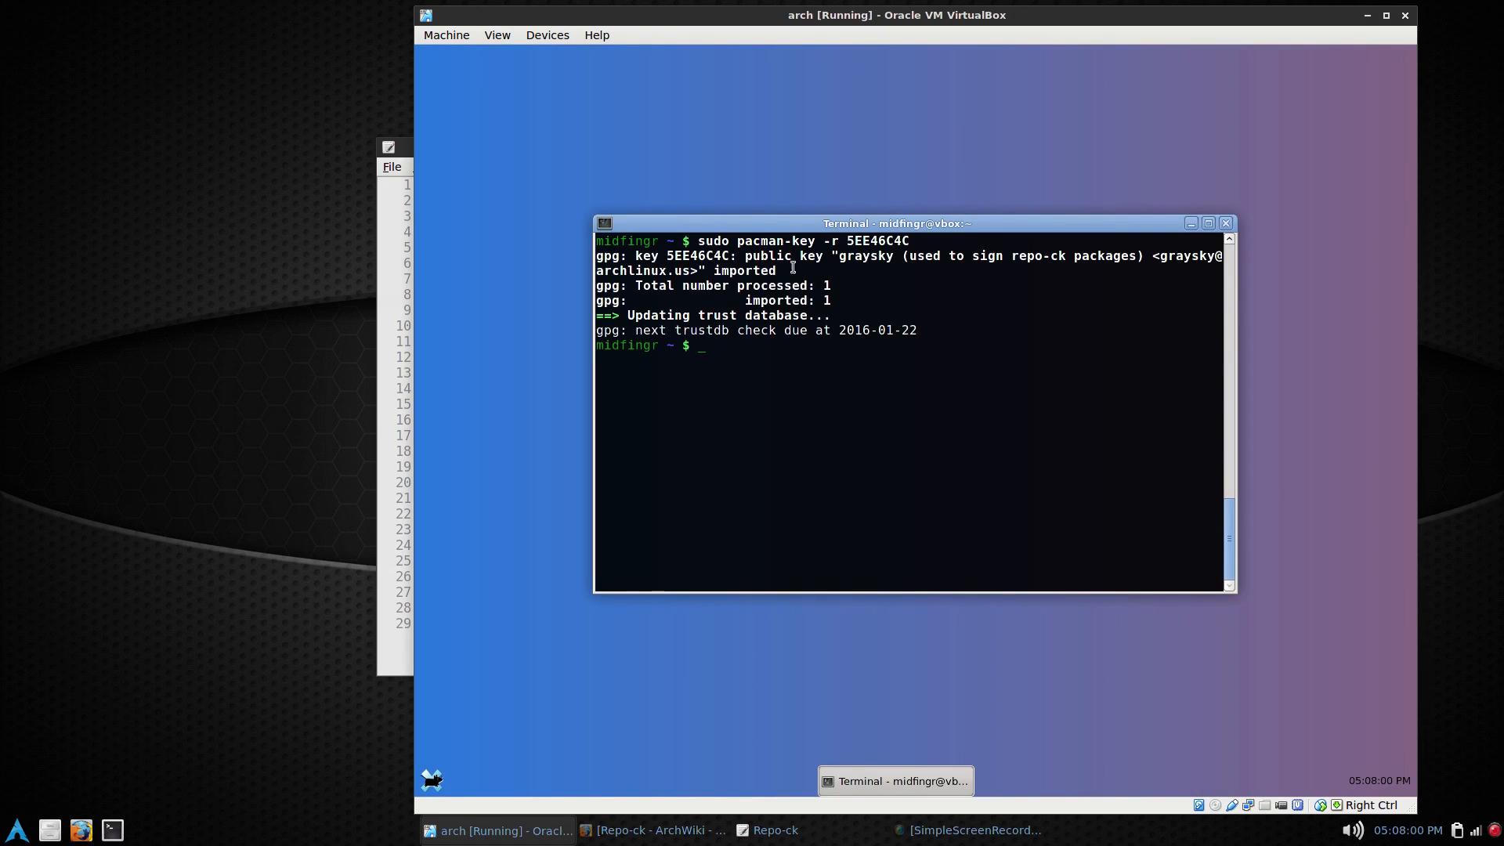
{"action": "mouse_move", "coordinate": [1025, 254]}
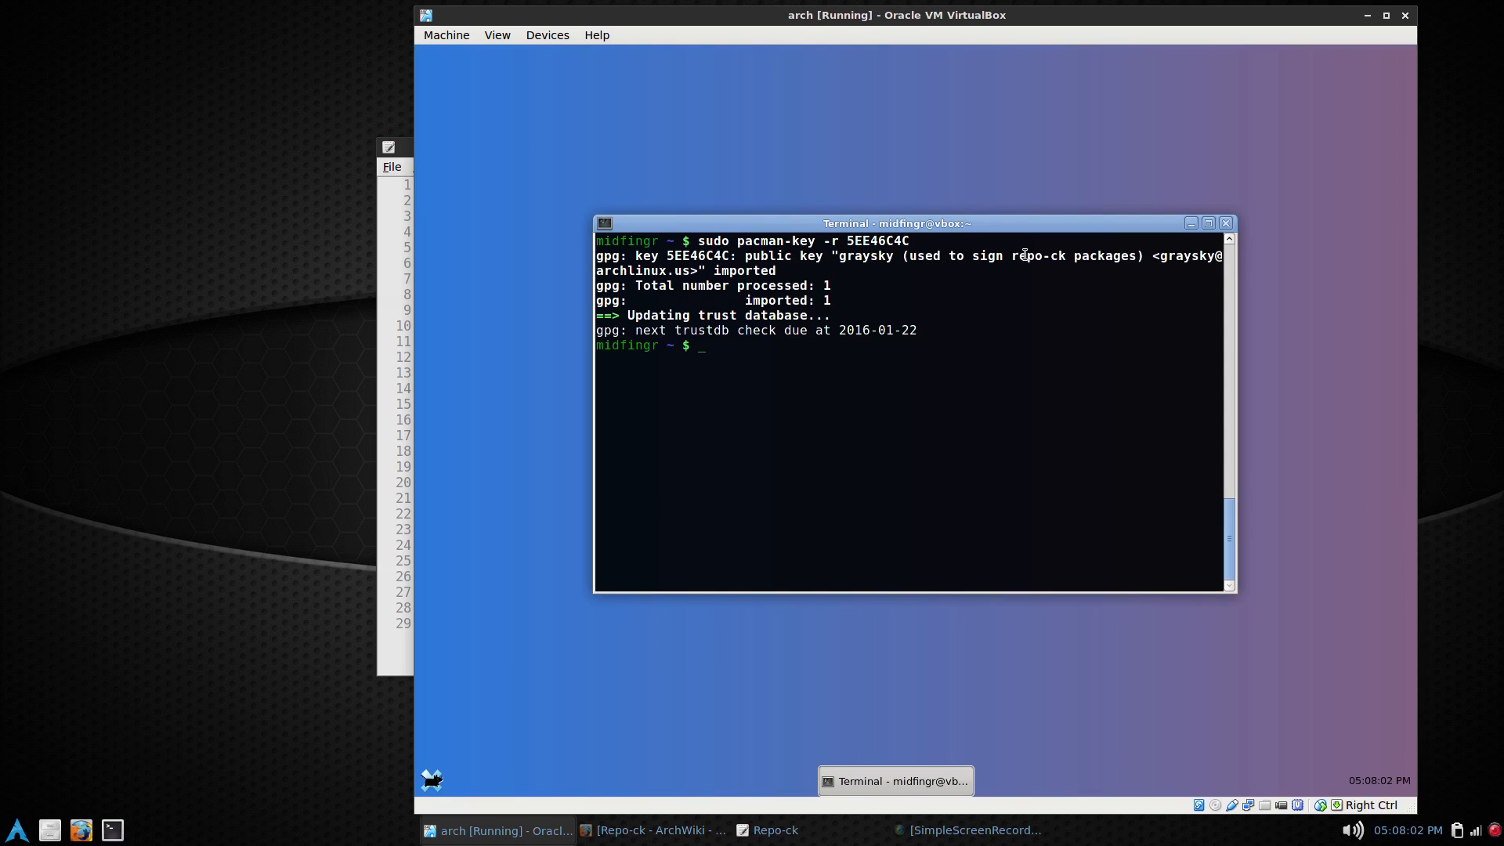
{"action": "mouse_move", "coordinate": [843, 332]}
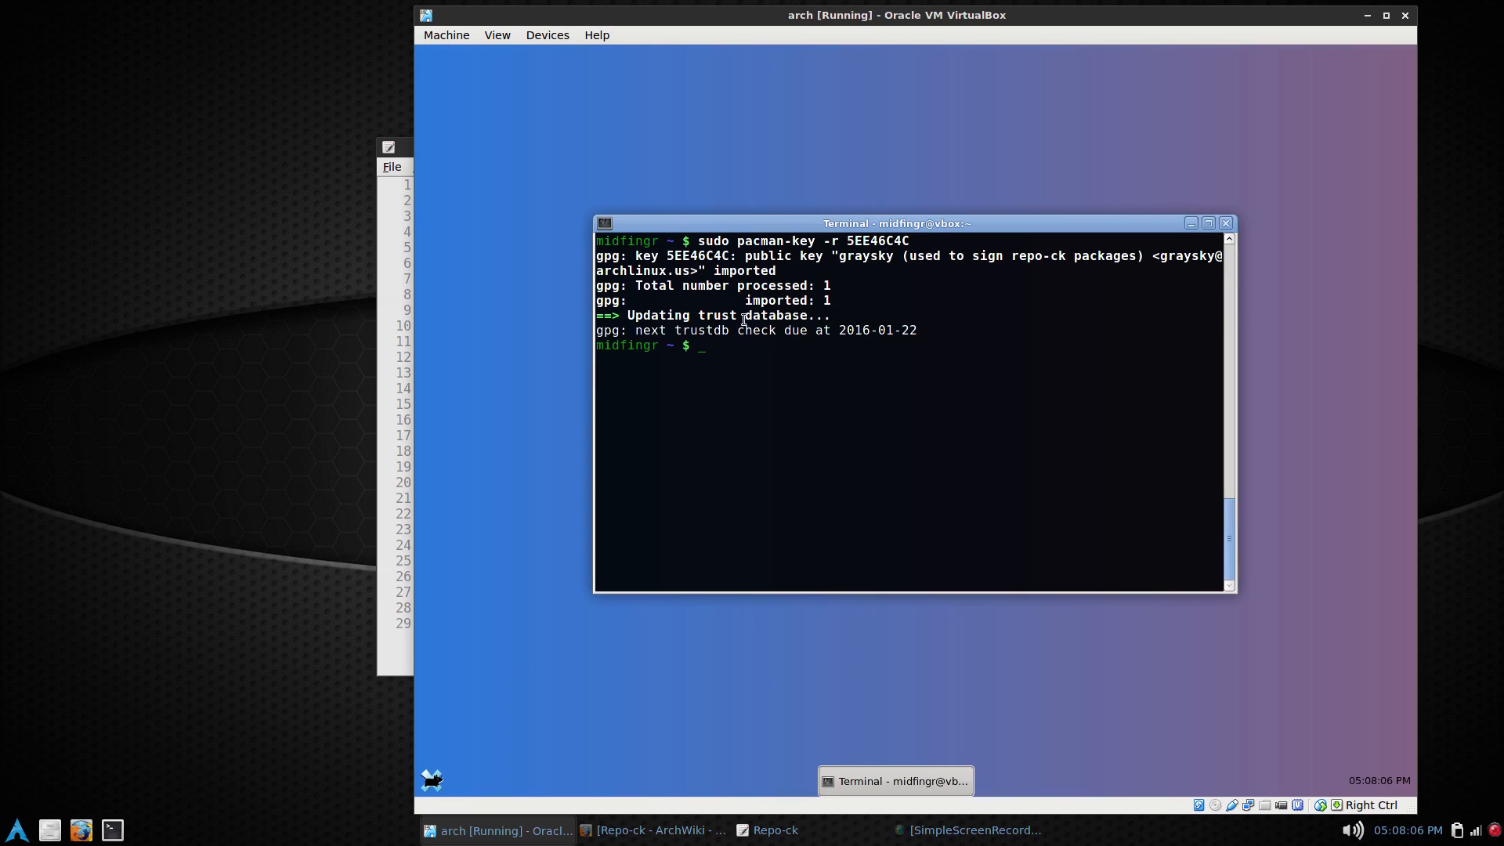
{"action": "mouse_move", "coordinate": [361, 365]}
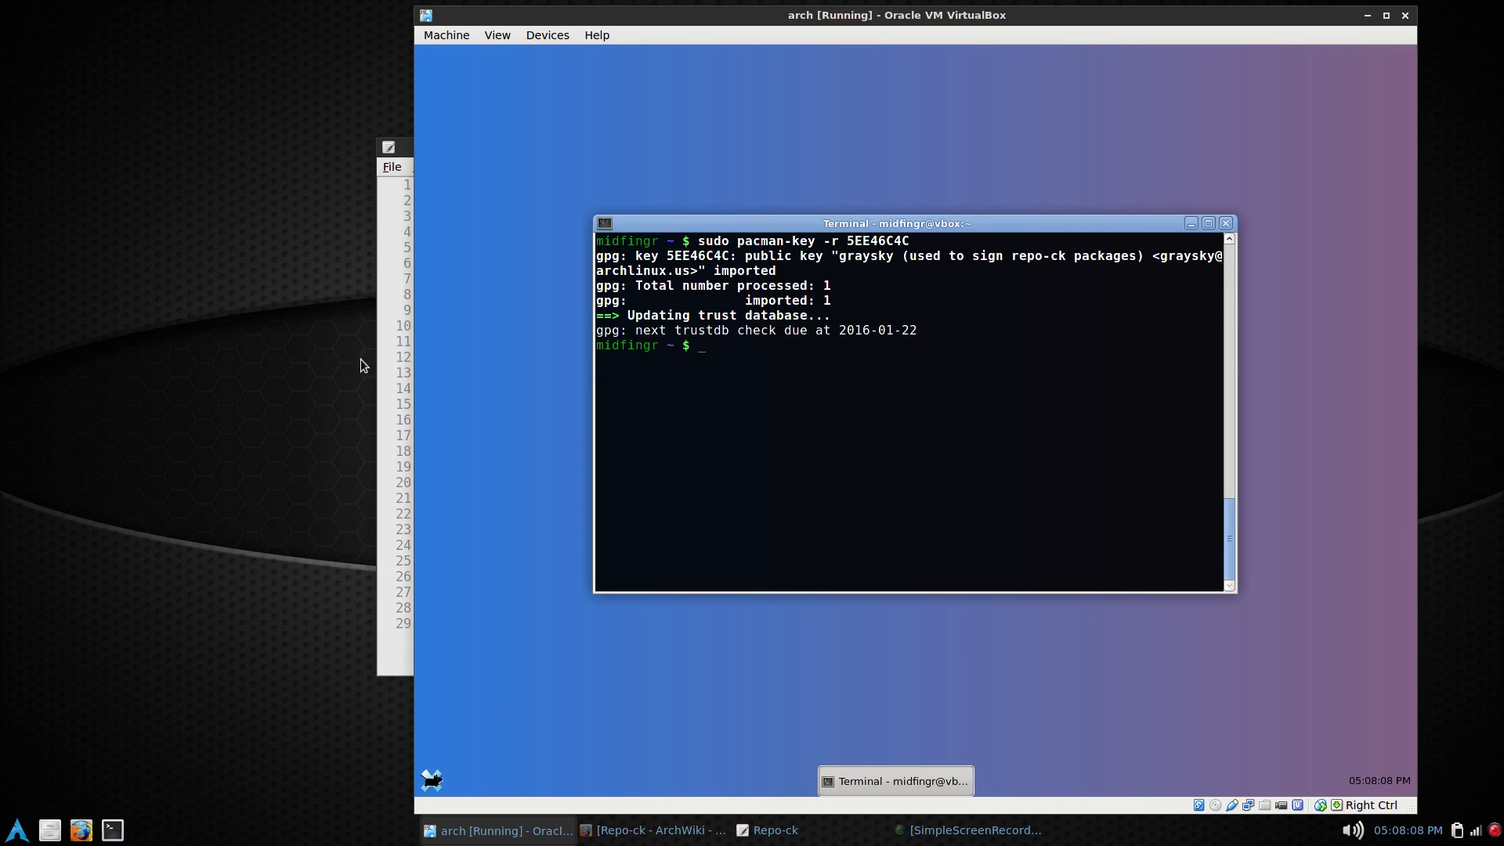
{"action": "left_click", "coordinate": [768, 831]}
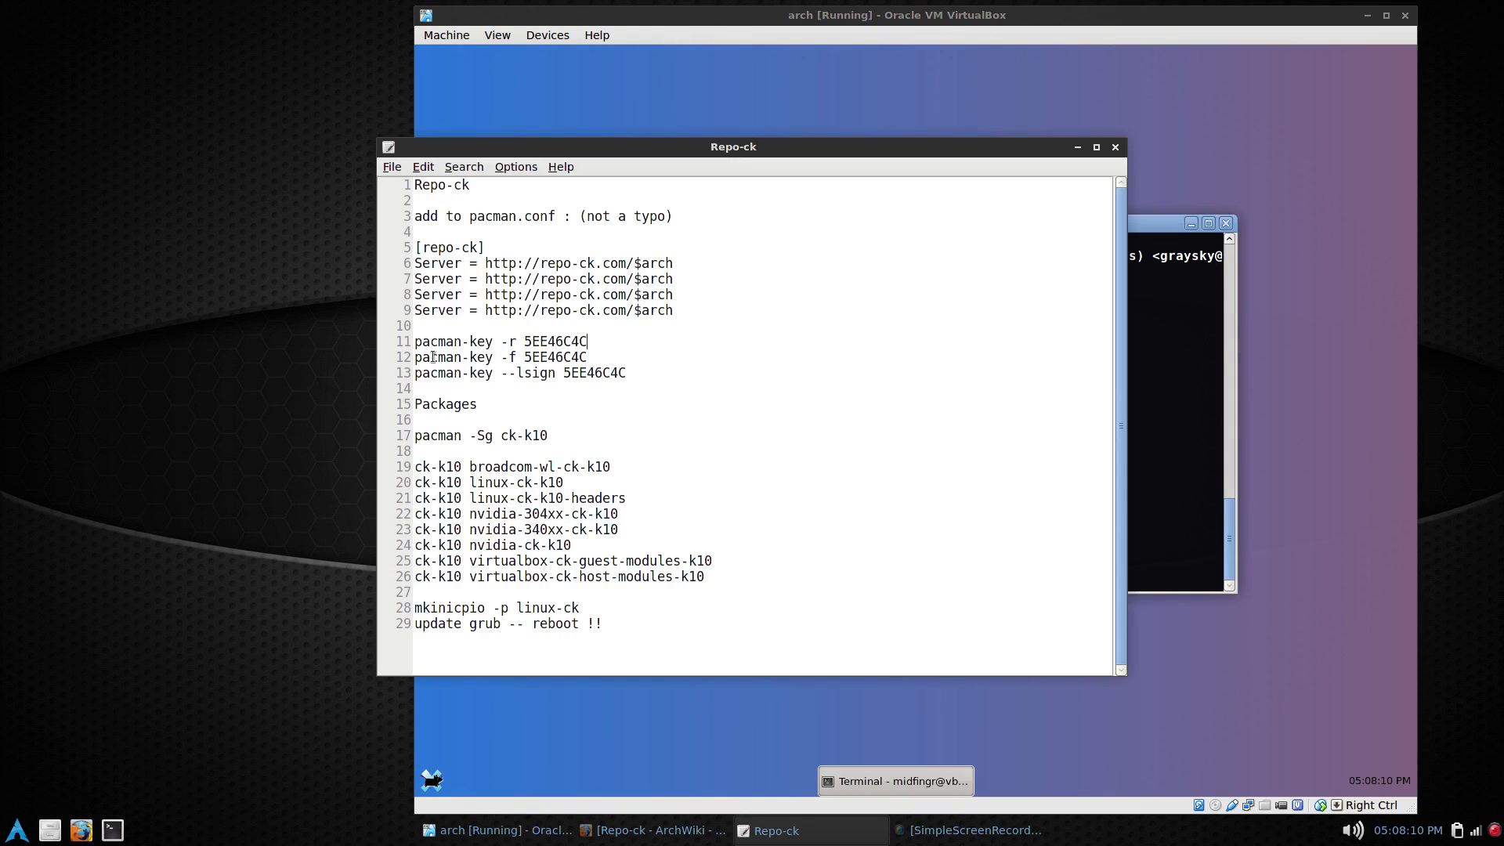
{"action": "left_click_drag", "start_coordinate": [733, 145], "coordinate": [768, 116]}
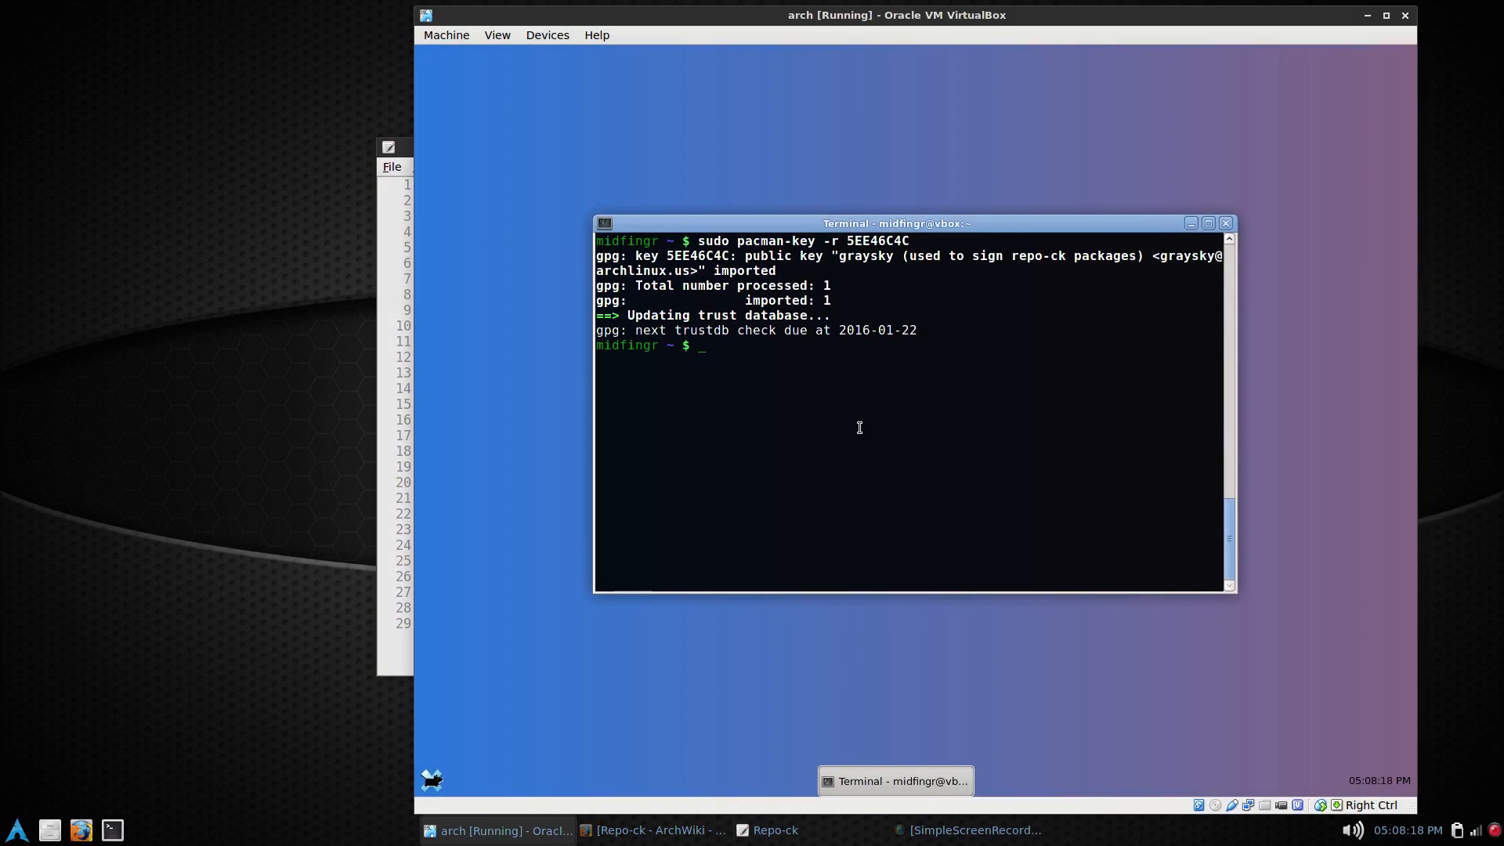
Step: Display the fingerprint of key 5EE46C4C with sudo pacman-key -f for verification
{"action": "type", "text": "sudo pacman-key -r 5EE46C4C"}
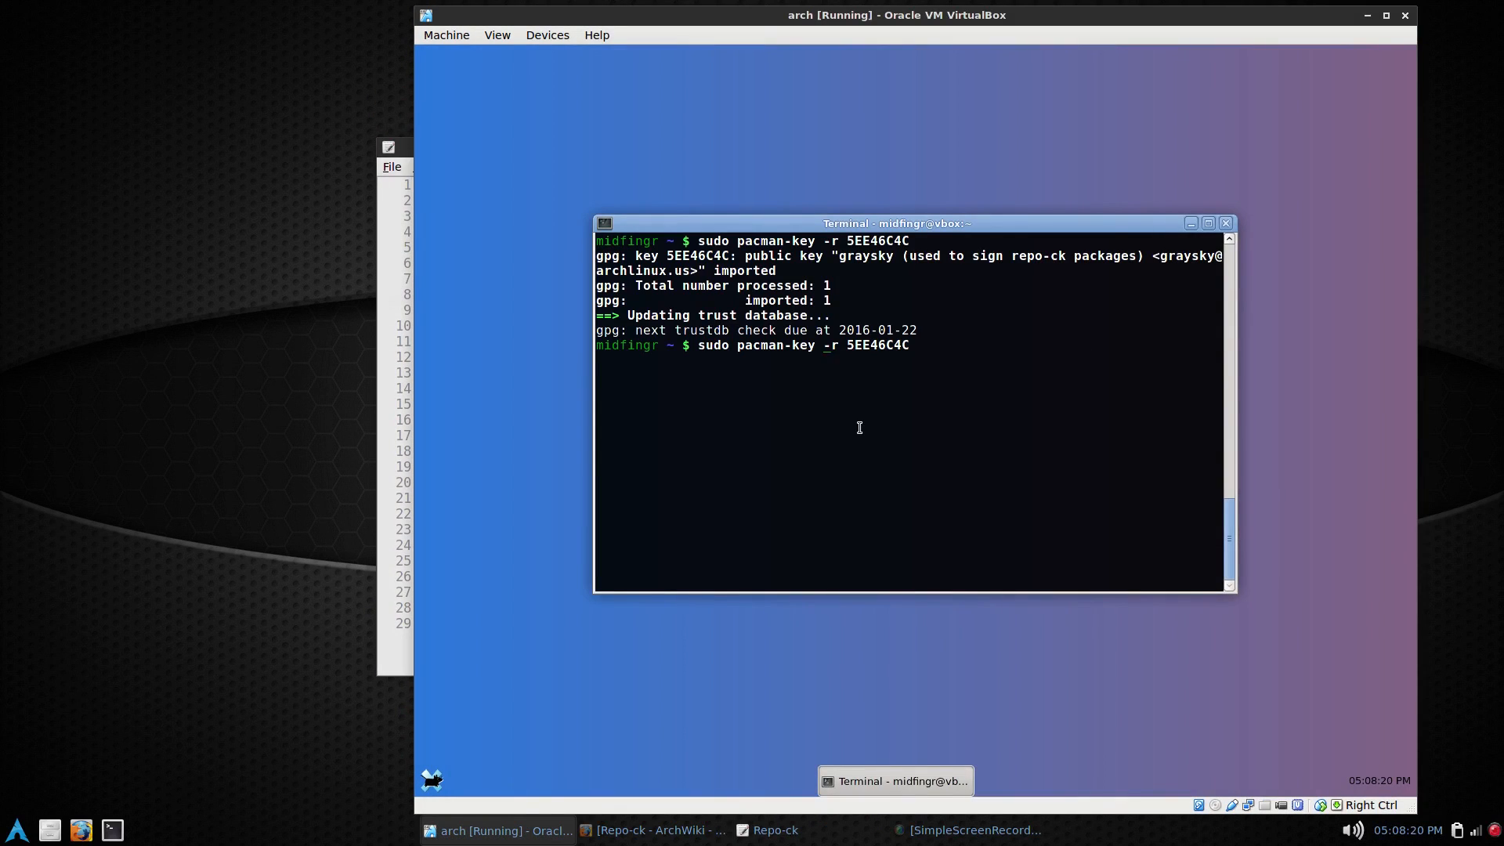
{"action": "type", "text": "f"}
{"action": "key", "text": "Return"}
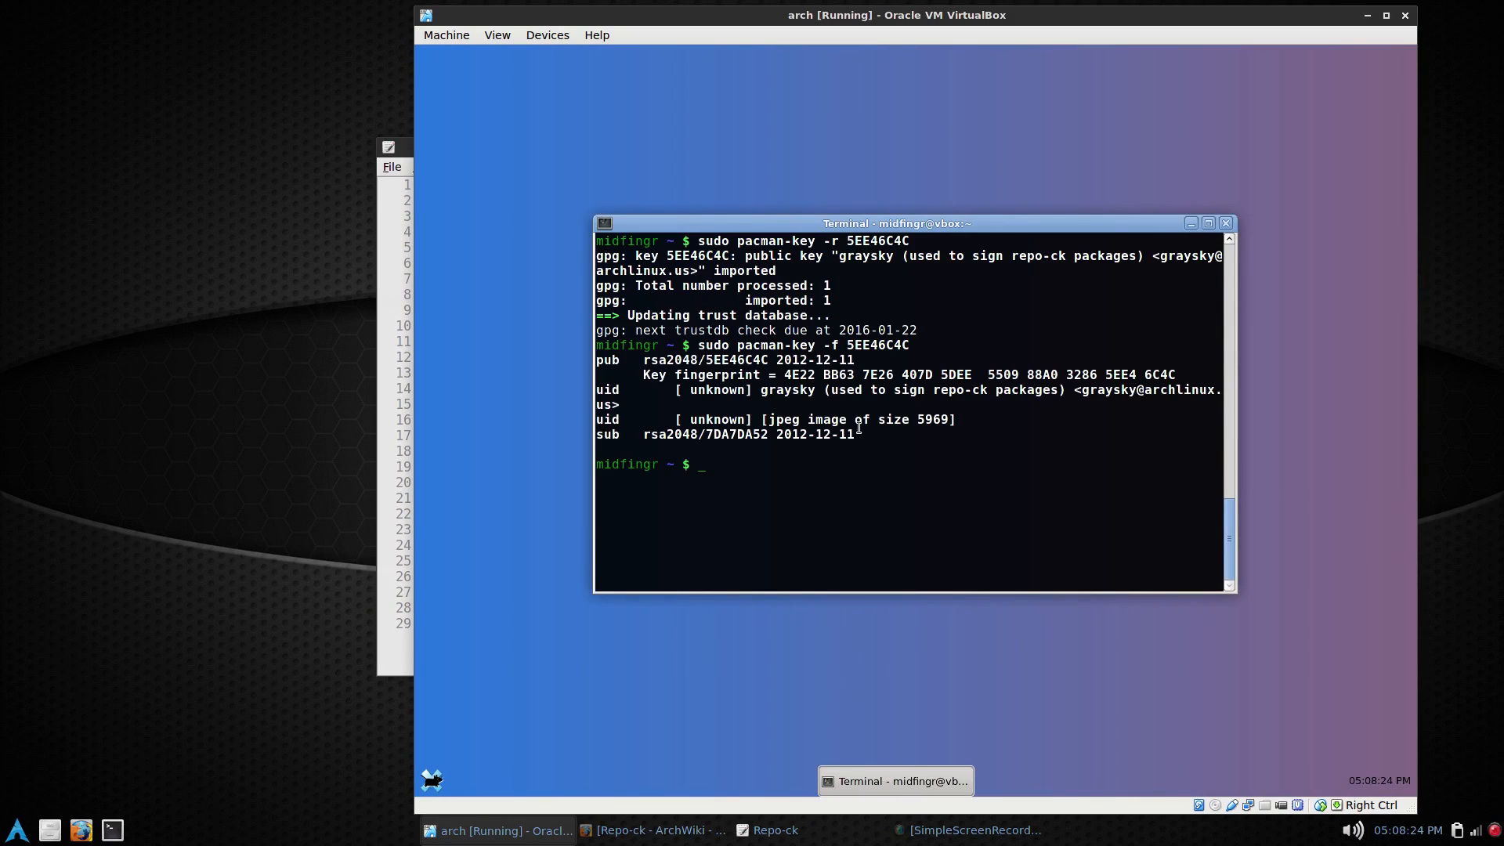
{"action": "type", "text": "sudo pacman-key -f 5EE46C4C"}
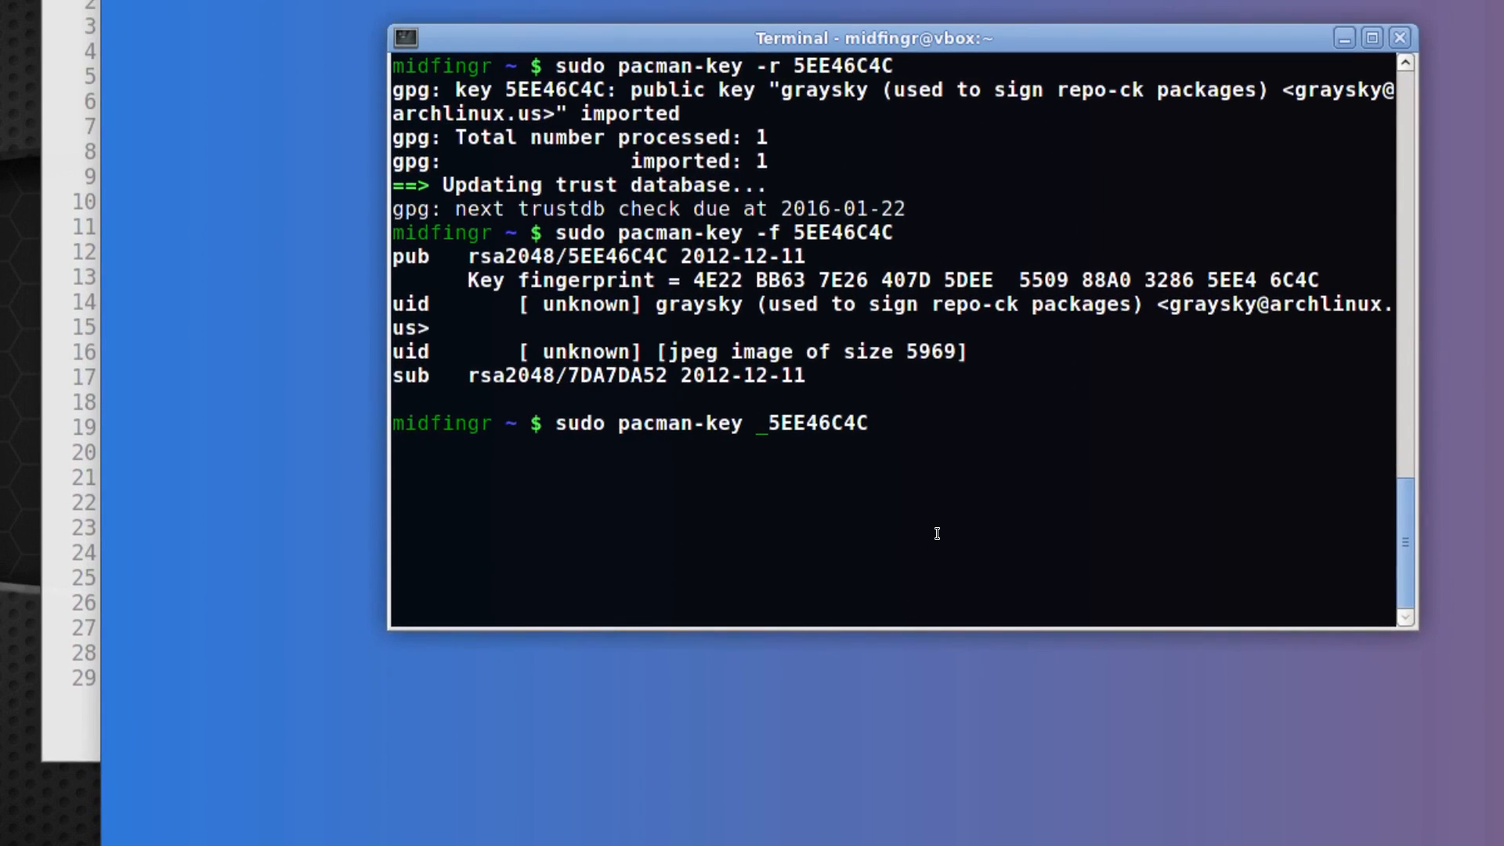
Step: Locally sign key 5EE46C4C with sudo pacman-key --lsign-key so pacman trusts repo-ck
{"action": "type", "text": "--lsign-key"}
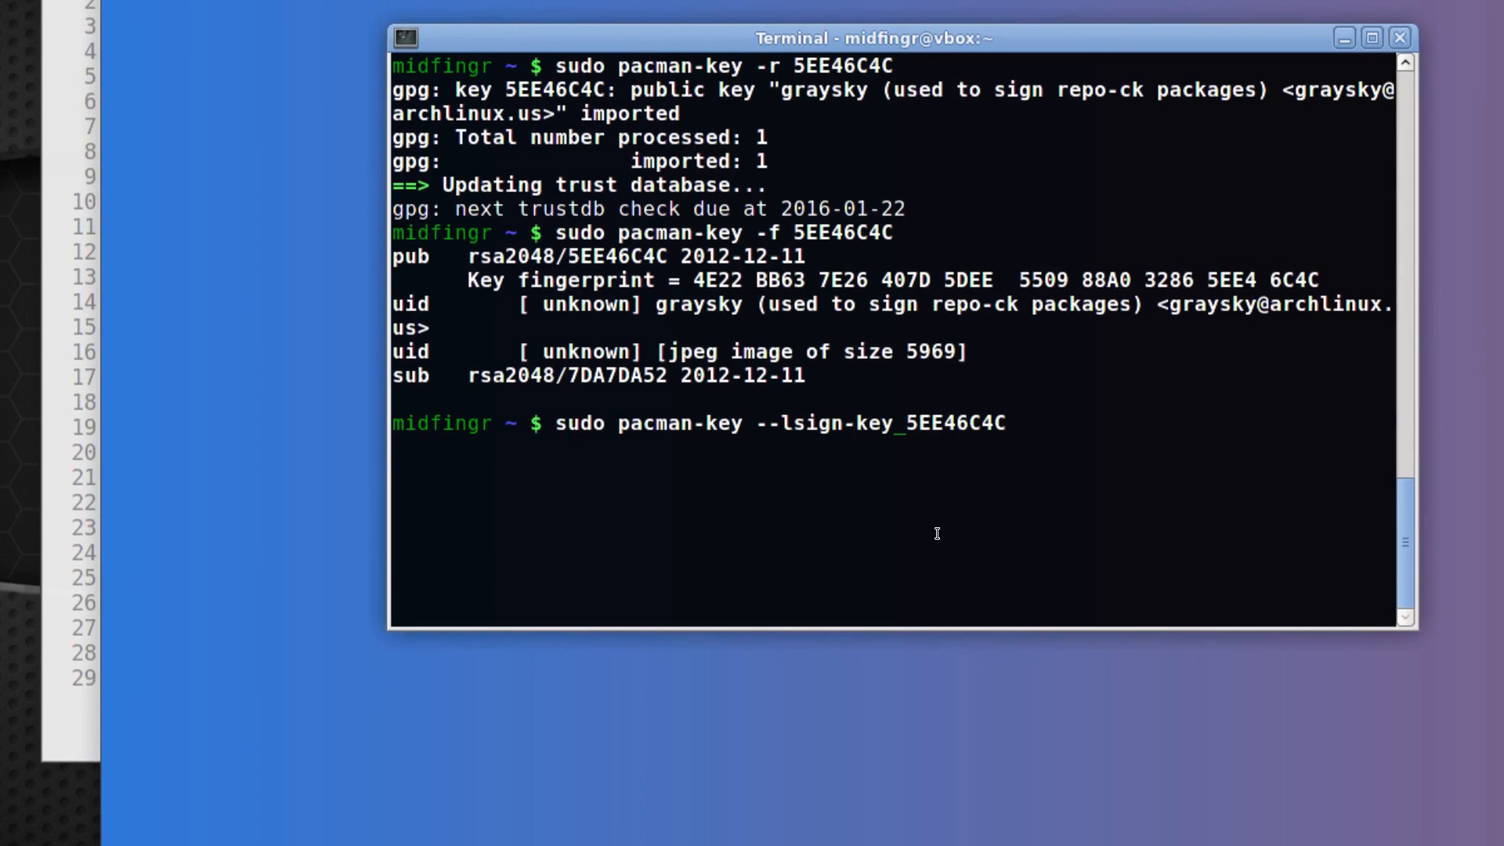
{"action": "key", "text": "Return"}
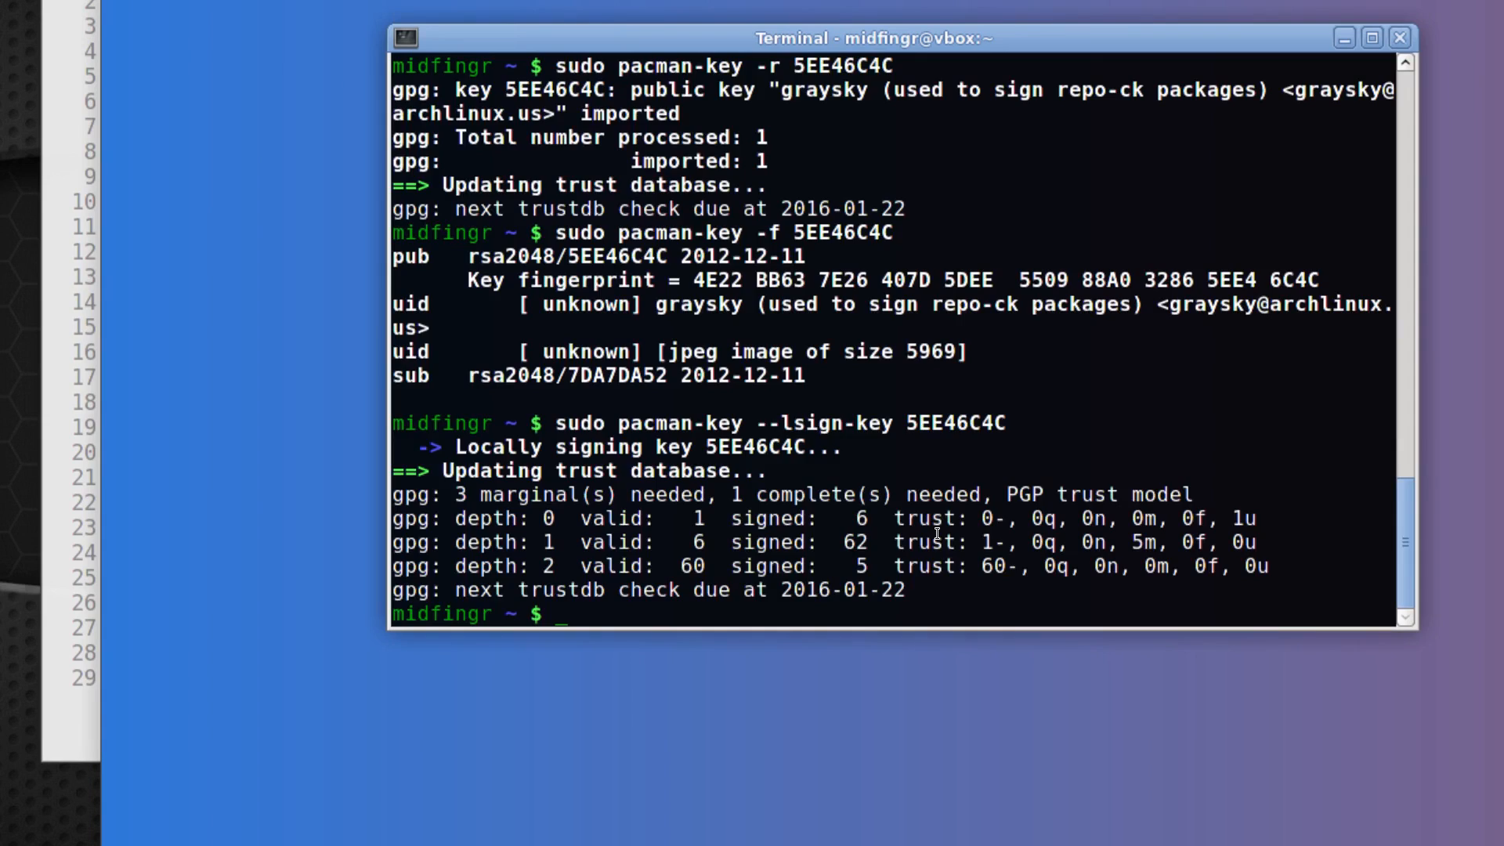
{"action": "type", "text": "sud"}
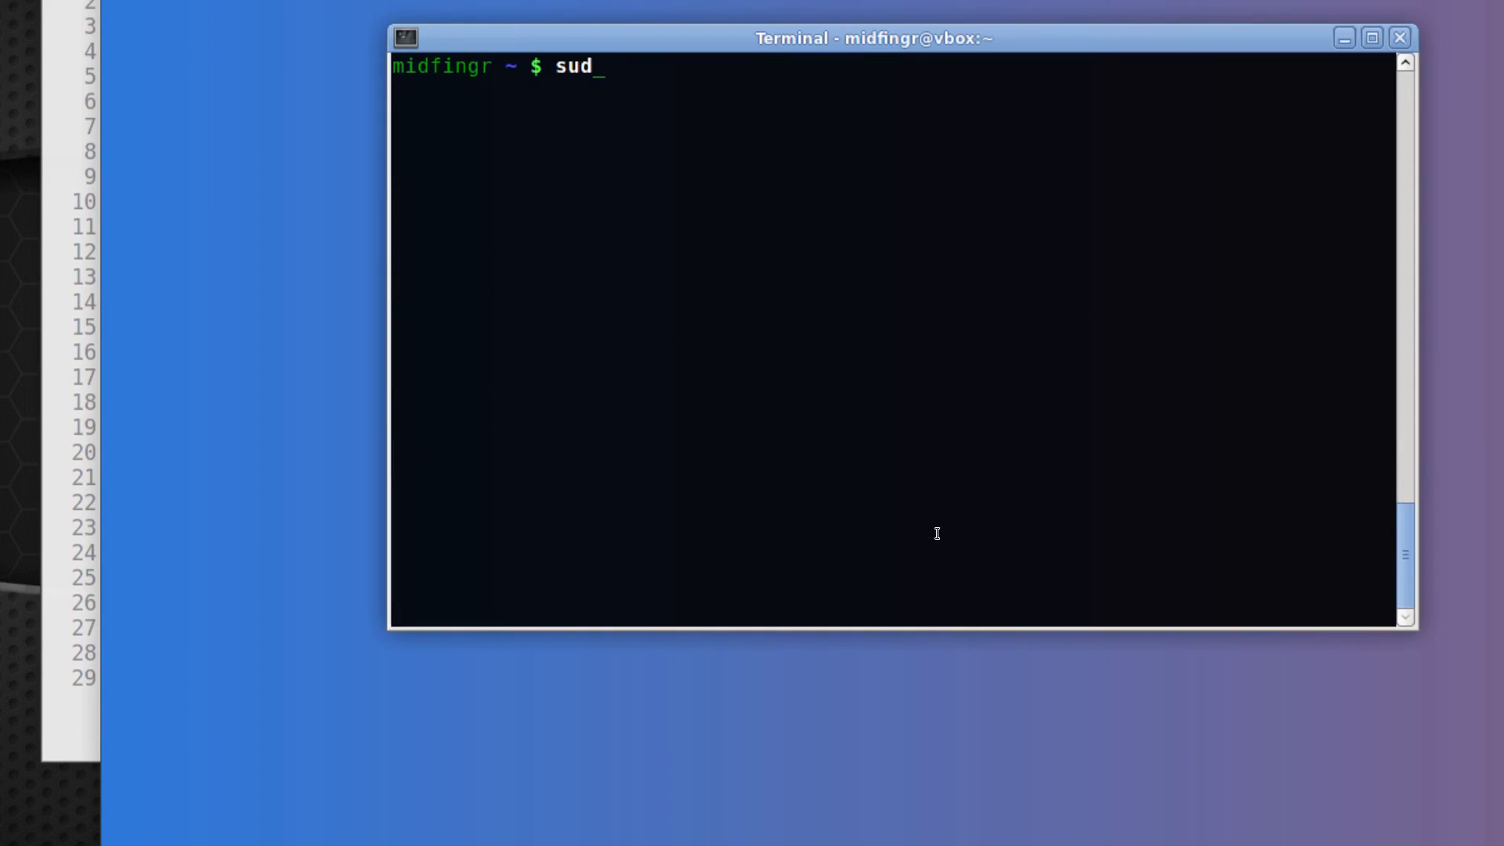
Step: Refresh the package databases and list the packages in the ck-haswell group
{"action": "type", "text": "o pacman -Syy"}
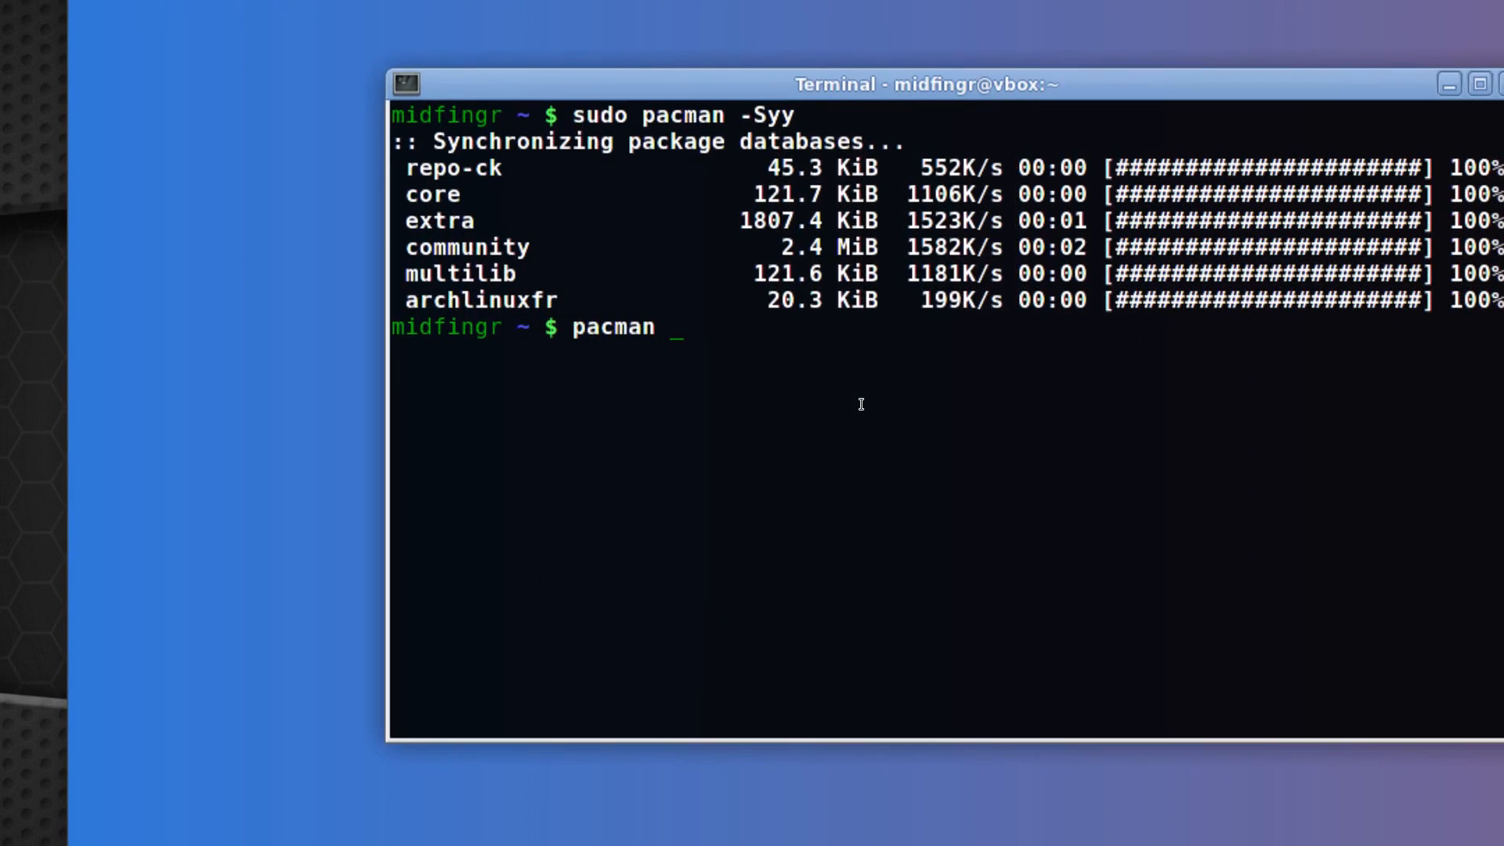
{"action": "type", "text": "-S"}
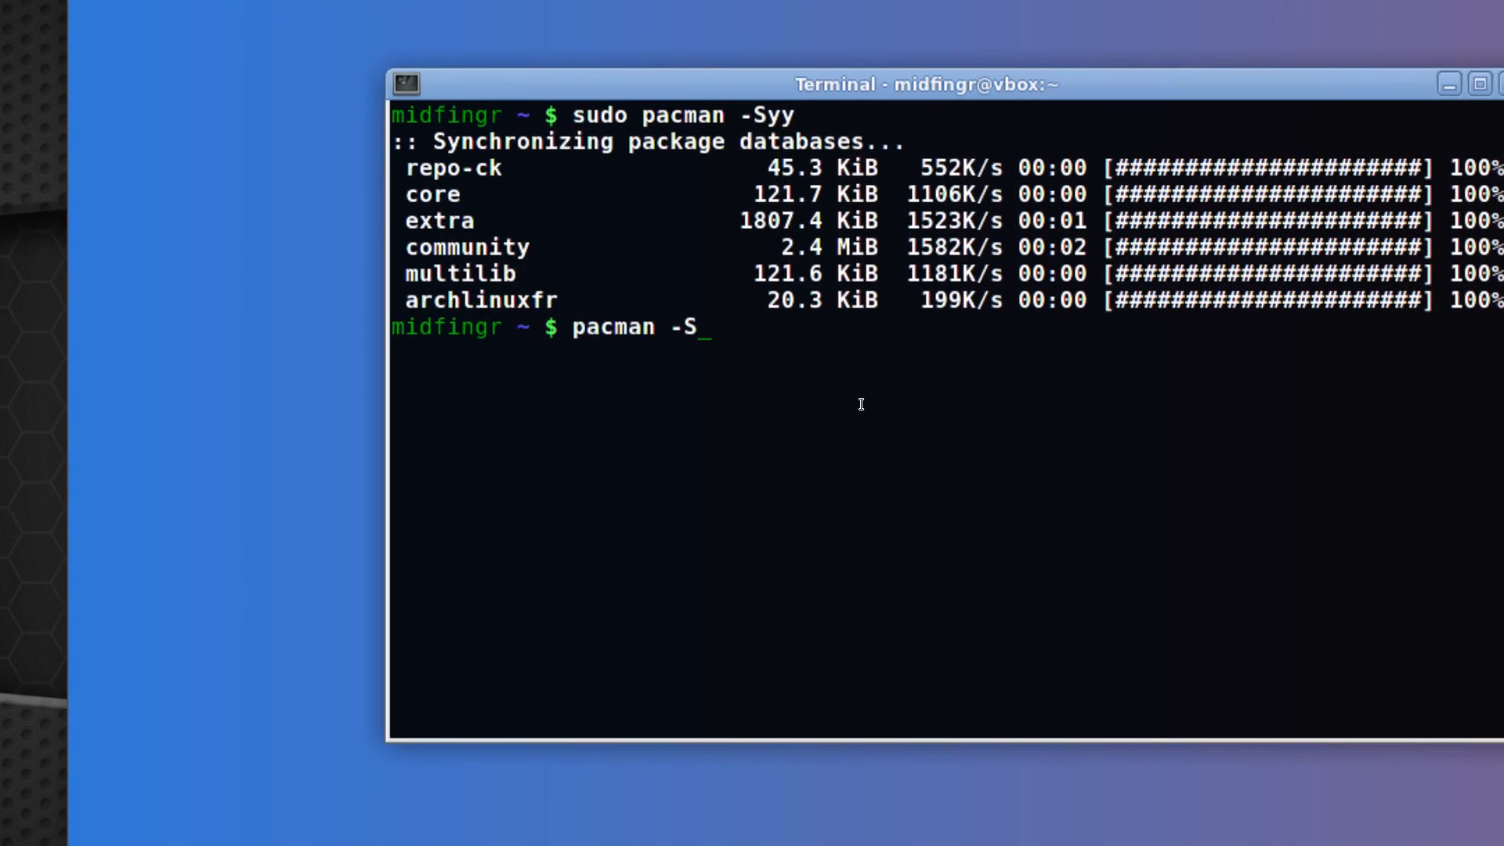
{"action": "type", "text": "g"}
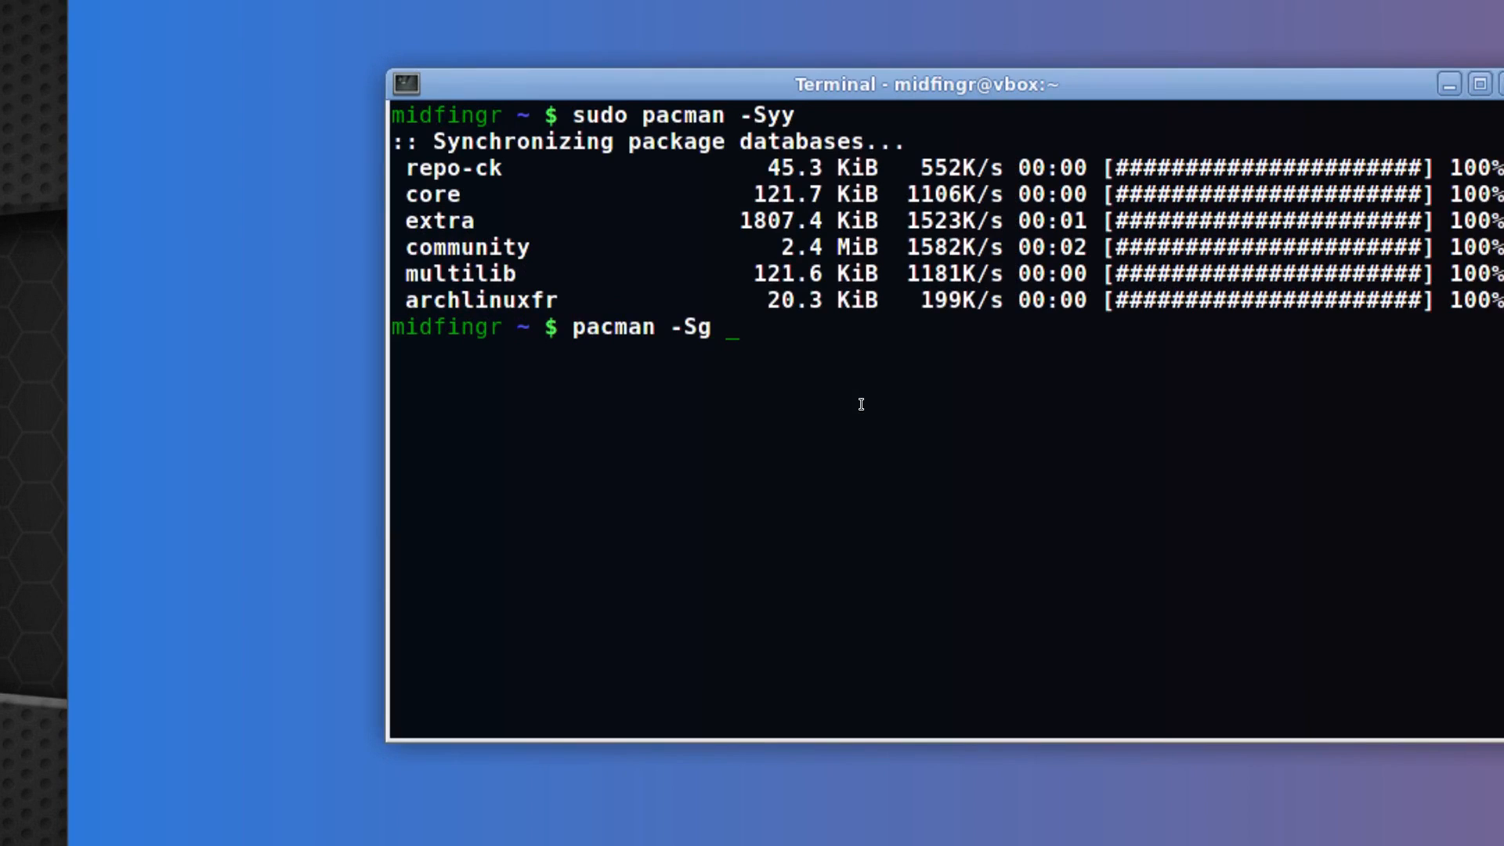
{"action": "type", "text": "ck-"}
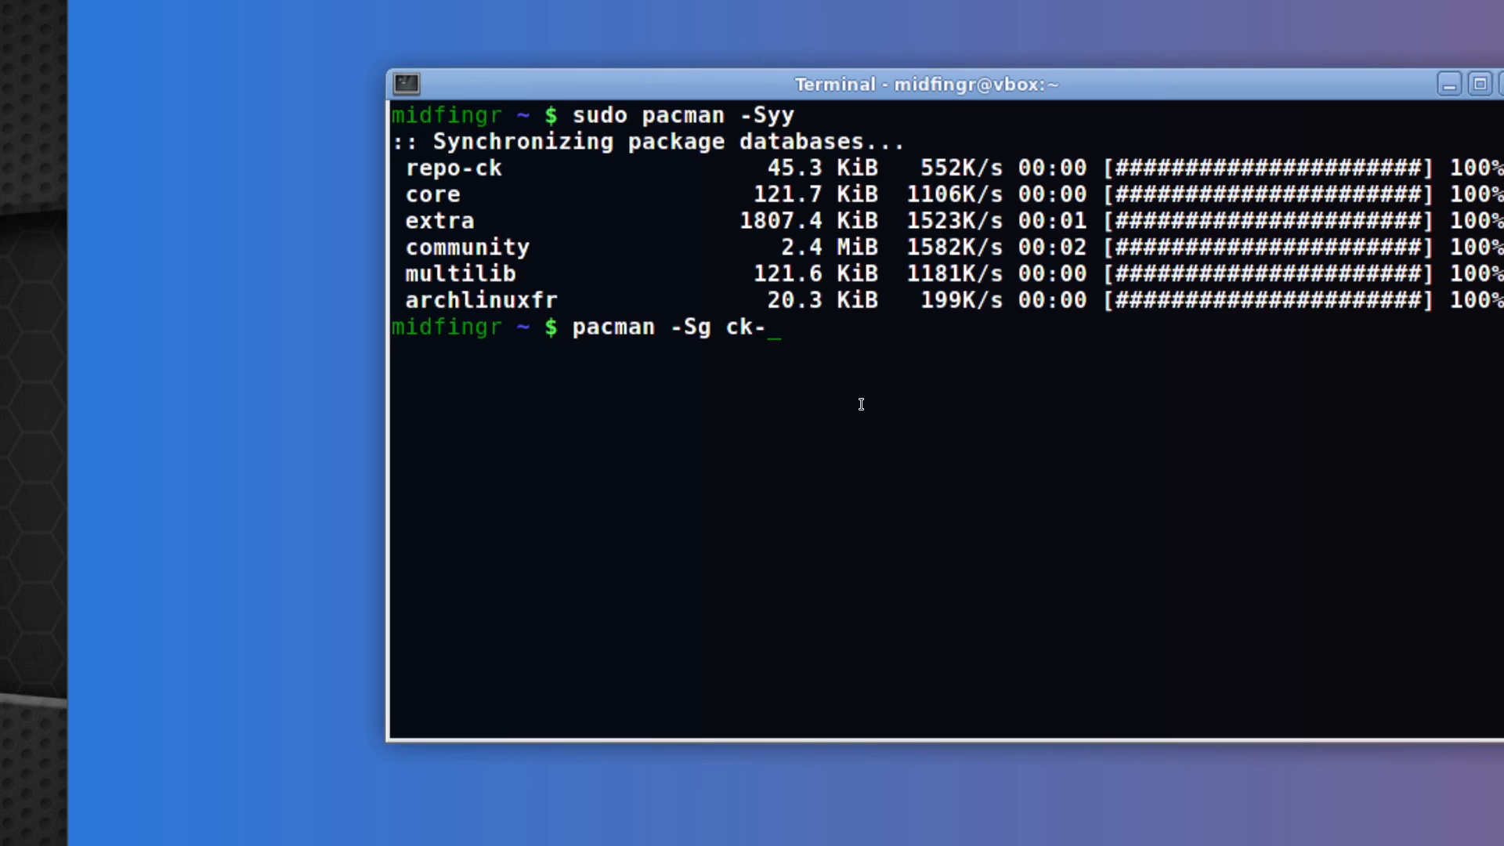
{"action": "type", "text": "hasw"}
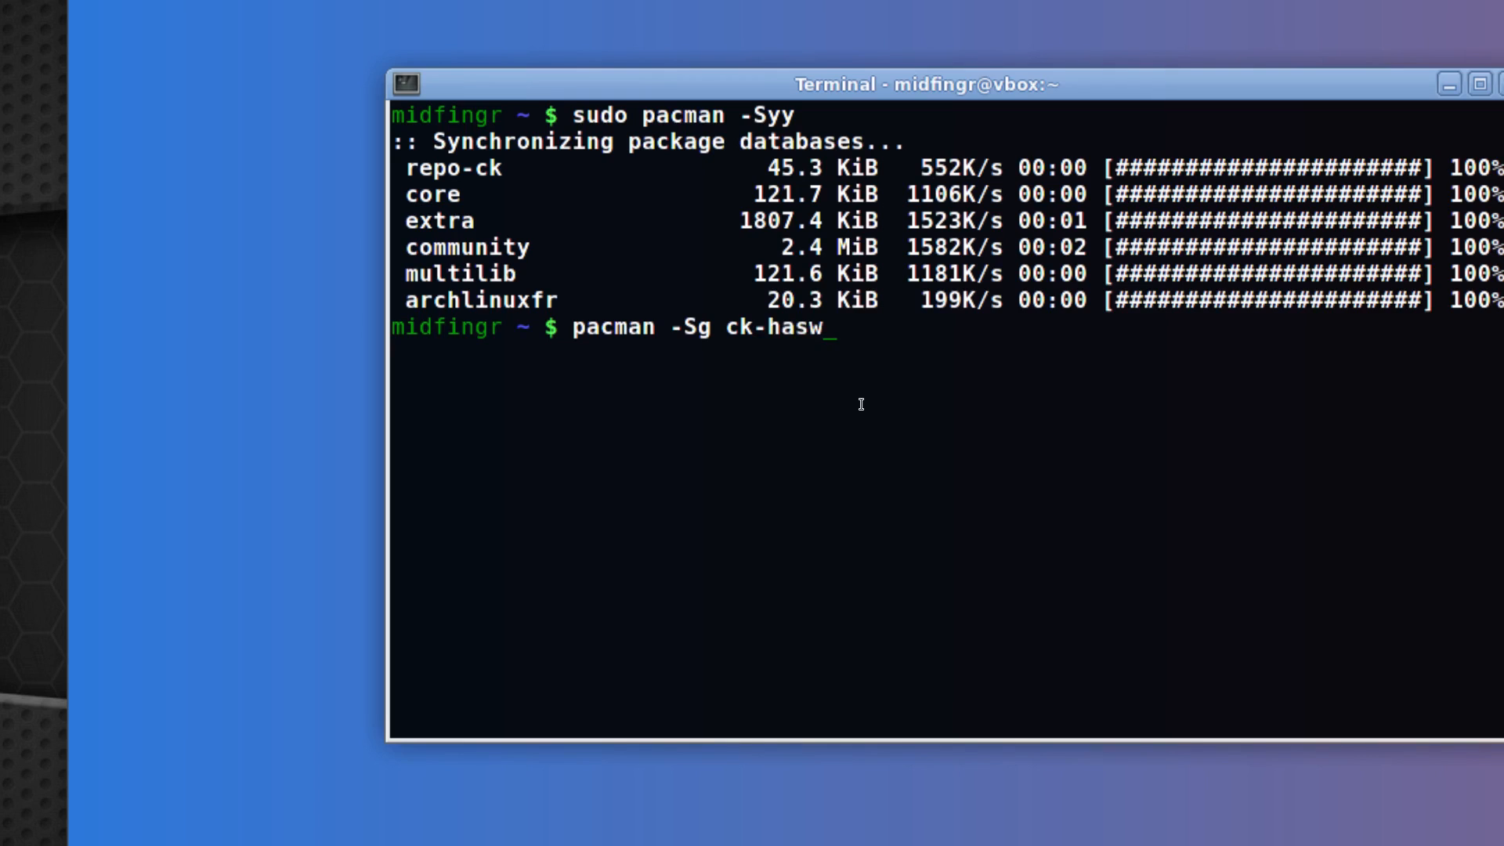
{"action": "key", "text": "Return"}
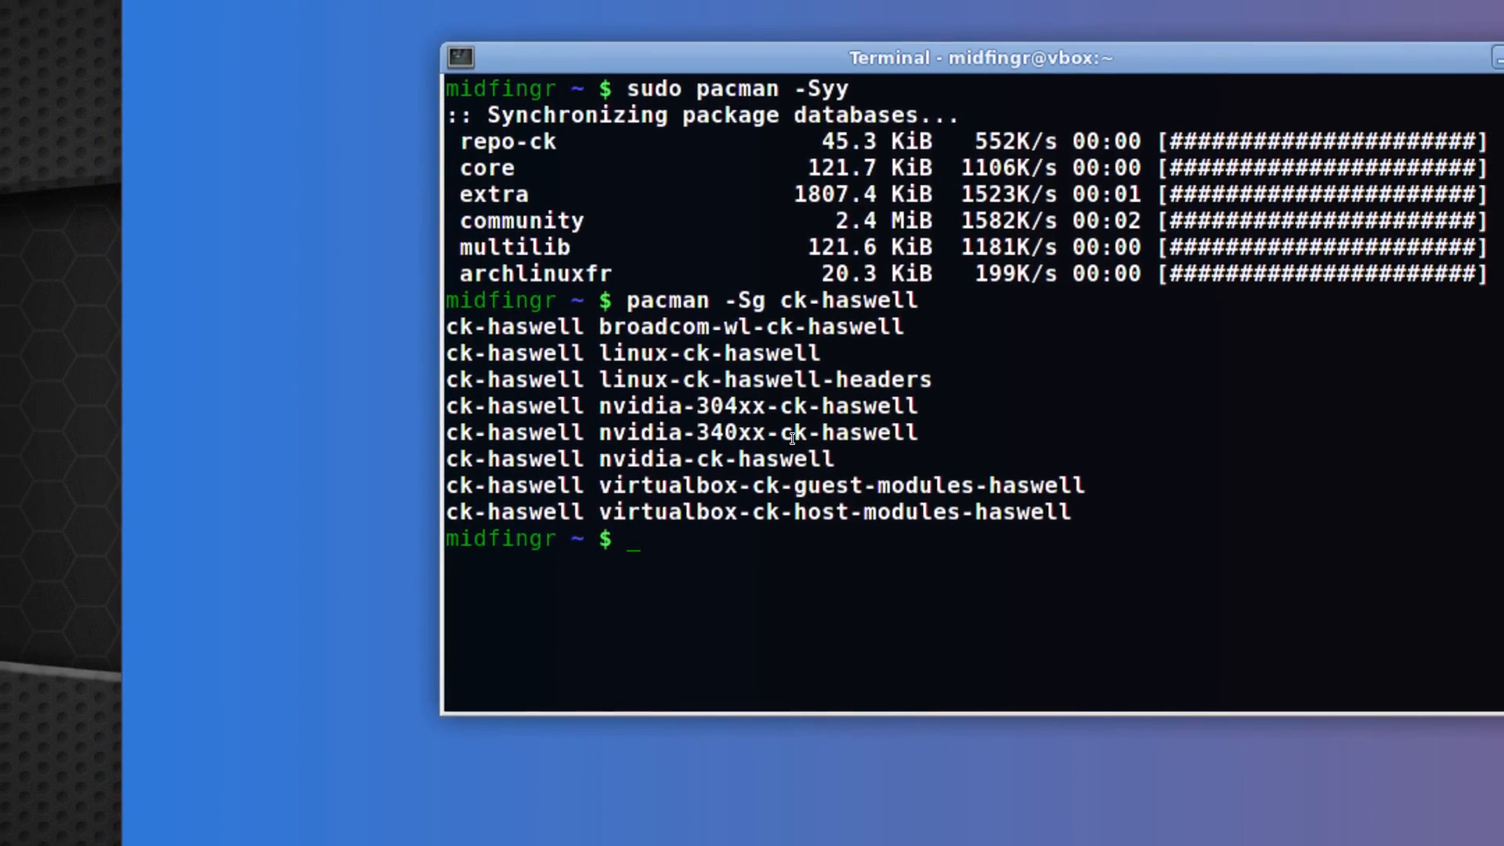
Step: List the packages in the ck-generic group with pacman -Sg
{"action": "type", "text": "pacman -Sg ck-h"}
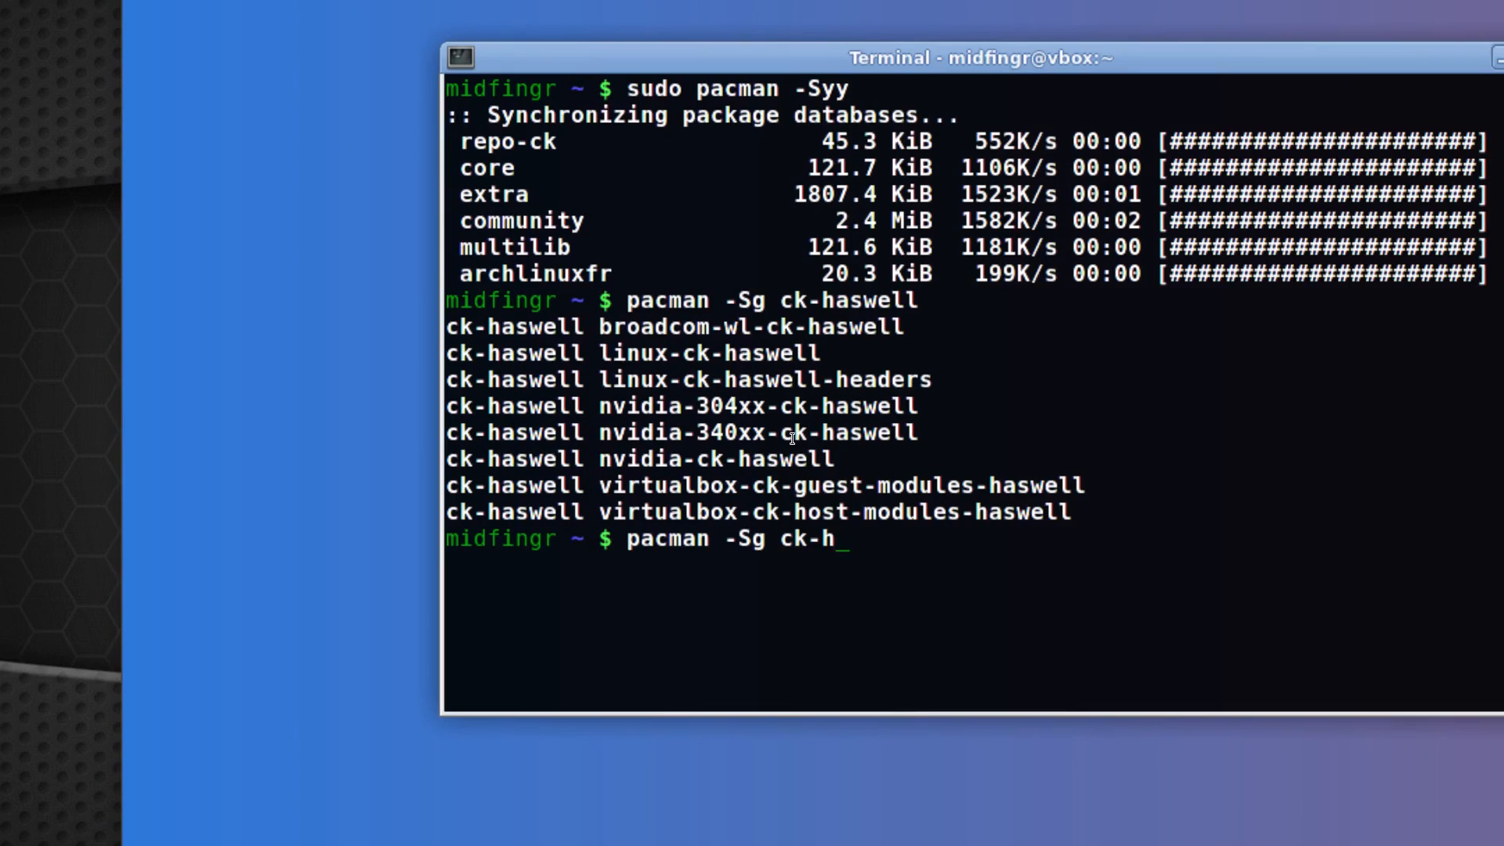
{"action": "type", "text": "g"}
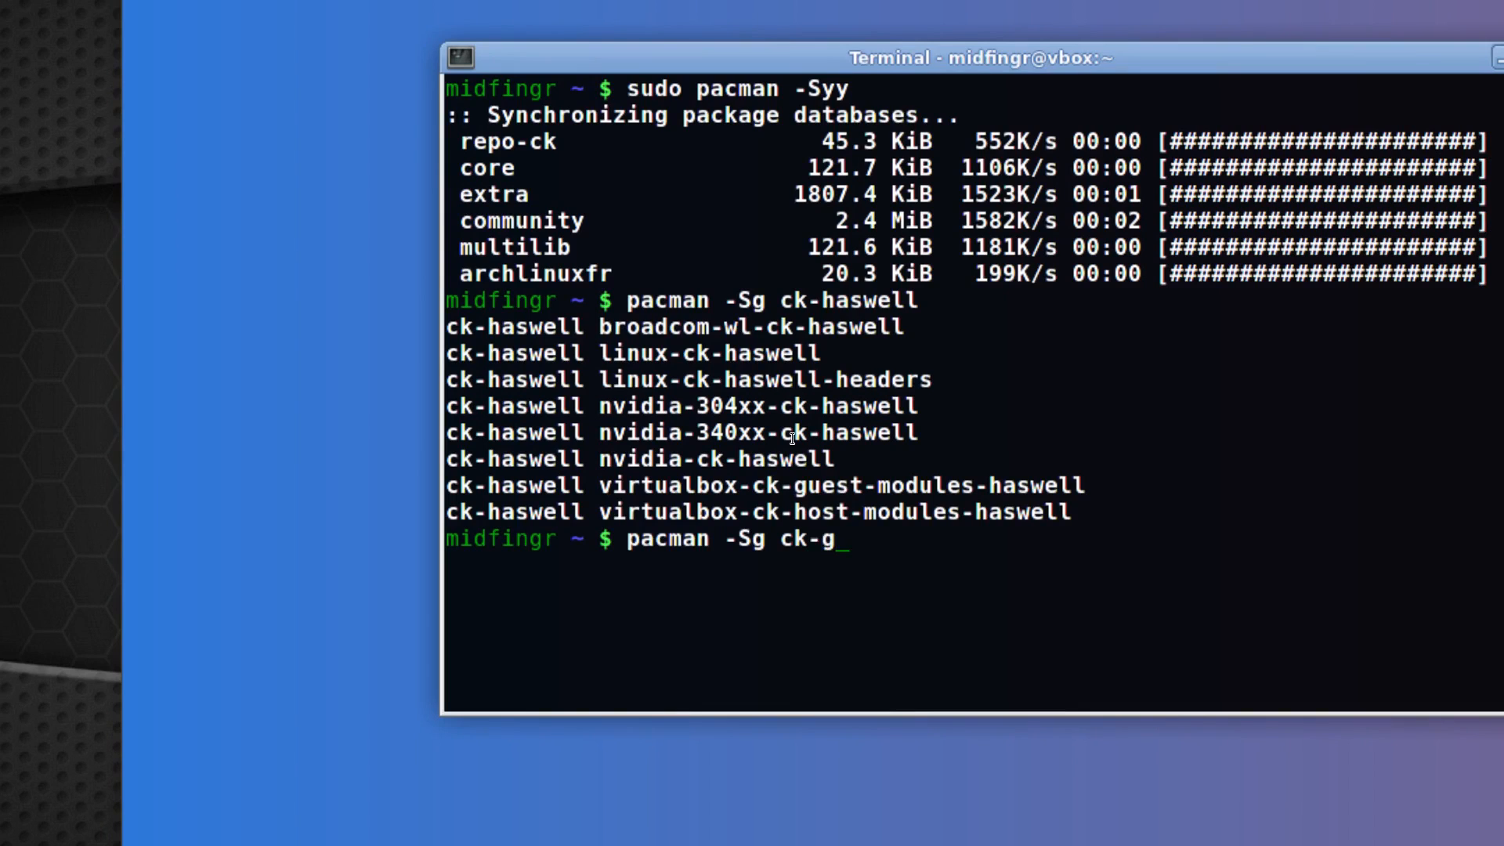
{"action": "key", "text": "Return"}
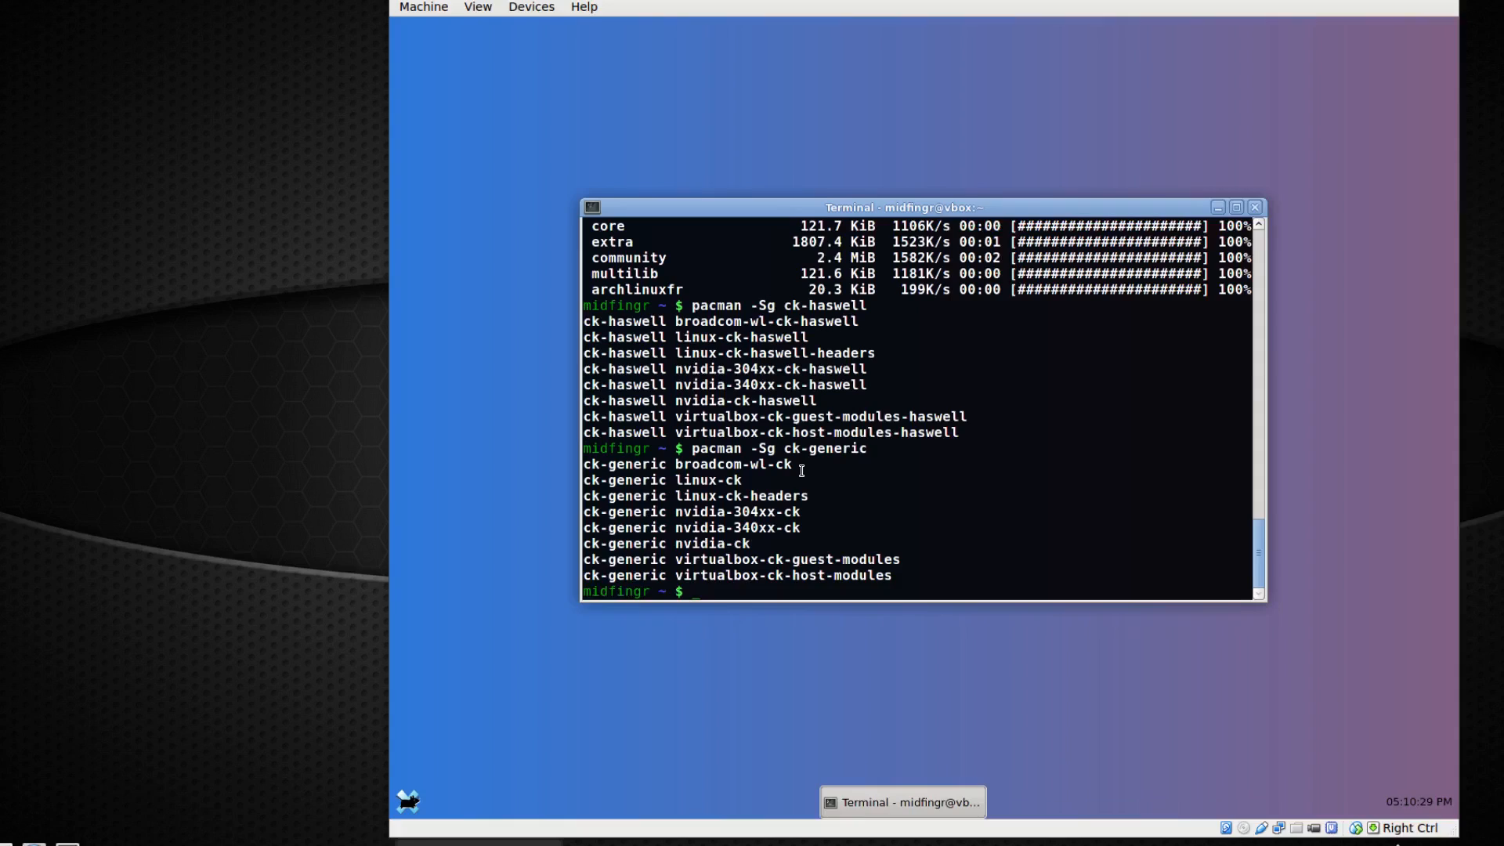
Step: Scroll the Repo-ck CPU table in Firefox to find the AMD K10 group, then return to the terminal
{"action": "left_click", "coordinate": [651, 830]}
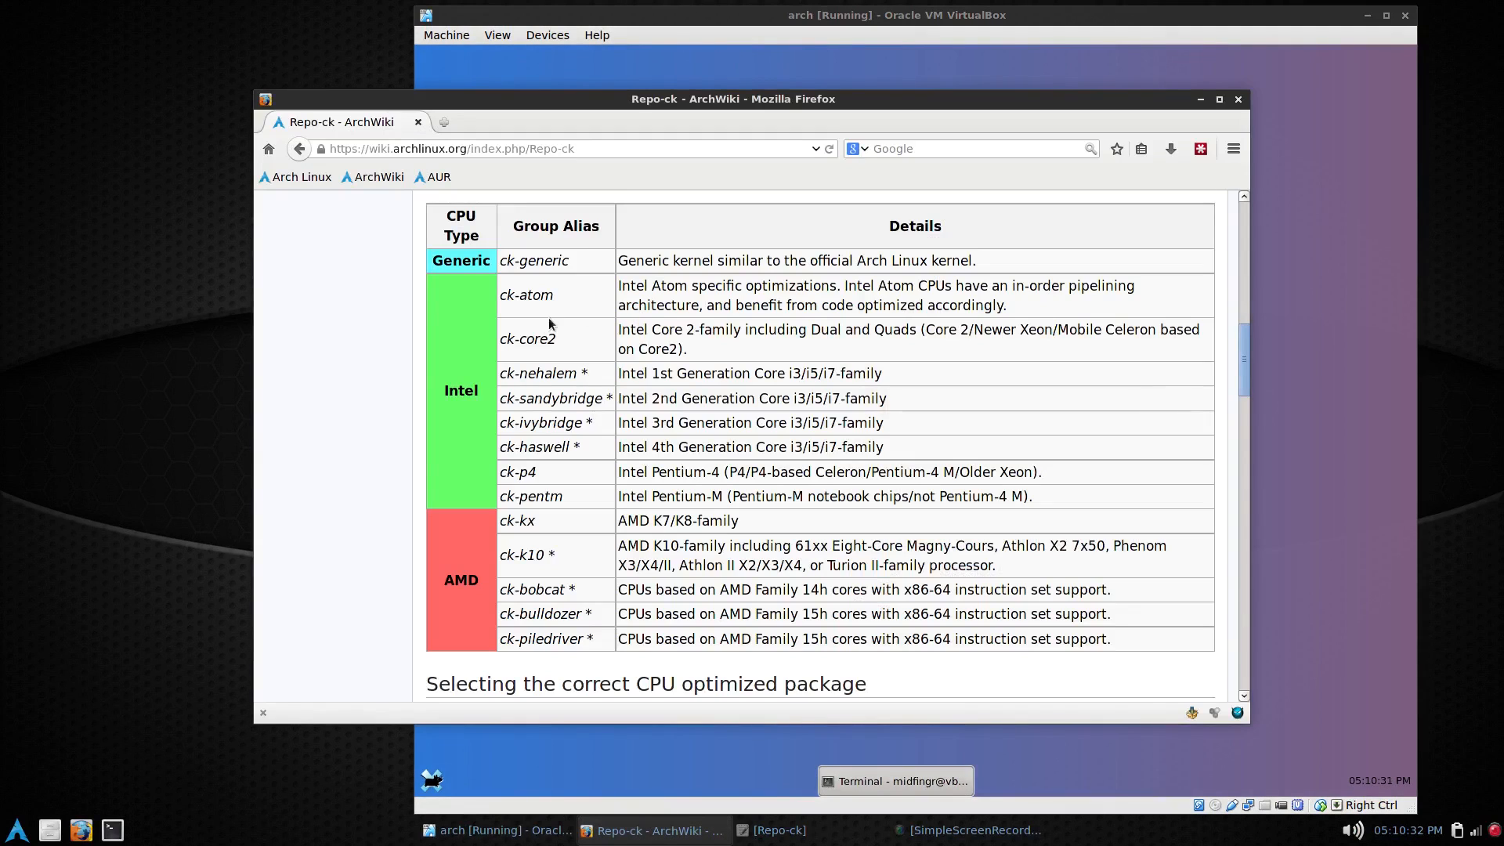
{"action": "scroll", "scroll_direction": "down", "scroll_amount": 3}
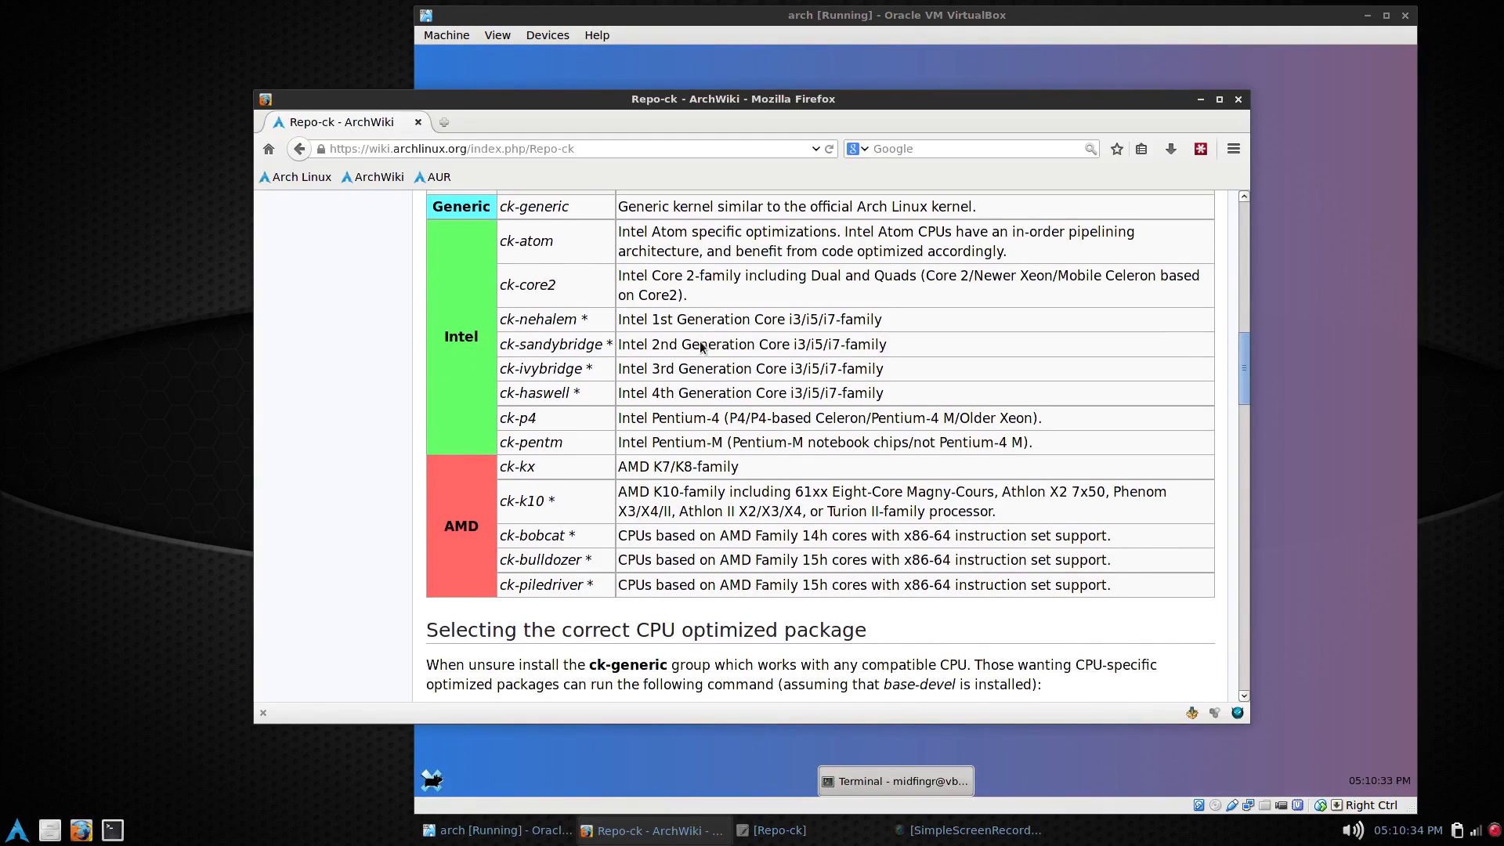
{"action": "scroll", "scroll_direction": "up", "scroll_amount": 3}
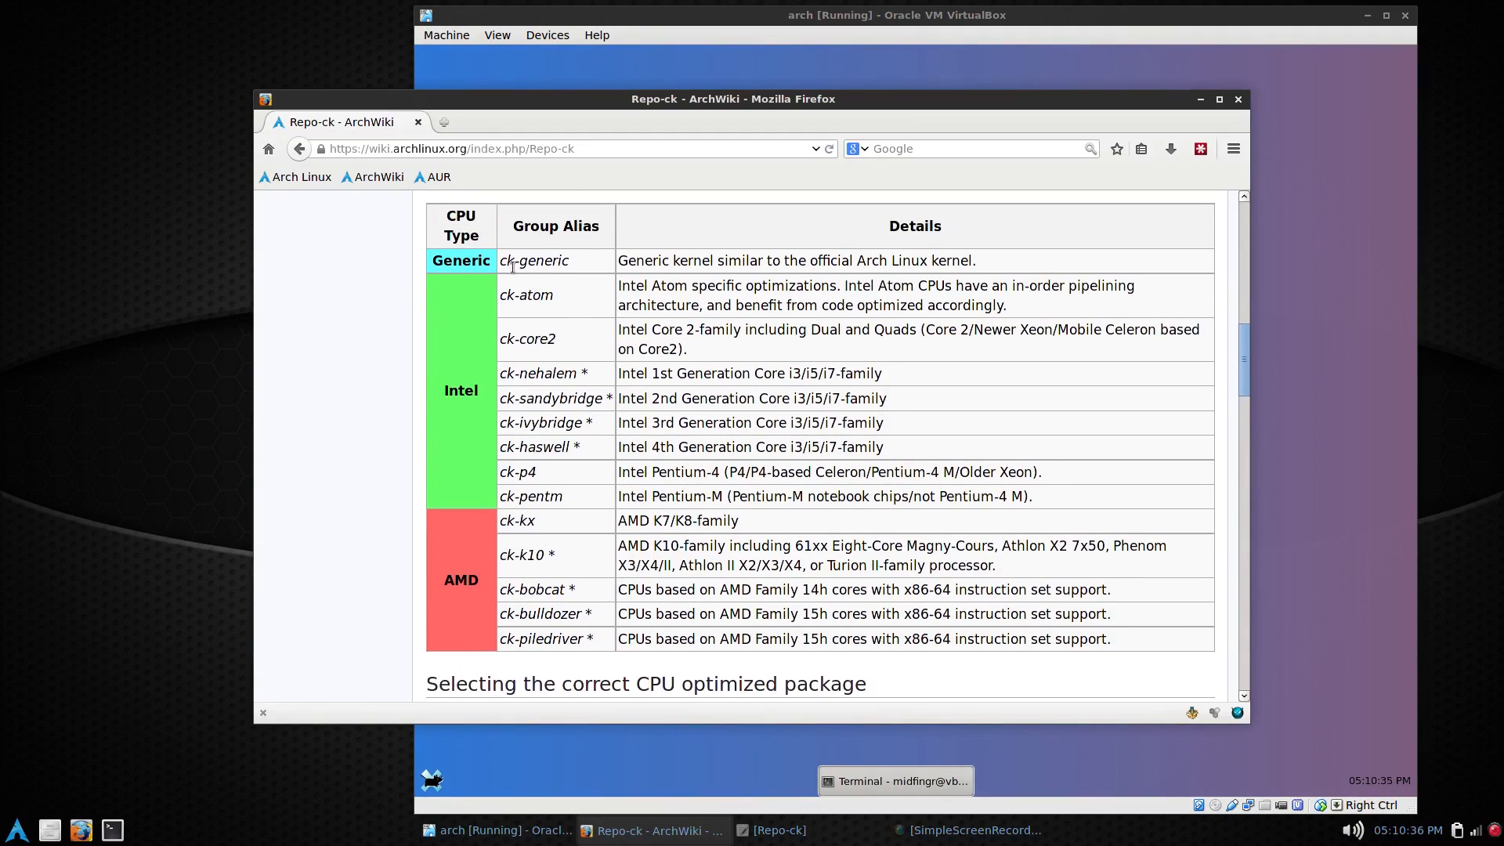
{"action": "mouse_move", "coordinate": [564, 323]}
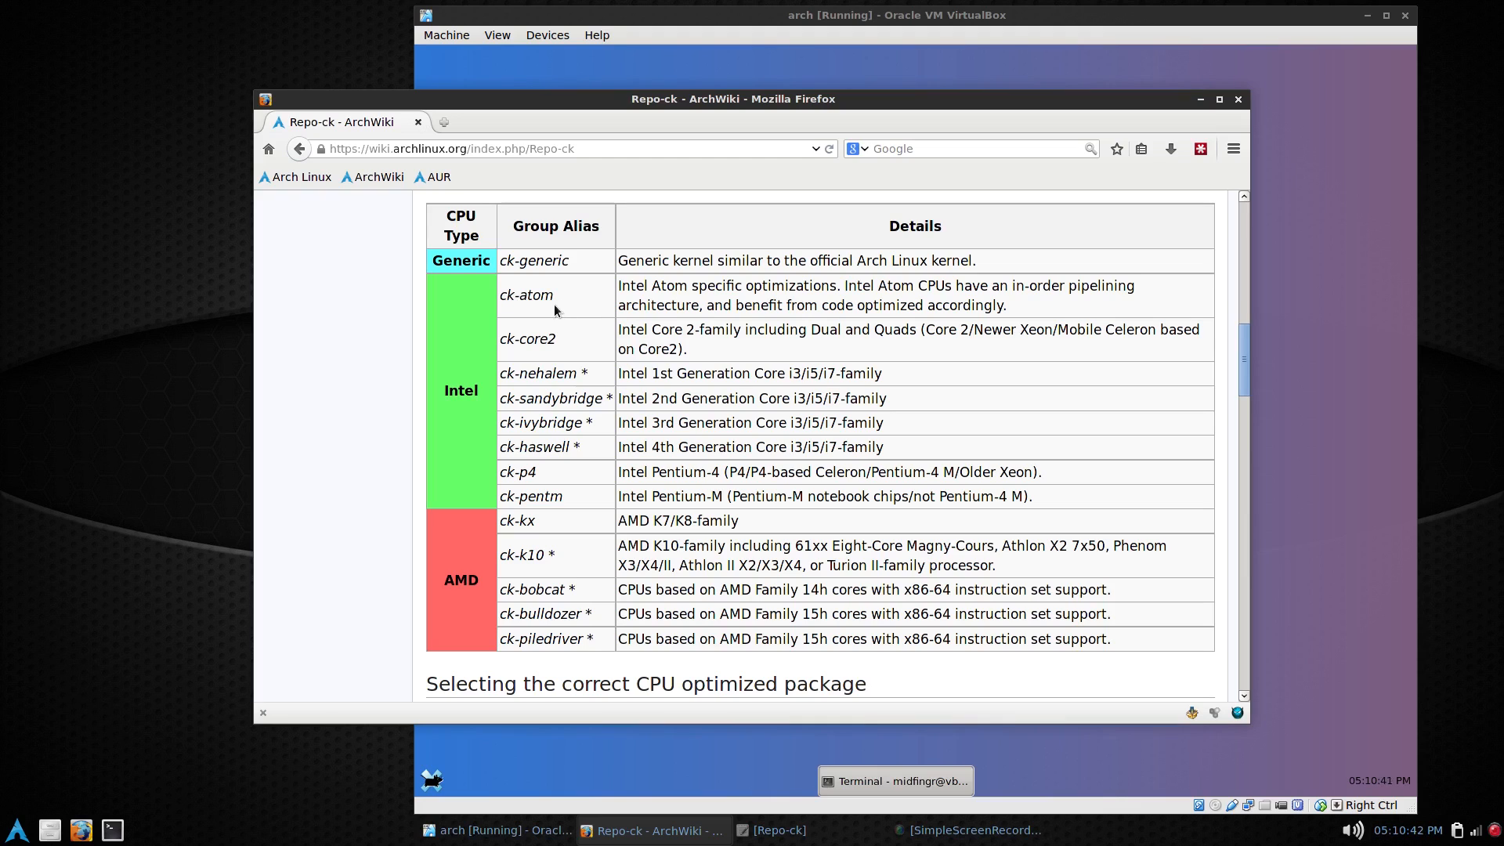
{"action": "mouse_move", "coordinate": [506, 308]}
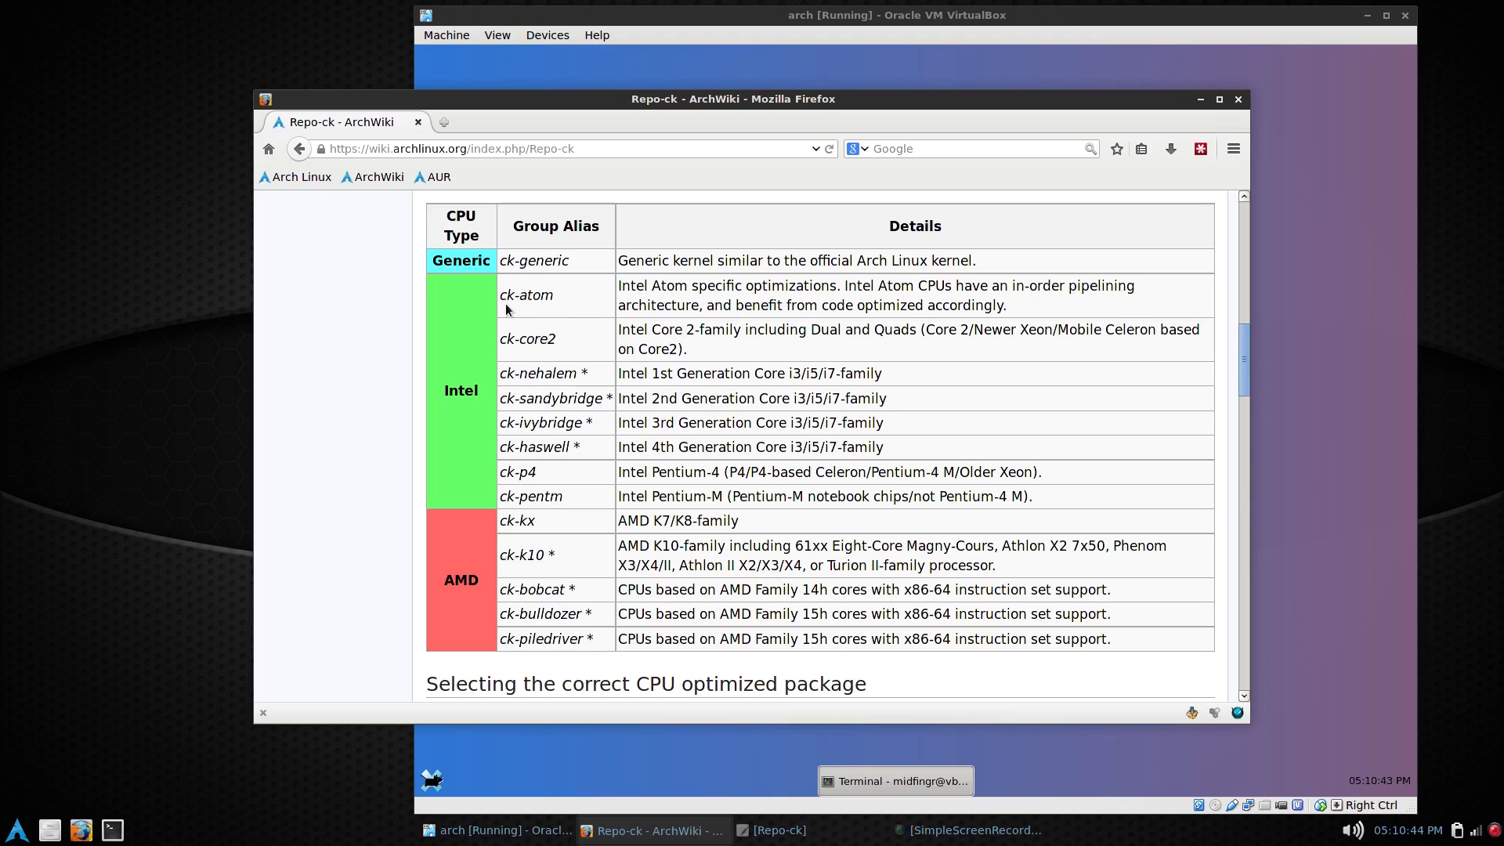
{"action": "mouse_move", "coordinate": [552, 355]}
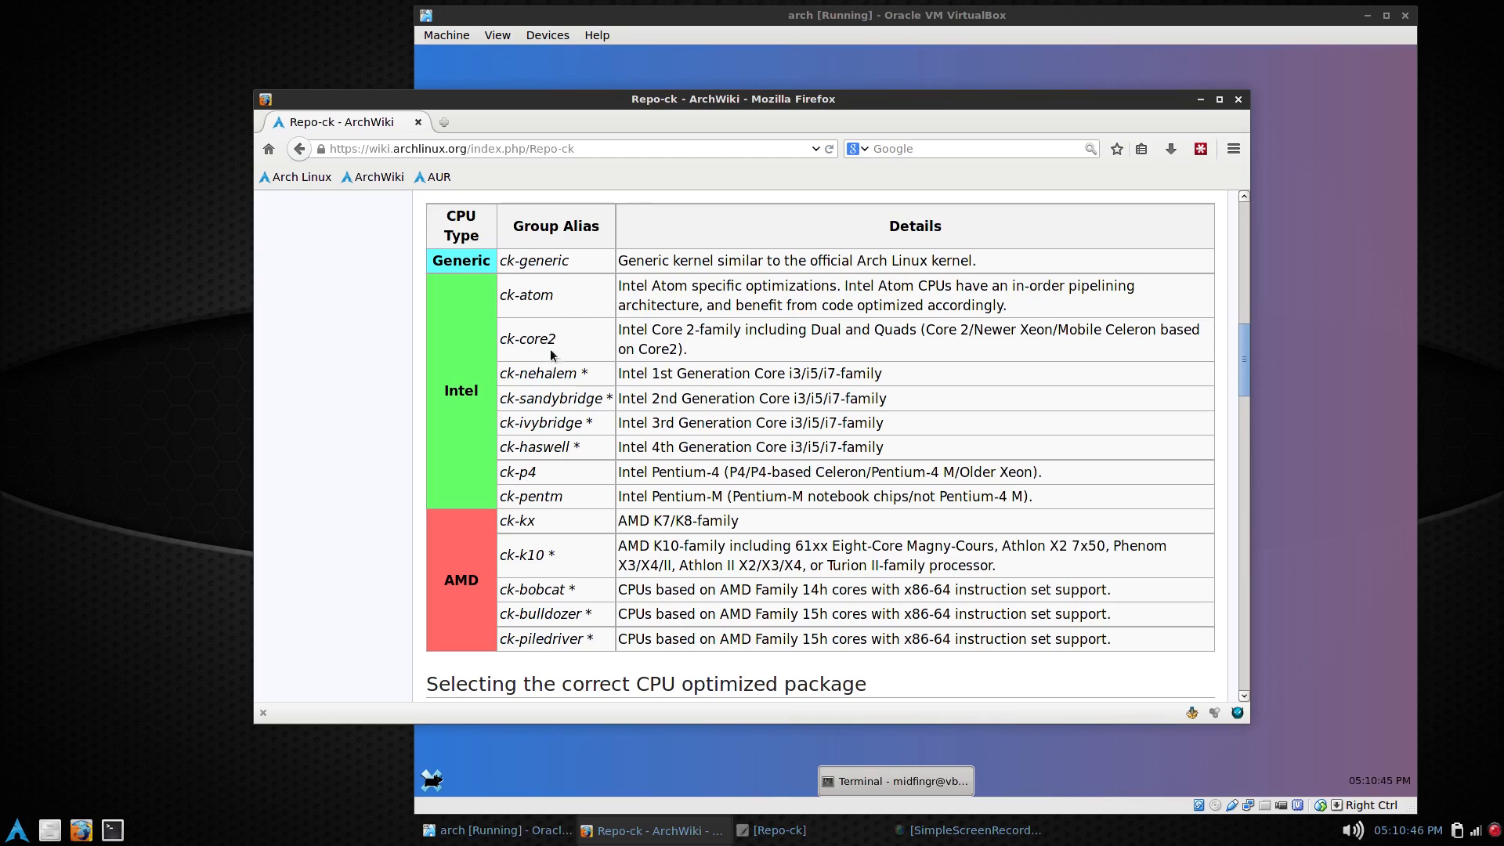
{"action": "scroll", "scroll_direction": "down", "scroll_amount": 3}
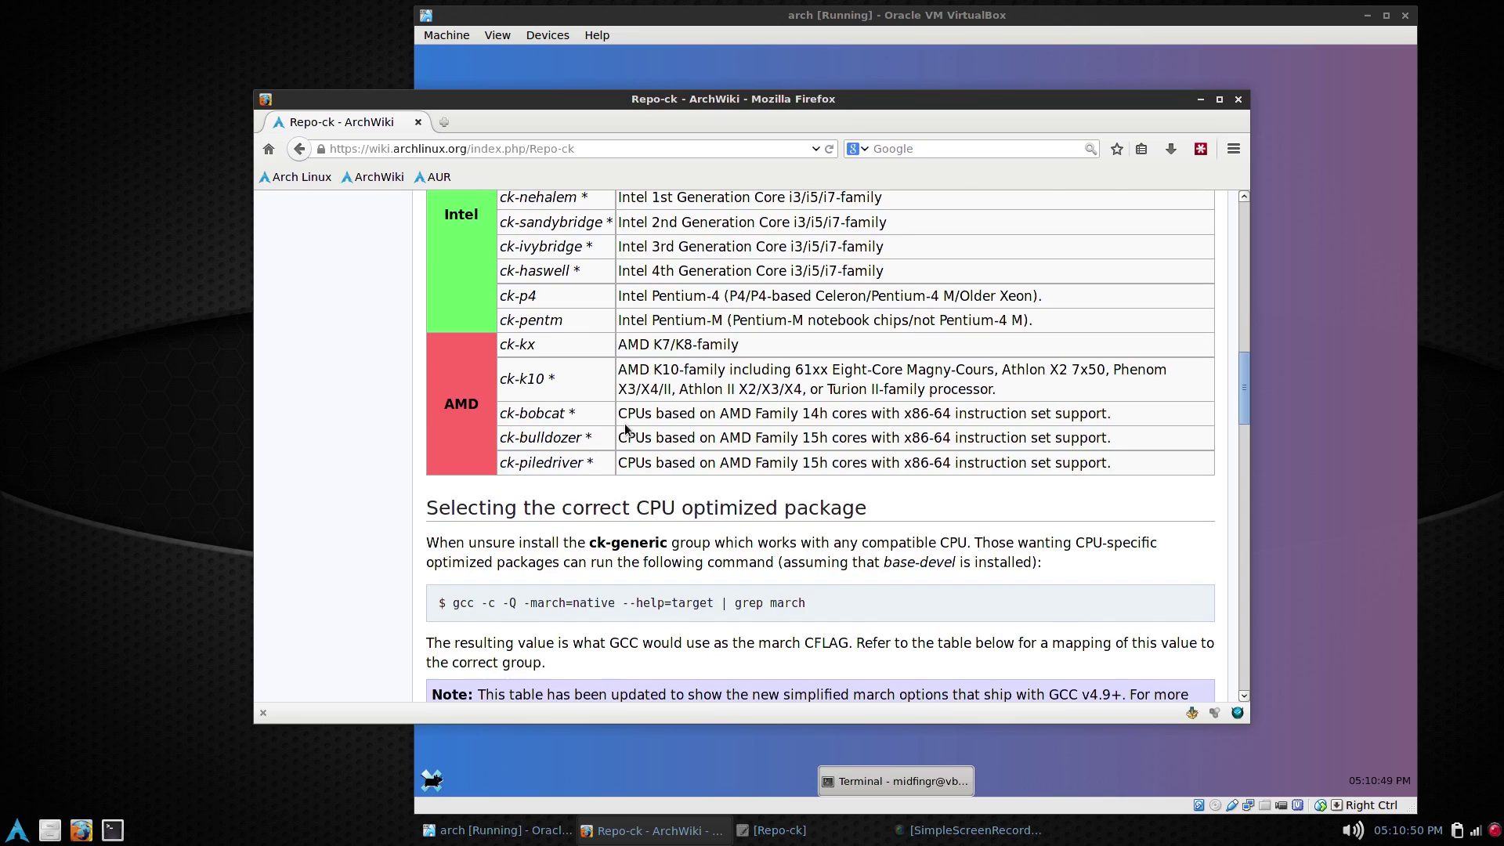
{"action": "scroll", "scroll_direction": "down", "scroll_amount": 3}
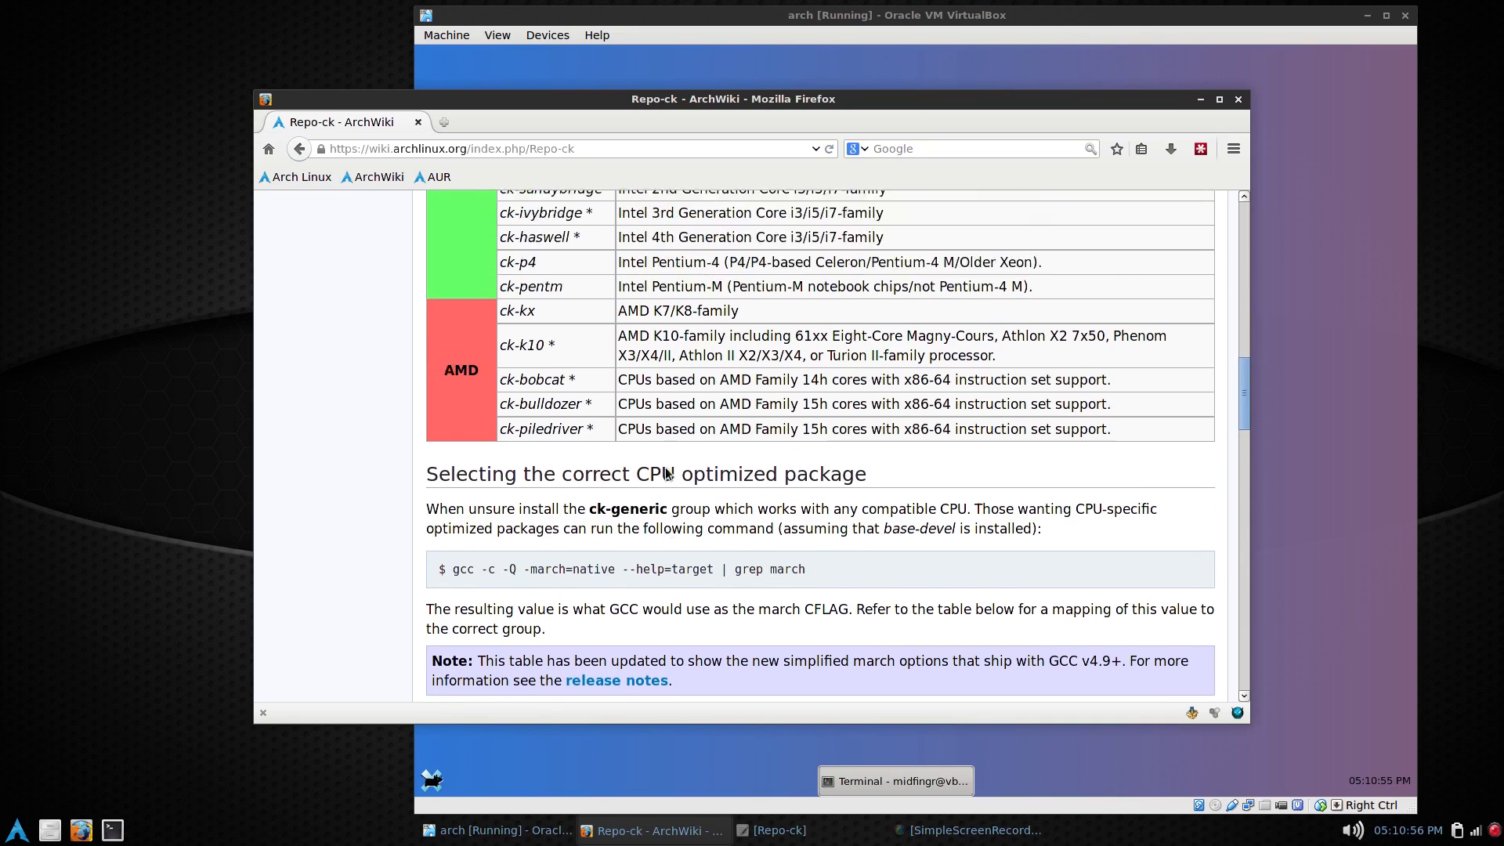
{"action": "scroll", "scroll_direction": "down", "scroll_amount": 3}
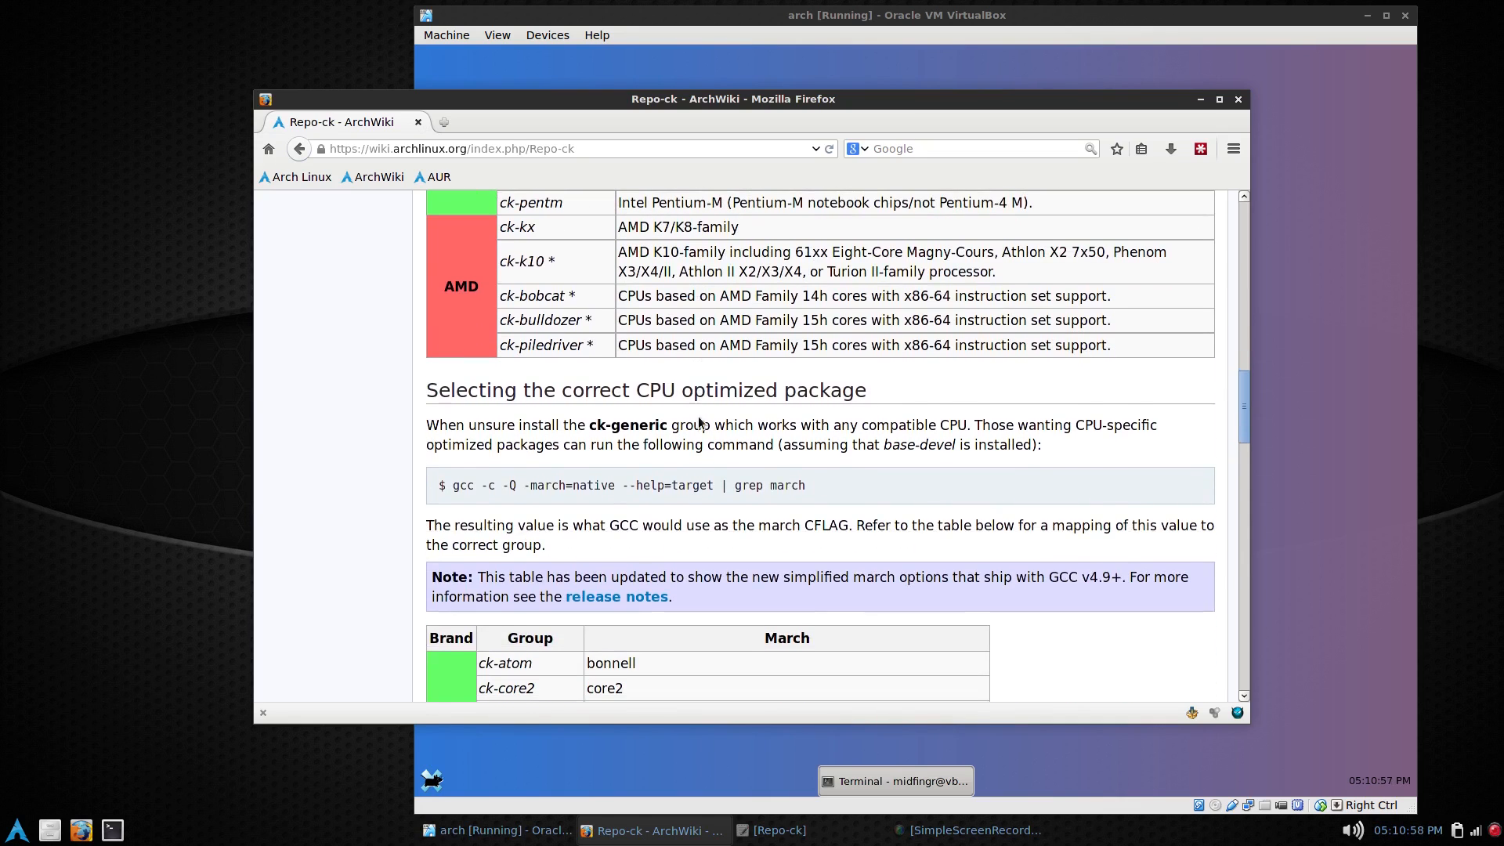
{"action": "scroll", "scroll_direction": "up", "scroll_amount": 3}
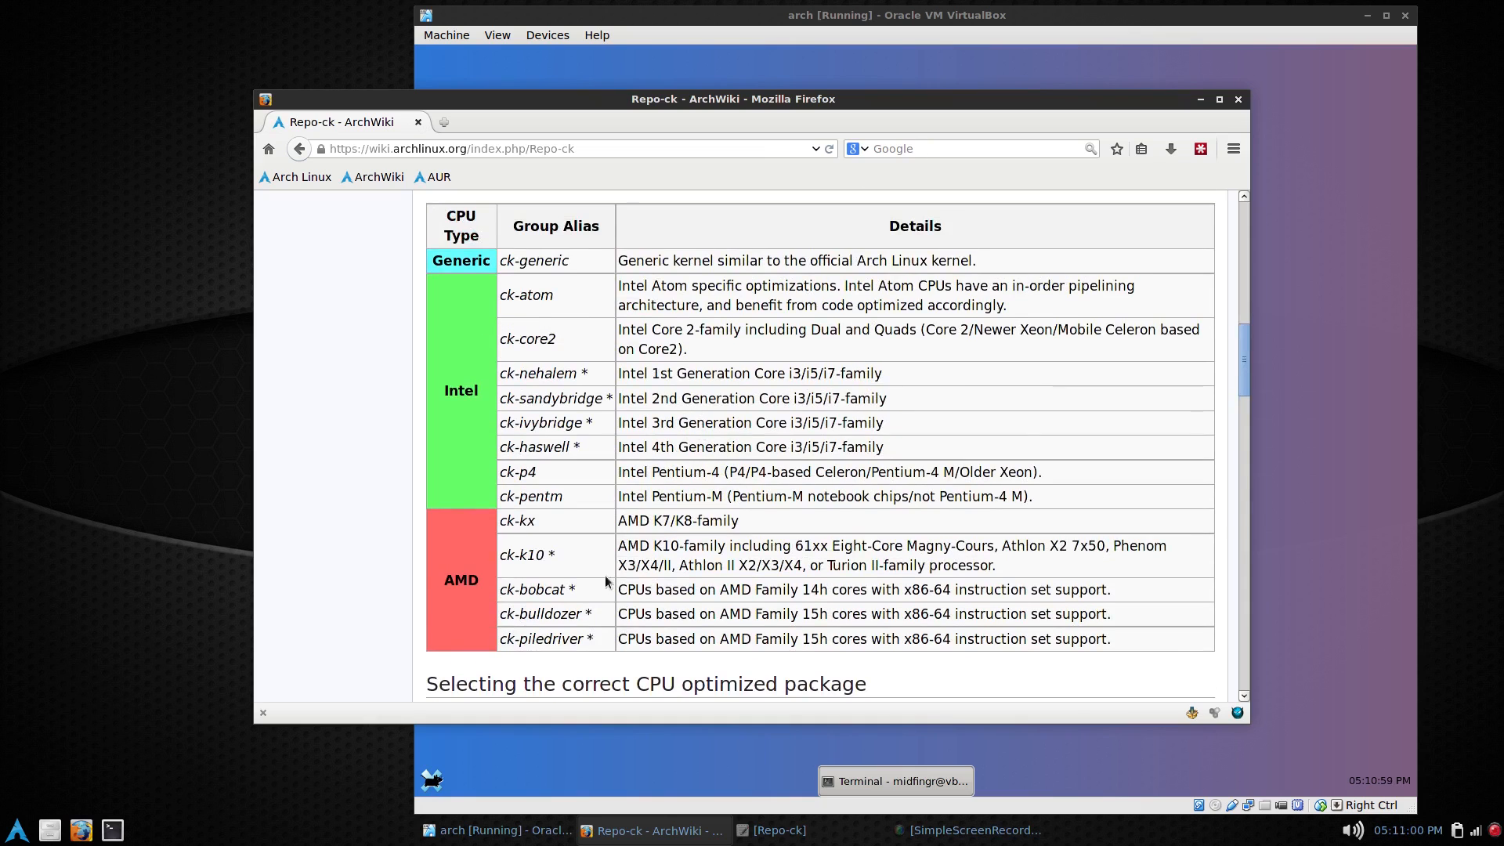
{"action": "left_click", "coordinate": [893, 780]}
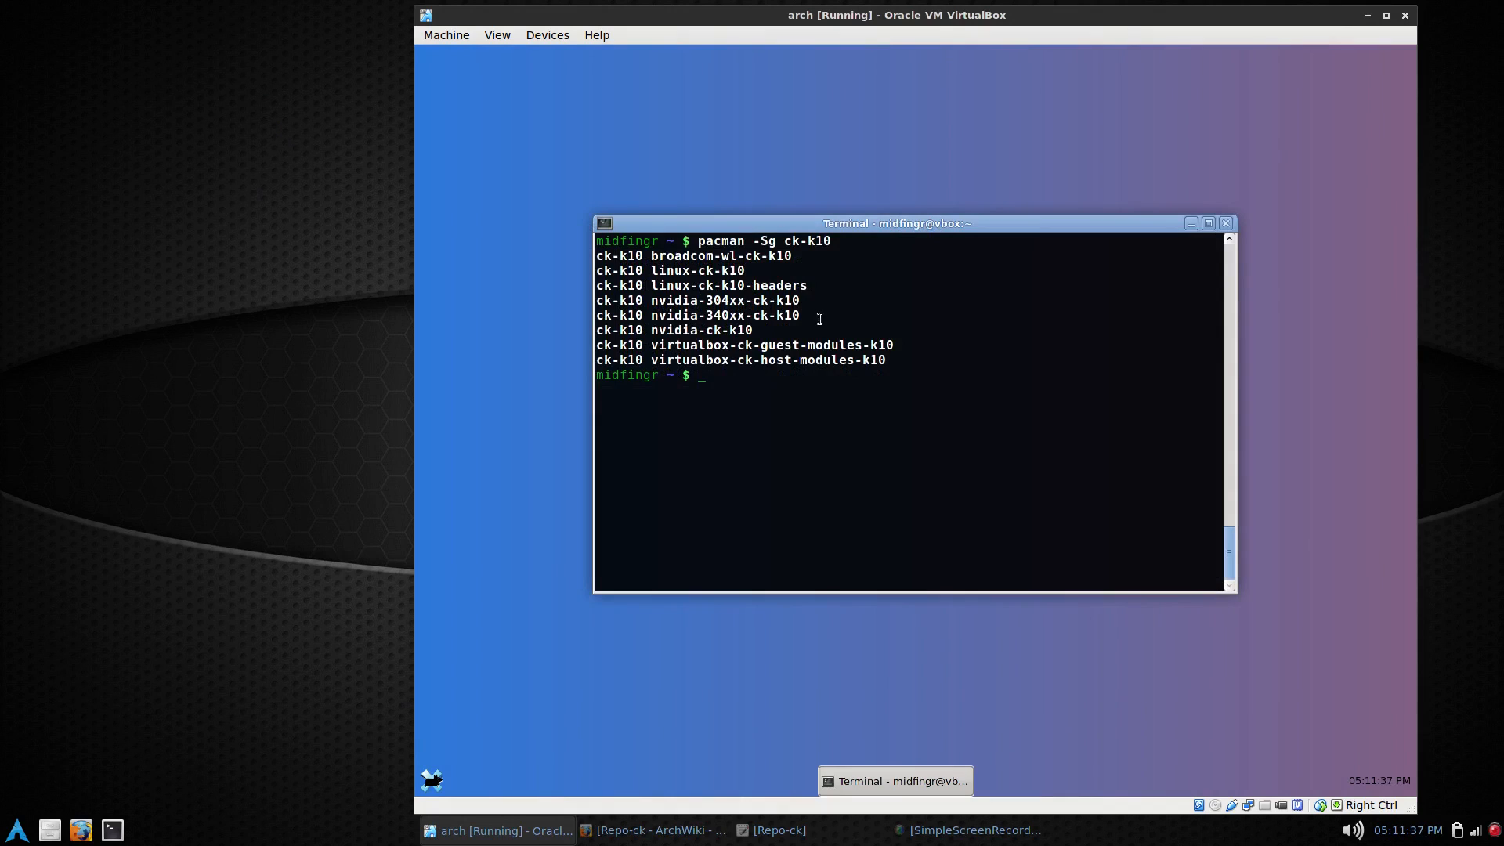
{"action": "mouse_move", "coordinate": [793, 236]}
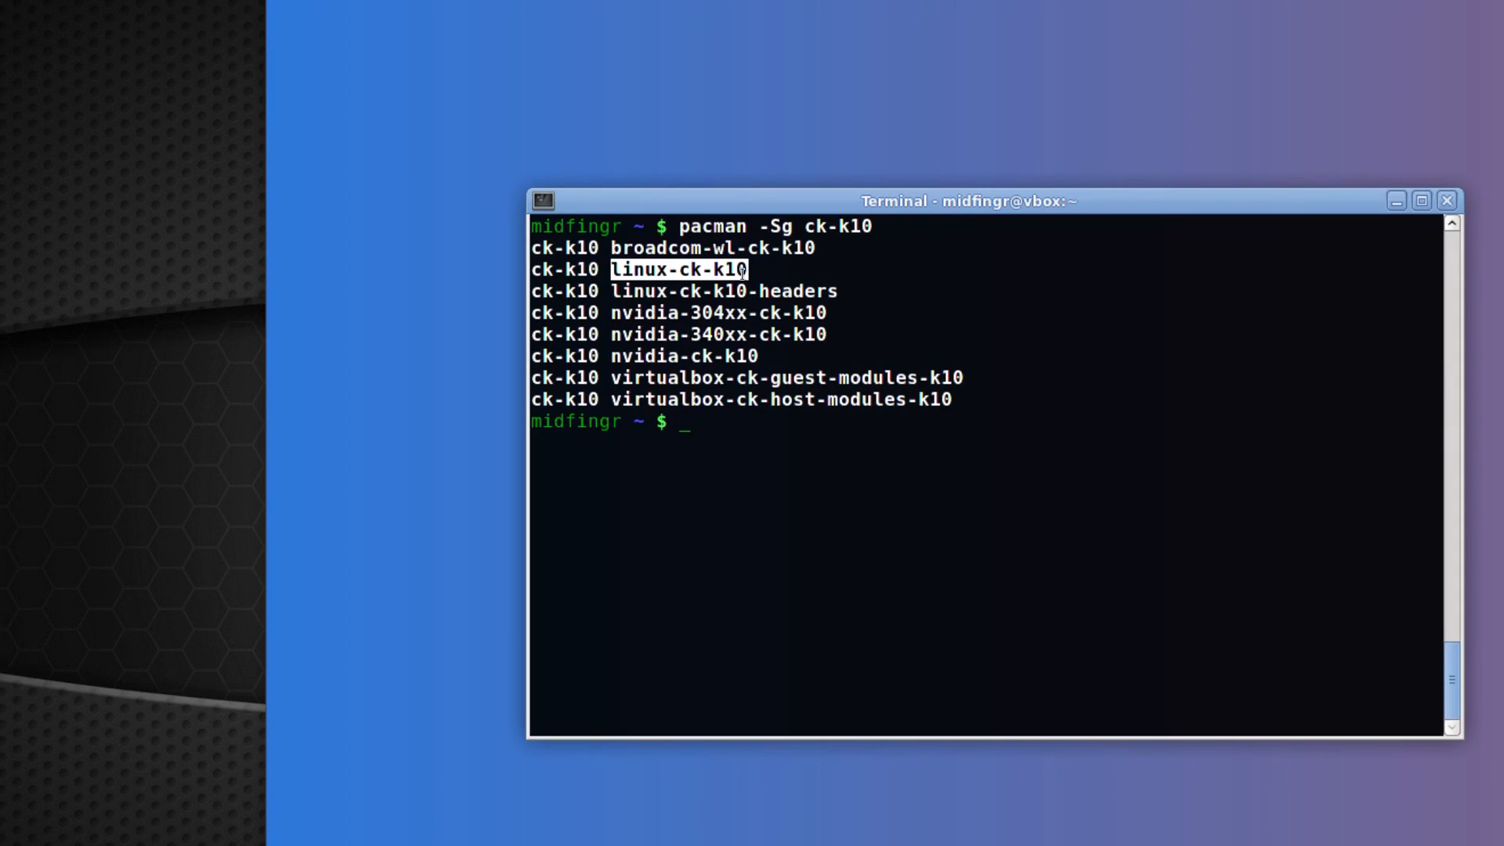
Step: Start 'sudo pacman -S' and paste linux-ck-k10 from the group listing
{"action": "right_click", "coordinate": [738, 270]}
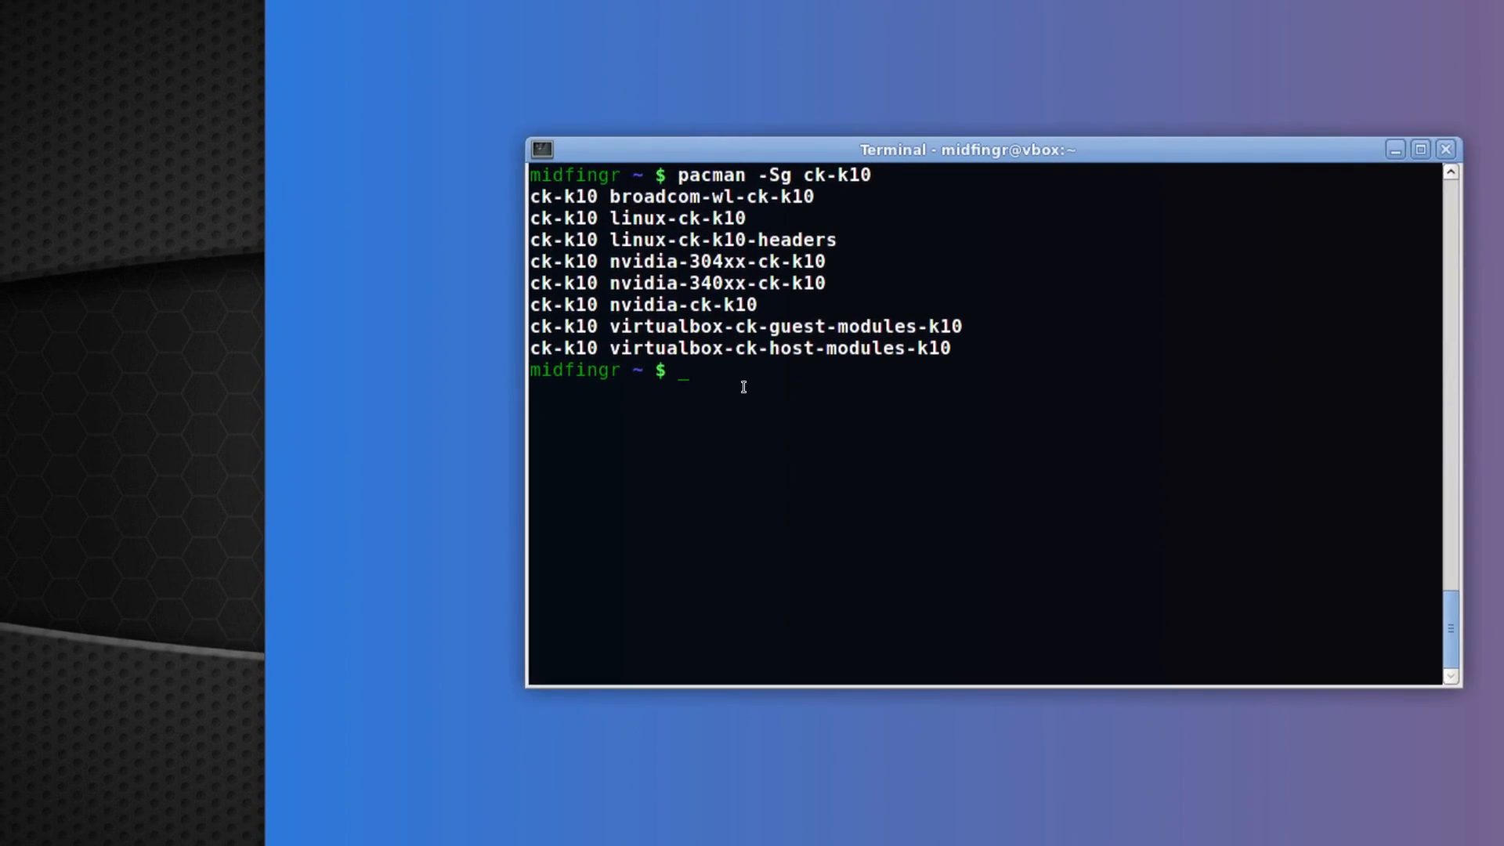
{"action": "type", "text": "sudo pac"}
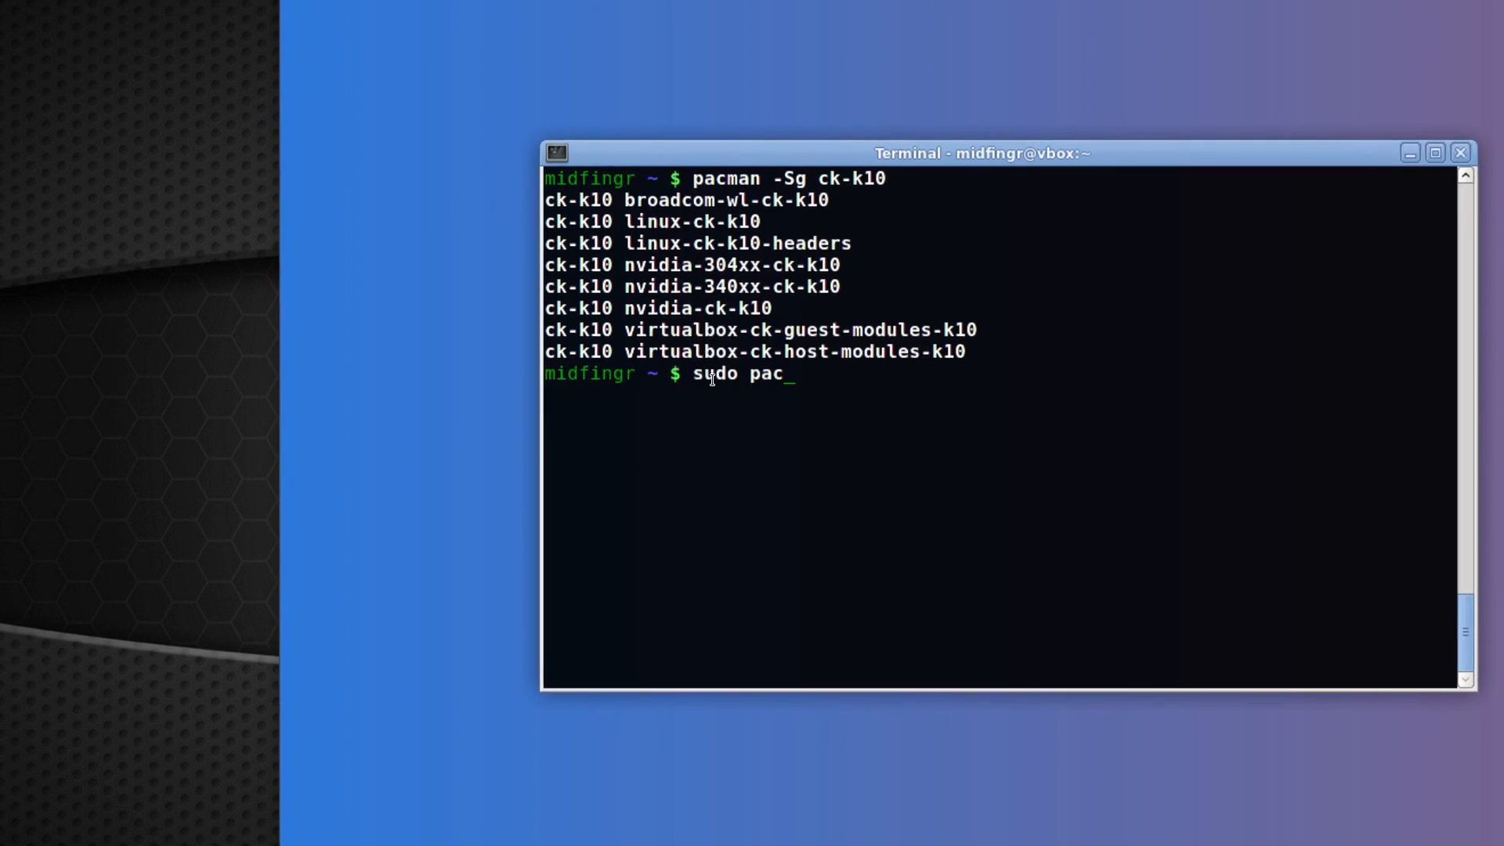
{"action": "type", "text": "man -S"}
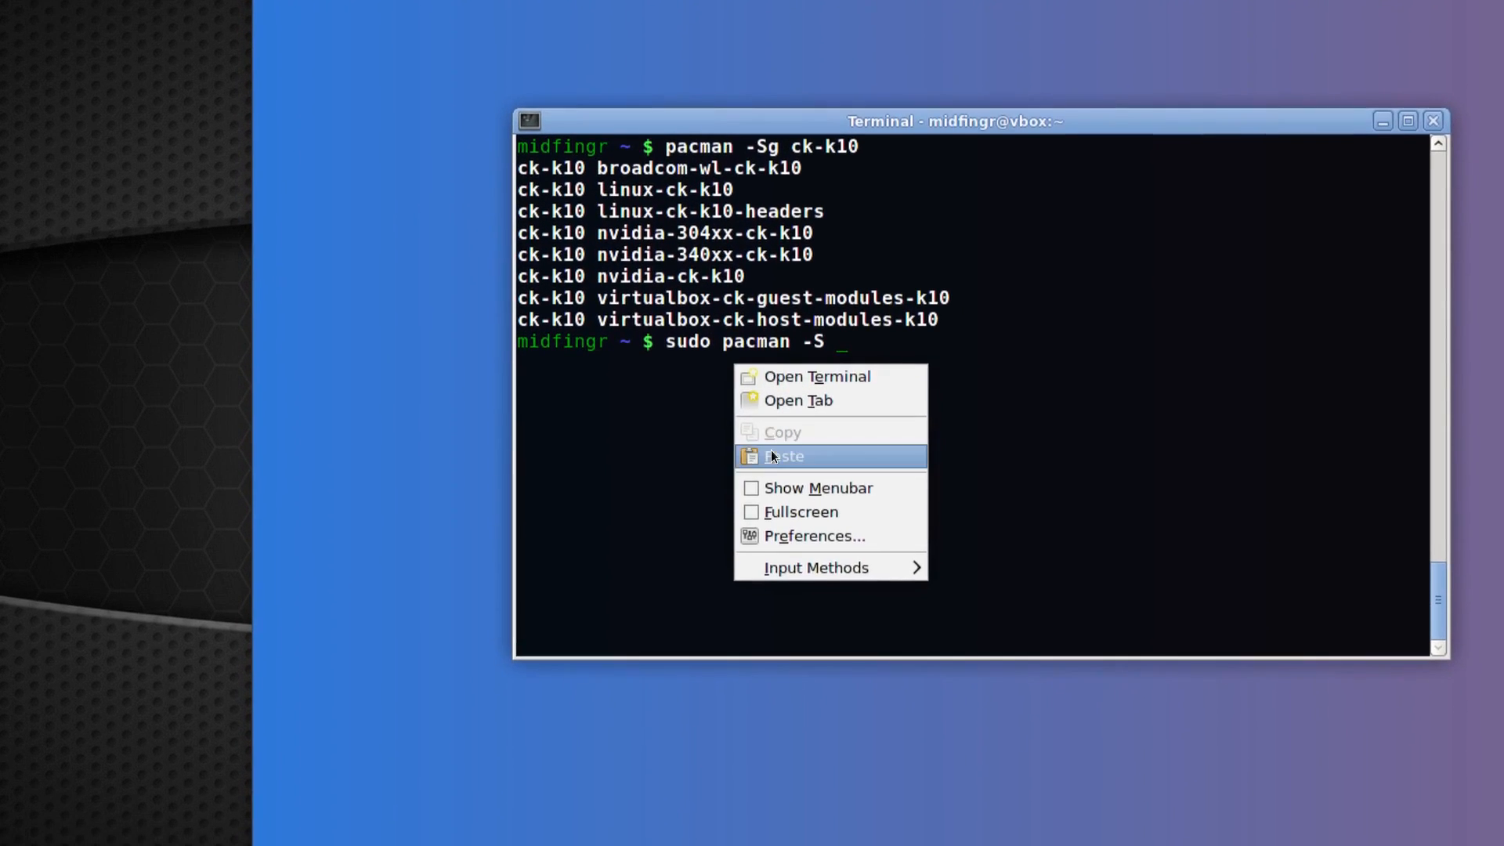
{"action": "left_click", "coordinate": [785, 456]}
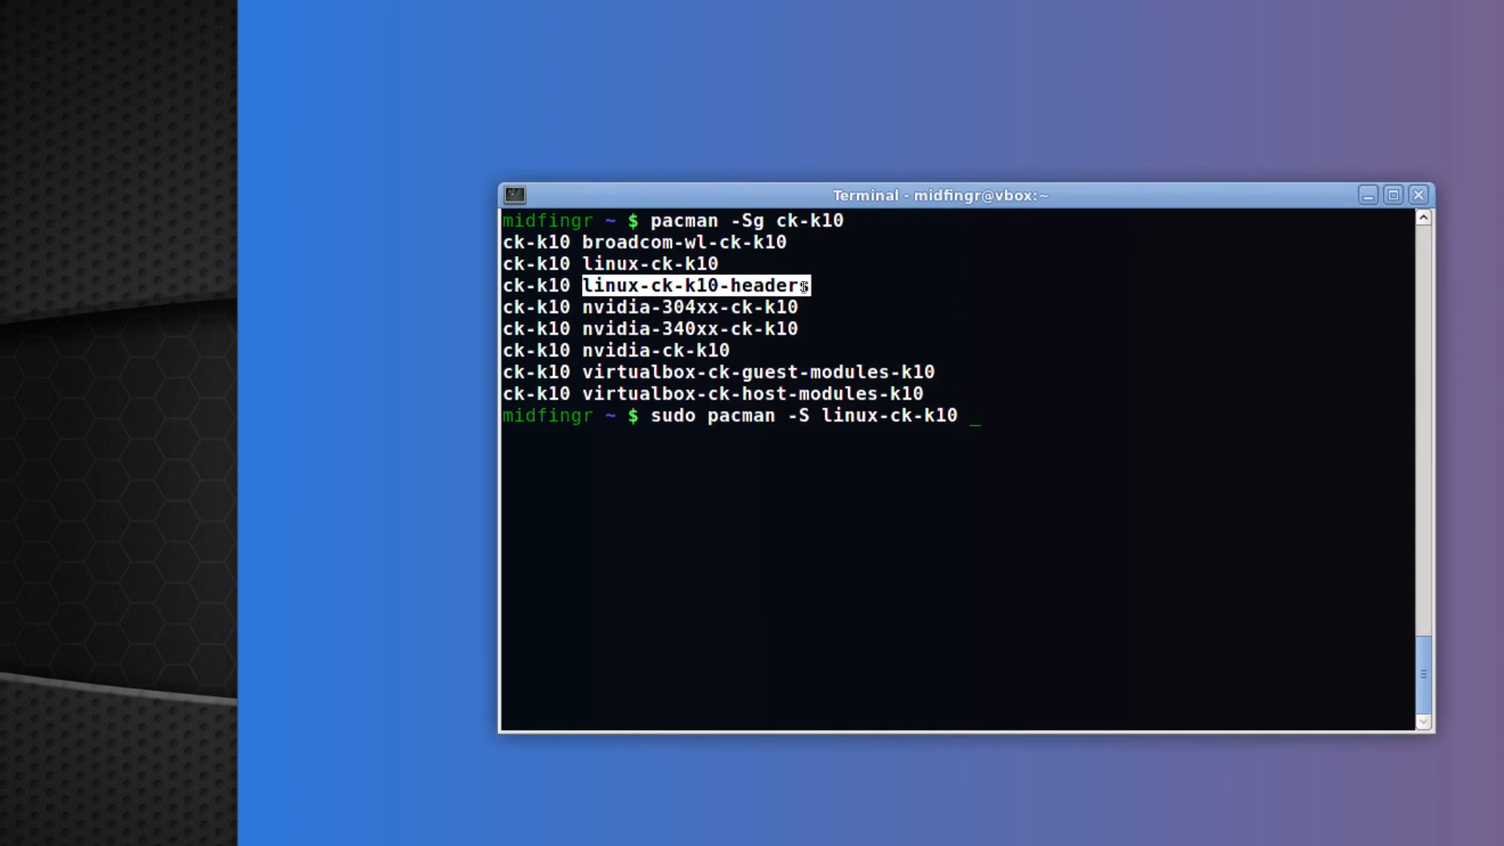
Step: Add linux-ck-k10-headers and paste virtualbox-ck-guest-modules-k10 into the install command
{"action": "left_click_drag", "start_coordinate": [938, 194], "coordinate": [871, 147]}
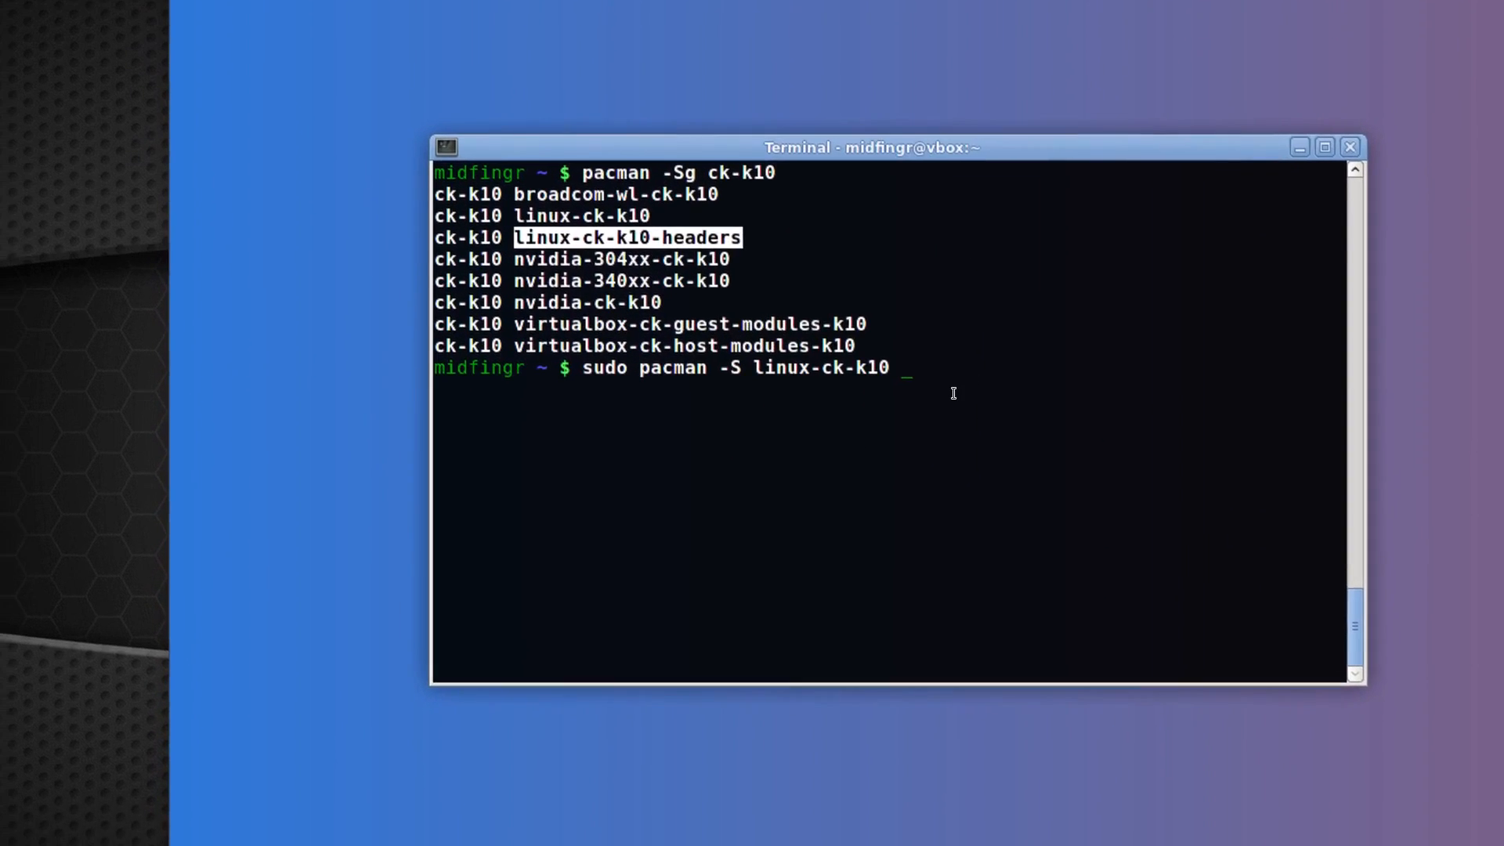
{"action": "type", "text": "linux-ck-k10-headers"}
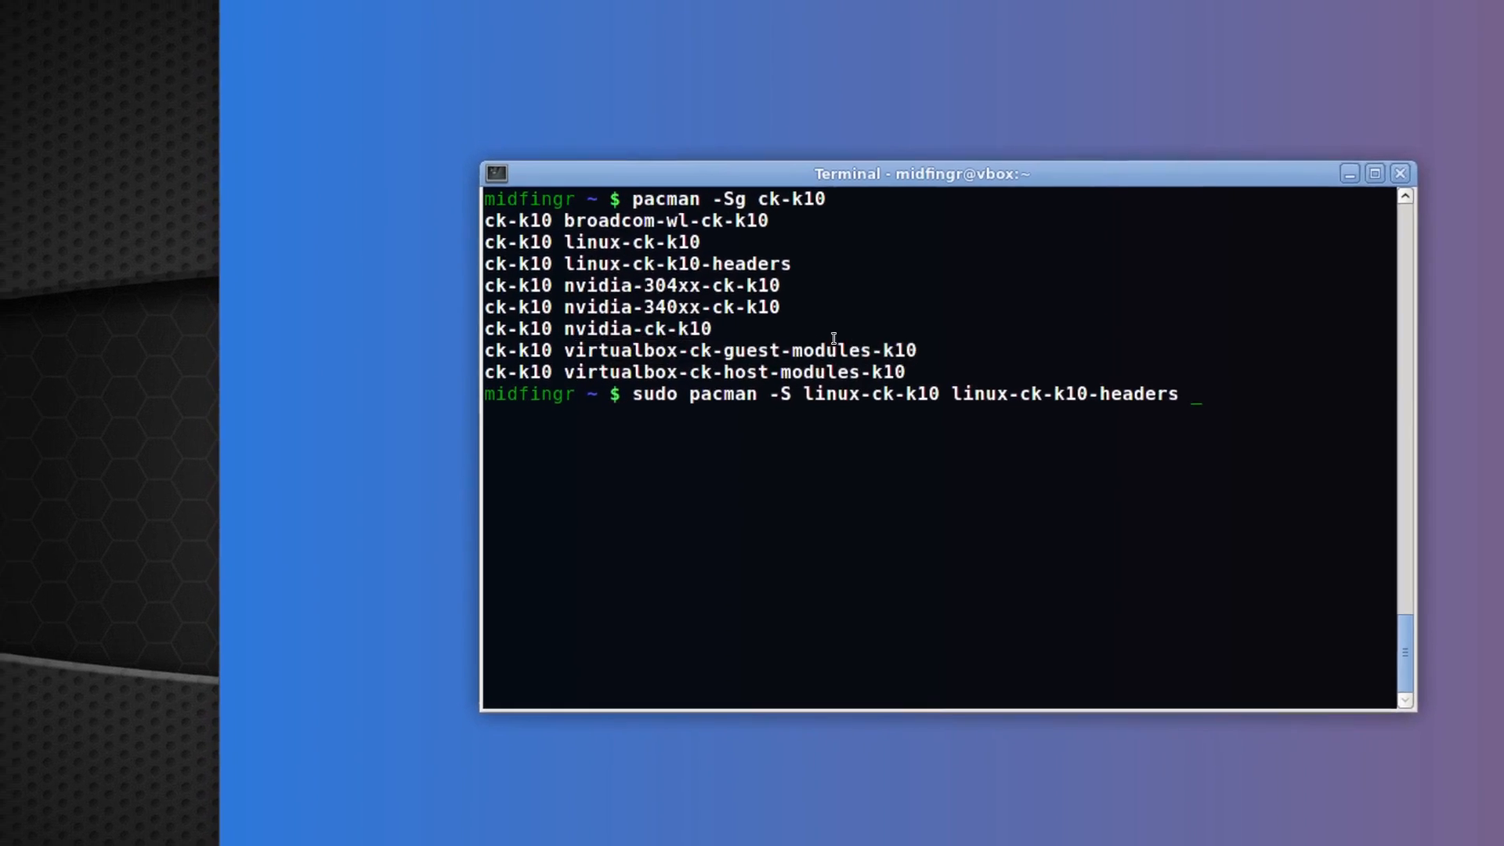
{"action": "double_click", "coordinate": [705, 349]}
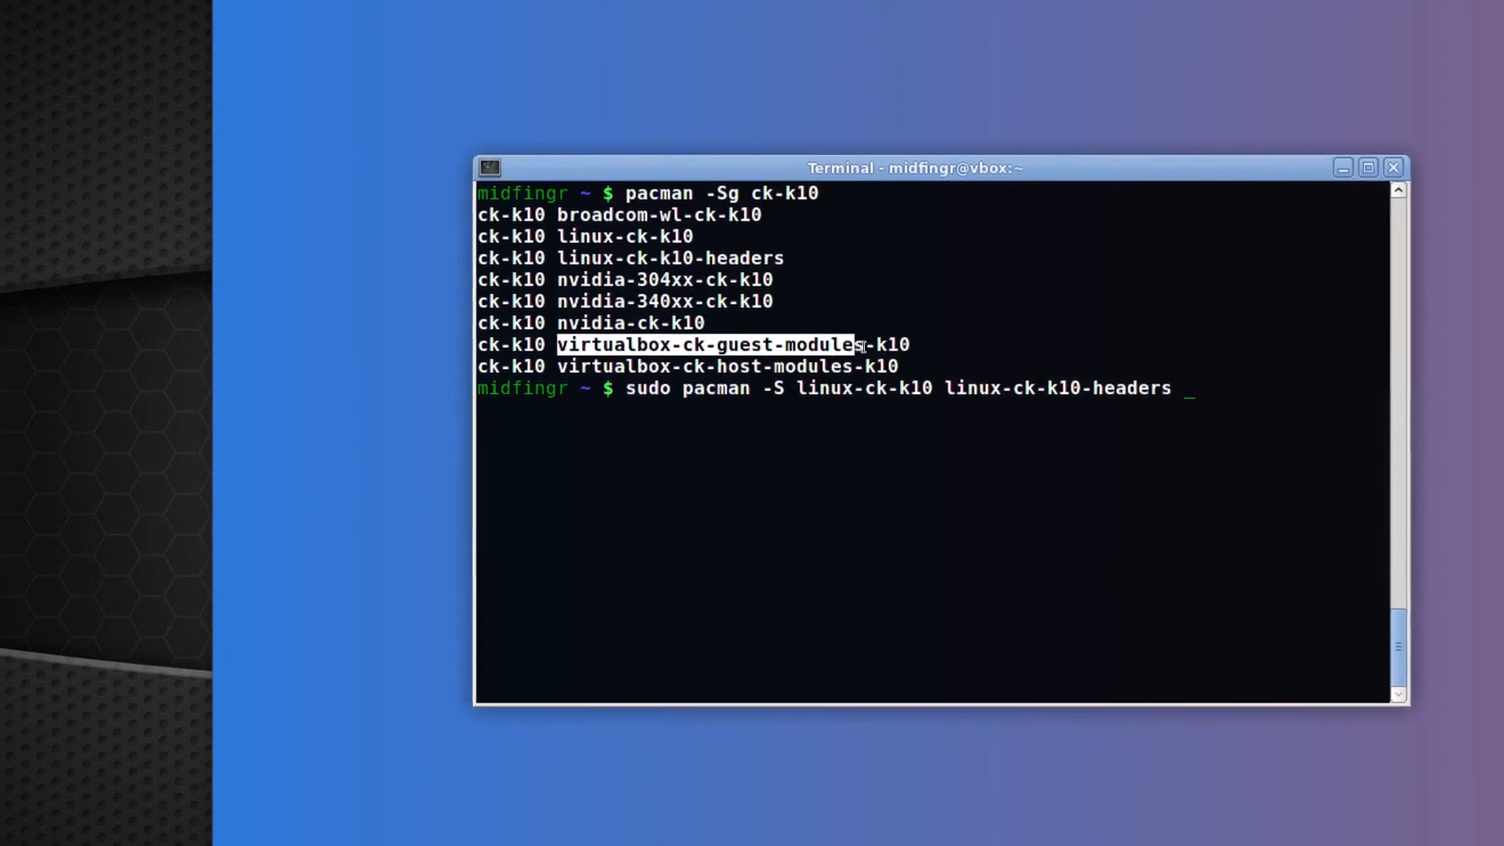
{"action": "right_click", "coordinate": [886, 350]}
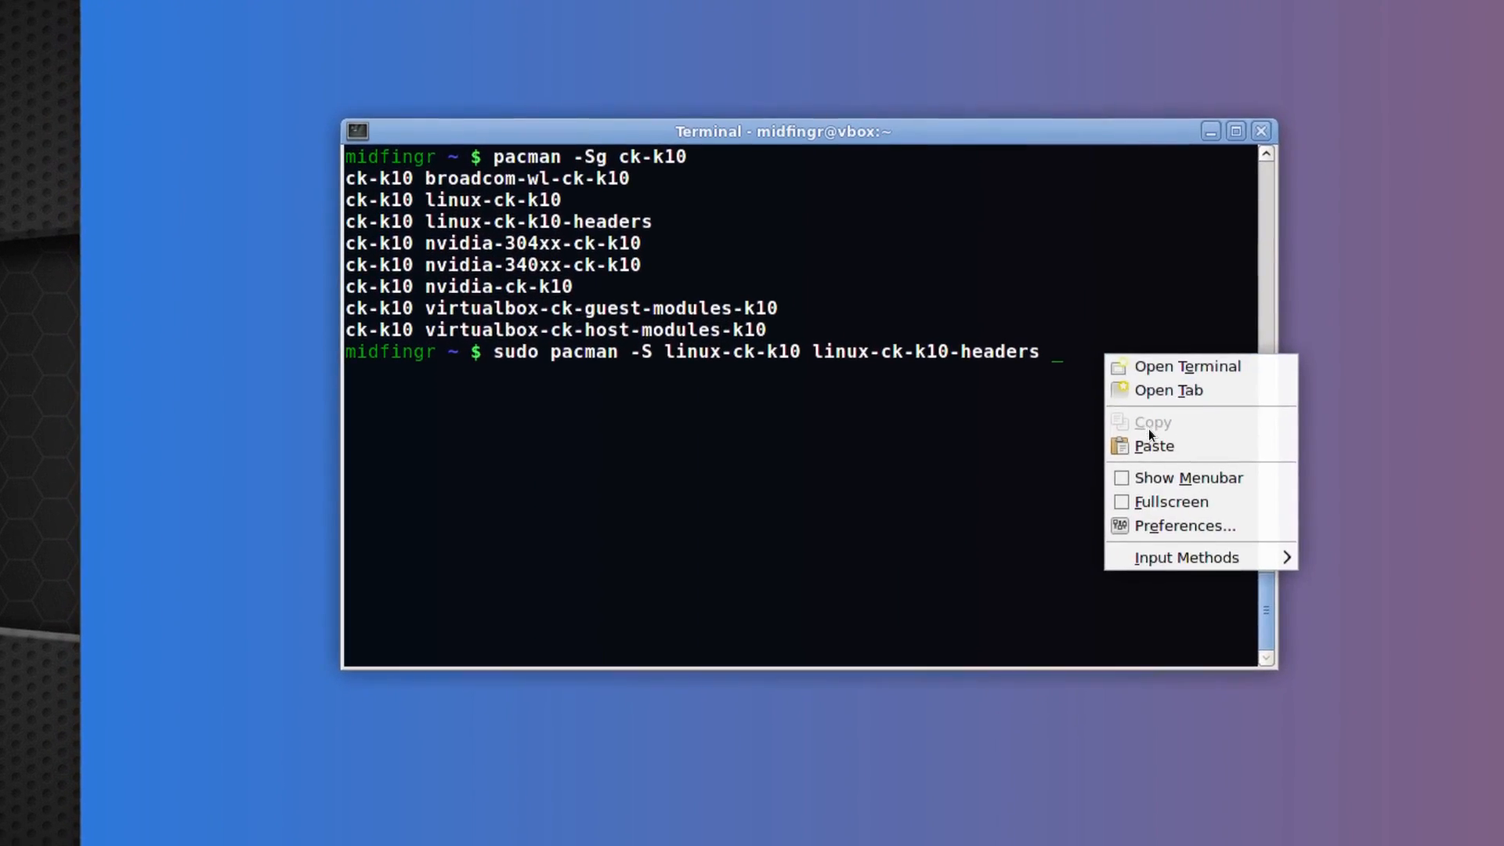
{"action": "left_click", "coordinate": [1153, 445]}
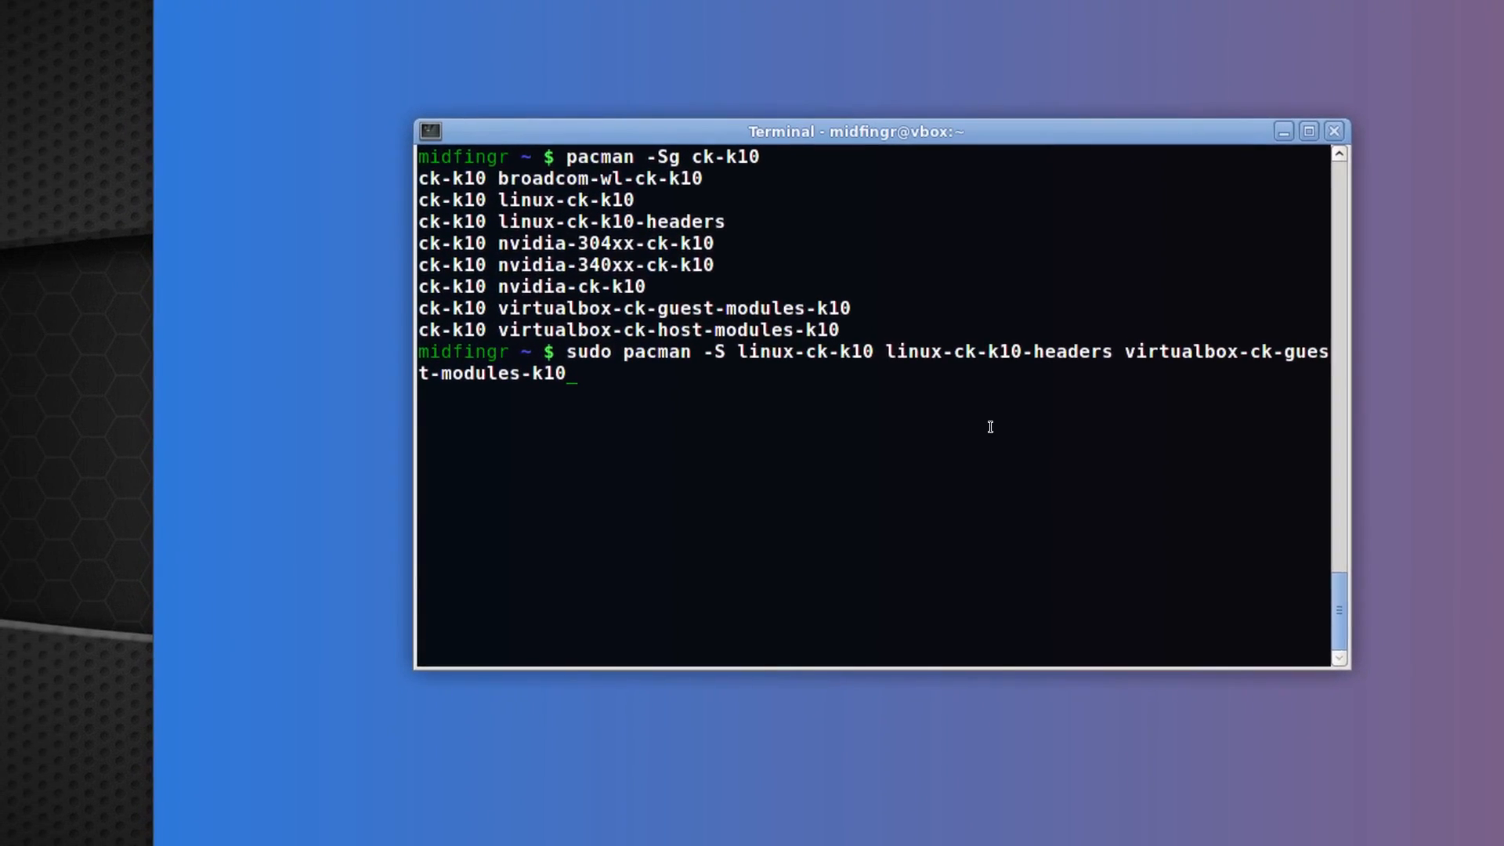
Step: Run the install and confirm at the 'Proceed with installation? [Y/n]' prompt
{"action": "key", "text": "Return"}
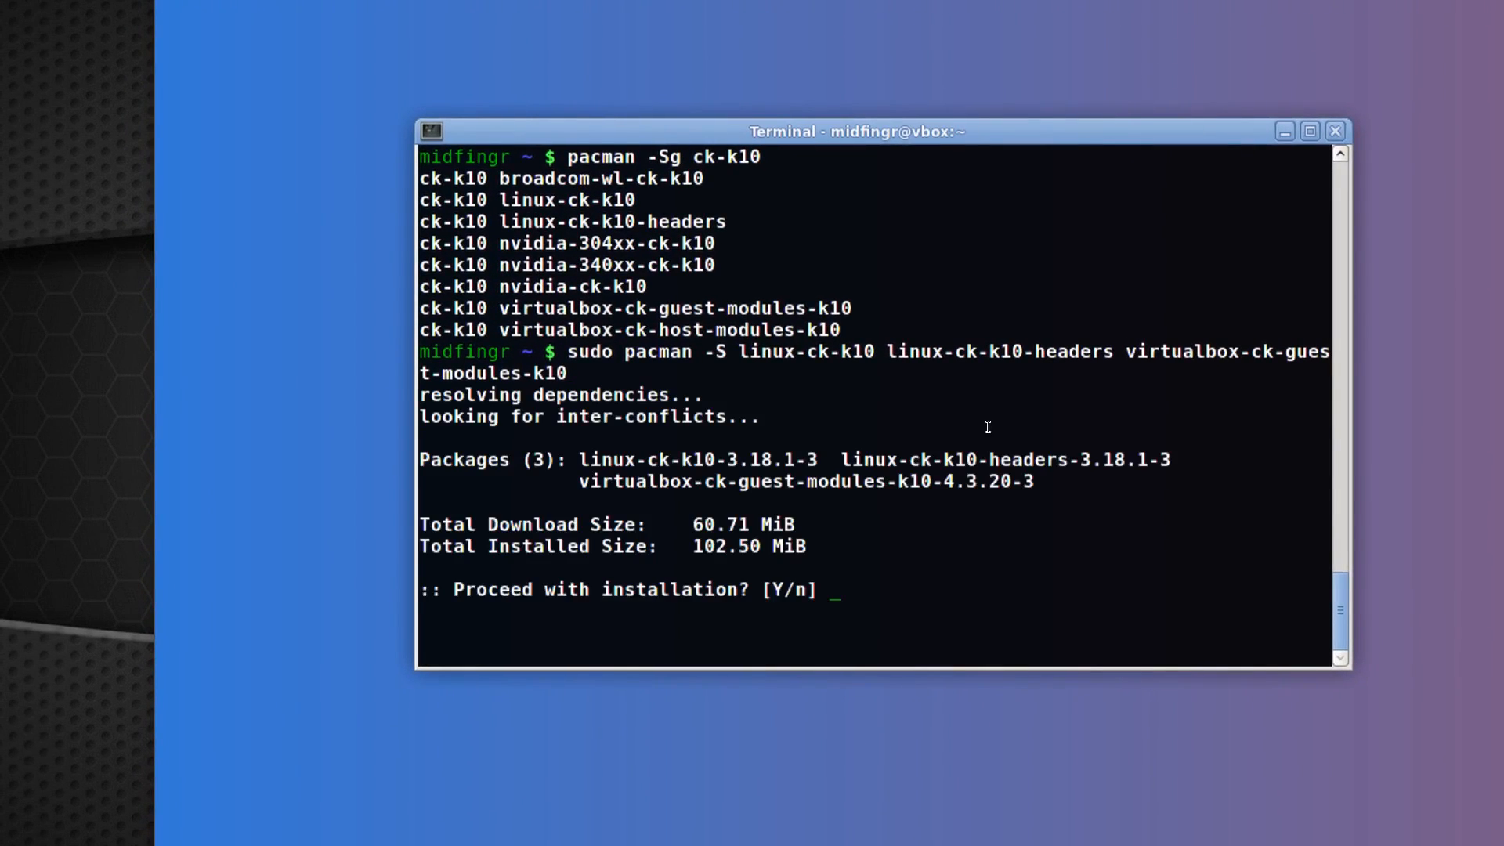
{"action": "key", "text": "Return"}
{"action": "type", "text": "sudo modprobe -a vboxguest vboxsf vboxvideo"}
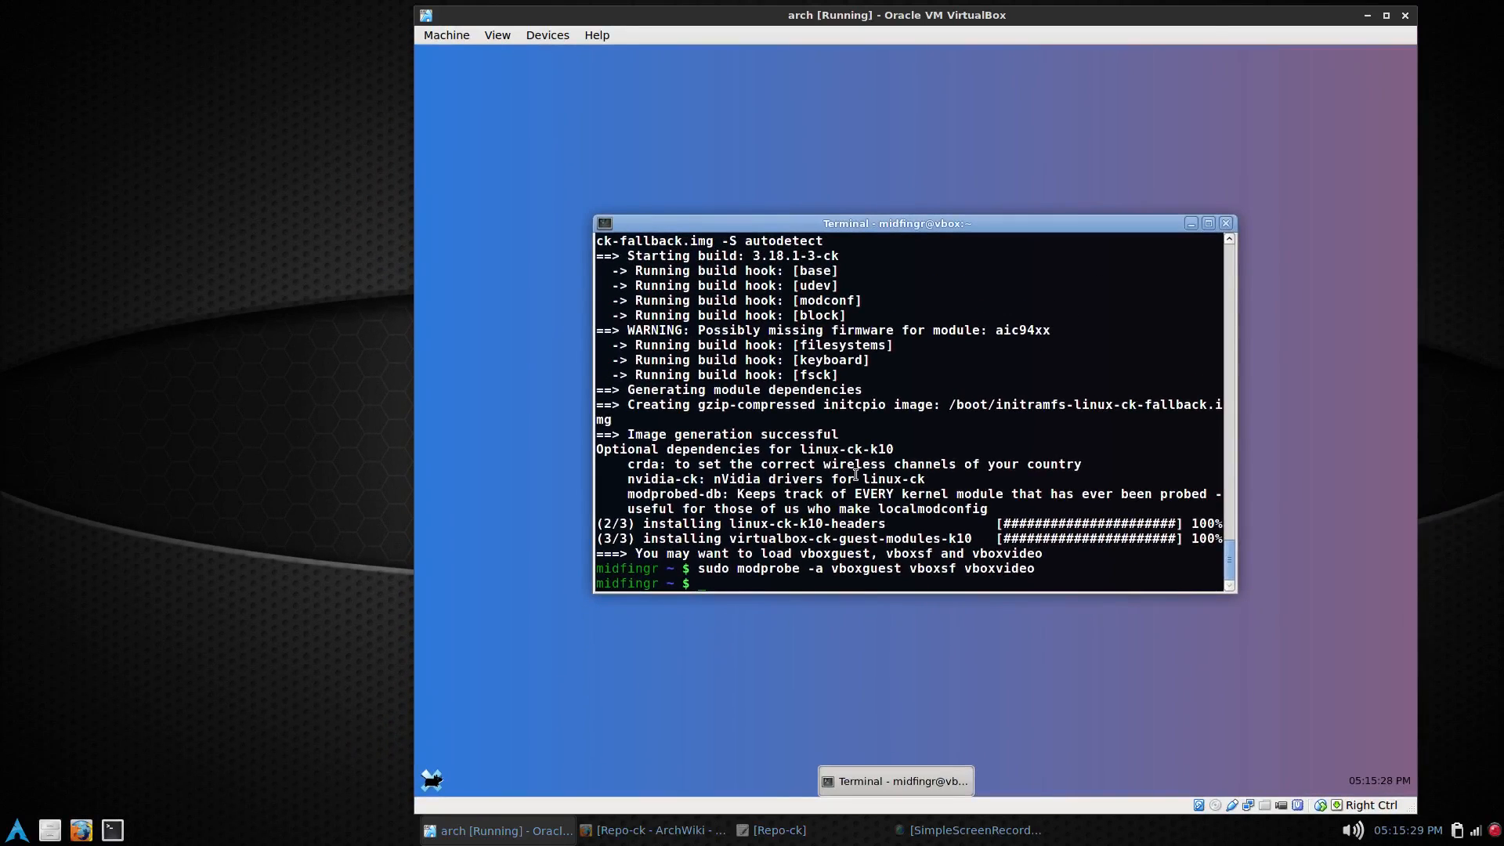
Step: Run 'sudo mkinitcpio -p linux-ck' to rebuild the linux-ck initramfs images
{"action": "left_click", "coordinate": [1207, 224]}
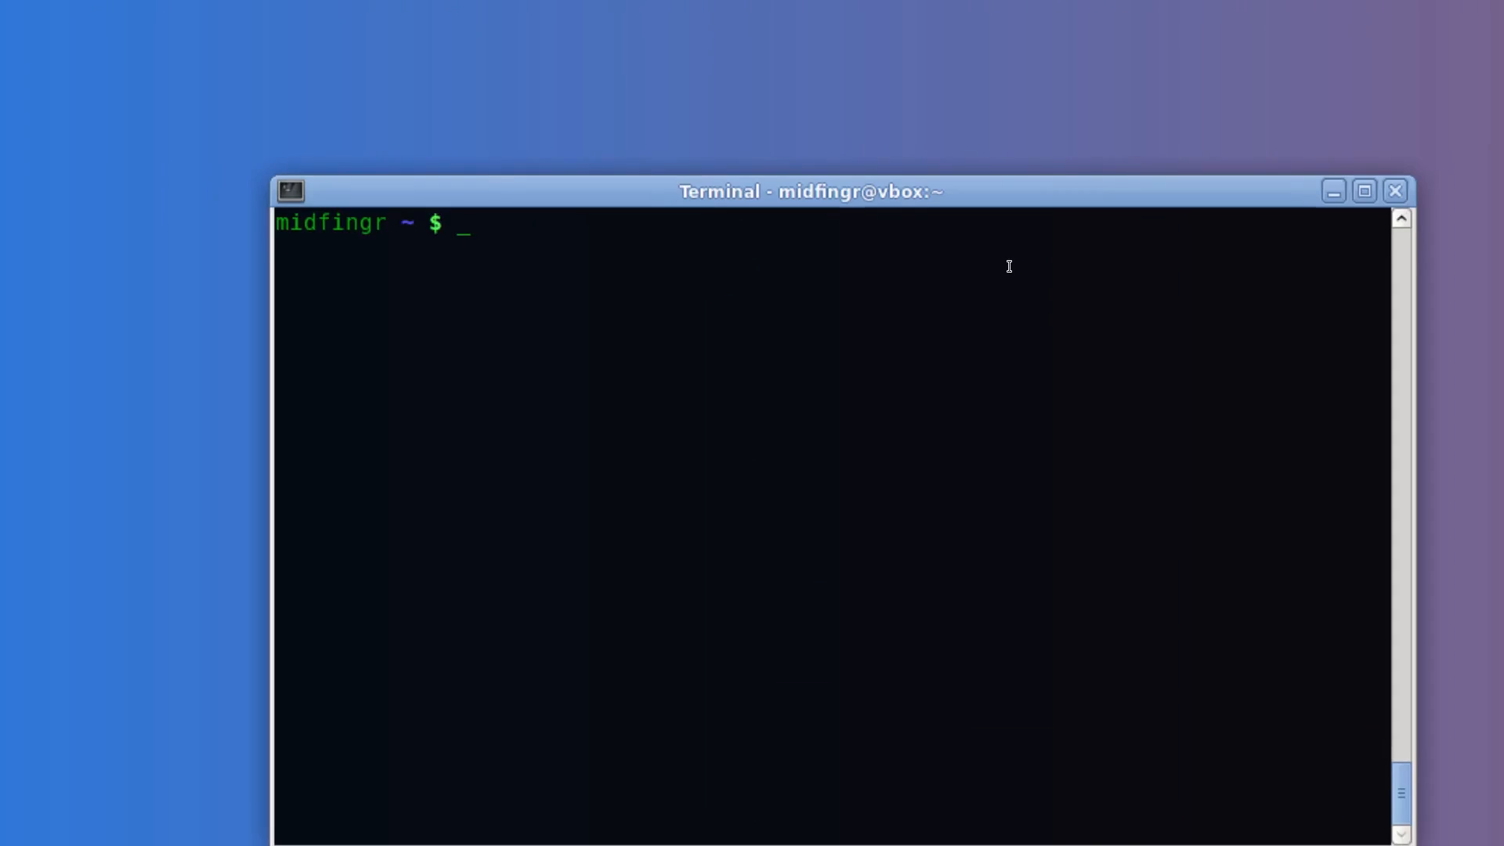
{"action": "type", "text": "sudo m"}
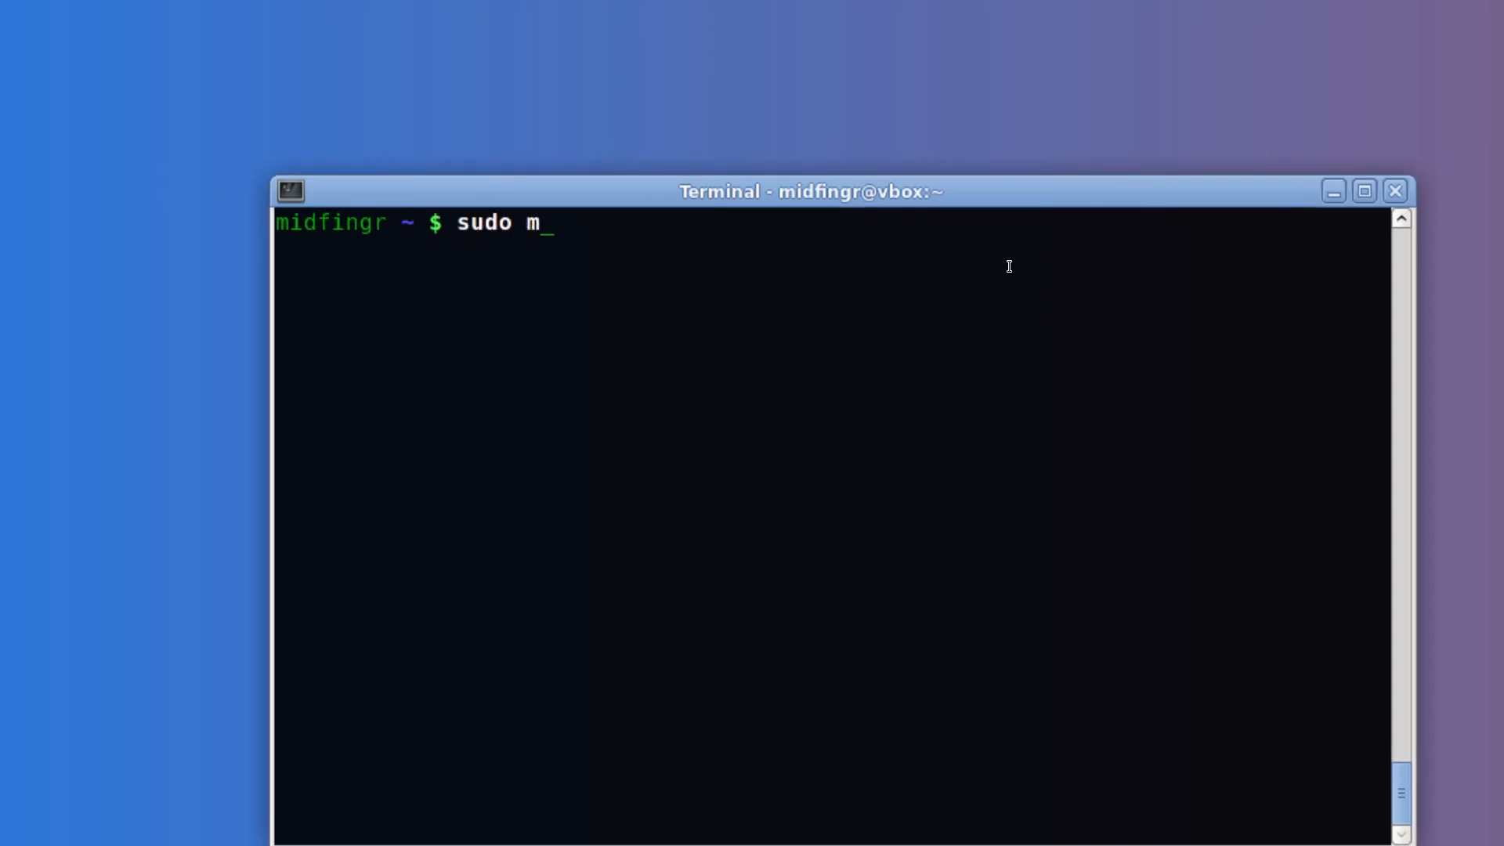
{"action": "type", "text": "k"}
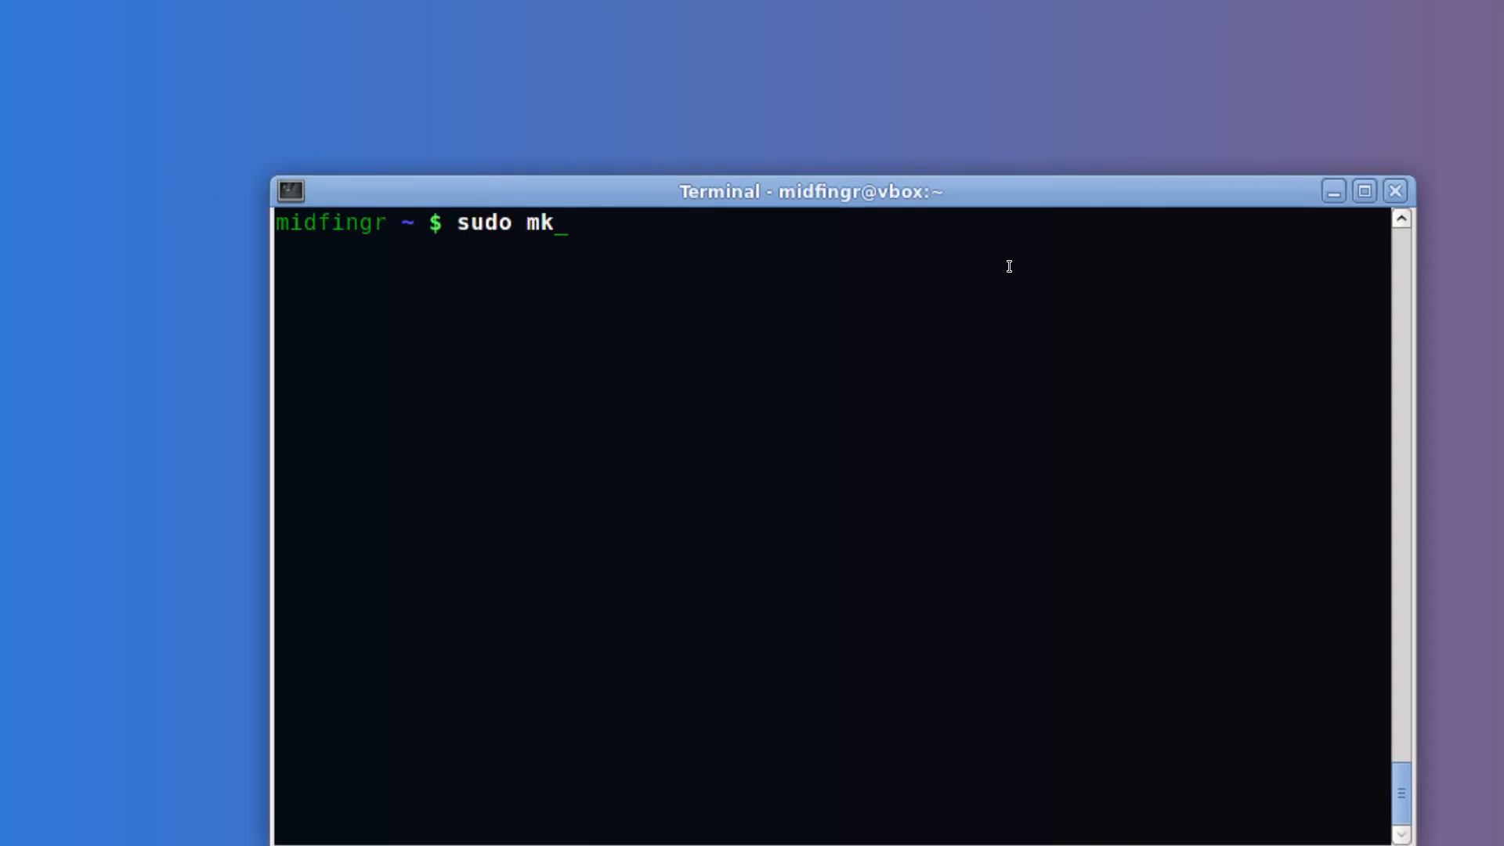
{"action": "type", "text": "initcpio -"}
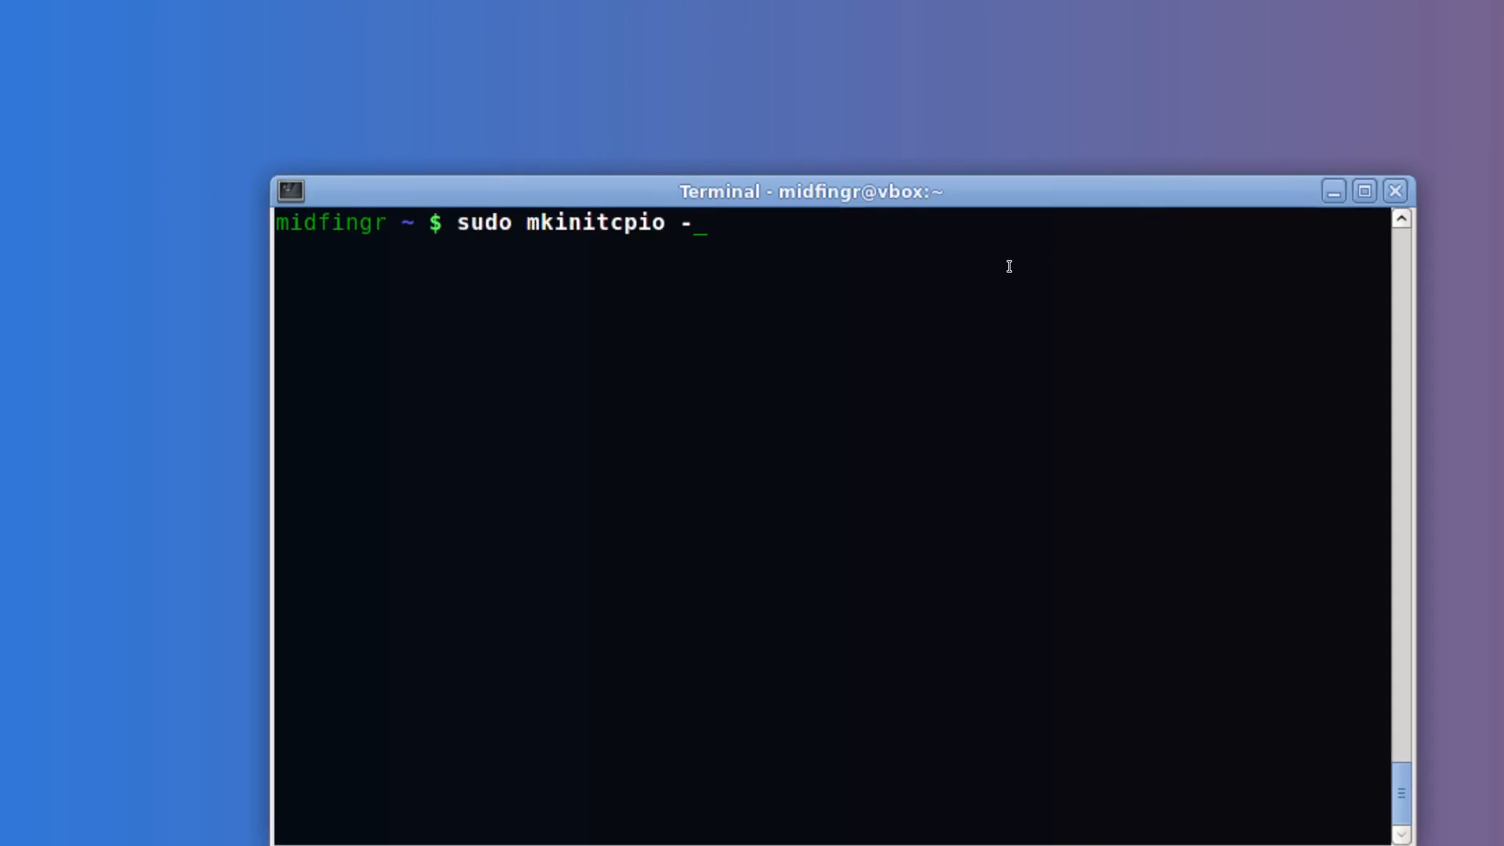
{"action": "type", "text": "p lin"}
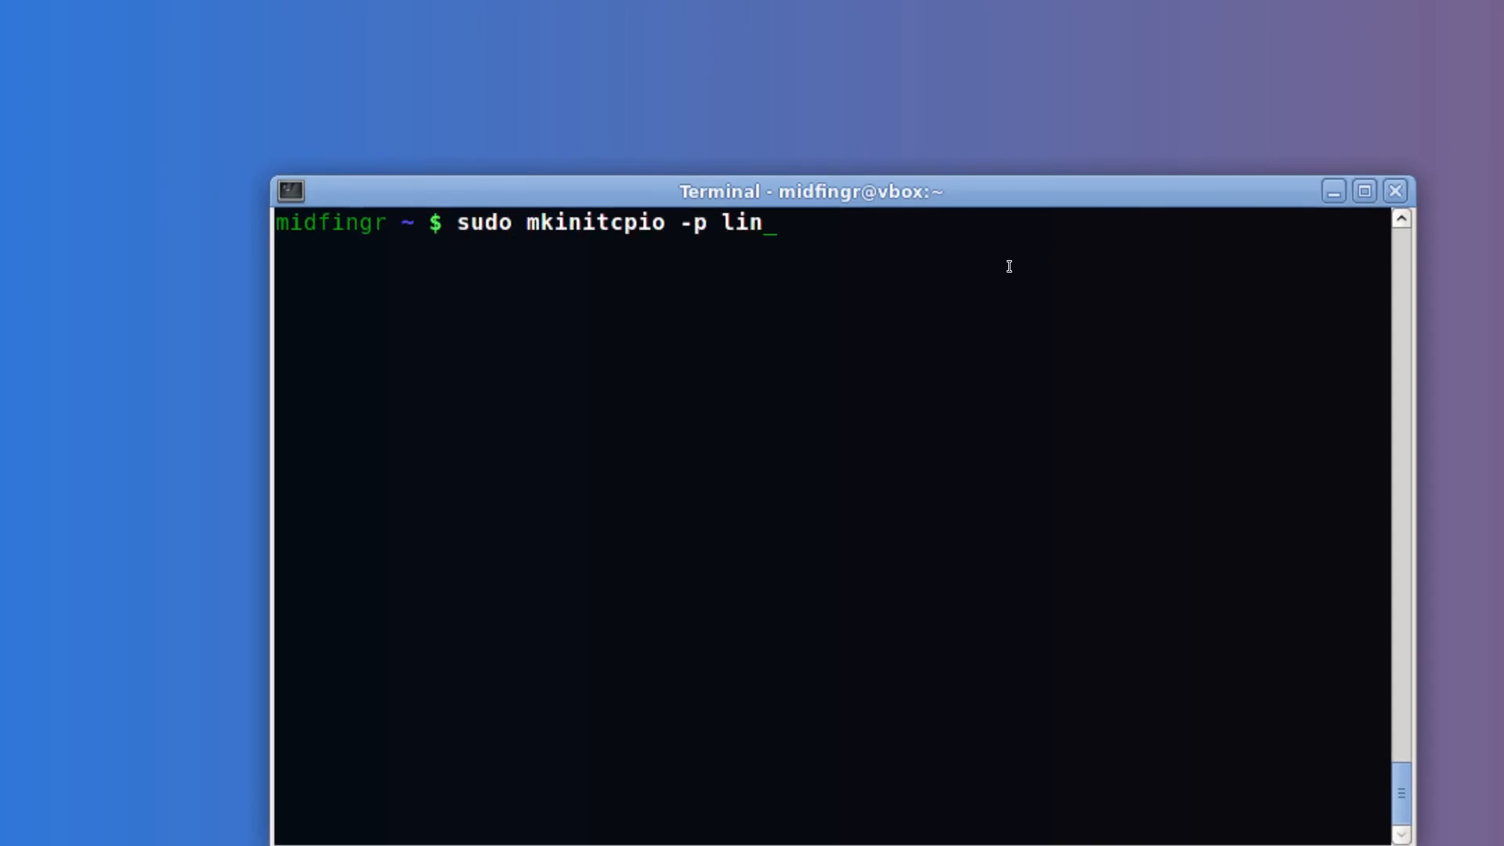
{"action": "type", "text": "ux-ck"}
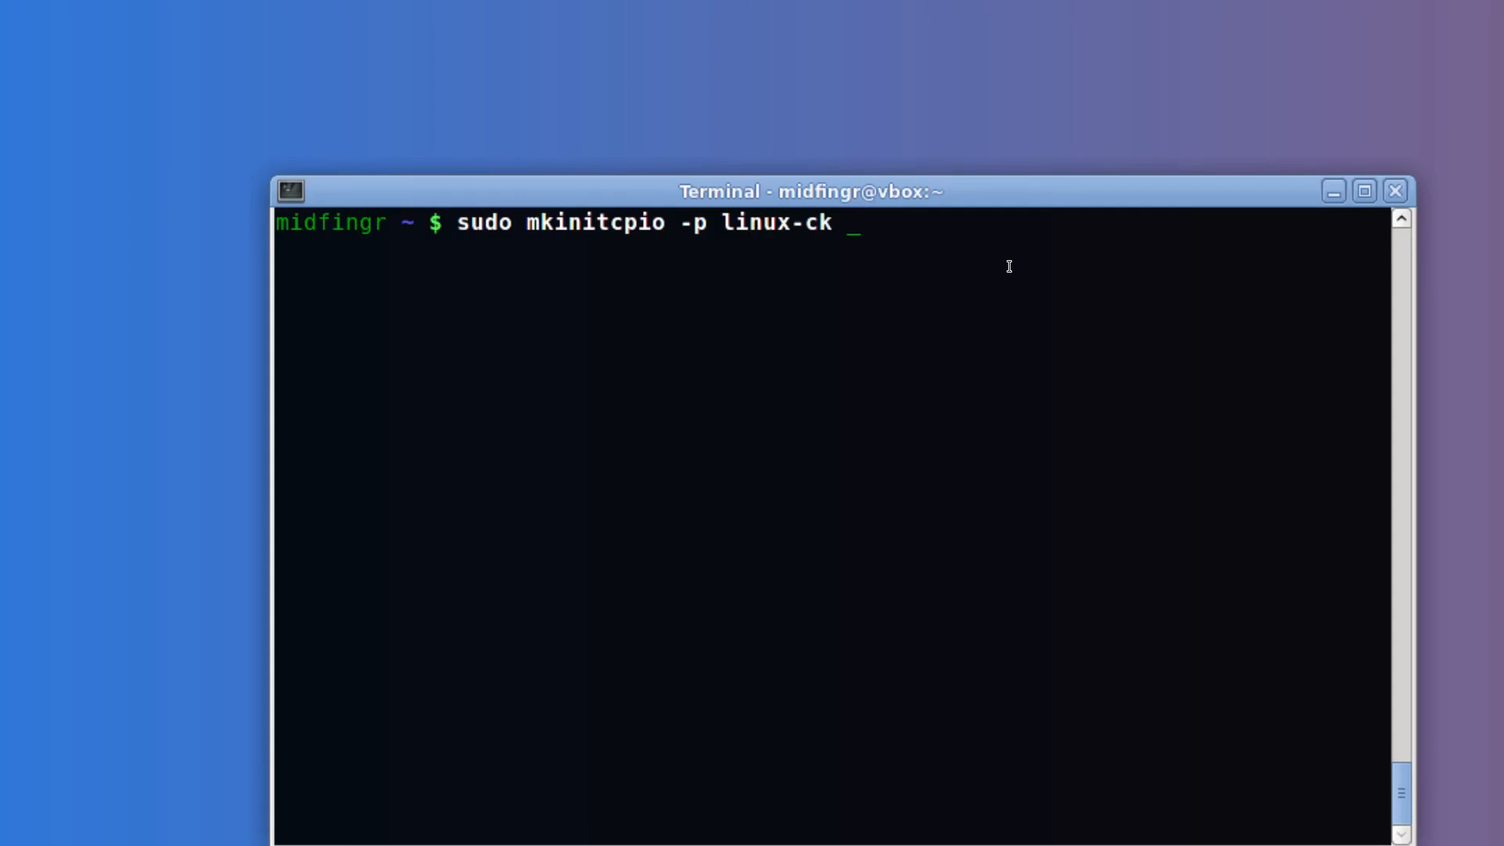
{"action": "key", "text": "Return"}
{"action": "type", "text": "s"}
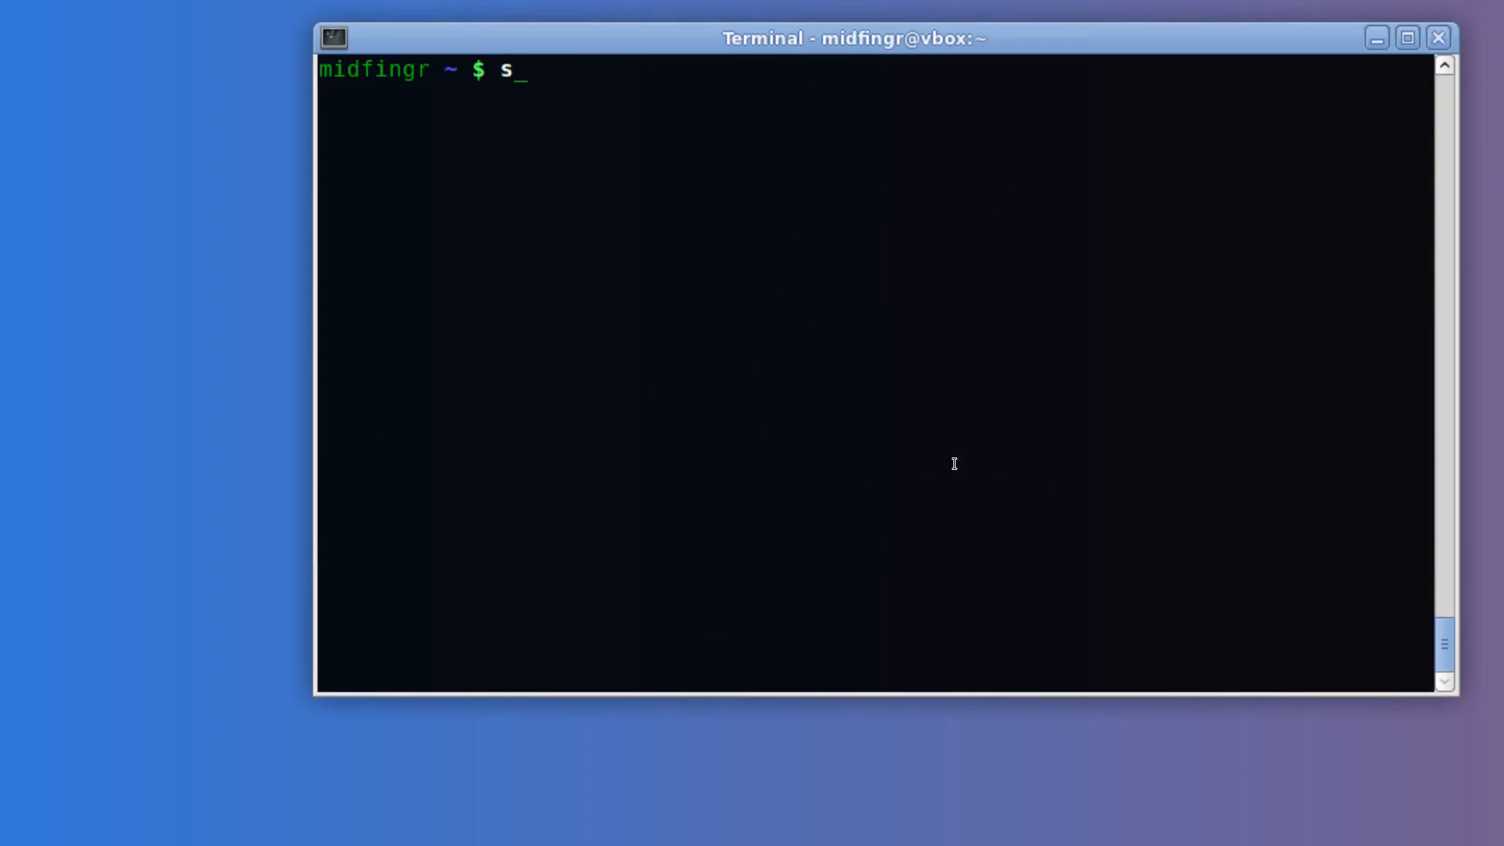
Step: Run 'sudo grub-mkconfig -o /boot/grub/grub.cfg' so GRUB detects the linux-ck images
{"action": "type", "text": "u"}
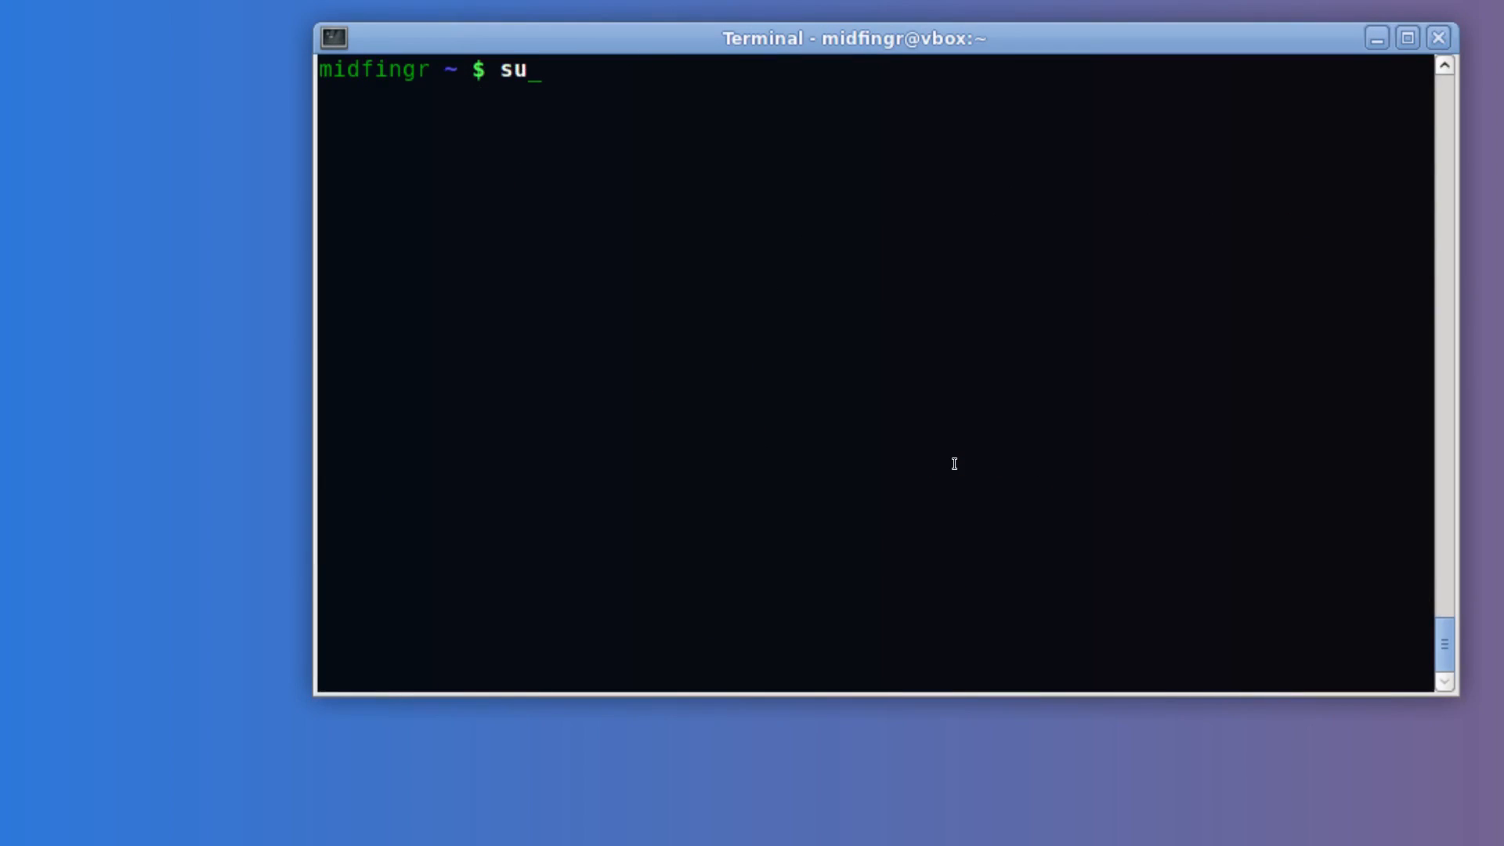
{"action": "type", "text": "do g"}
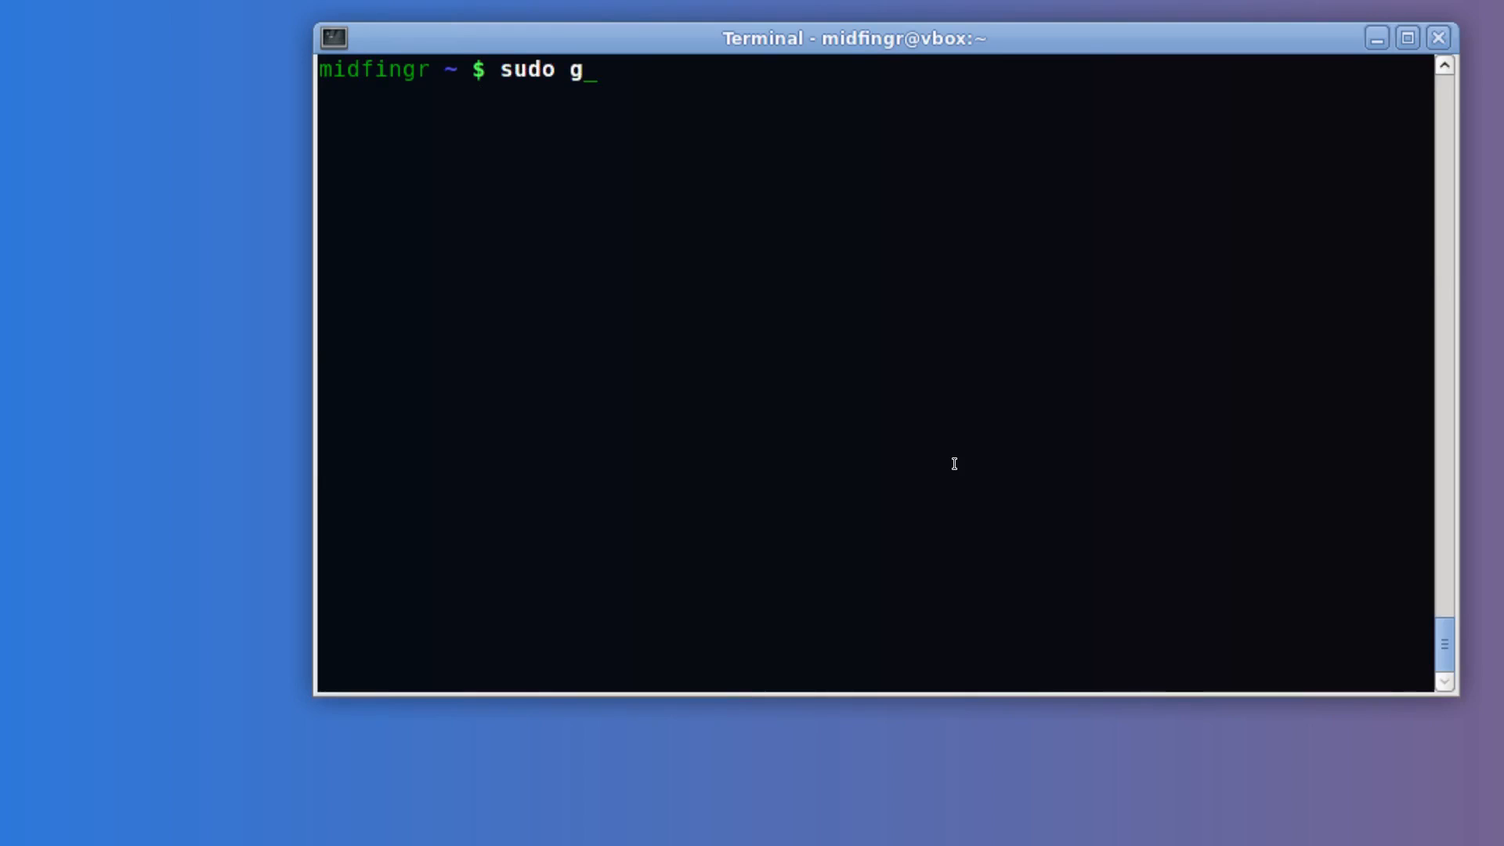
{"action": "type", "text": "rub-mk"}
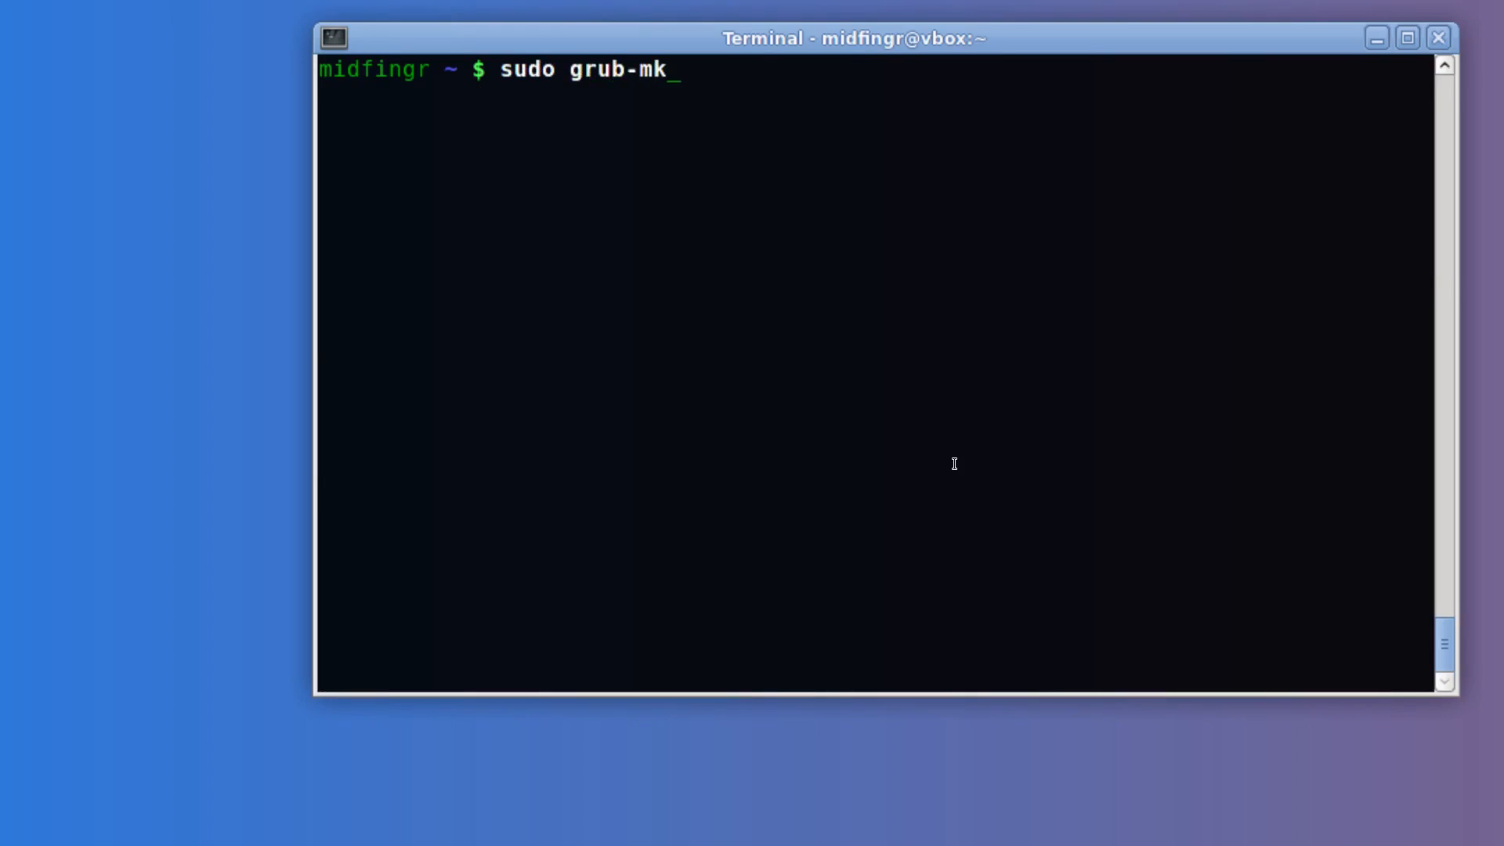
{"action": "type", "text": "config -o"}
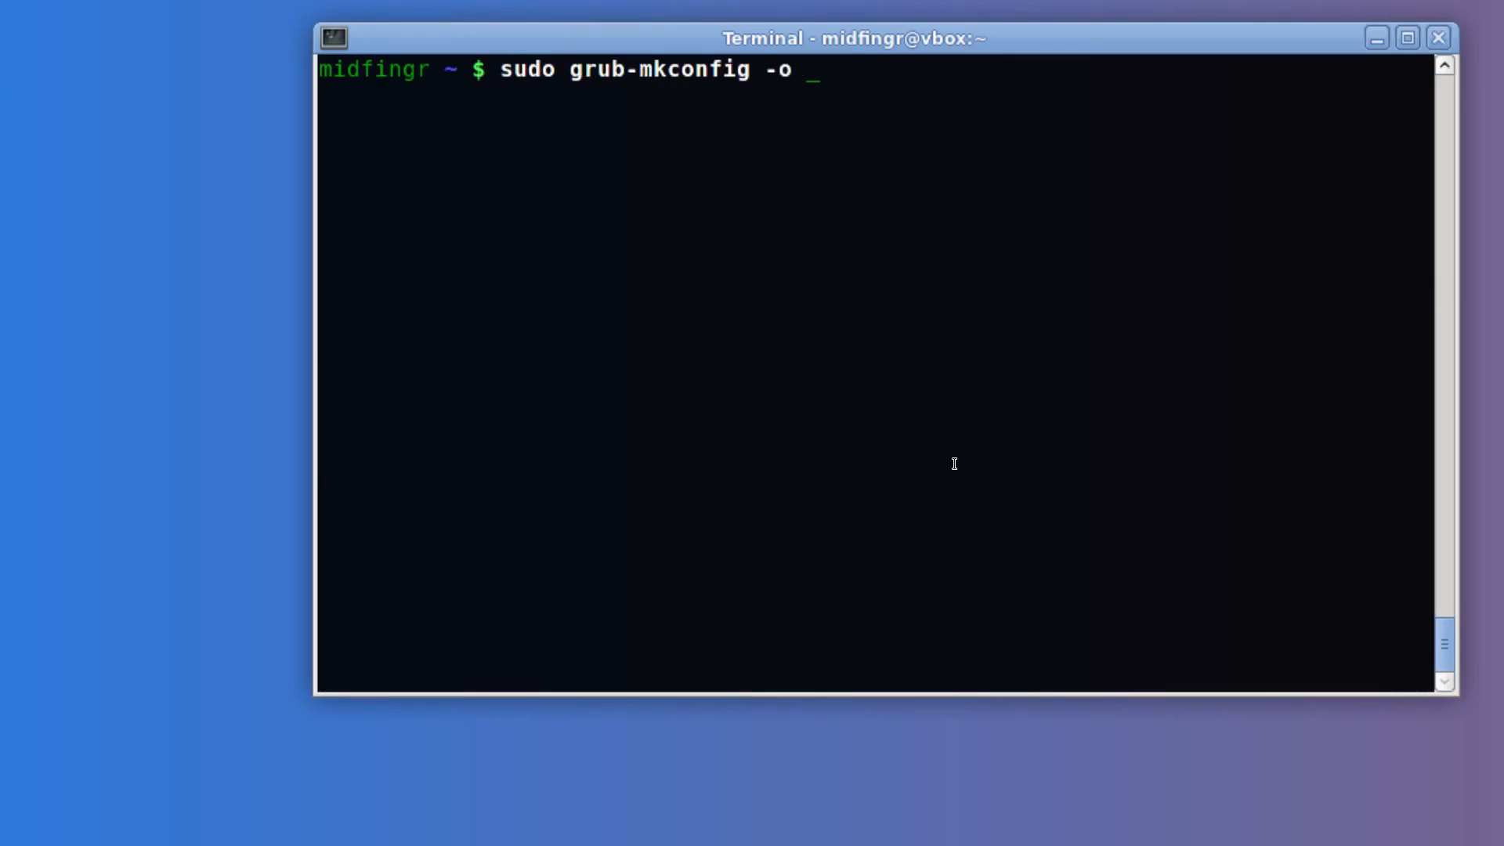
{"action": "type", "text": "/boot/g"}
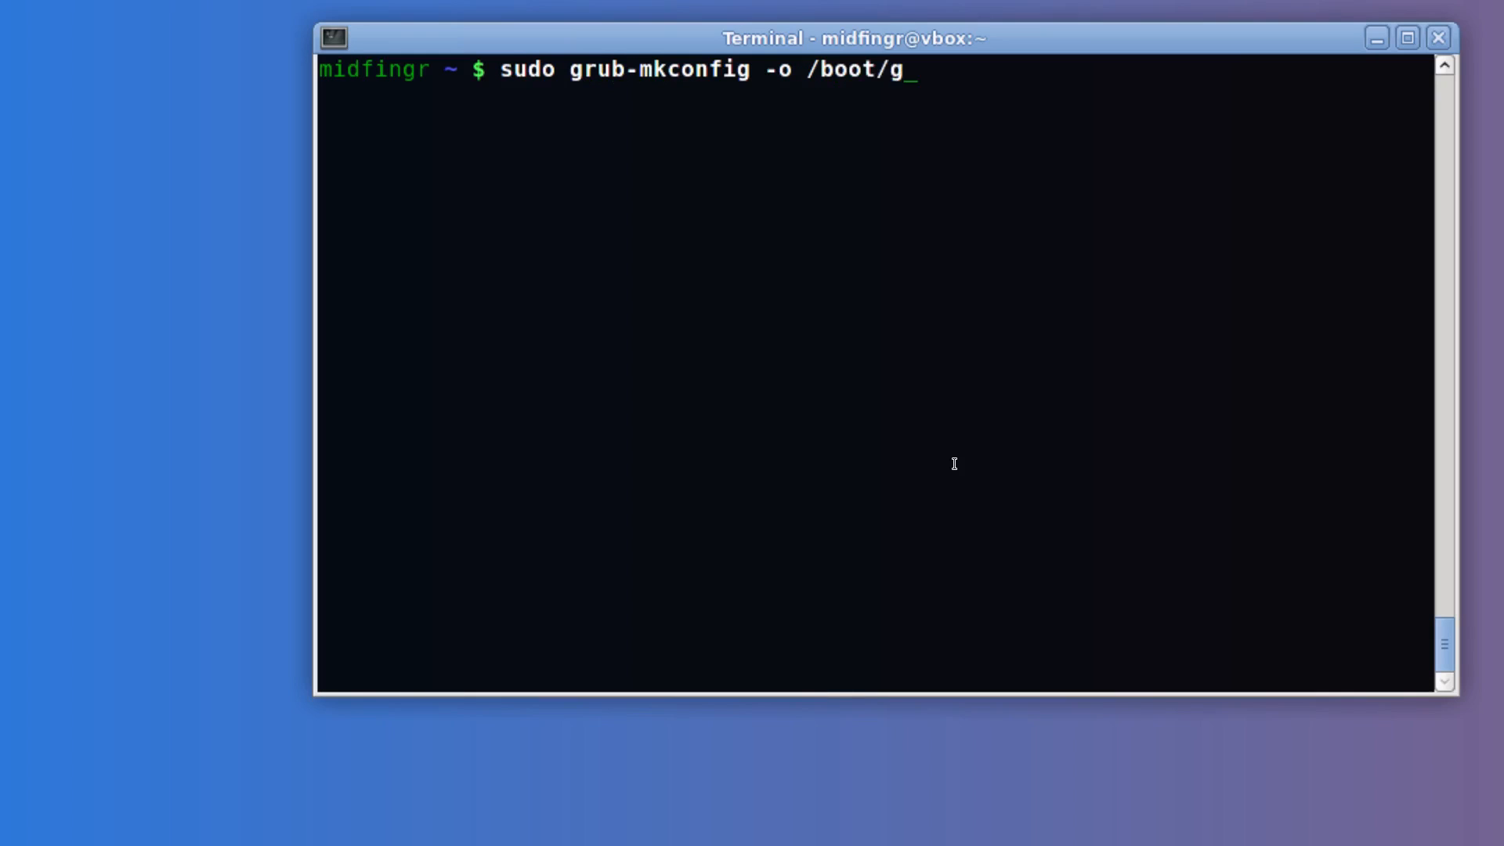
{"action": "type", "text": "rub/"}
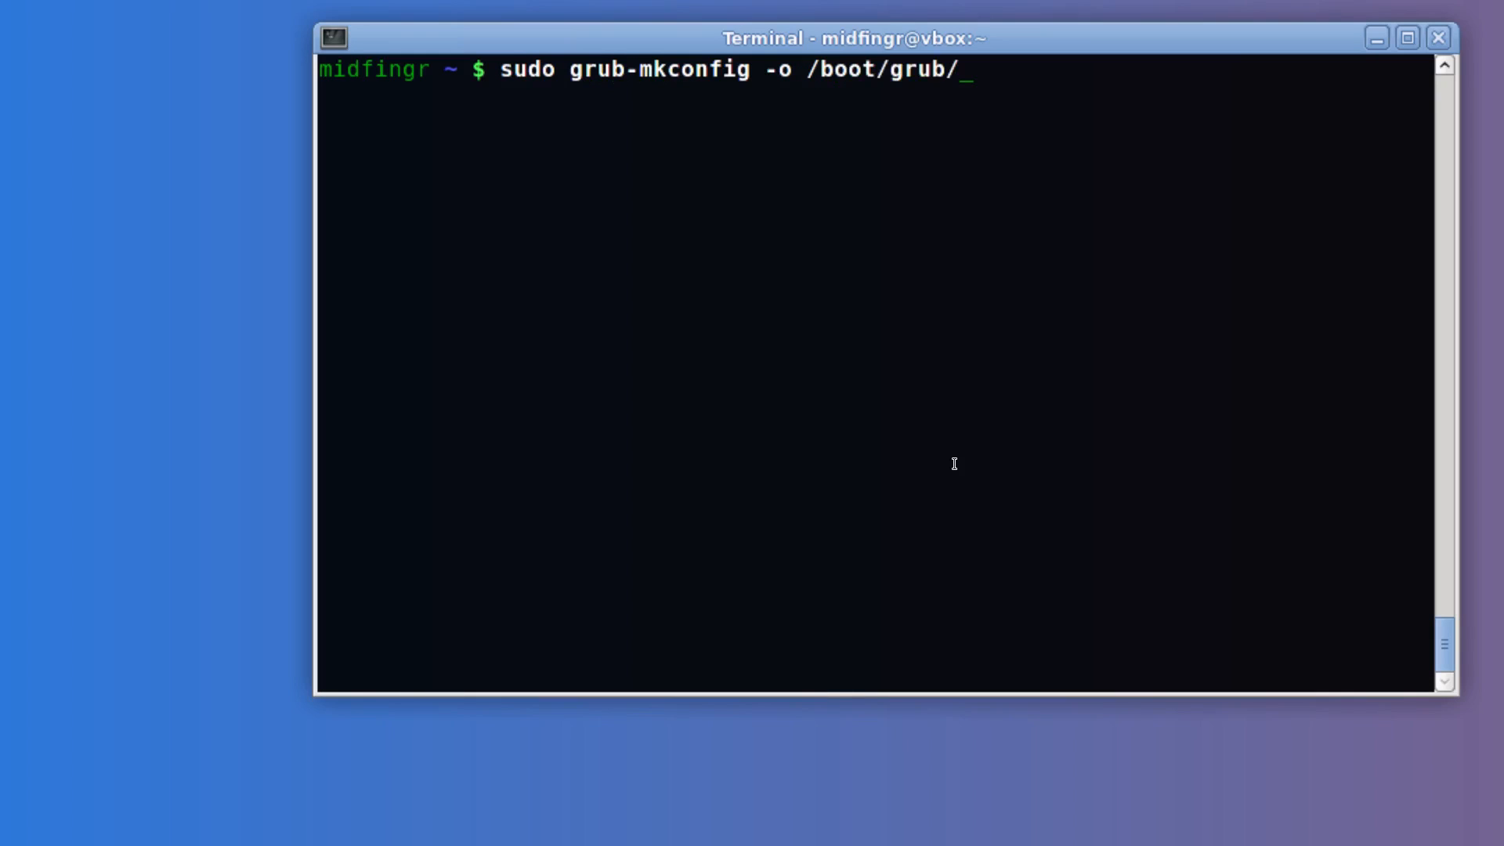
{"action": "type", "text": "grub.cfg"}
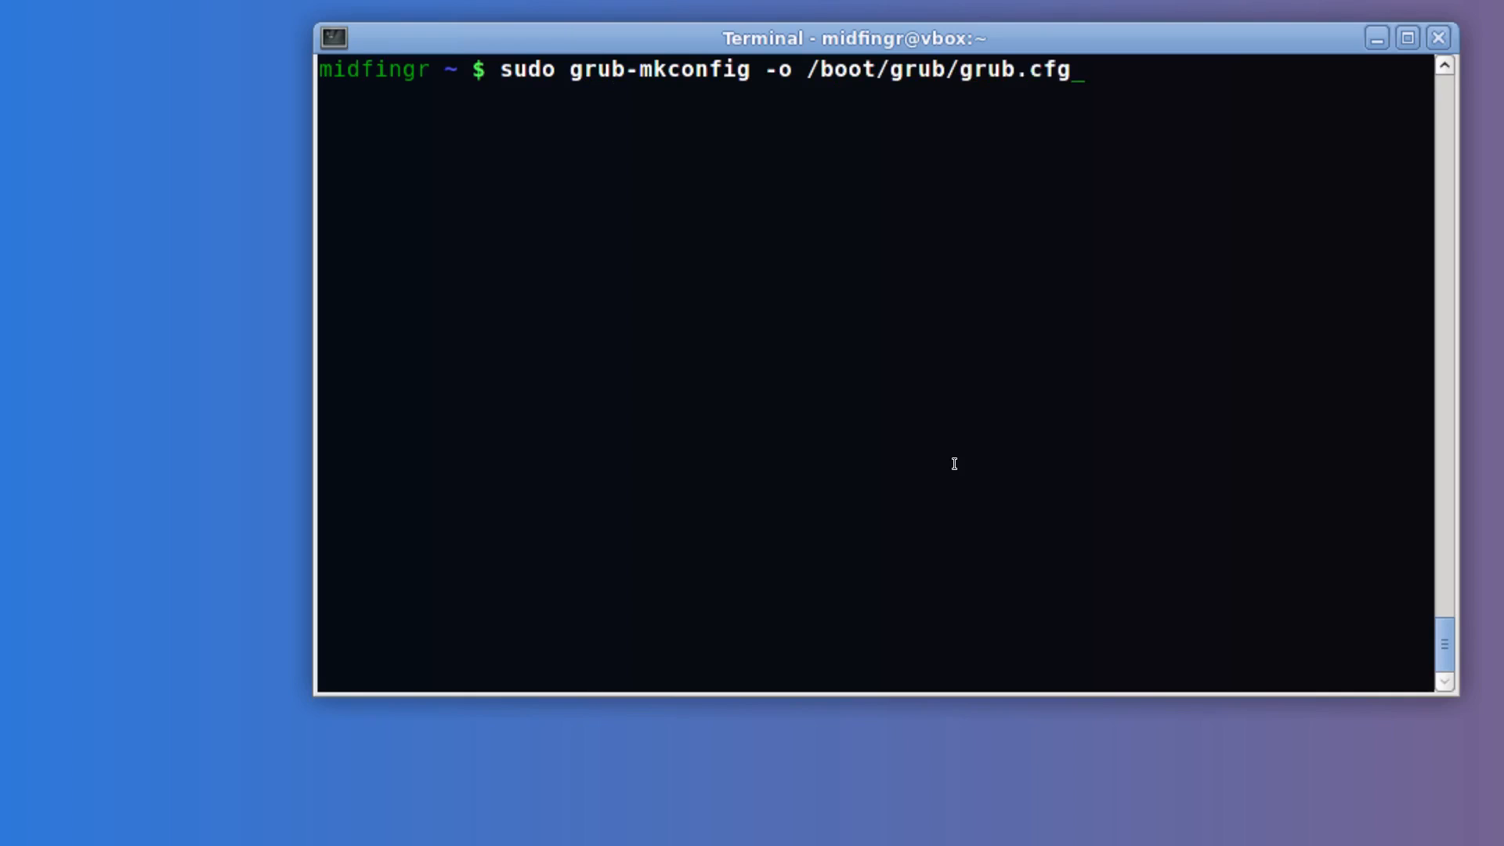
{"action": "key", "text": "Return"}
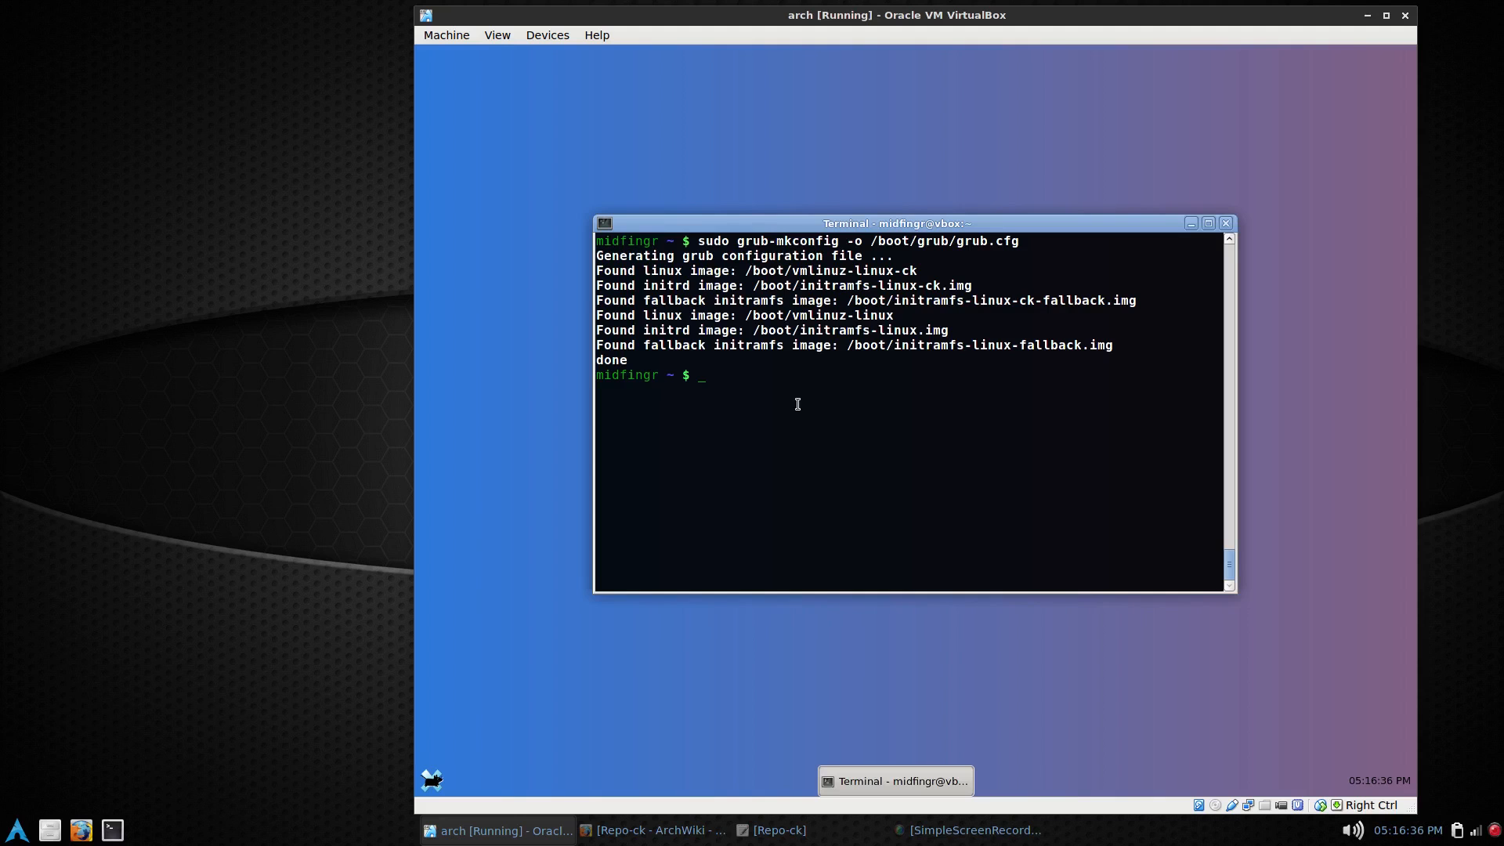
{"action": "mouse_move", "coordinate": [910, 407]}
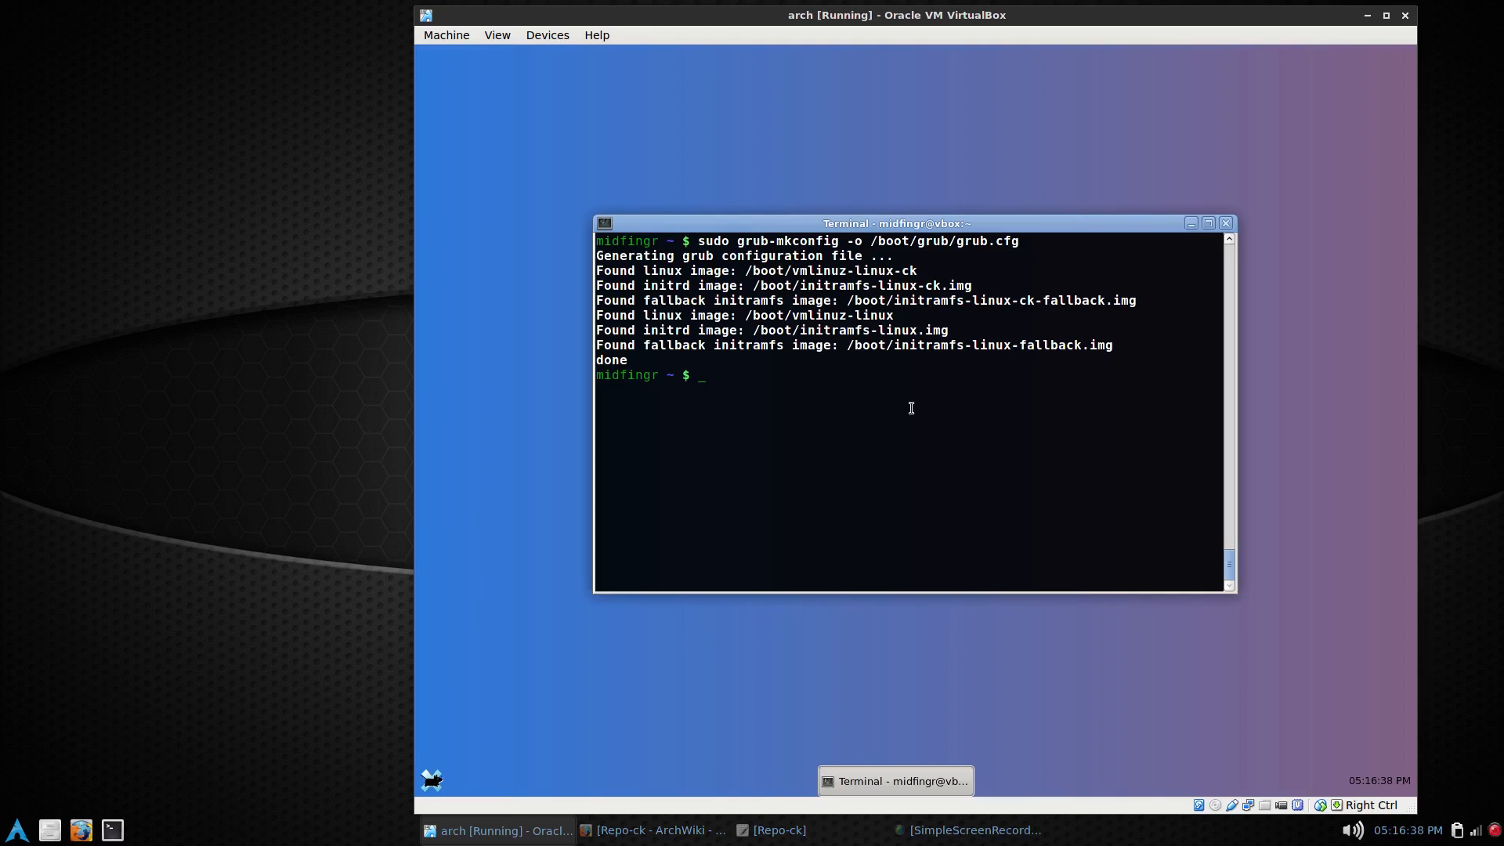
{"action": "type", "text": "sudo reboot"}
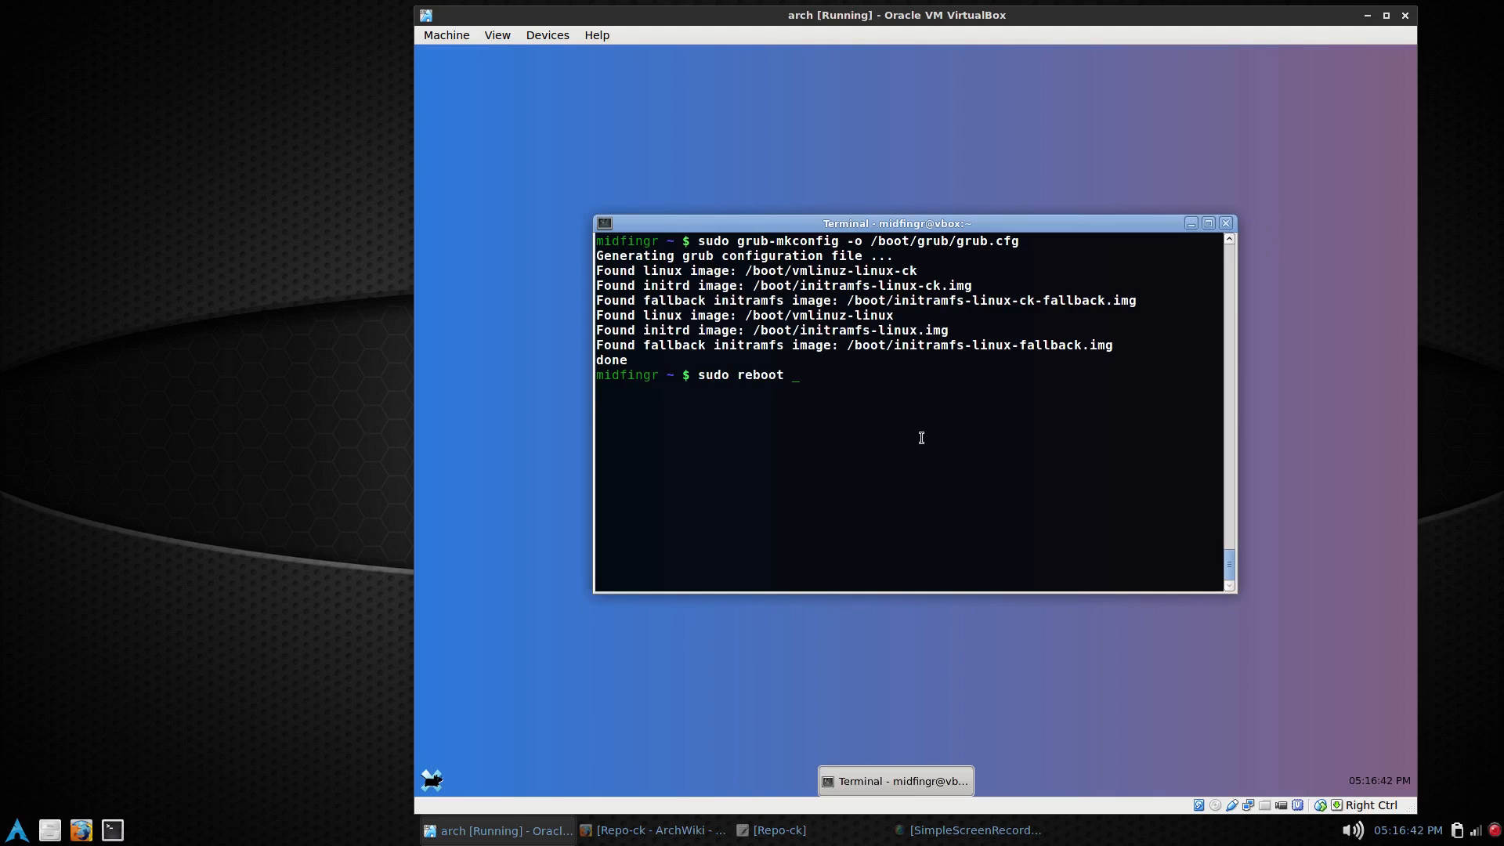
Step: Reboot the VM and enter GRUB's 'Advanced options for Arch Linux' menu
{"action": "key", "text": "Return"}
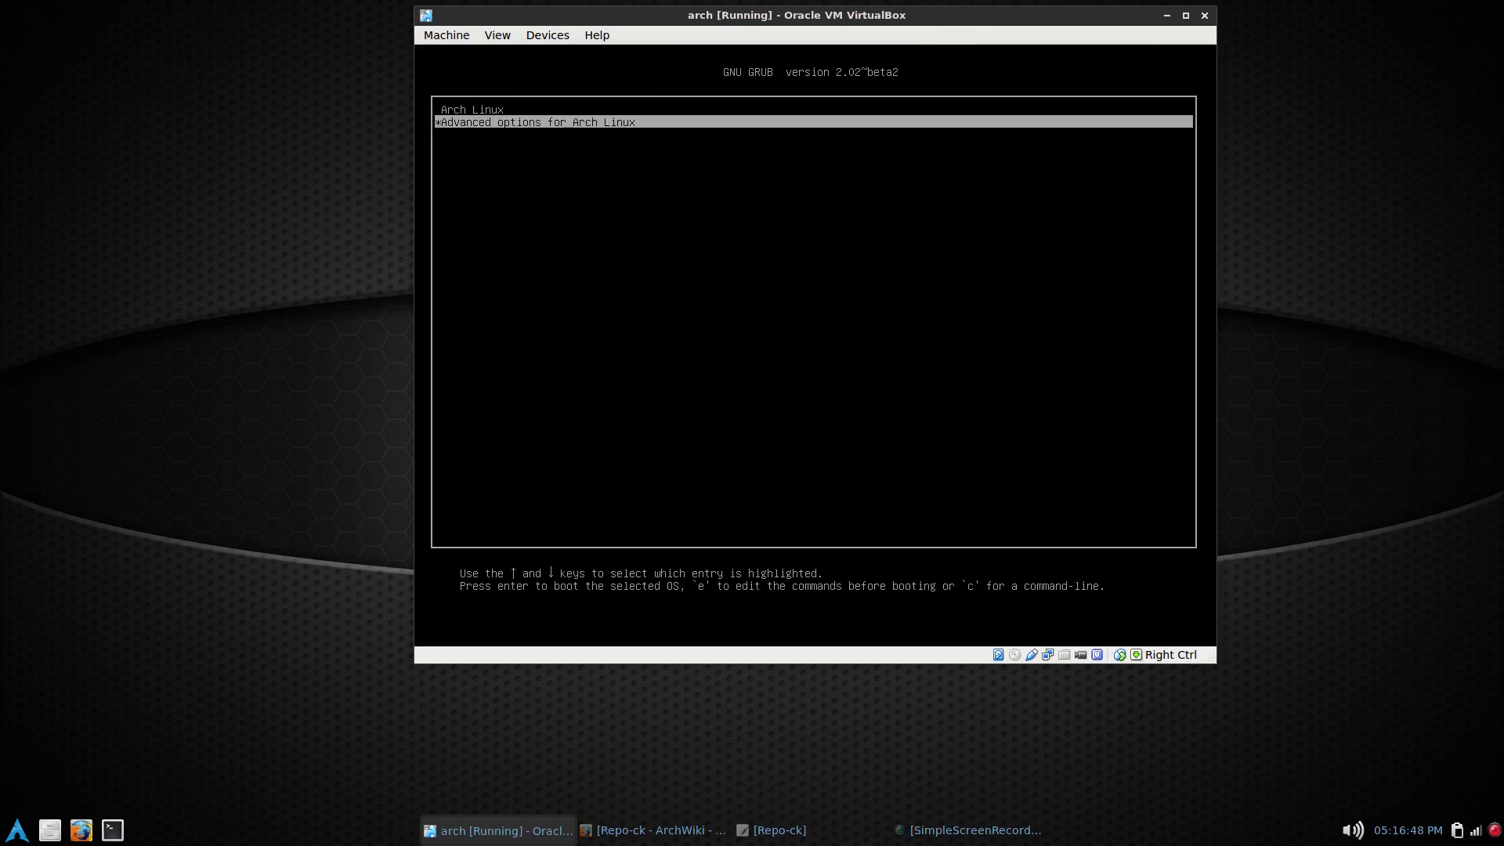
{"action": "key", "text": "Up"}
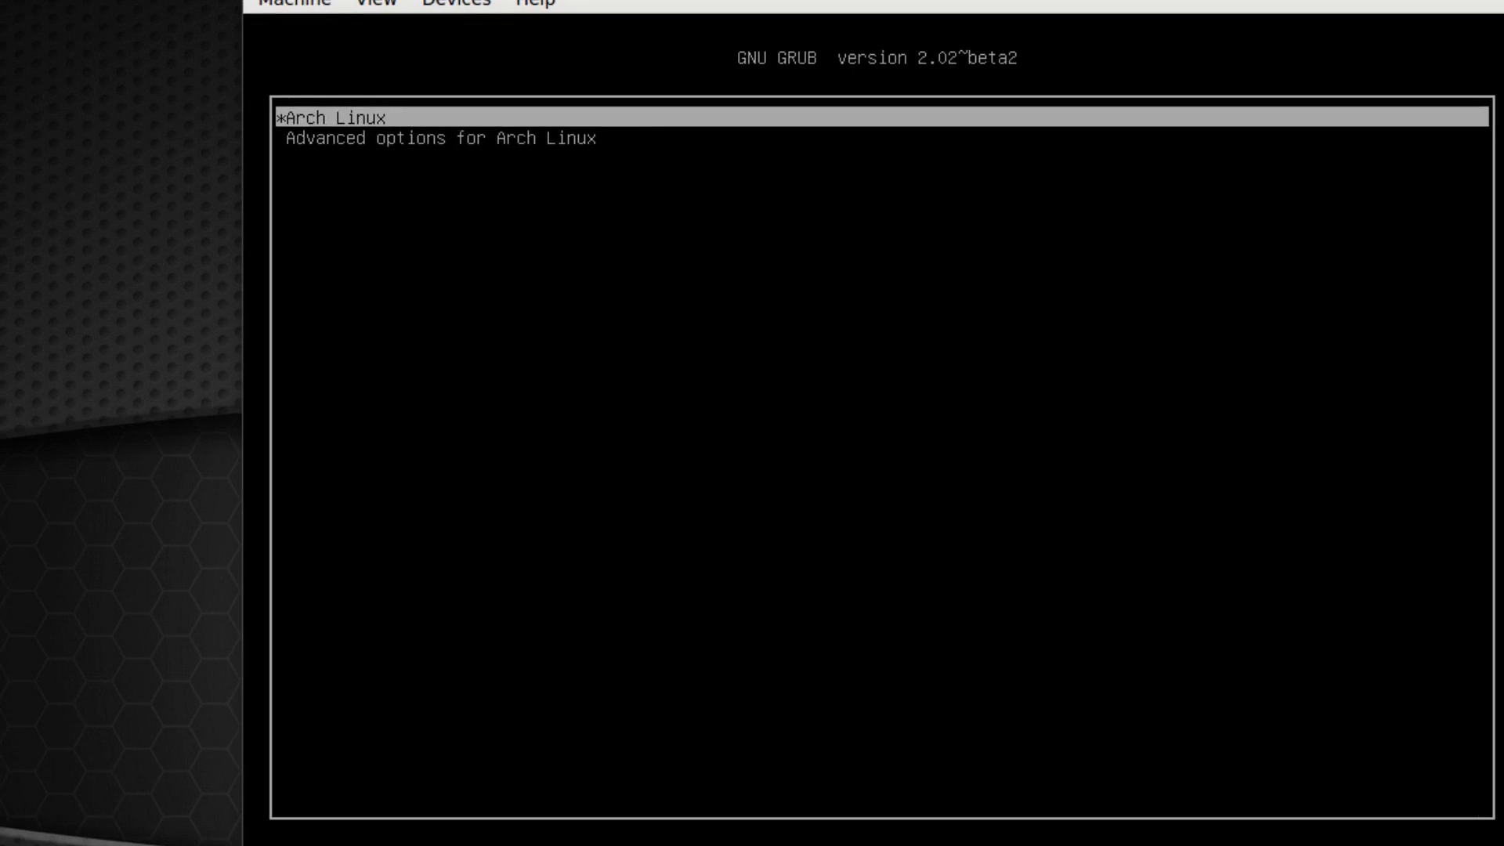
{"action": "key", "text": "Return"}
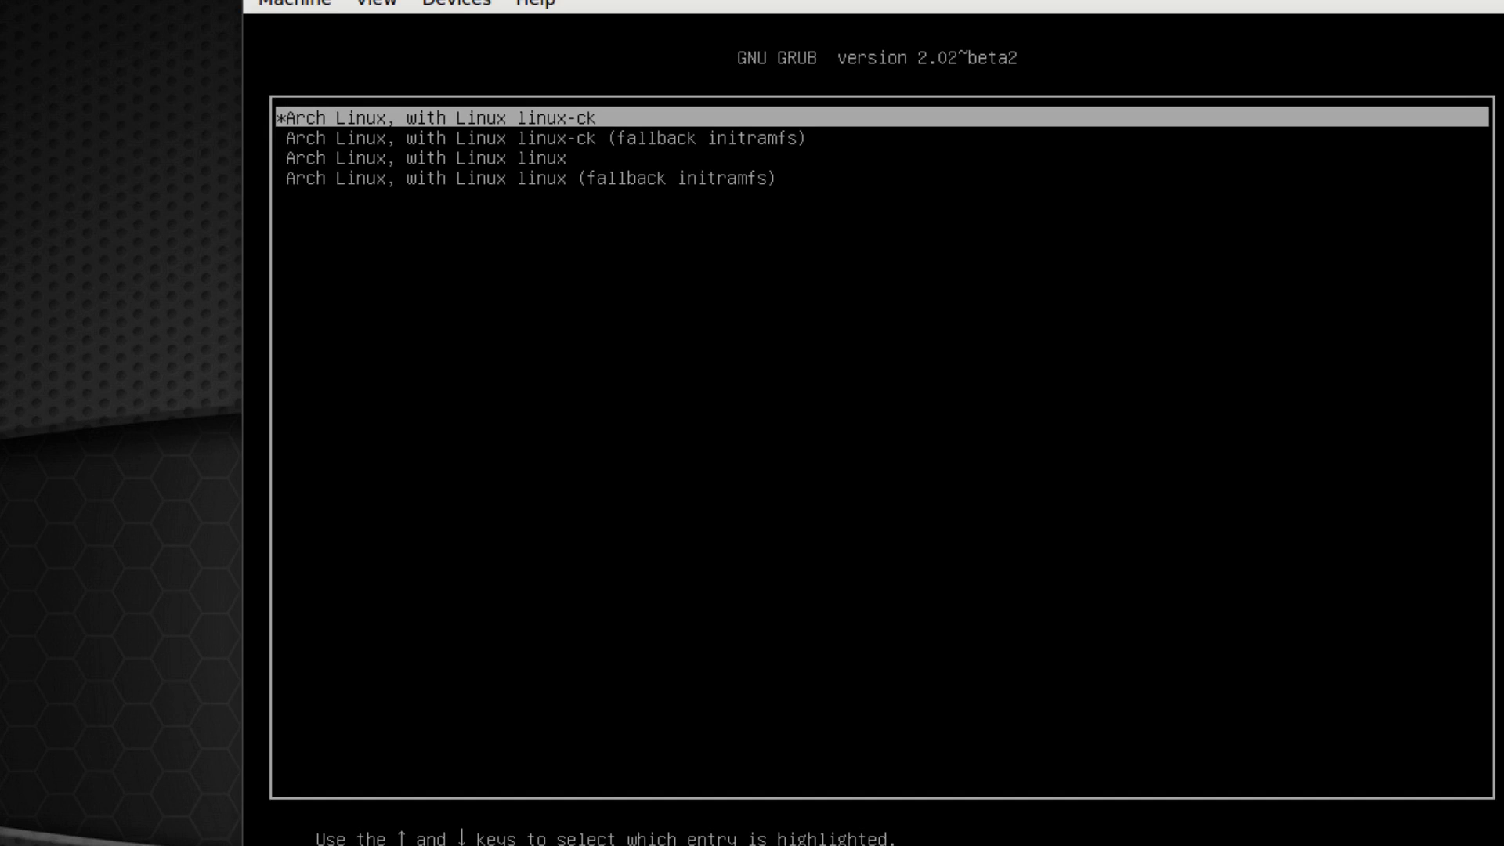
Step: Select 'Arch Linux, with Linux linux-ck' and boot into it
{"action": "key", "text": "Down"}
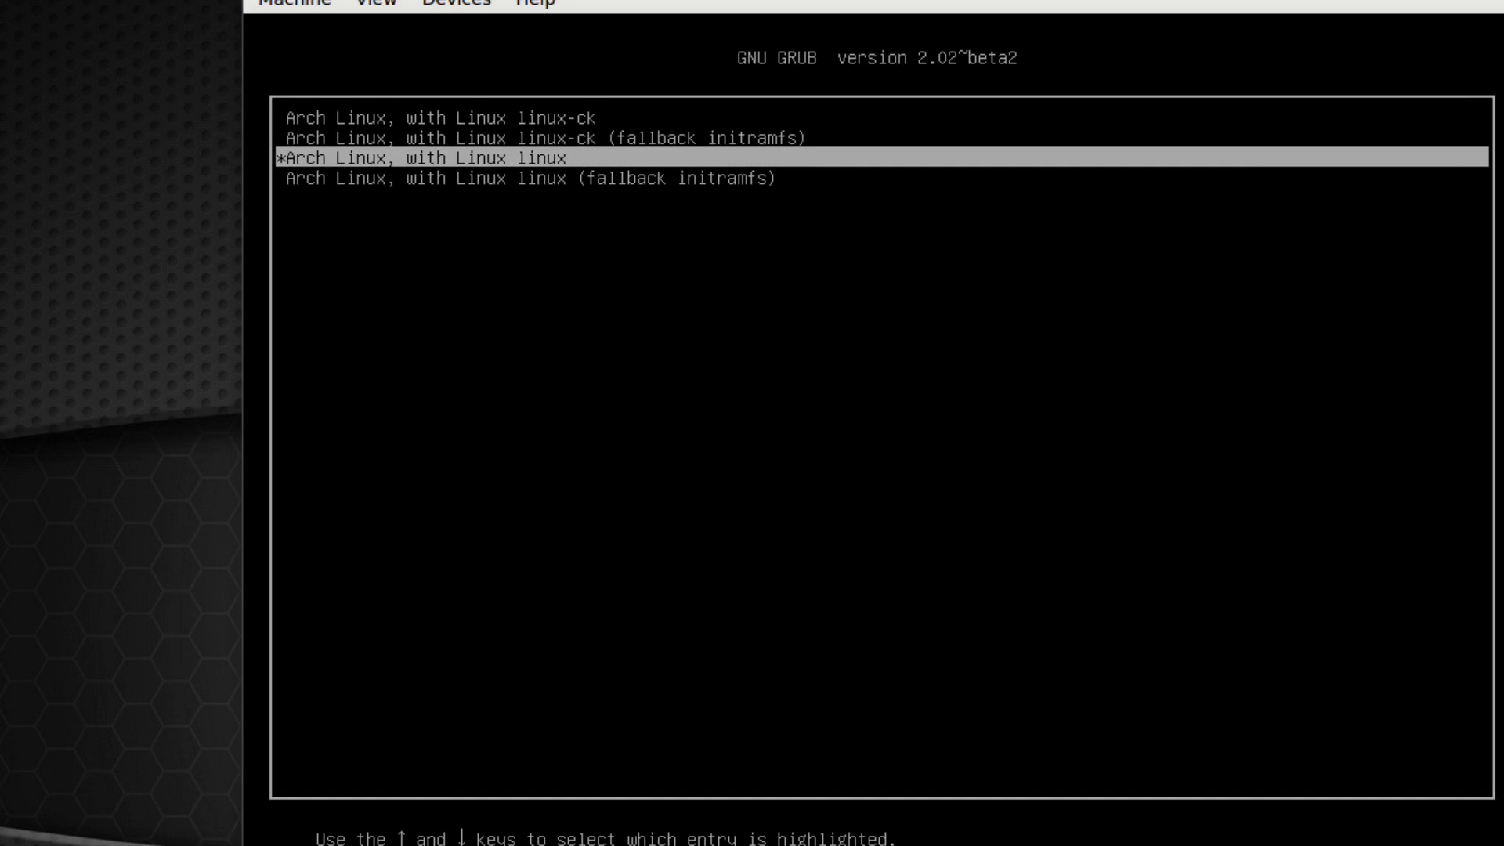
{"action": "key", "text": "Up"}
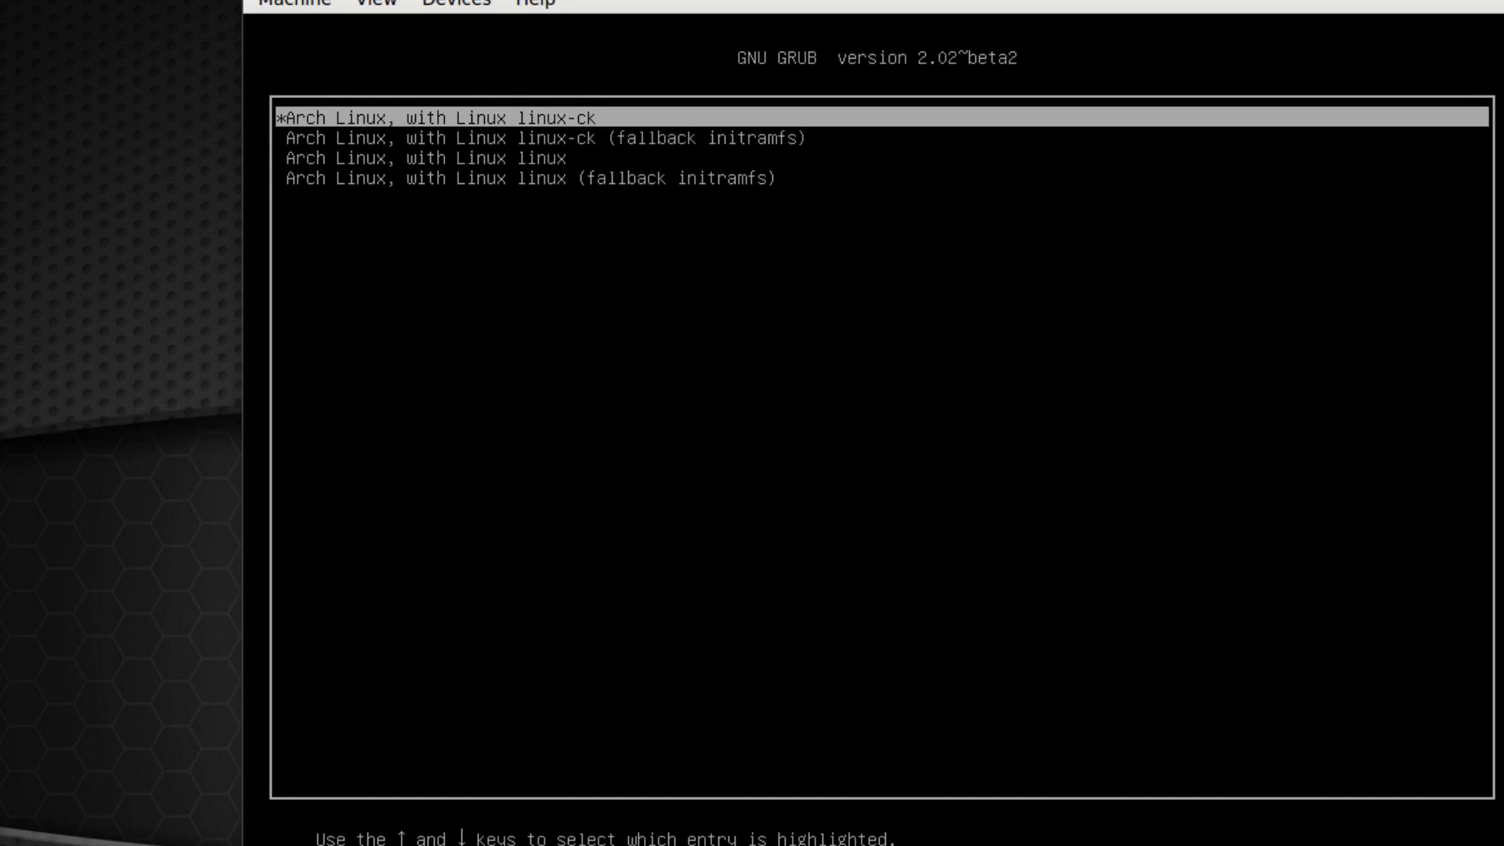
{"action": "key", "text": "Return"}
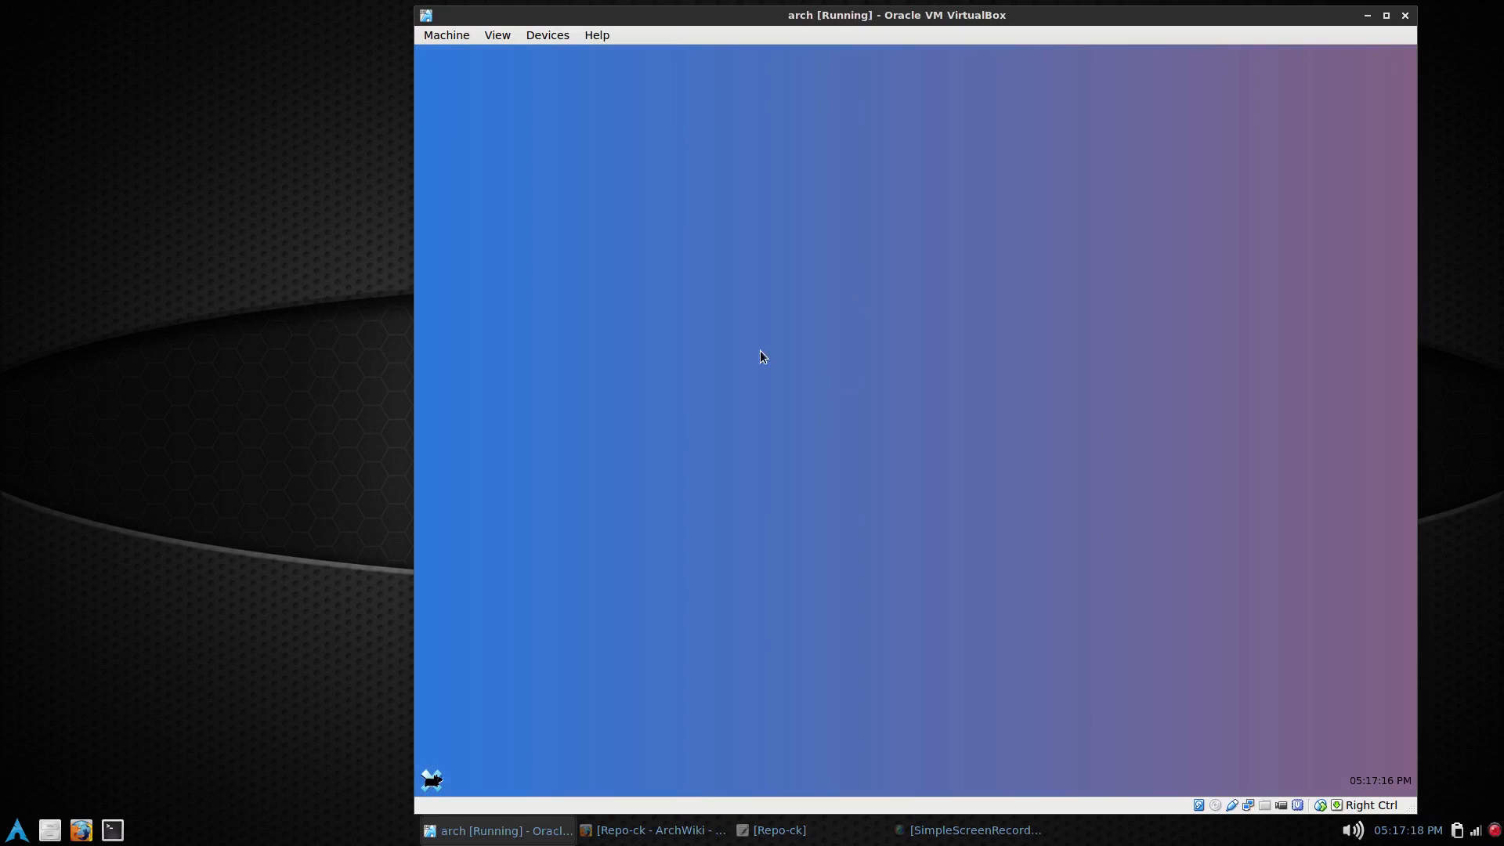
{"action": "mouse_move", "coordinate": [819, 382]}
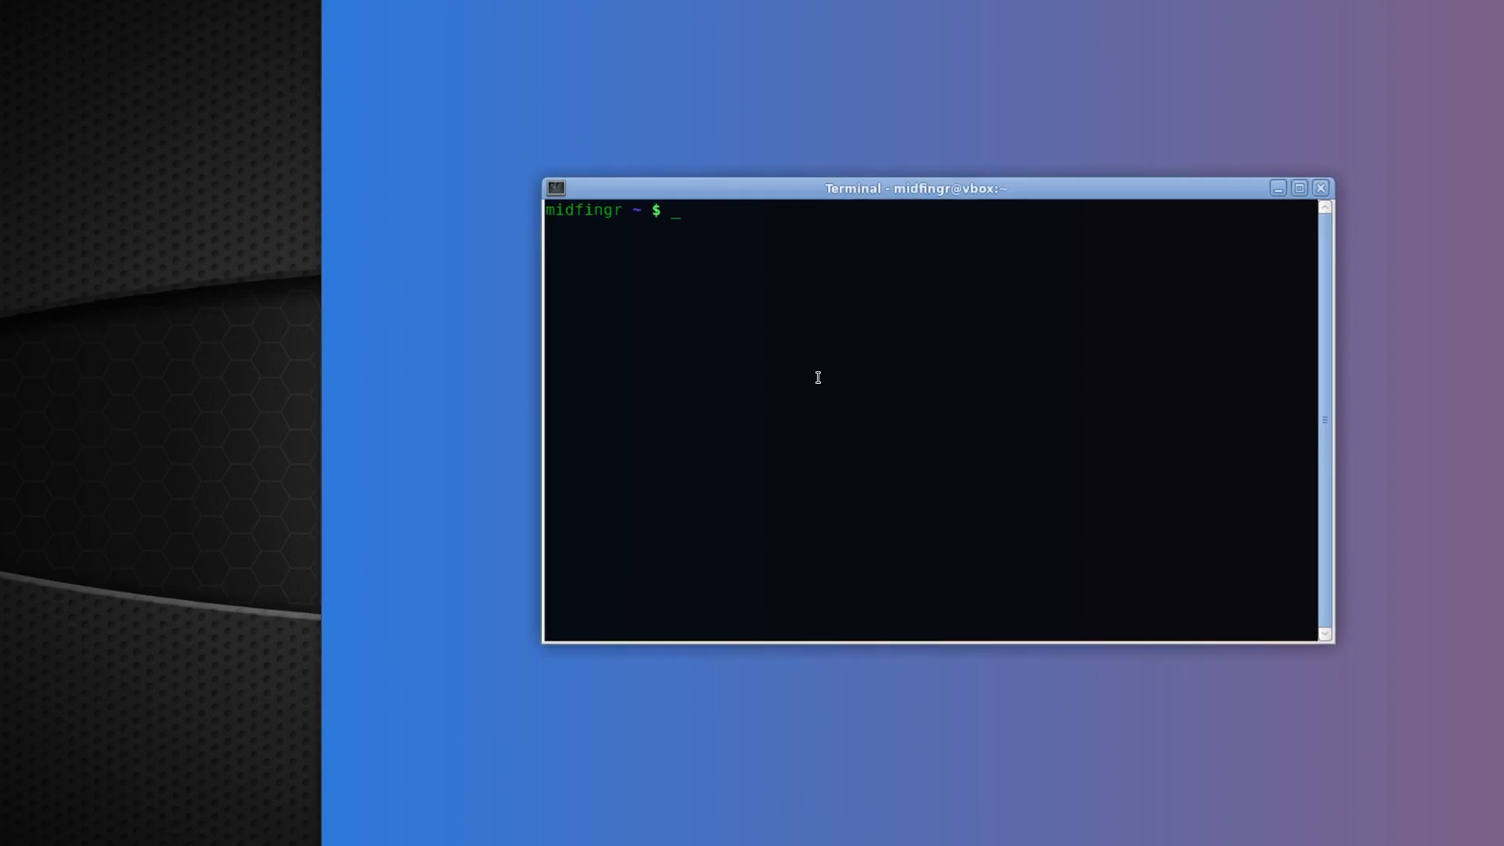
Step: Run uname -r to confirm the kernel release reads 3.18.1-3-ck
{"action": "type", "text": "uname -r"}
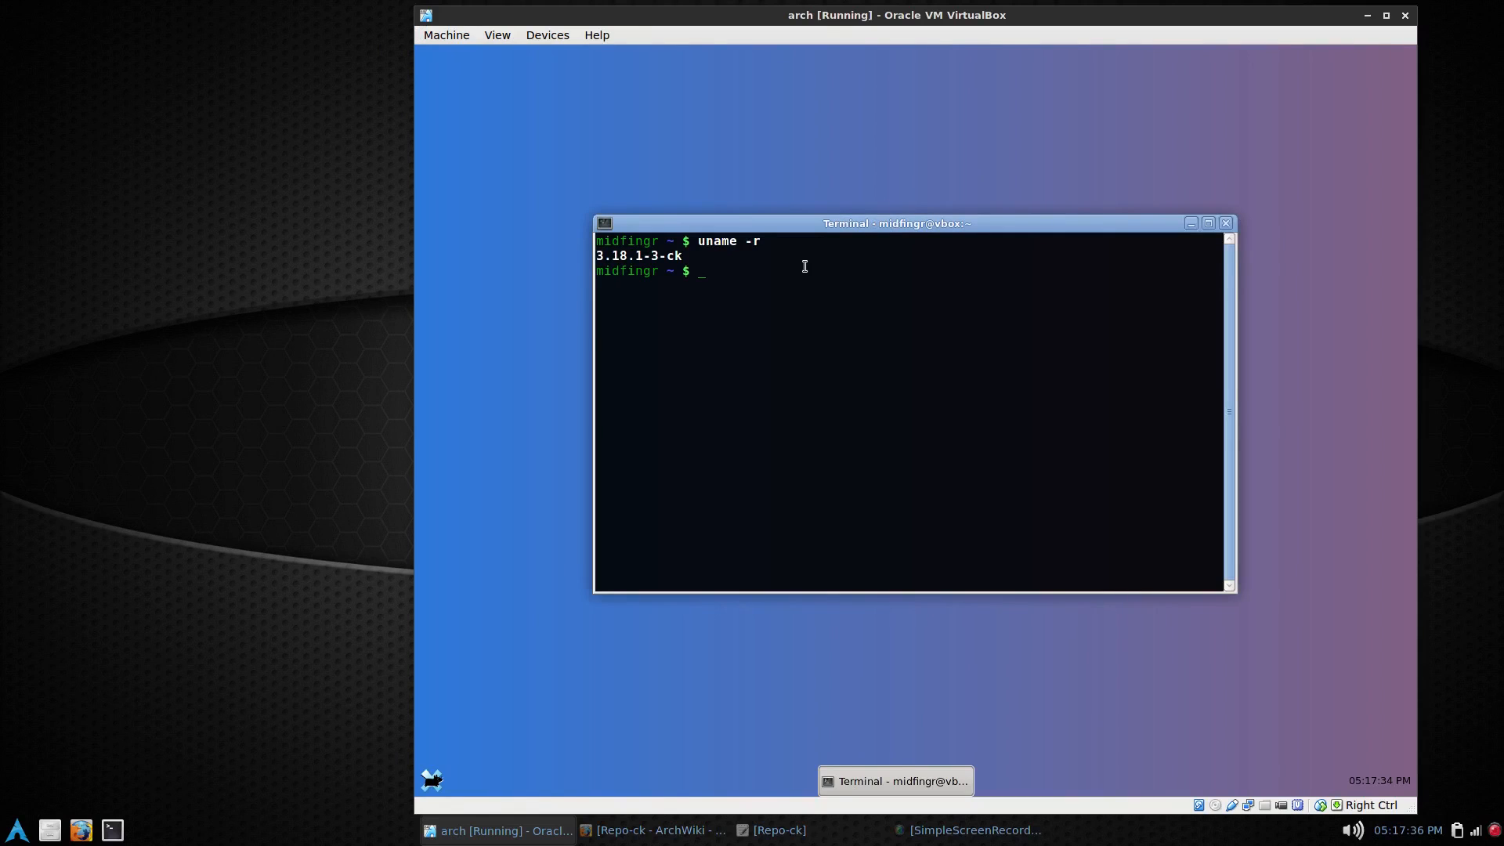
{"action": "mouse_move", "coordinate": [819, 291]}
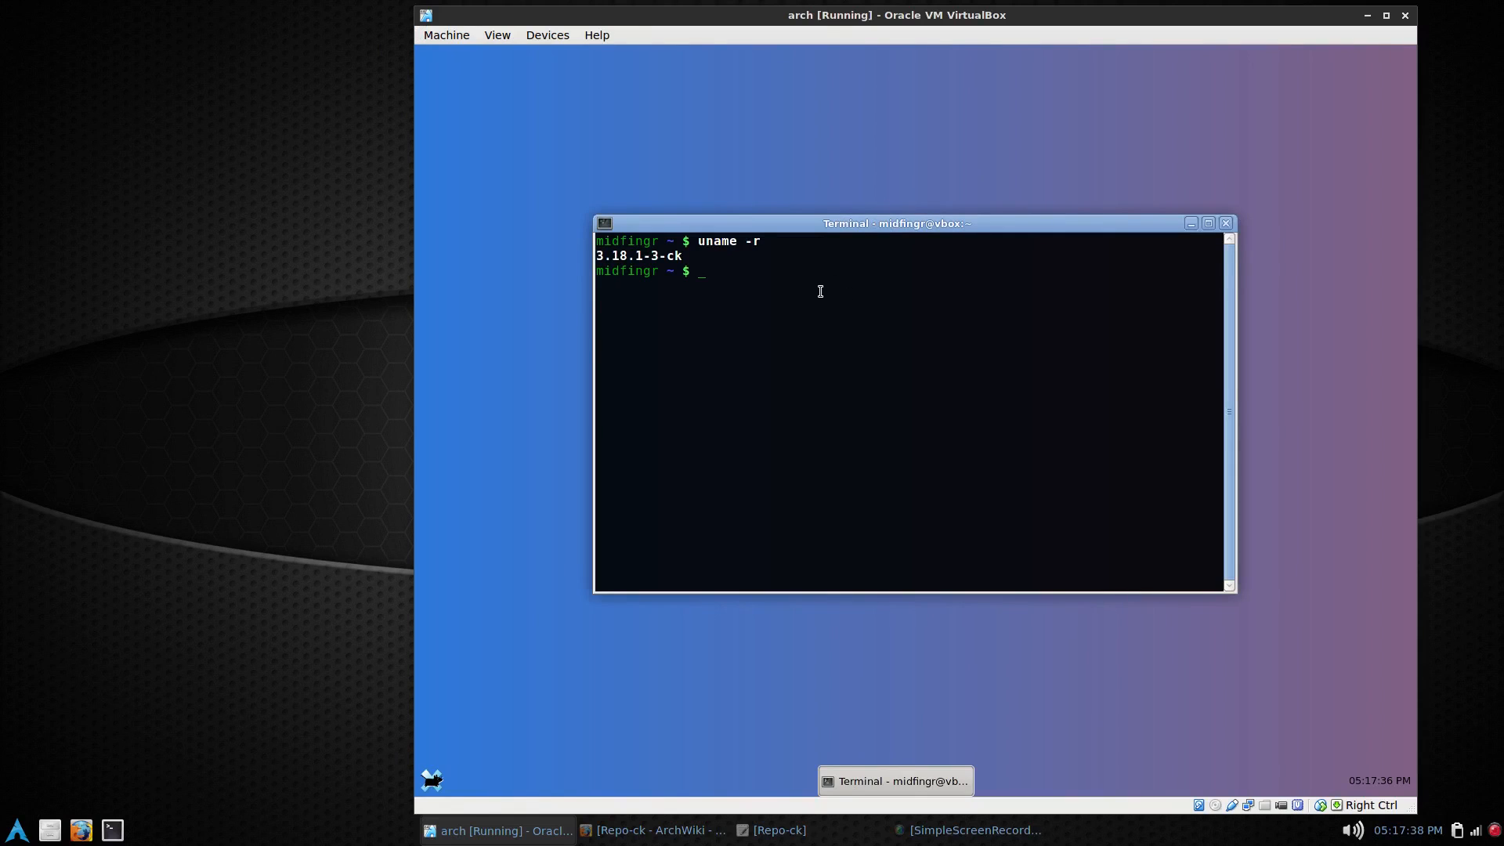
{"action": "mouse_move", "coordinate": [929, 288]}
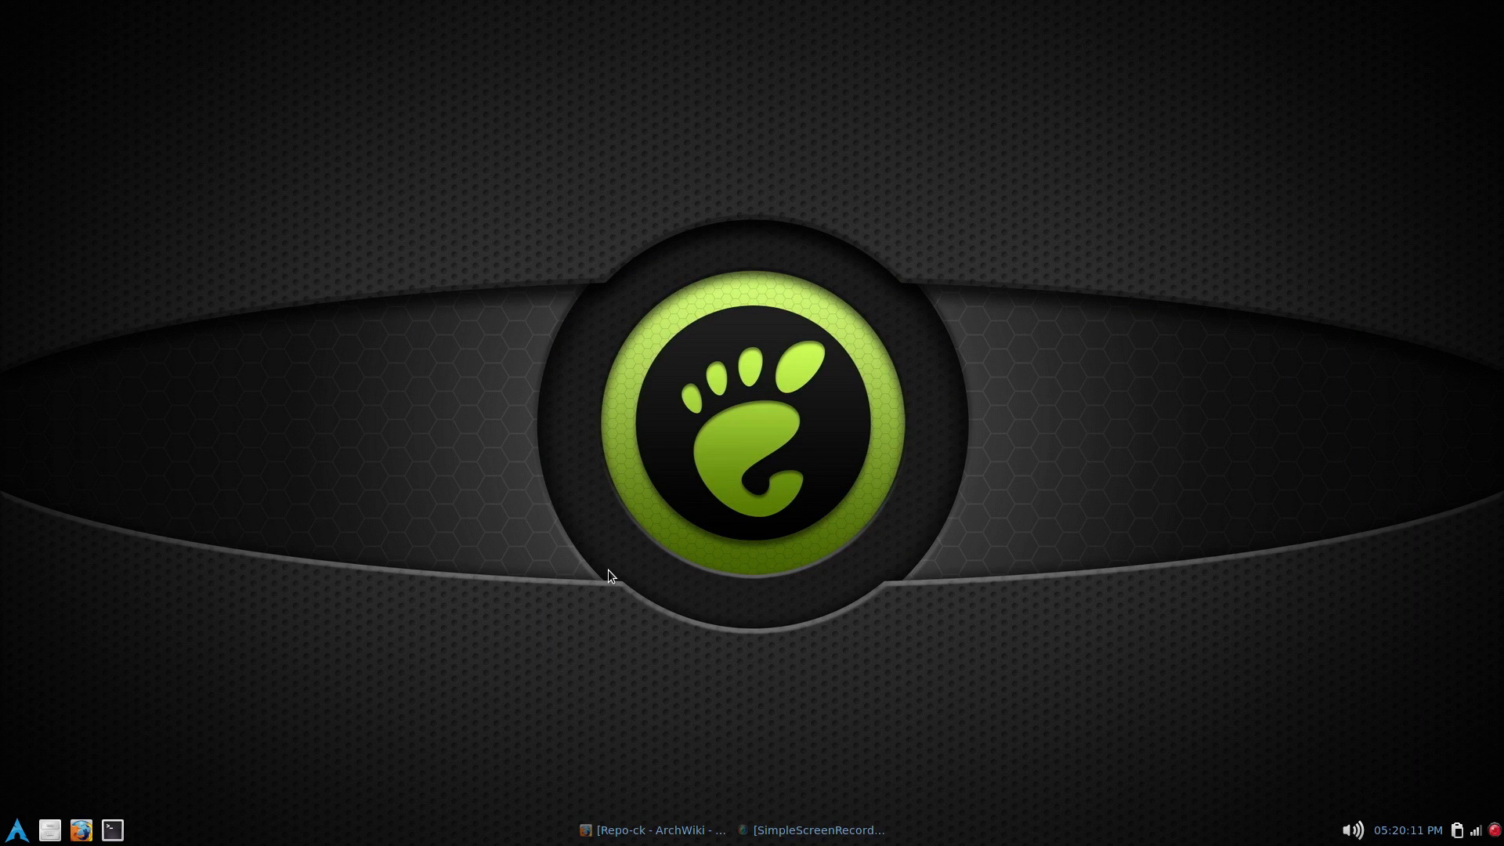
Step: Bring the Repo-ck wiki page forward and scroll from the CPU table down to Installation examples
{"action": "left_click", "coordinate": [651, 830]}
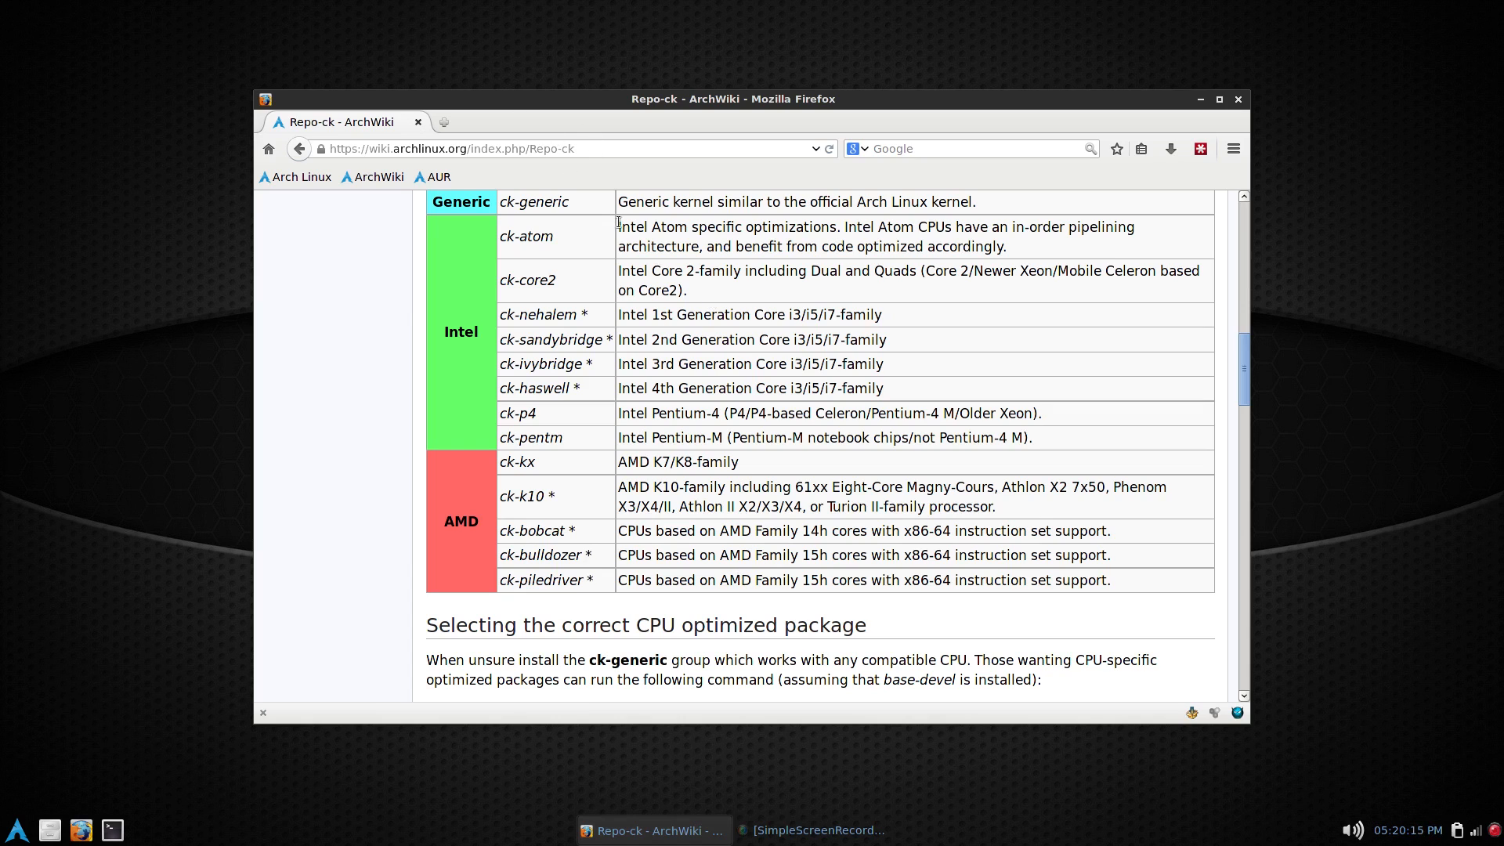
{"action": "mouse_move", "coordinate": [748, 360]}
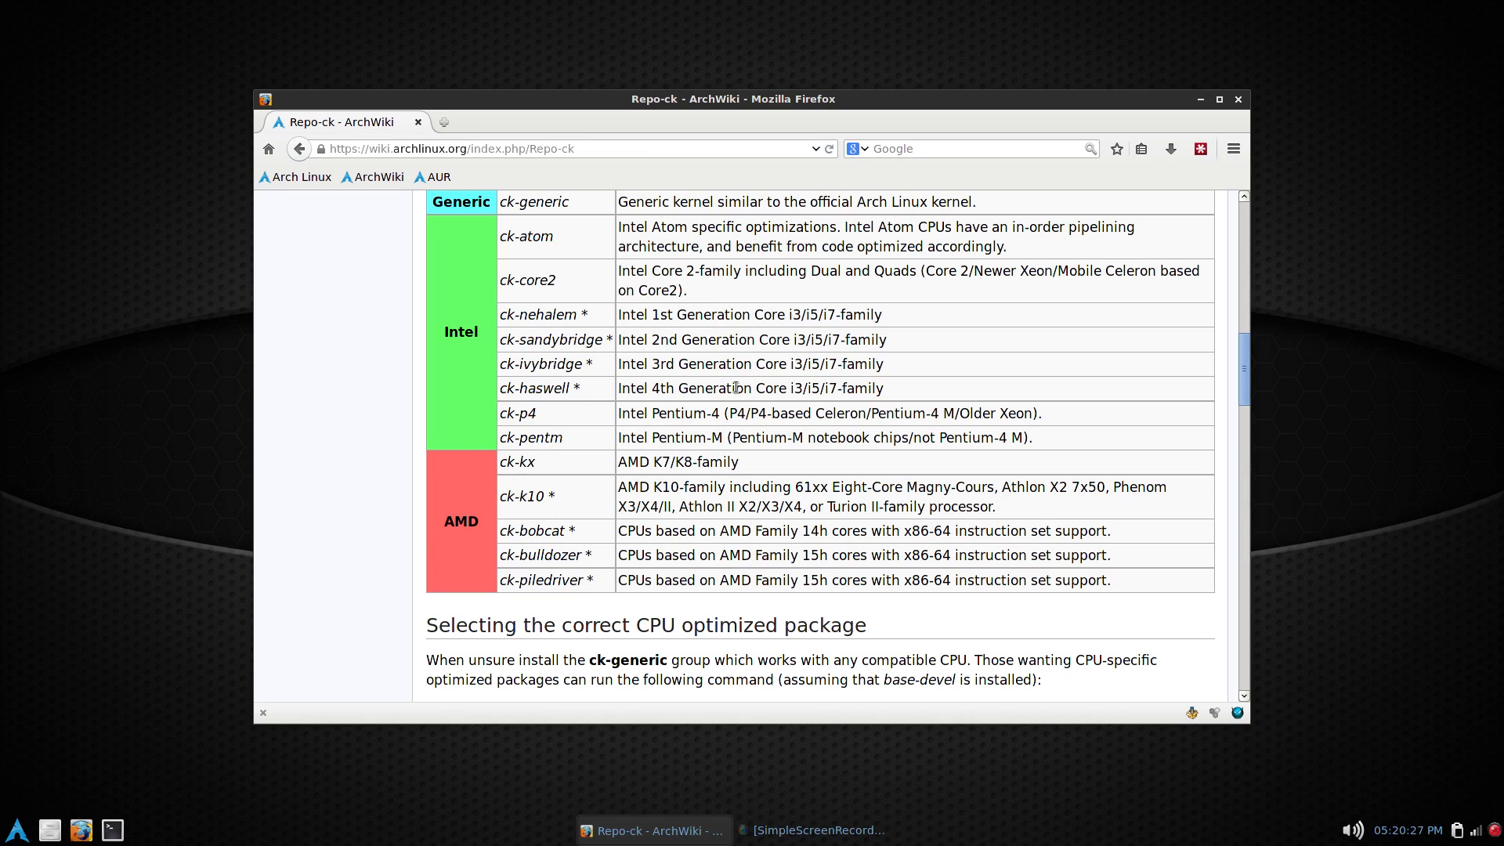
{"action": "scroll", "scroll_direction": "down", "scroll_amount": 3}
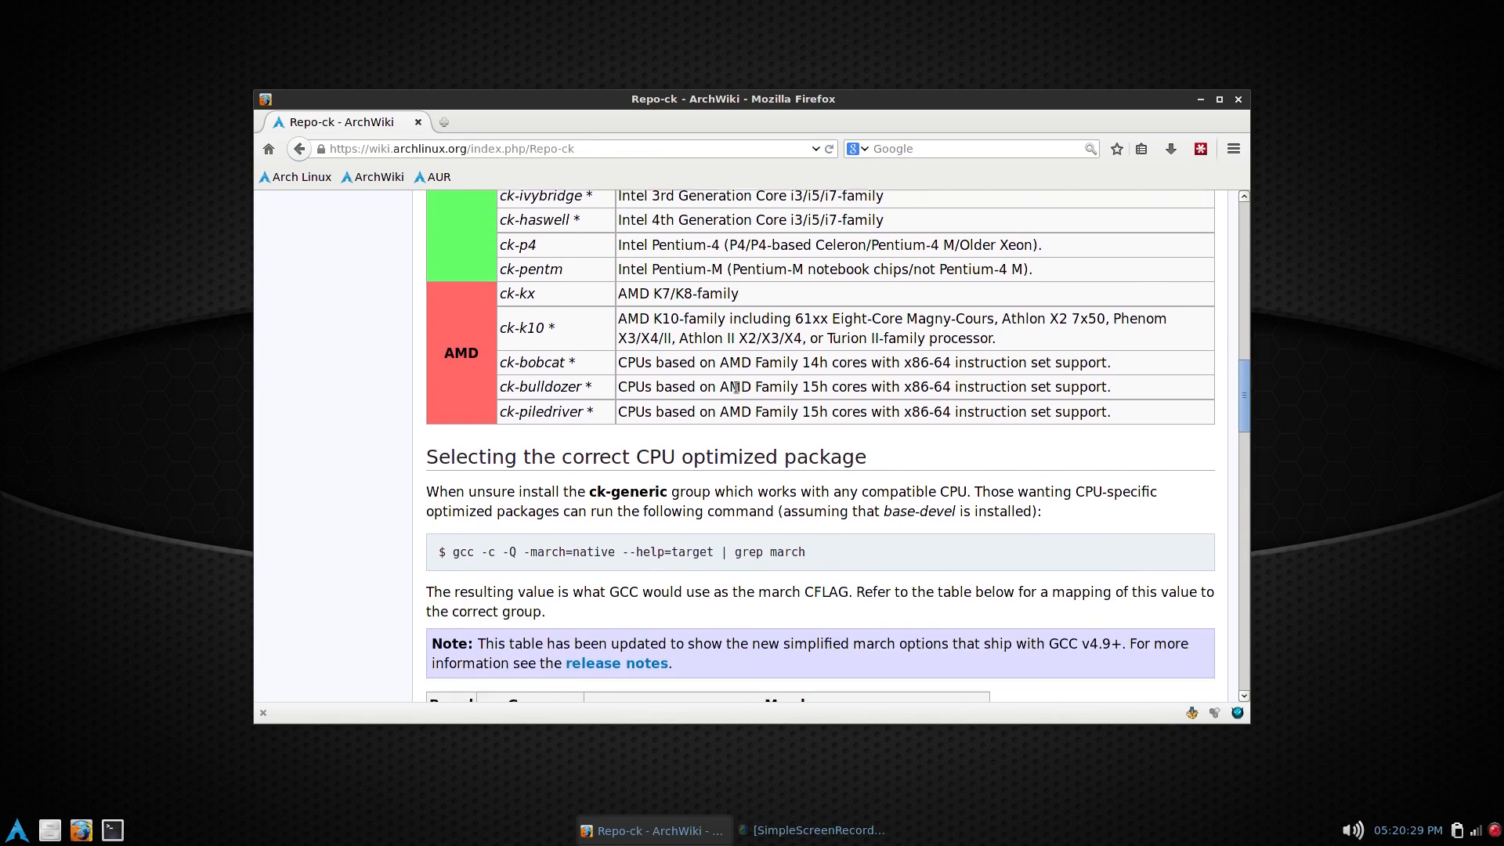
{"action": "scroll", "scroll_direction": "down", "scroll_amount": 3}
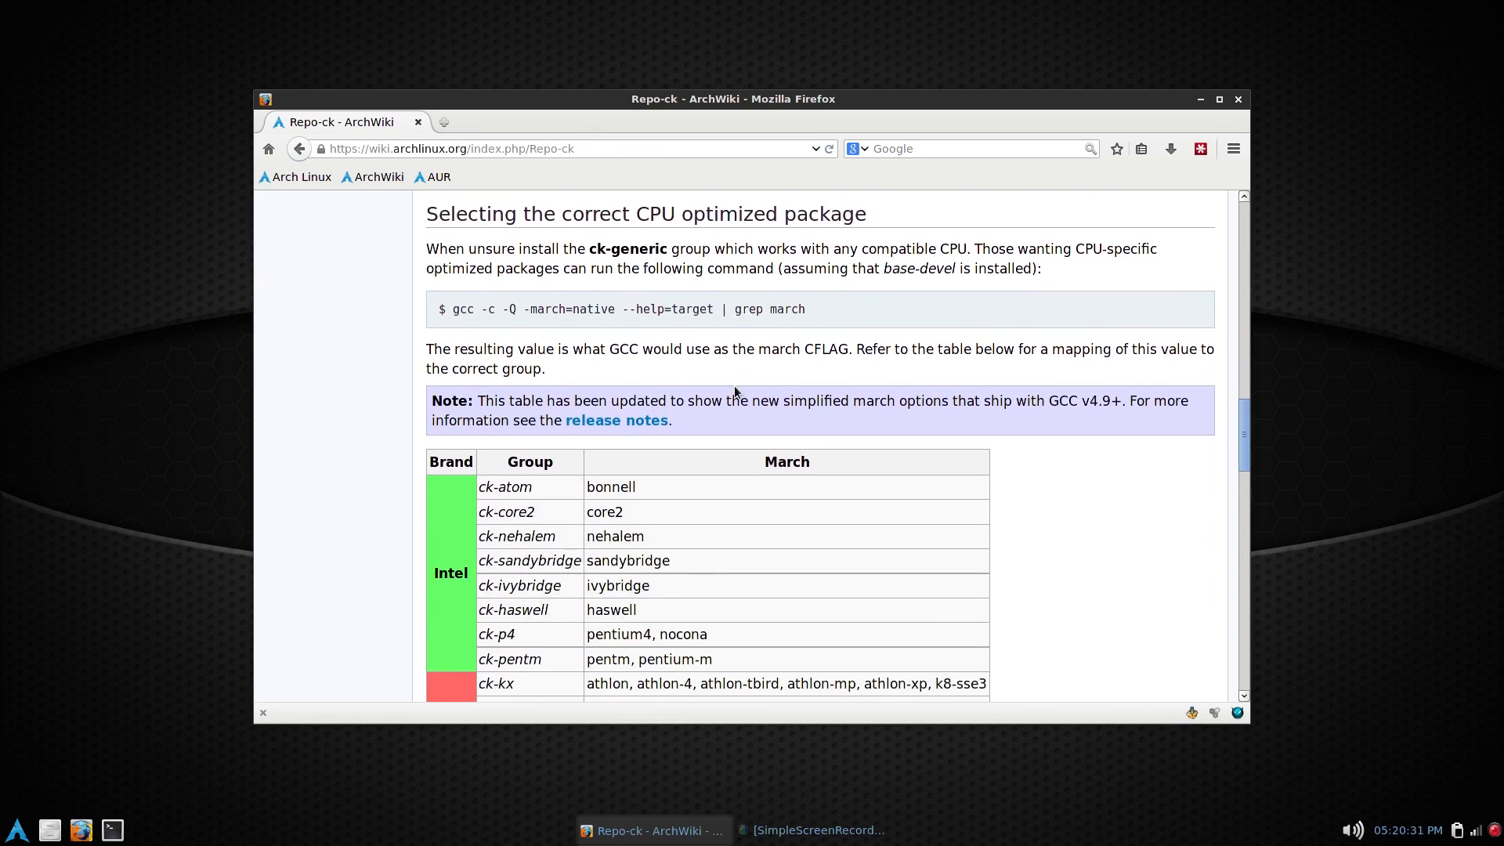
{"action": "scroll", "scroll_direction": "down", "scroll_amount": 3}
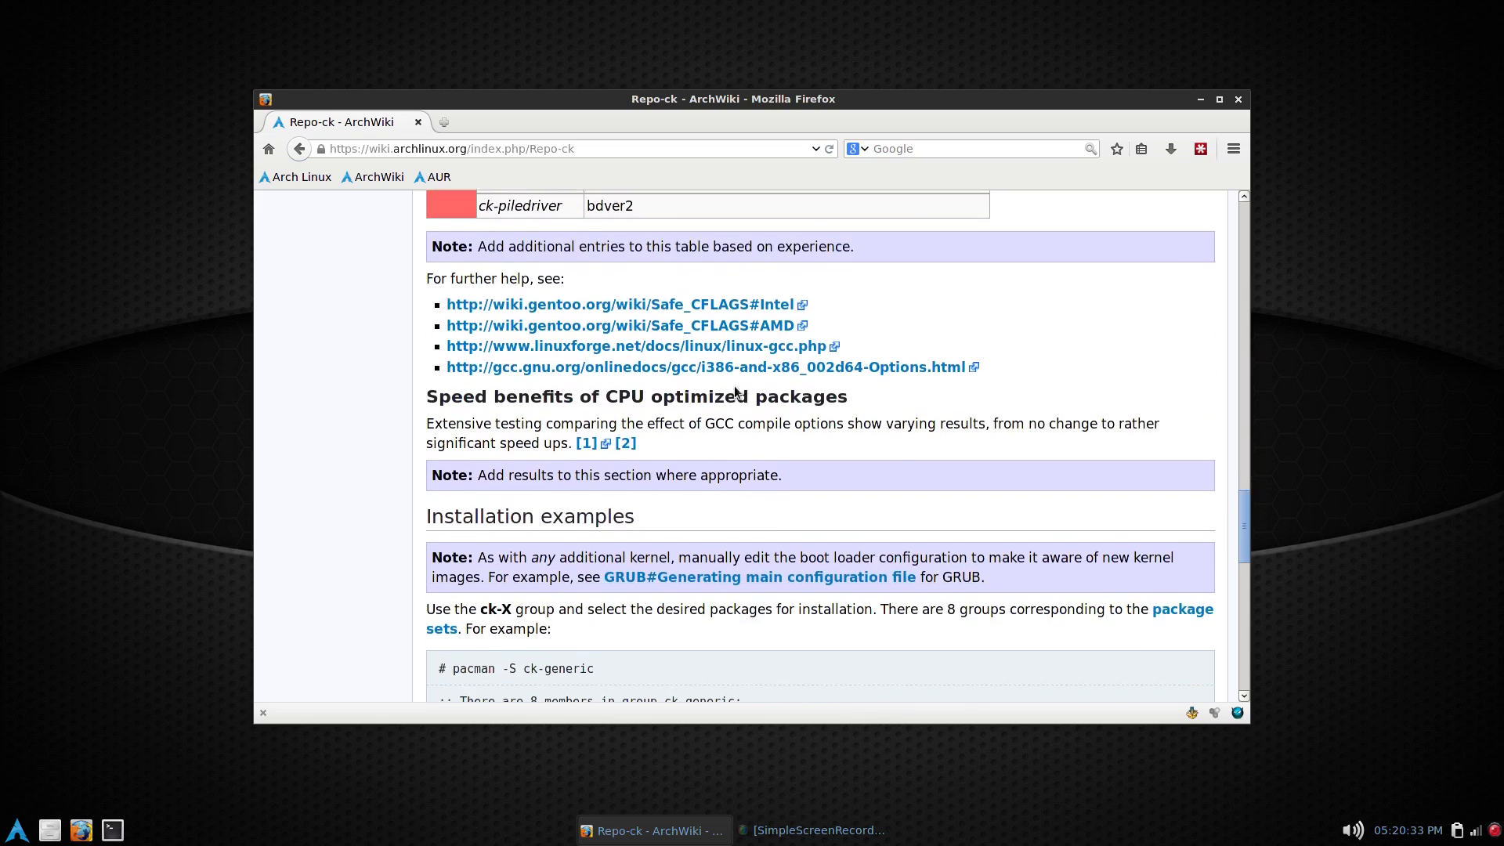
{"action": "scroll", "scroll_direction": "down", "scroll_amount": 3}
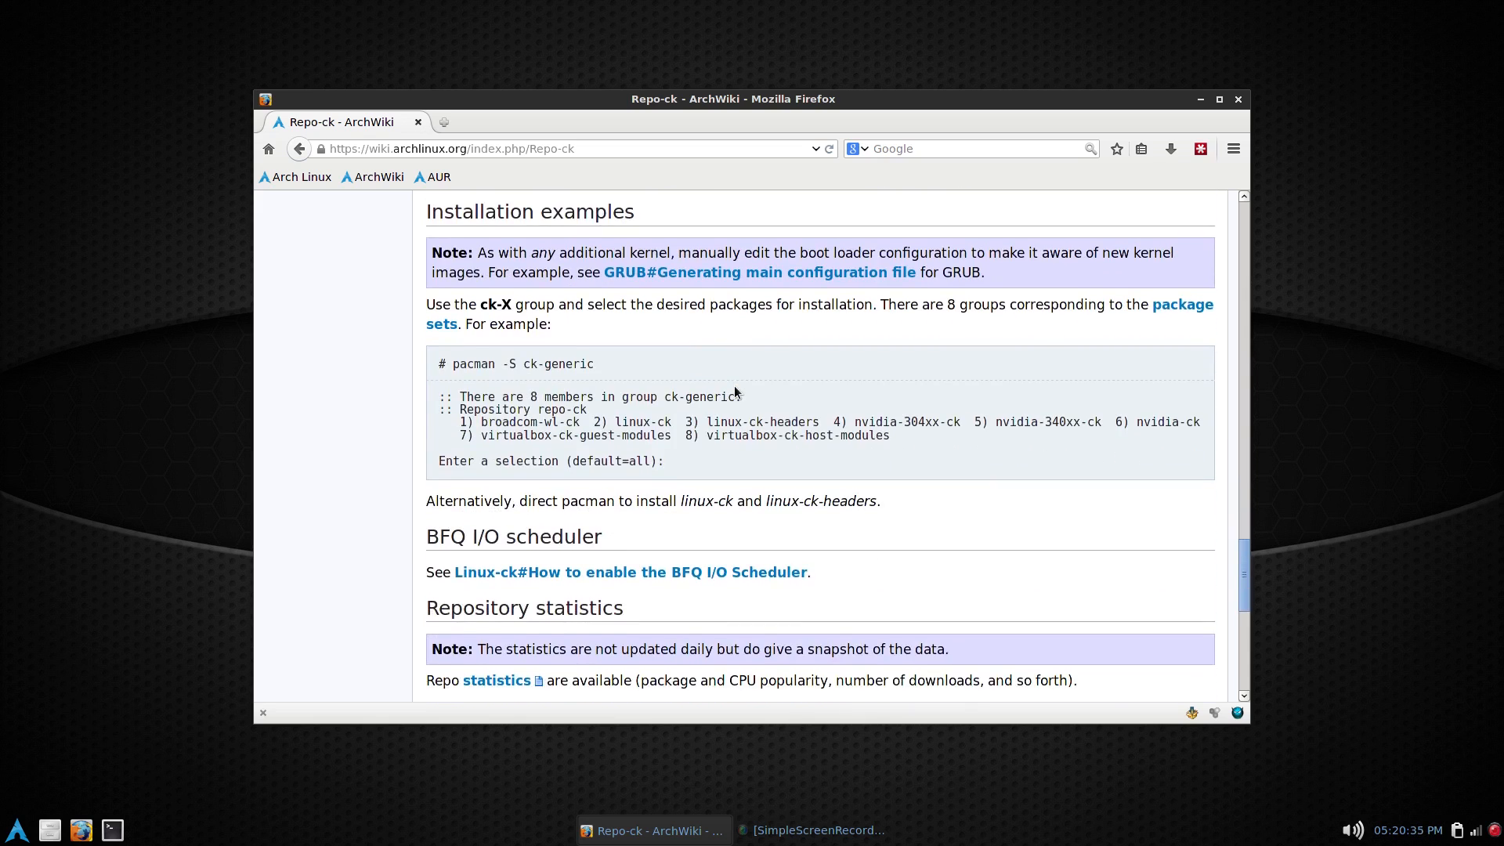
{"action": "scroll", "scroll_direction": "down", "scroll_amount": 3}
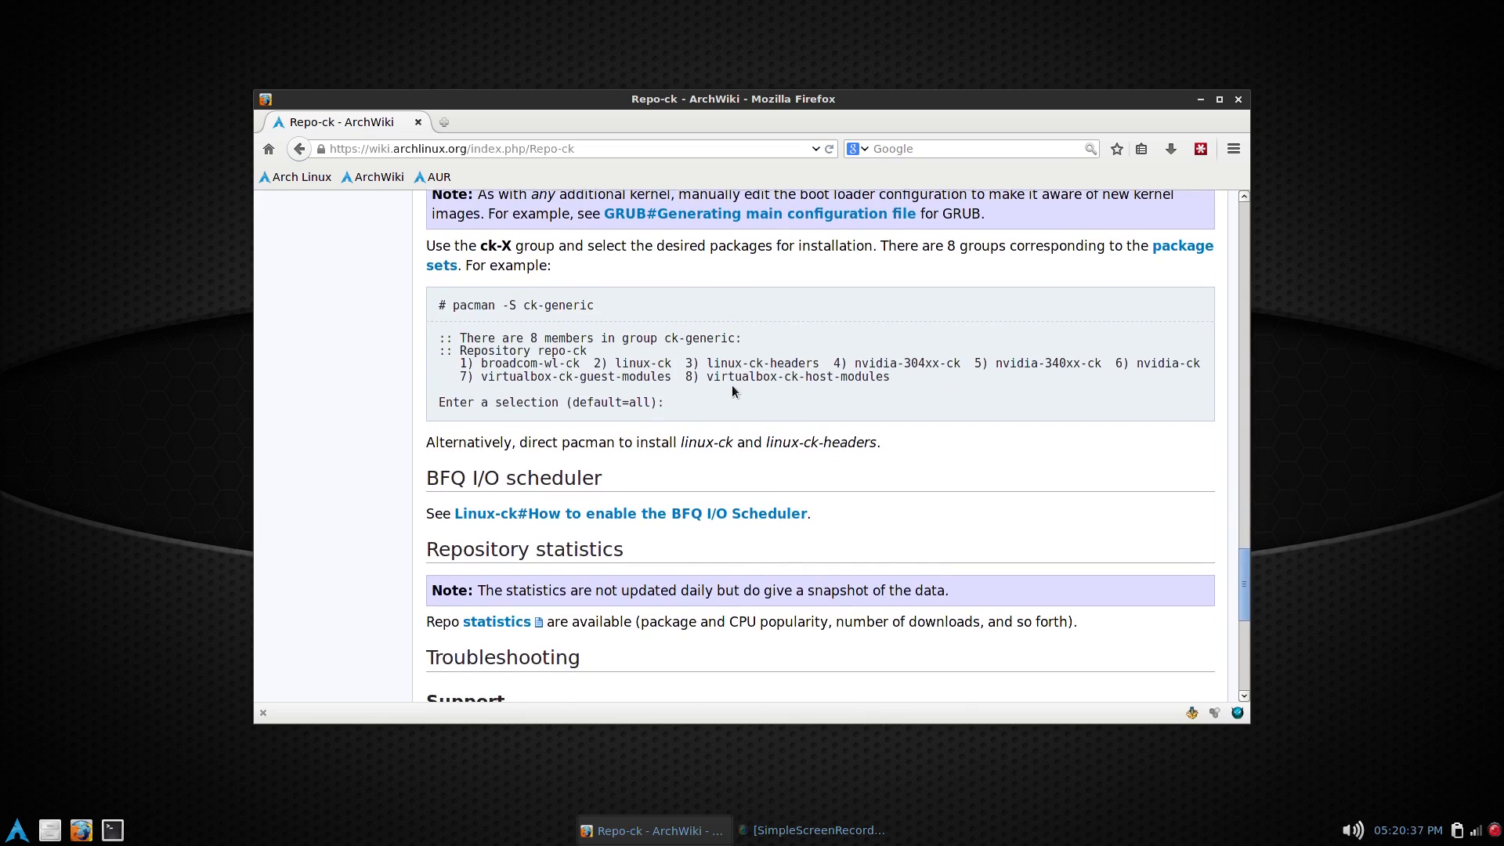